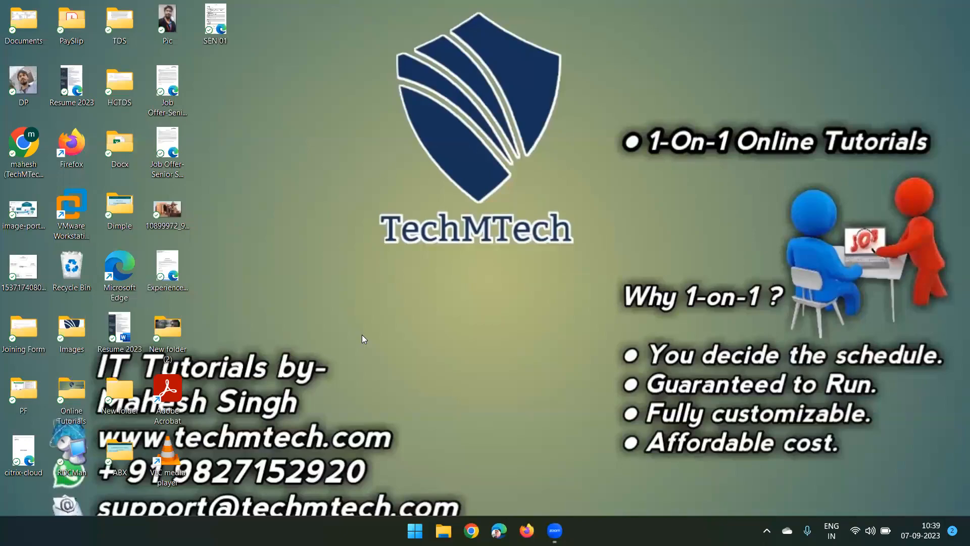
{"action": "mouse_move", "coordinate": [408, 240]}
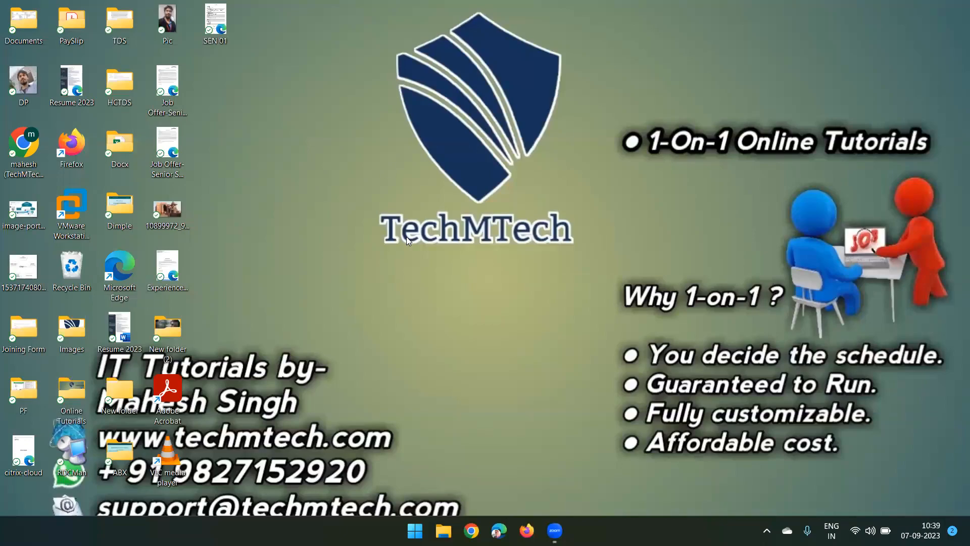
{"action": "mouse_move", "coordinate": [484, 511]}
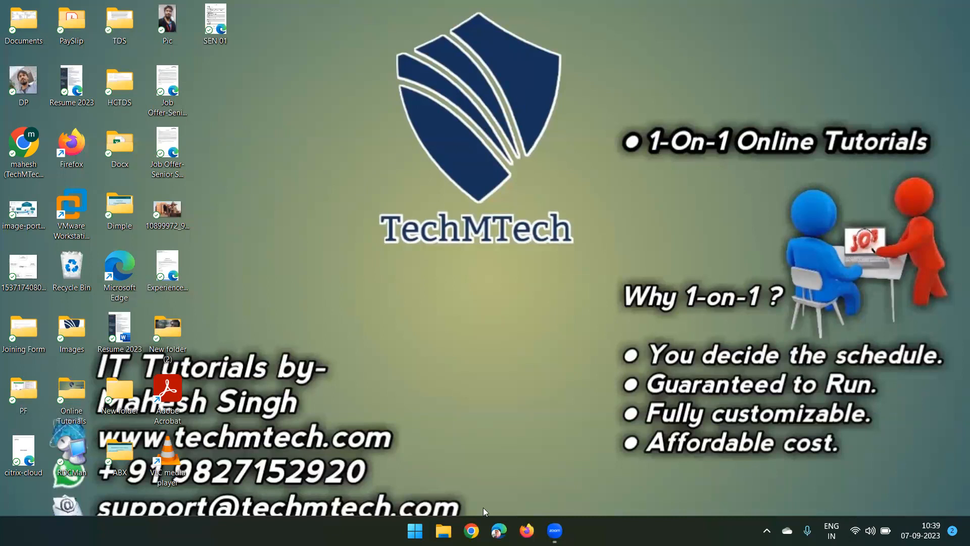
Step: Open the Citrix Intro presentation from Box › Online Tutorials › Citrix in File Explorer
{"action": "left_click", "coordinate": [443, 530]}
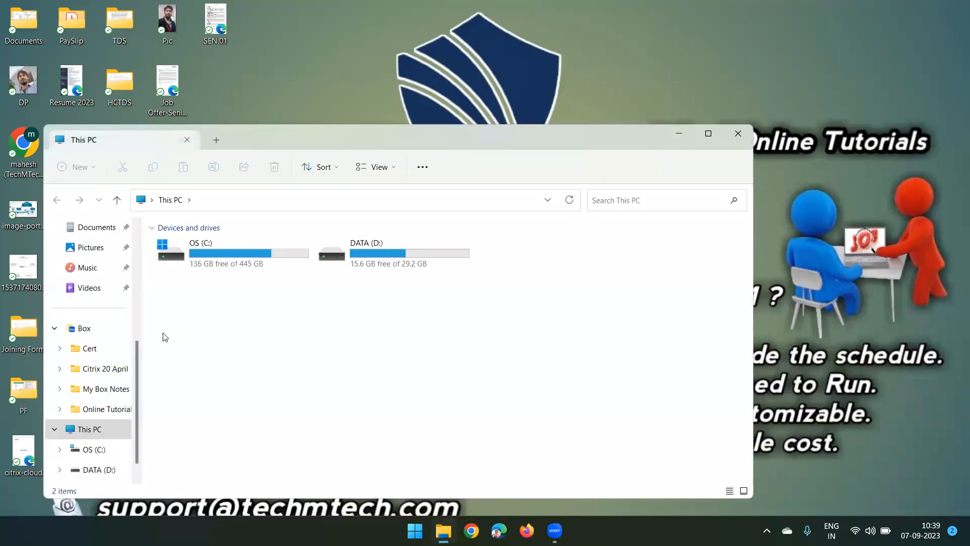
{"action": "left_click", "coordinate": [84, 329]}
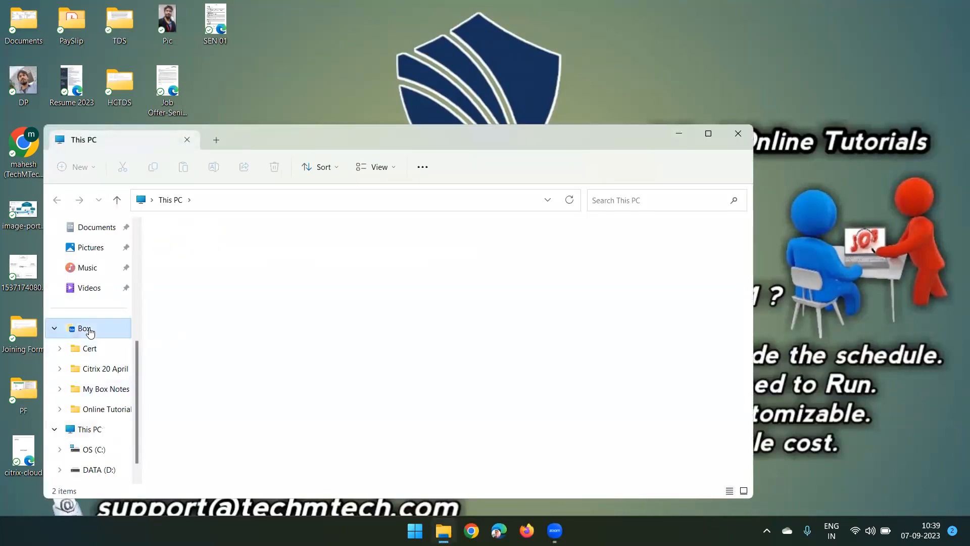
{"action": "left_click", "coordinate": [101, 408]}
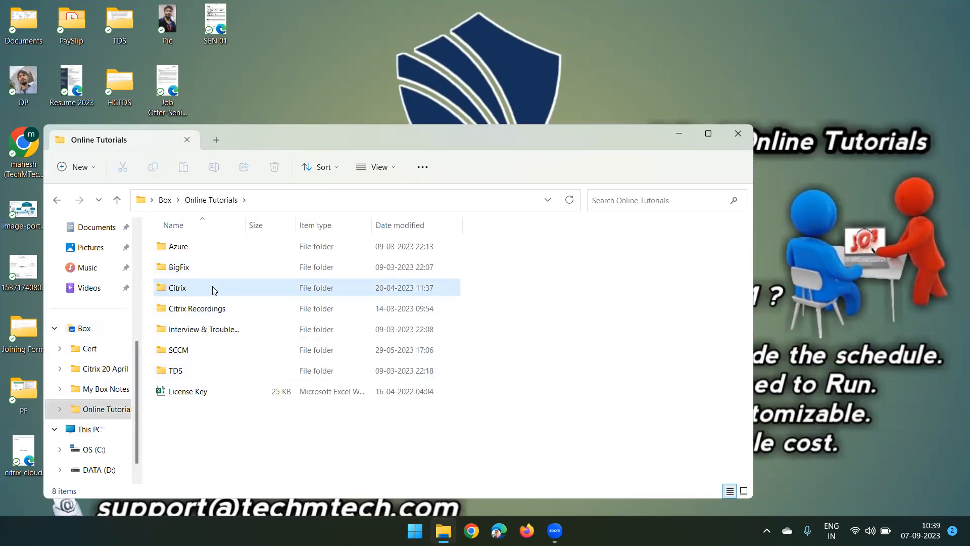
{"action": "double_click", "coordinate": [178, 287]}
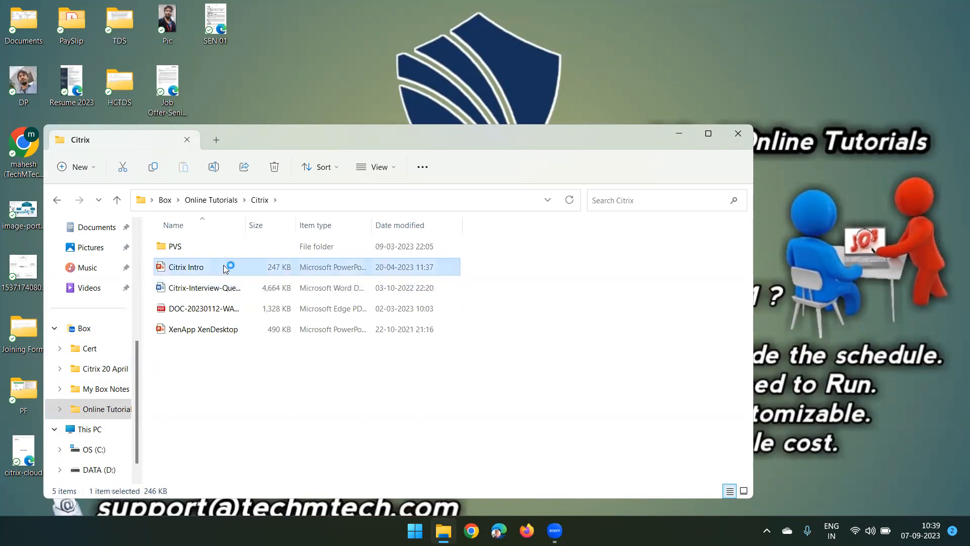
{"action": "mouse_move", "coordinate": [681, 267]}
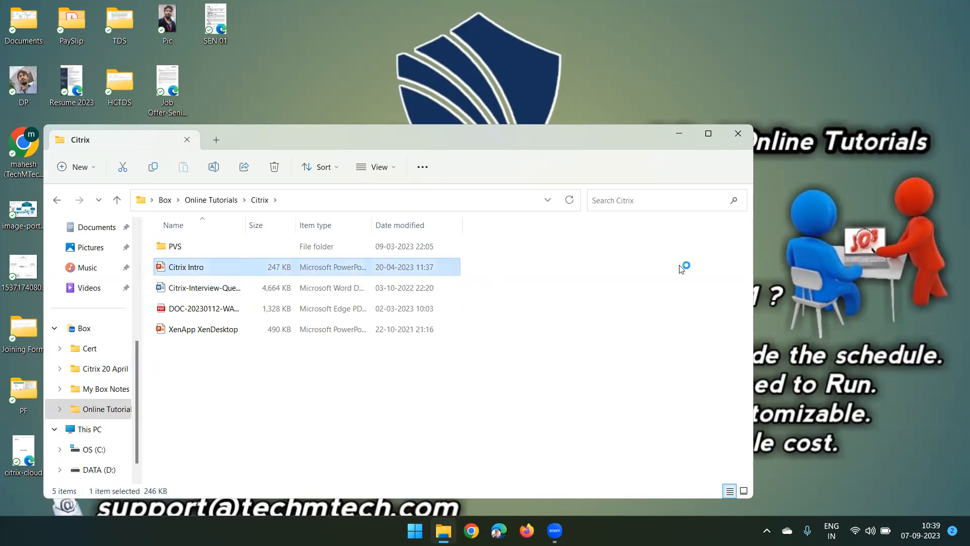
{"action": "double_click", "coordinate": [186, 267]}
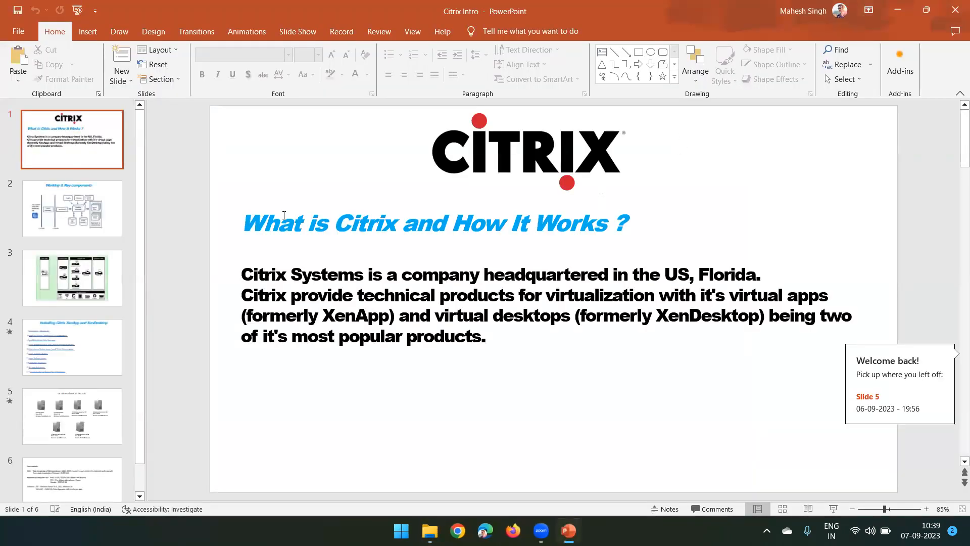
Step: Browse the Working & Key components and Virtual Machines in Test Lab slides, selecting the Hostname-DC text and DDC server picture
{"action": "left_click", "coordinate": [73, 276]}
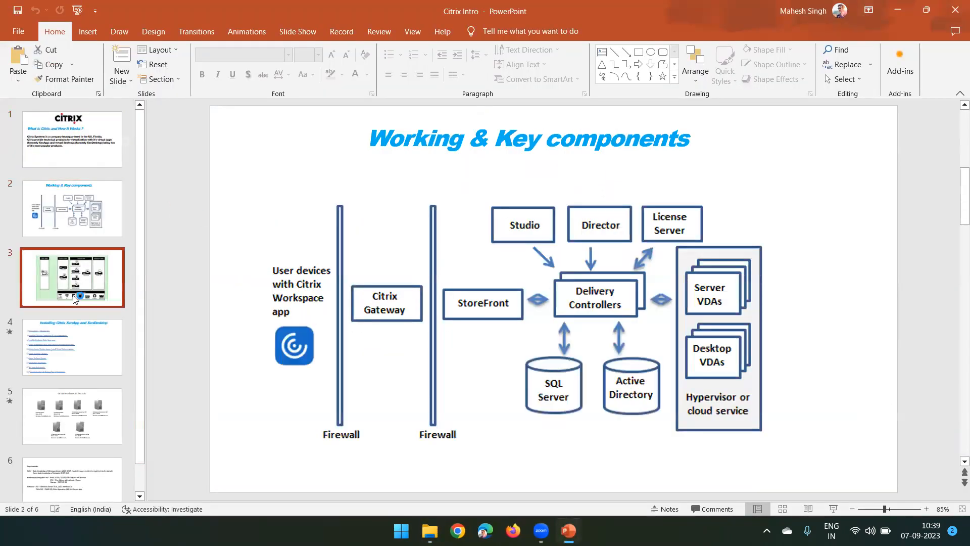
{"action": "left_click", "coordinate": [72, 417]}
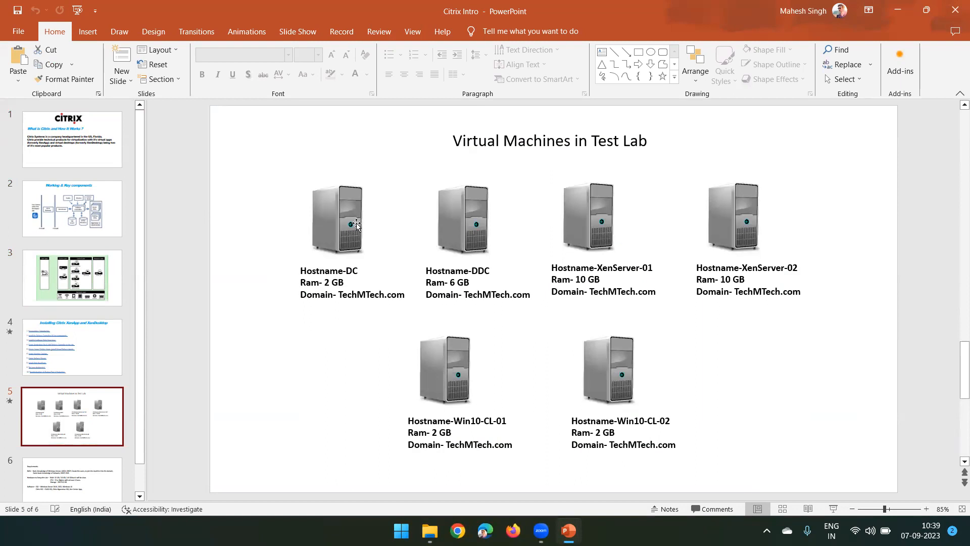
{"action": "left_click", "coordinate": [352, 283]}
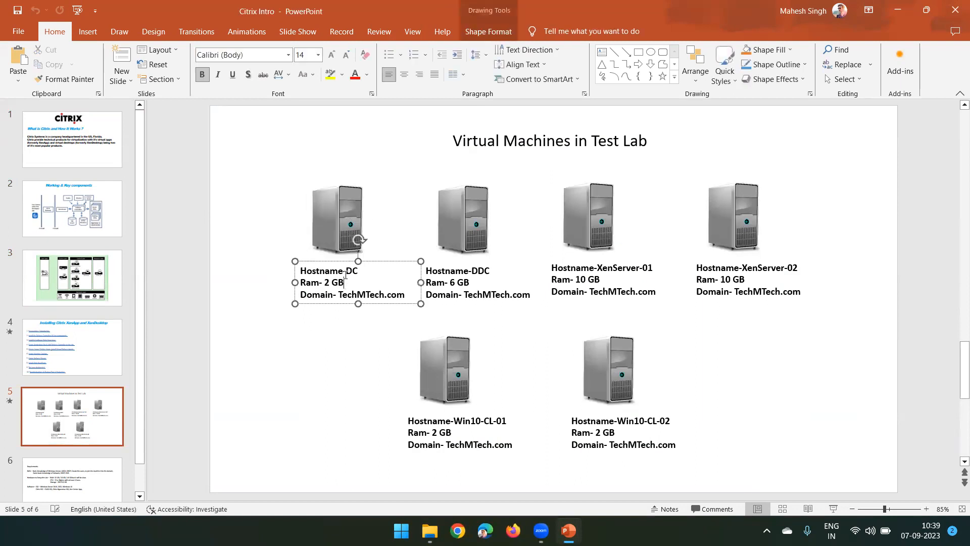
{"action": "left_click", "coordinate": [462, 216]}
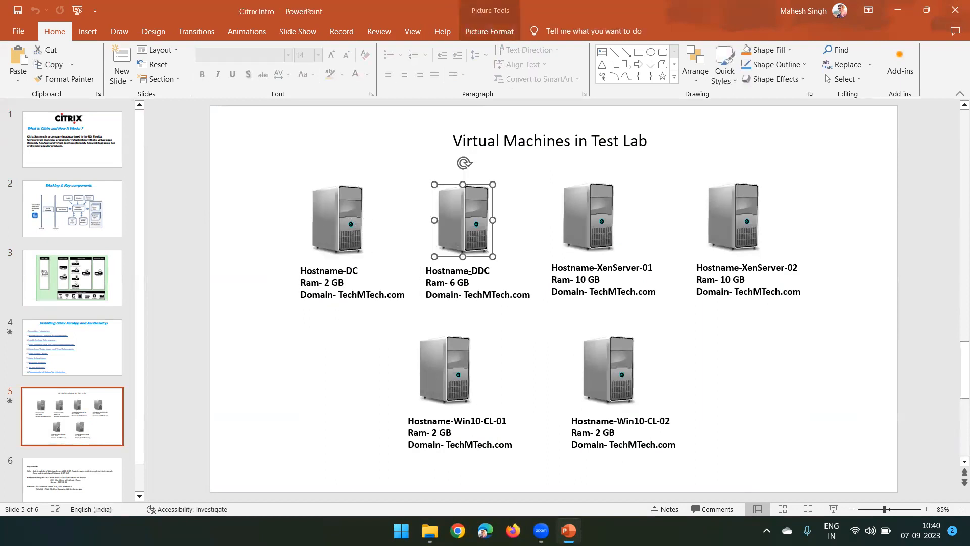
{"action": "left_click", "coordinate": [338, 219]}
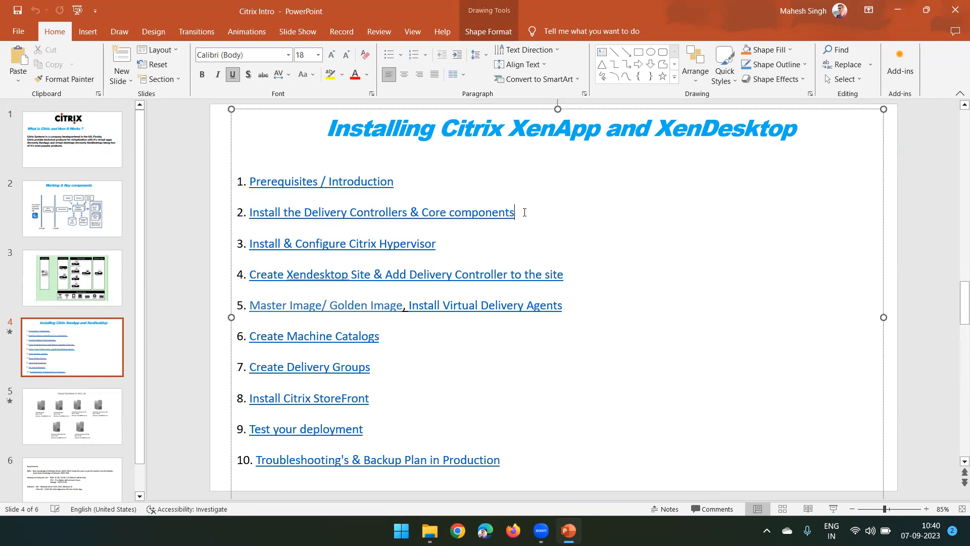
{"action": "mouse_move", "coordinate": [752, 249]}
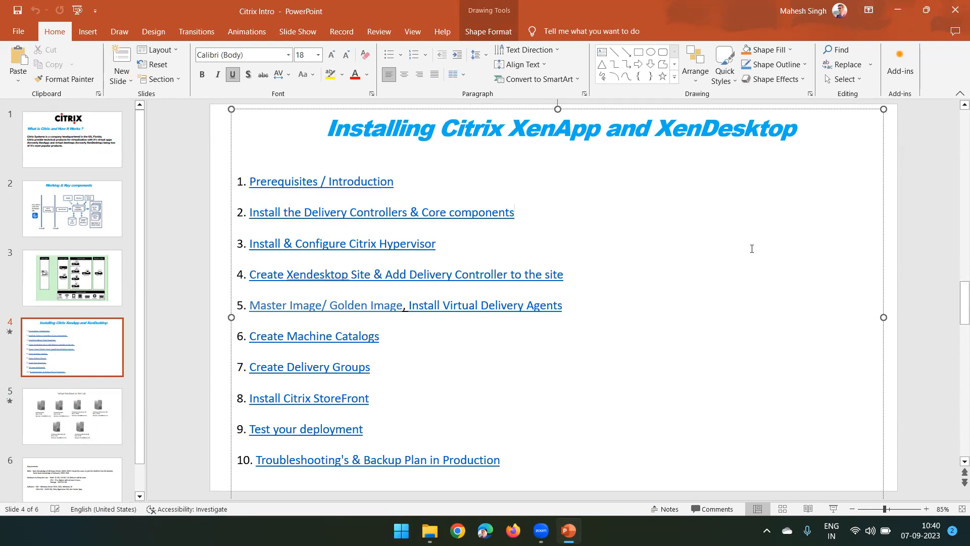
{"action": "mouse_move", "coordinate": [557, 226]}
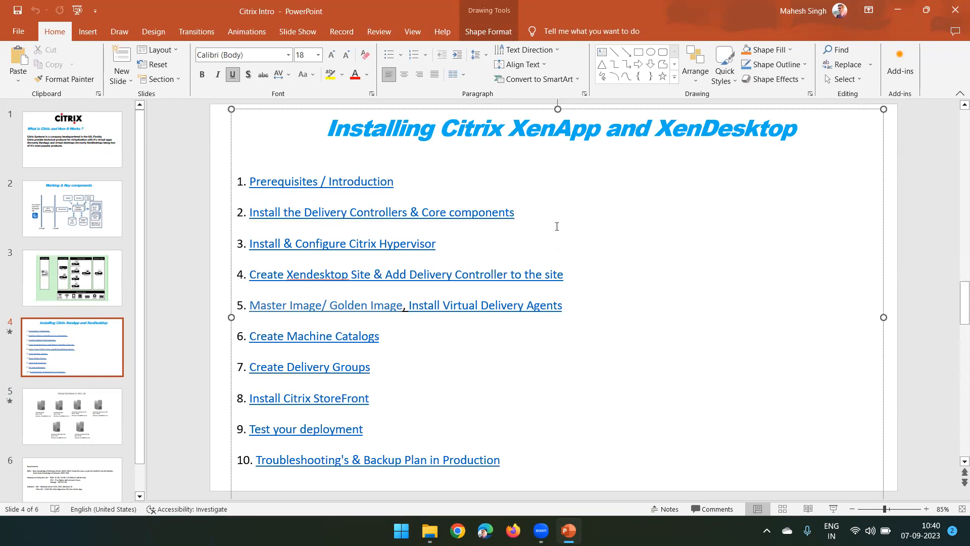
{"action": "mouse_move", "coordinate": [559, 226]}
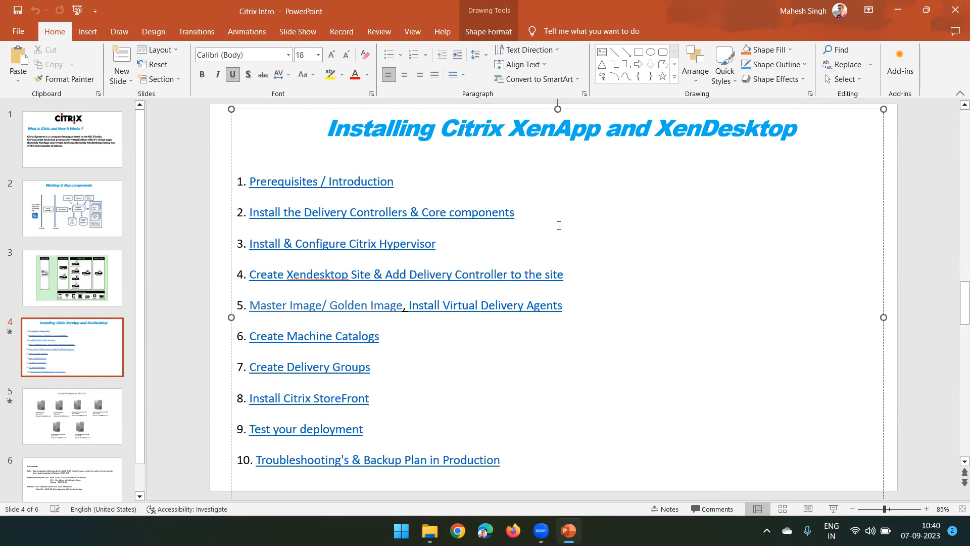
{"action": "scroll", "scroll_direction": "down", "scroll_amount": 3}
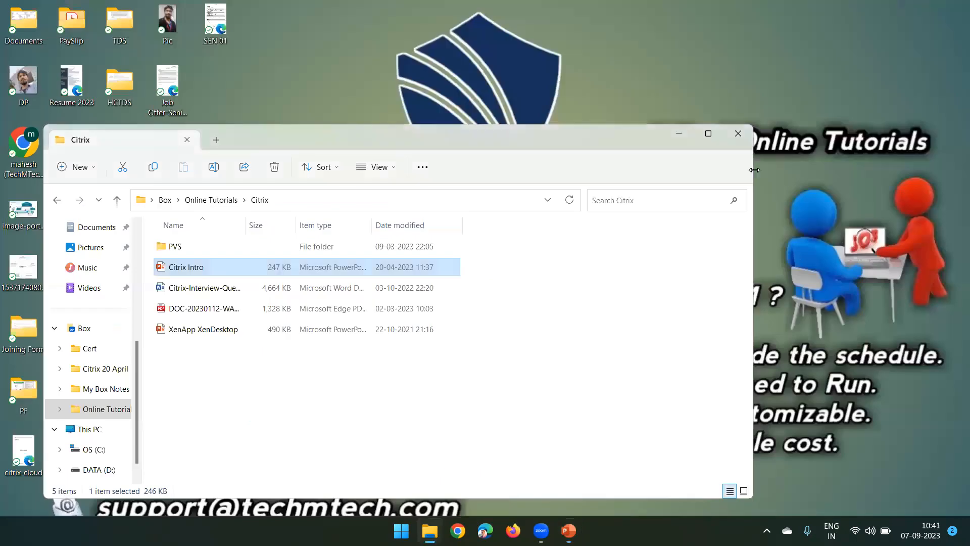
Step: Set the presentation and File Explorer aside and launch VMware Workstation from the desktop
{"action": "left_click", "coordinate": [738, 133]}
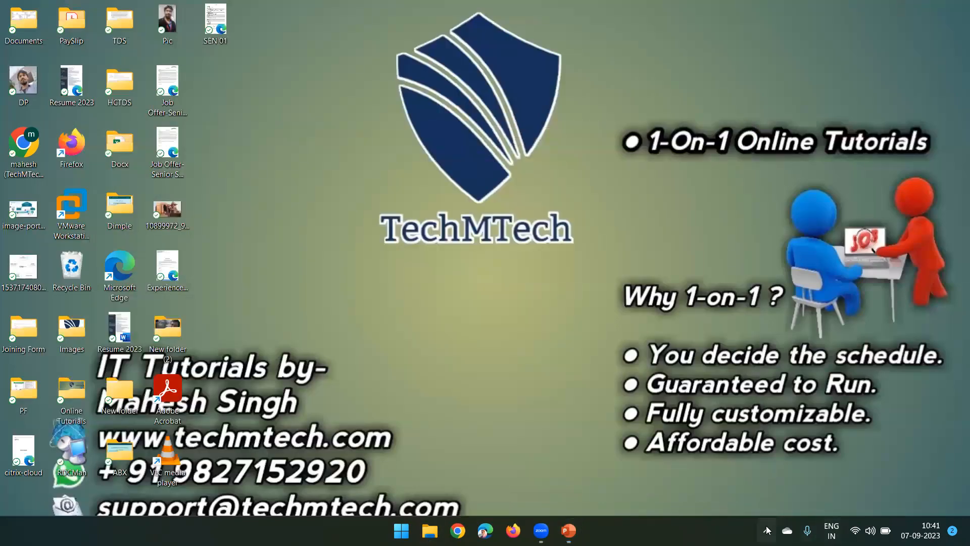
{"action": "left_click", "coordinate": [767, 531]}
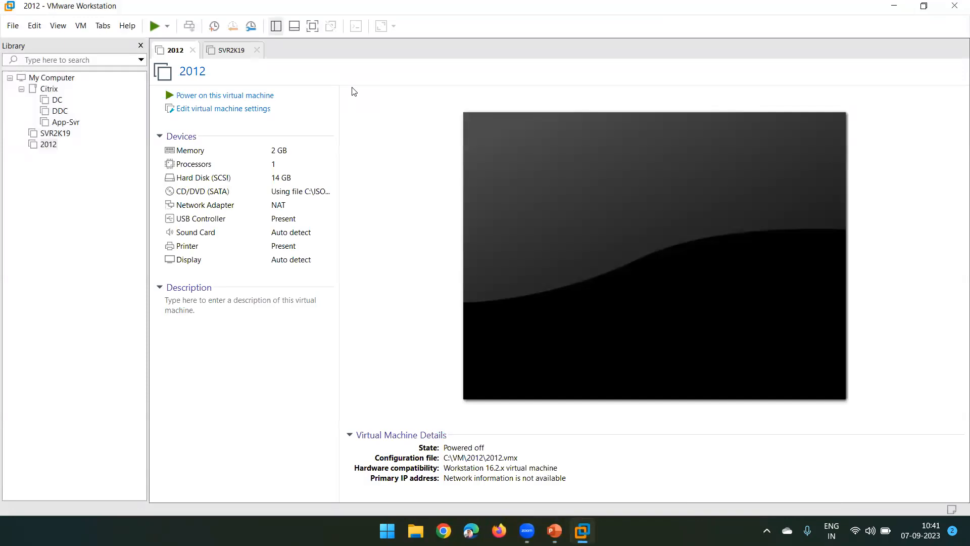
{"action": "mouse_move", "coordinate": [71, 2]}
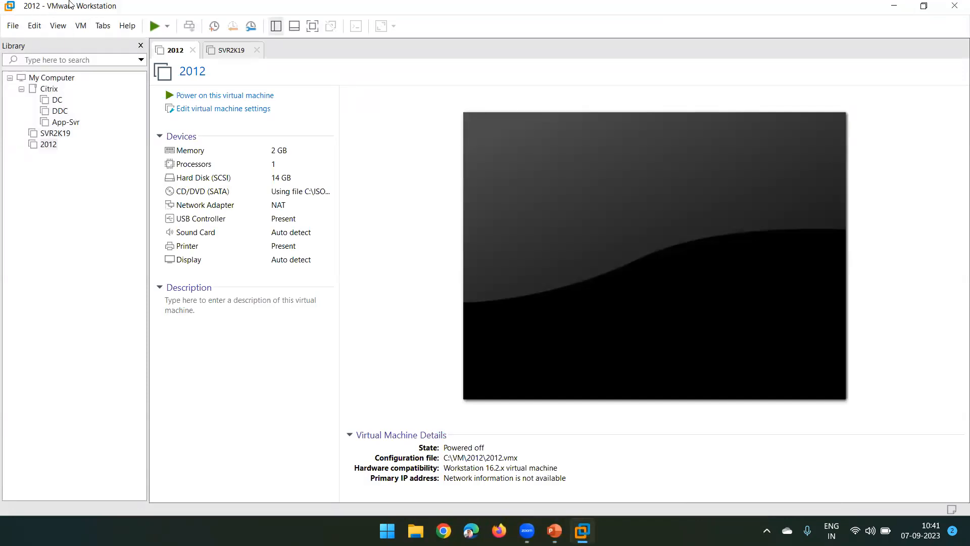
{"action": "mouse_move", "coordinate": [50, 28]}
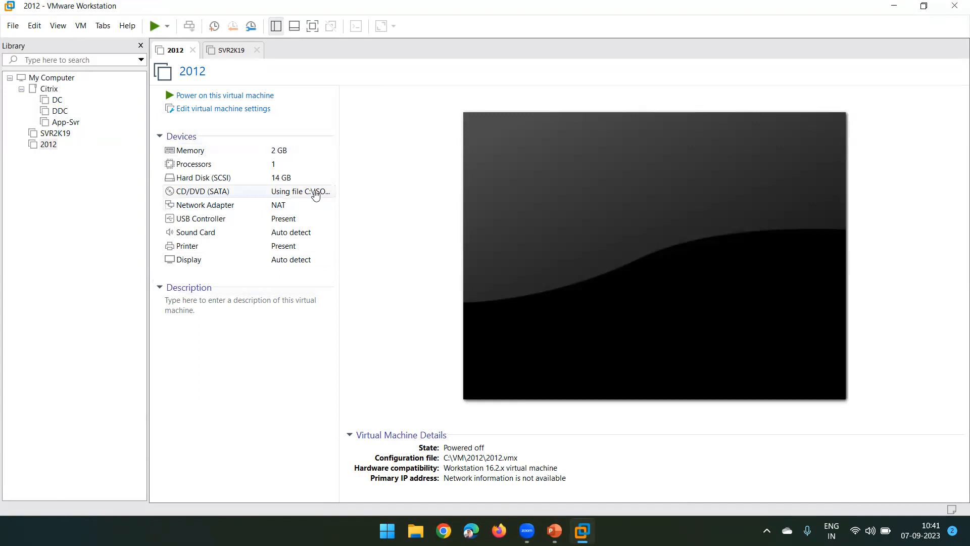
Step: Show the SVR2K19 virtual machine's details and bring up its action list from the Library
{"action": "left_click", "coordinate": [232, 49]}
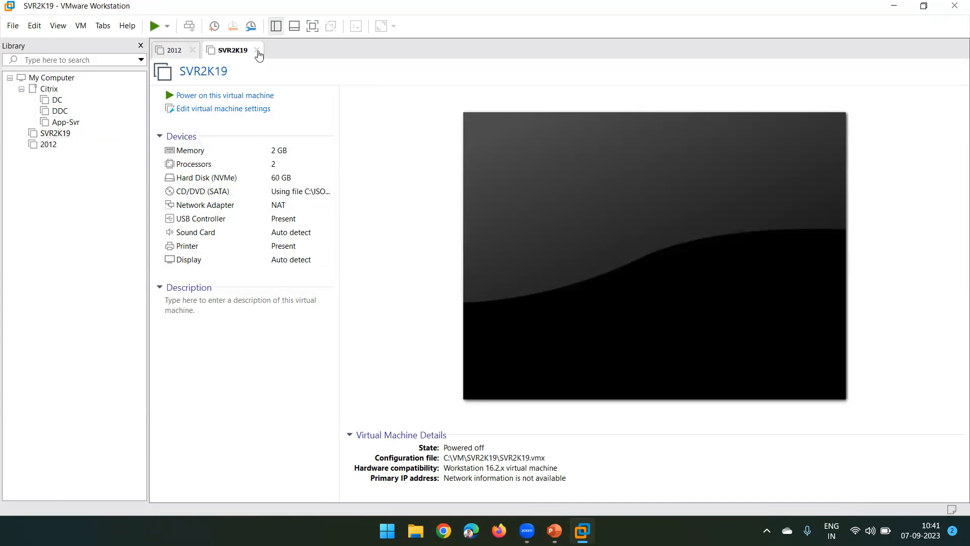
{"action": "left_click", "coordinate": [257, 51]}
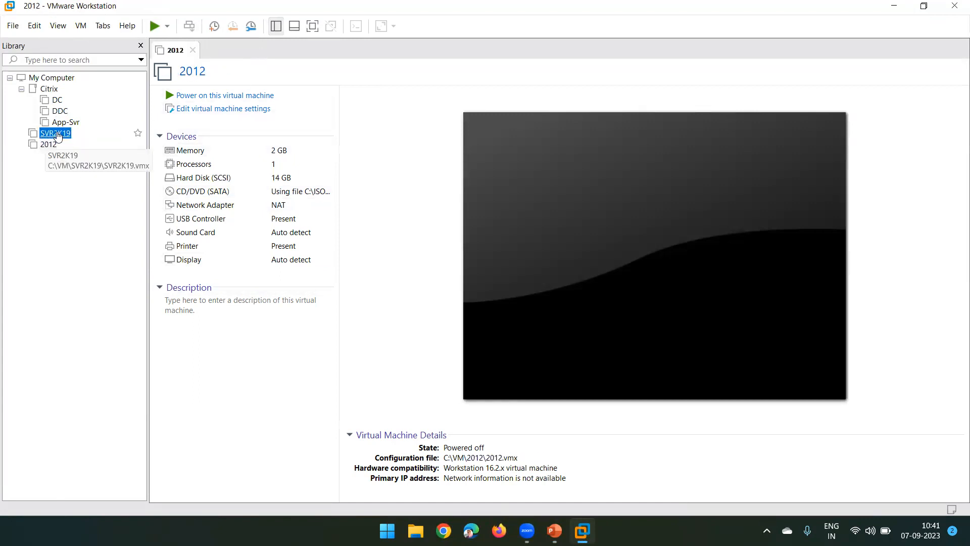
{"action": "double_click", "coordinate": [56, 134]}
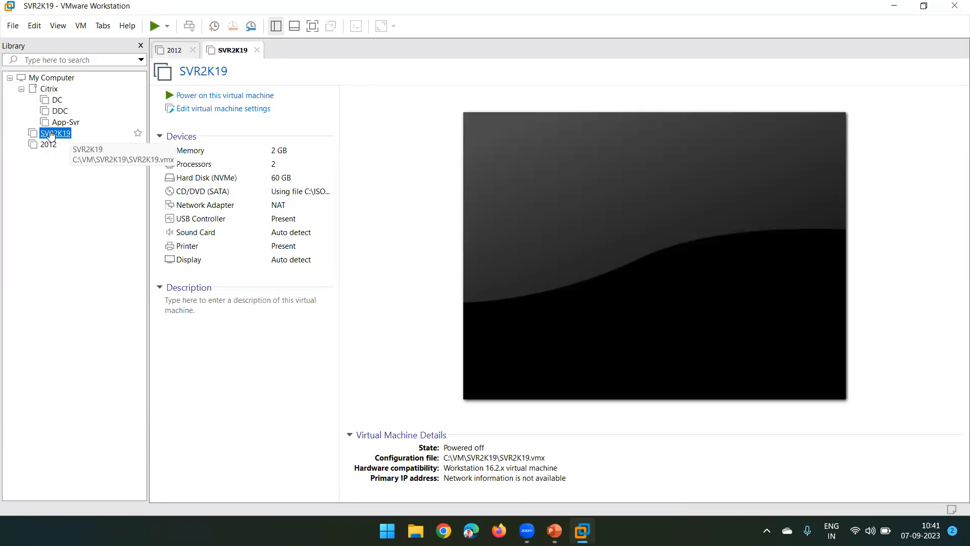
{"action": "mouse_move", "coordinate": [76, 134]}
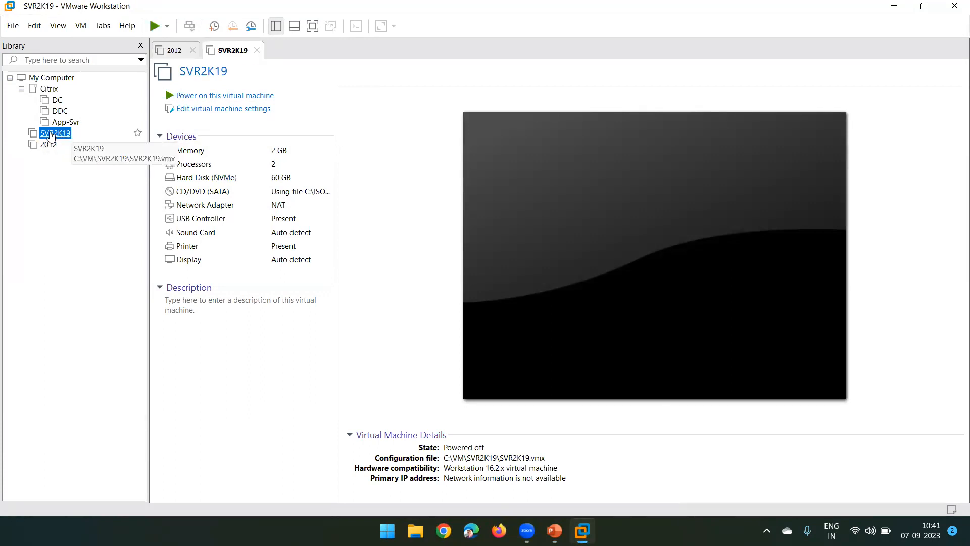
{"action": "right_click", "coordinate": [50, 134]}
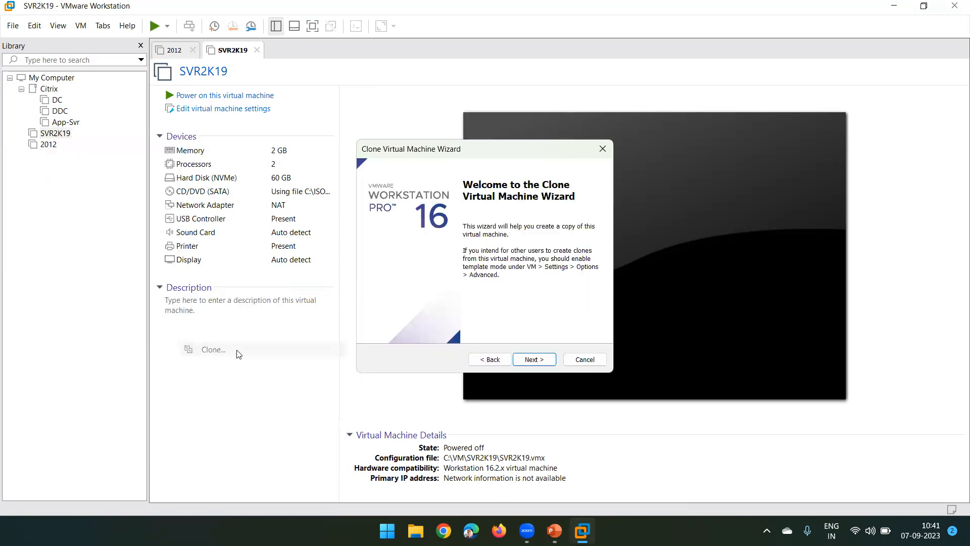
Step: Clone SVR2K19 from its current state as a full independent clone and finish the wizard
{"action": "left_click", "coordinate": [534, 360]}
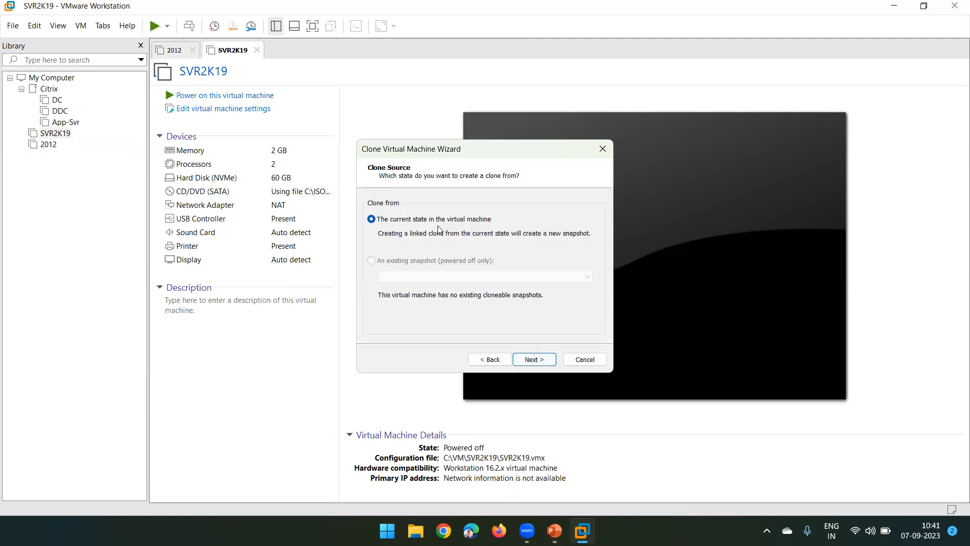
{"action": "left_click", "coordinate": [533, 360]}
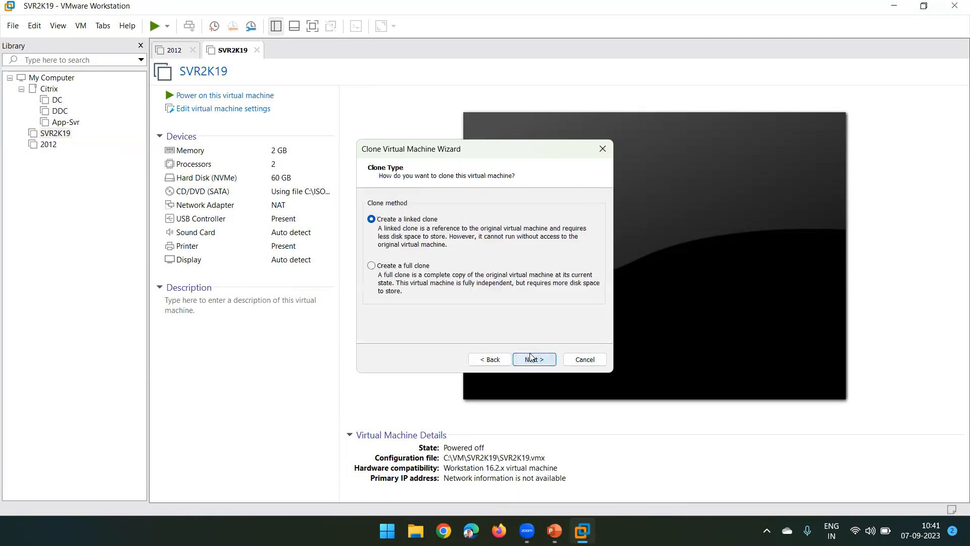
{"action": "left_click", "coordinate": [371, 265]}
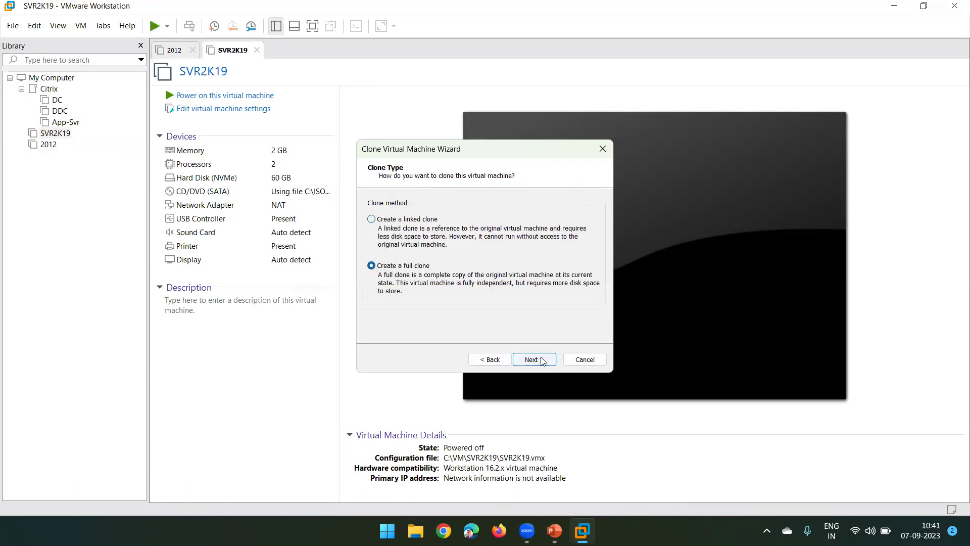
{"action": "left_click", "coordinate": [534, 360]}
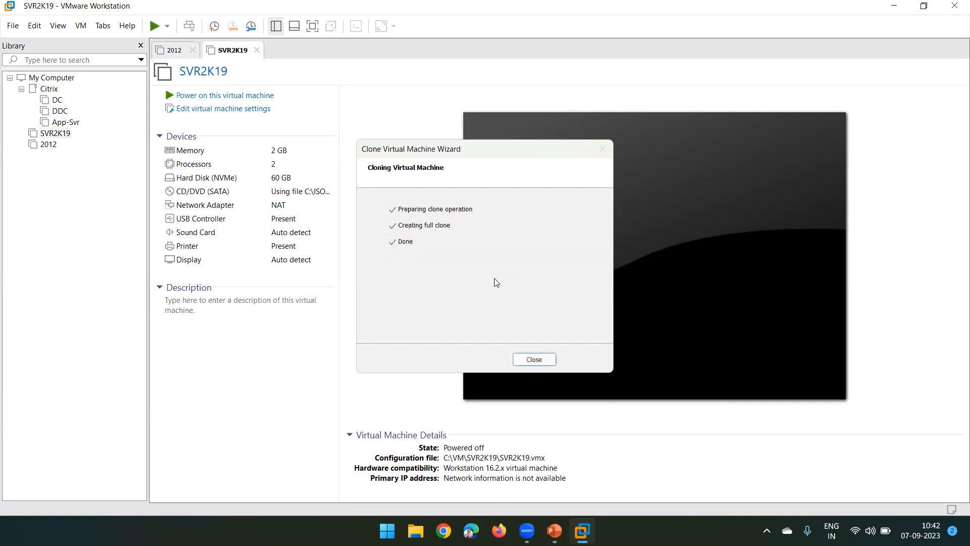
{"action": "left_click", "coordinate": [534, 359]}
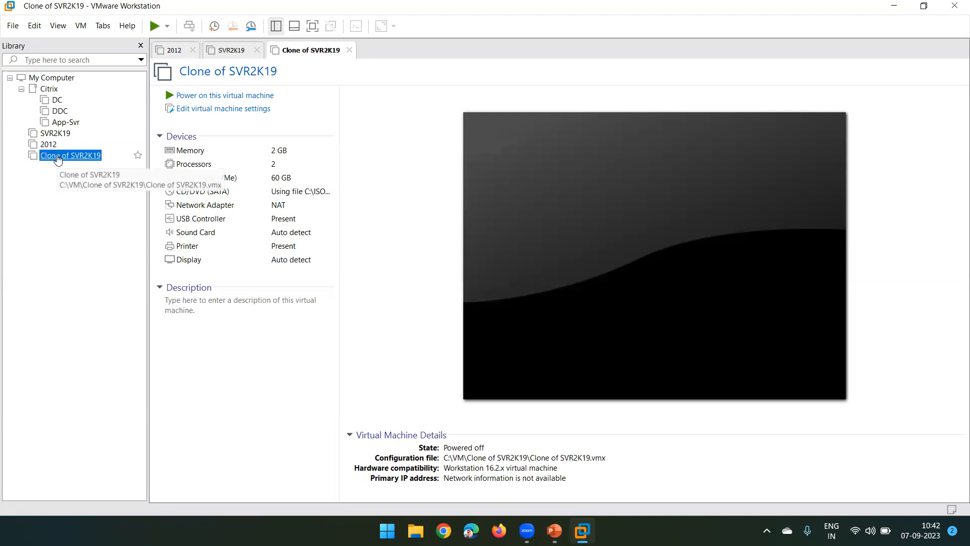
Step: In the clone's settings Options, enter 'Domain Controller' as the new virtual machine name
{"action": "right_click", "coordinate": [56, 155]}
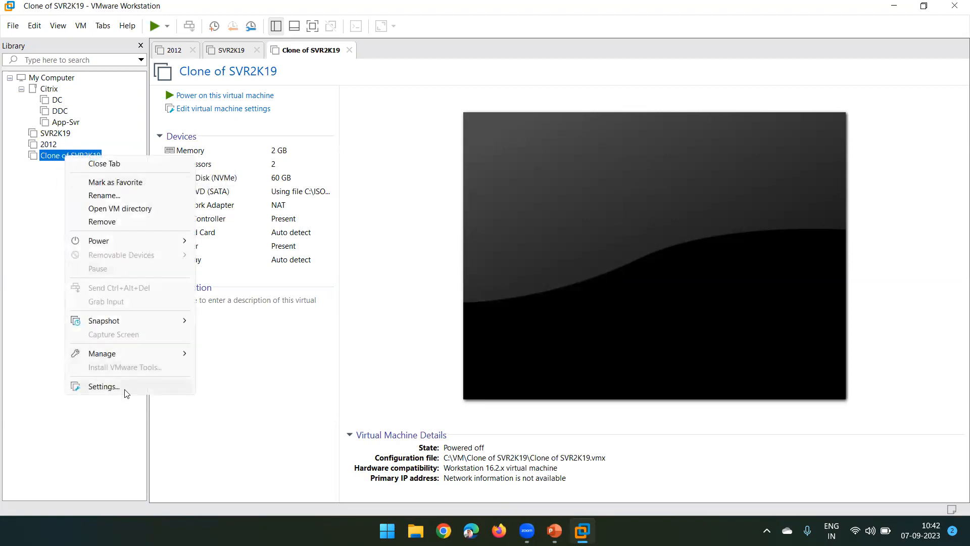
{"action": "left_click", "coordinate": [103, 387]}
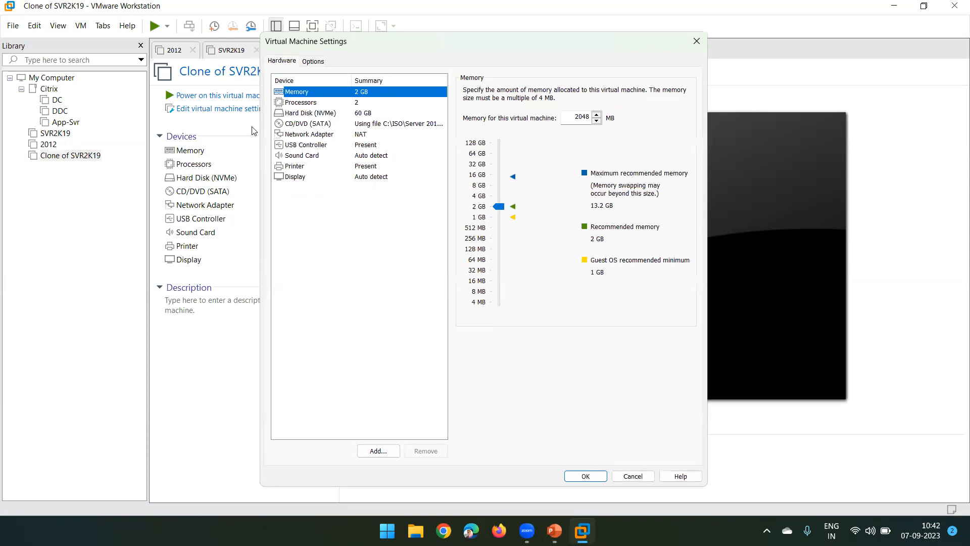
{"action": "left_click", "coordinate": [313, 61]}
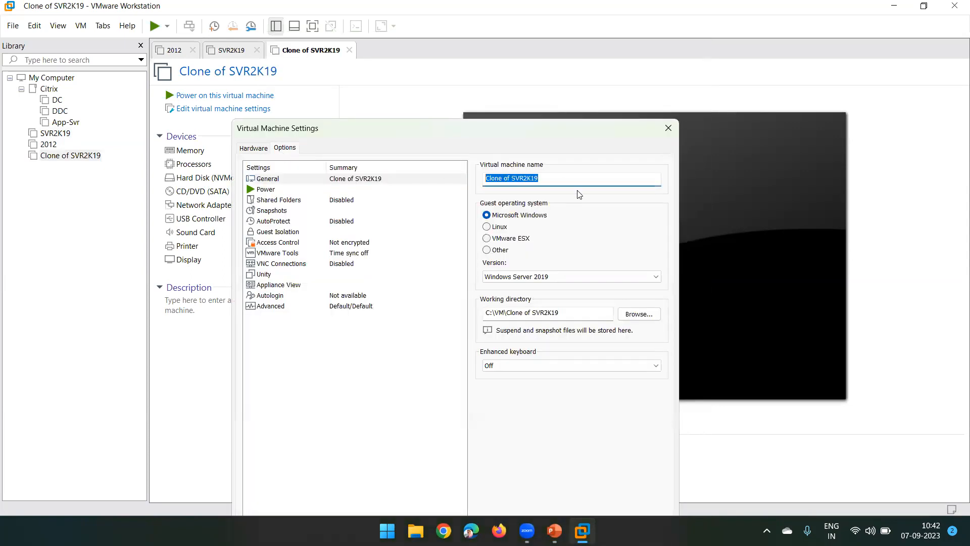
{"action": "type", "text": "Domain"}
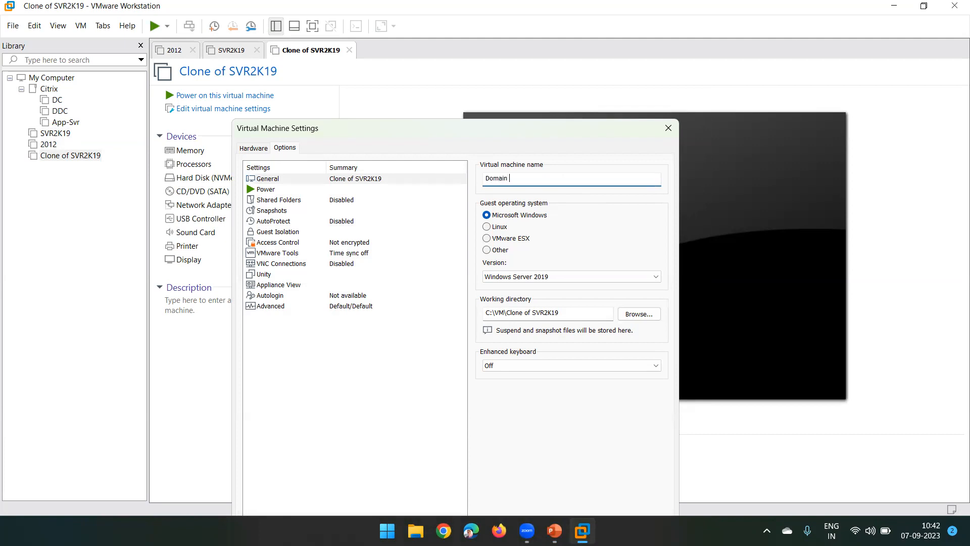
{"action": "type", "text": "Con"}
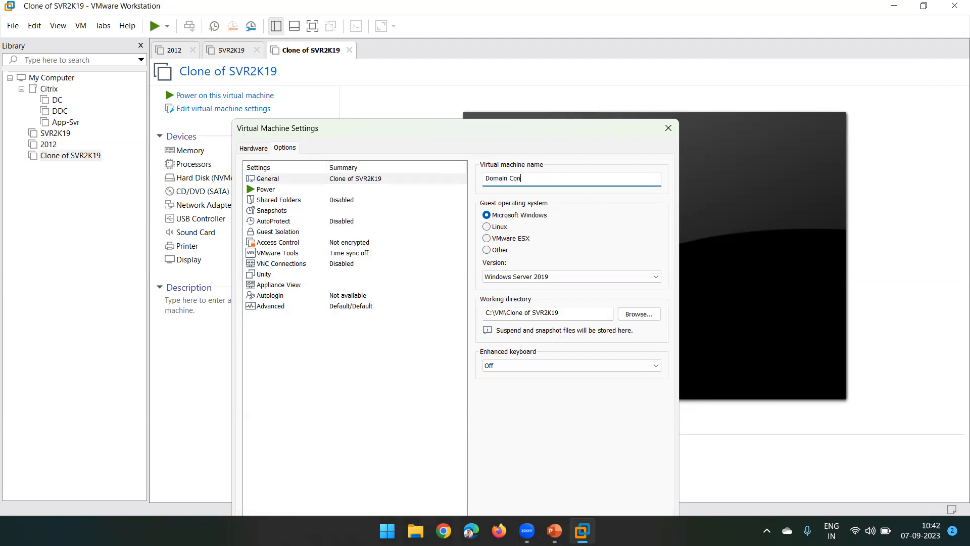
{"action": "type", "text": "troller"}
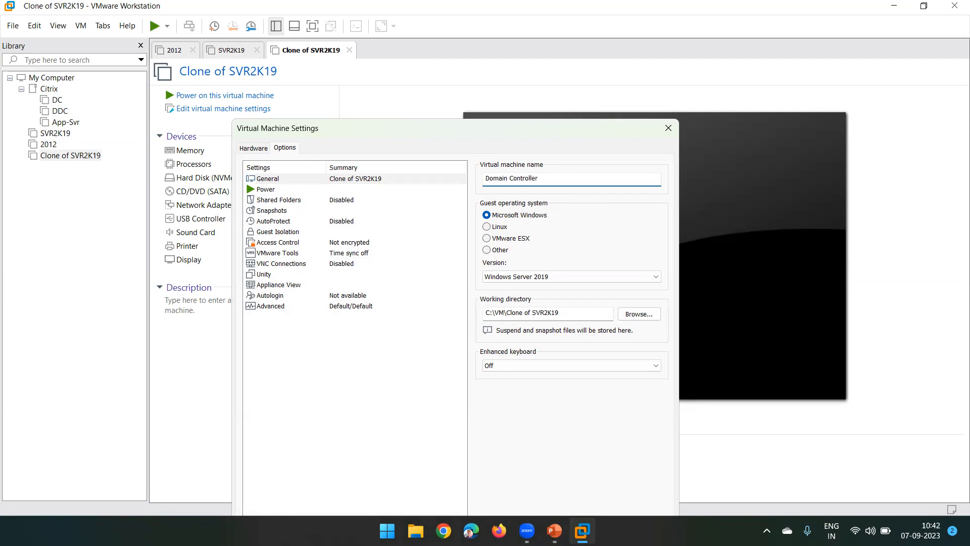
{"action": "mouse_move", "coordinate": [458, 129]}
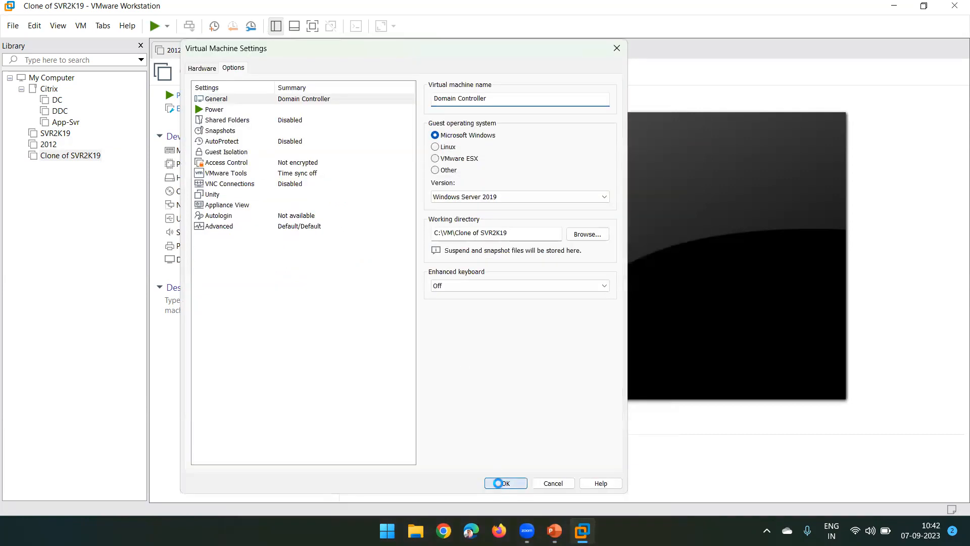
Step: Confirm the Domain Controller name, power the VM on and sign in as Administrator
{"action": "left_click", "coordinate": [505, 483]}
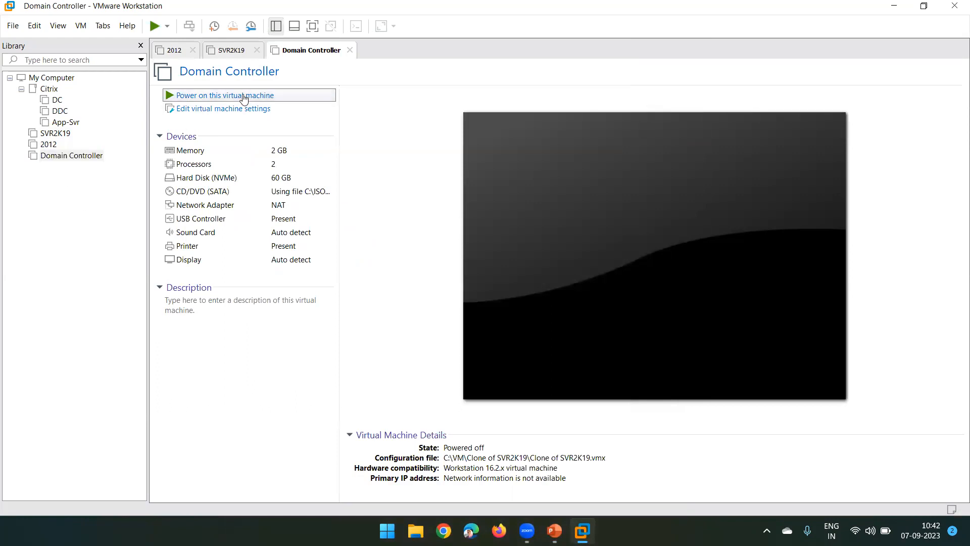
{"action": "left_click", "coordinate": [224, 95]}
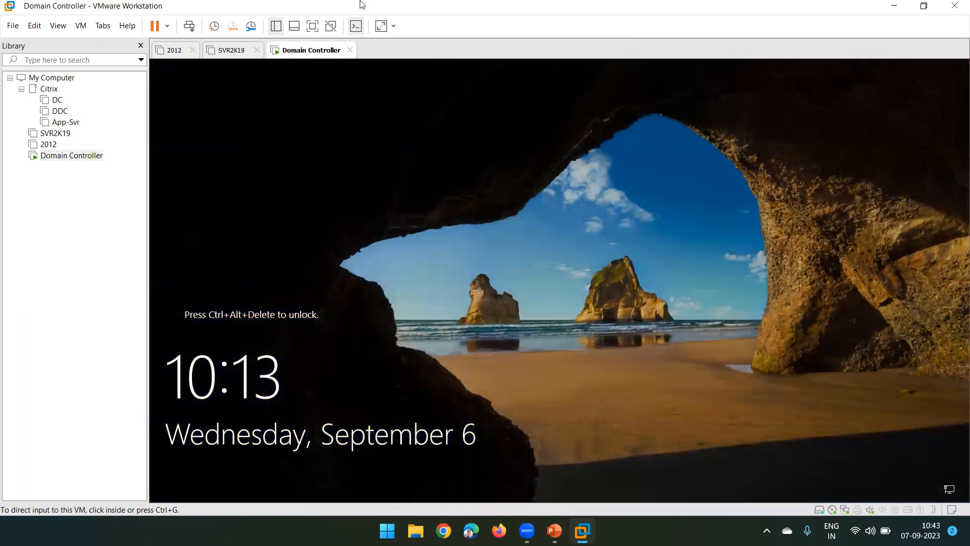
{"action": "key", "text": "ctrl+alt+delete"}
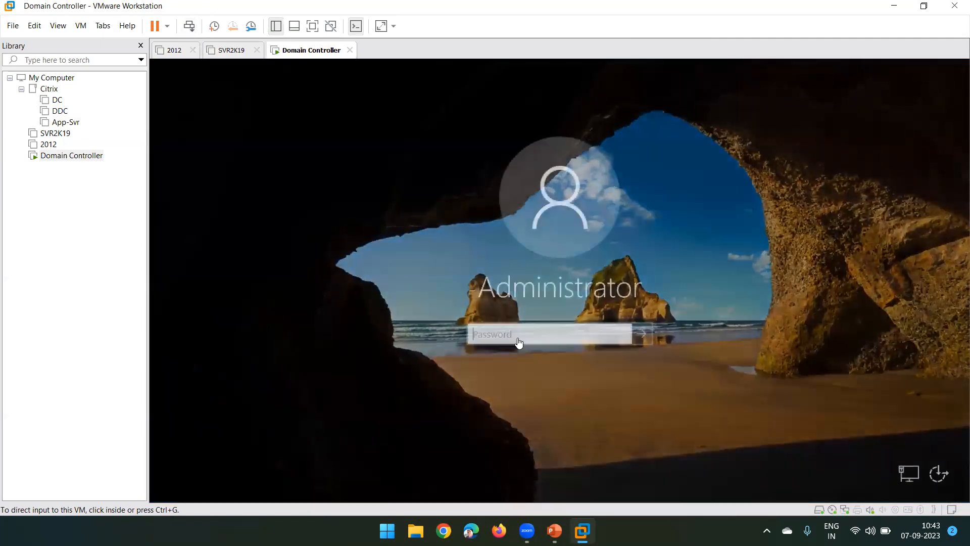
{"action": "type", "text": "***"}
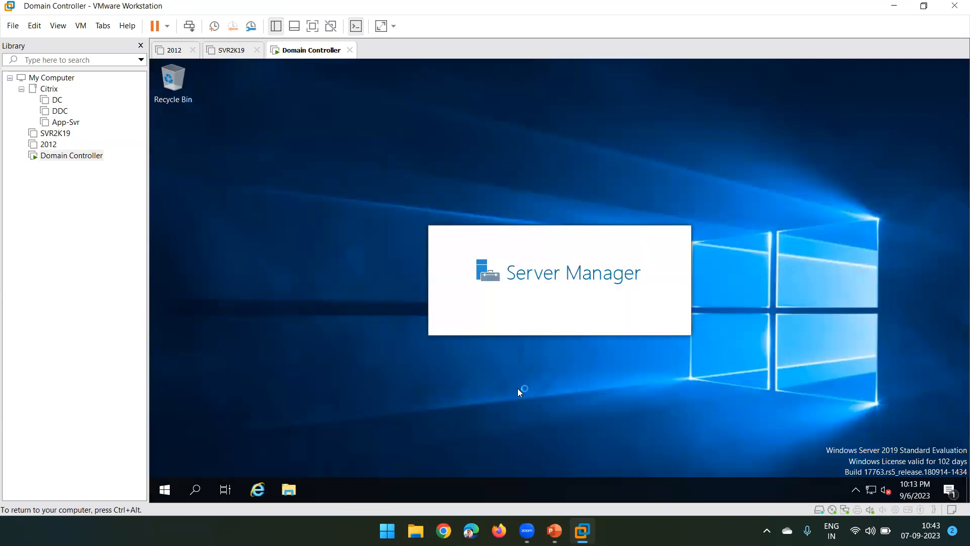
{"action": "mouse_move", "coordinate": [634, 214]}
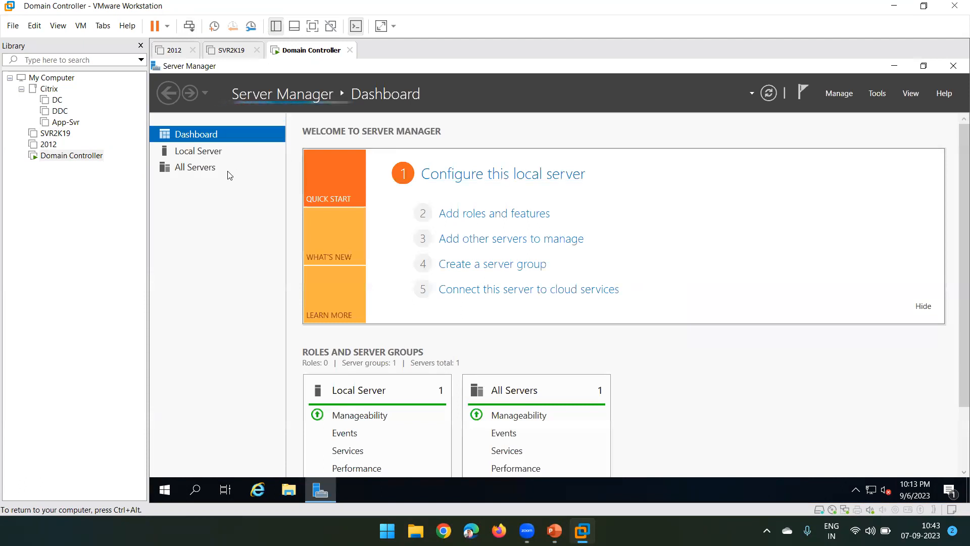
Step: From Server Manager's Local Server page, open Network Connections listing Ethernet0
{"action": "left_click", "coordinate": [198, 151]}
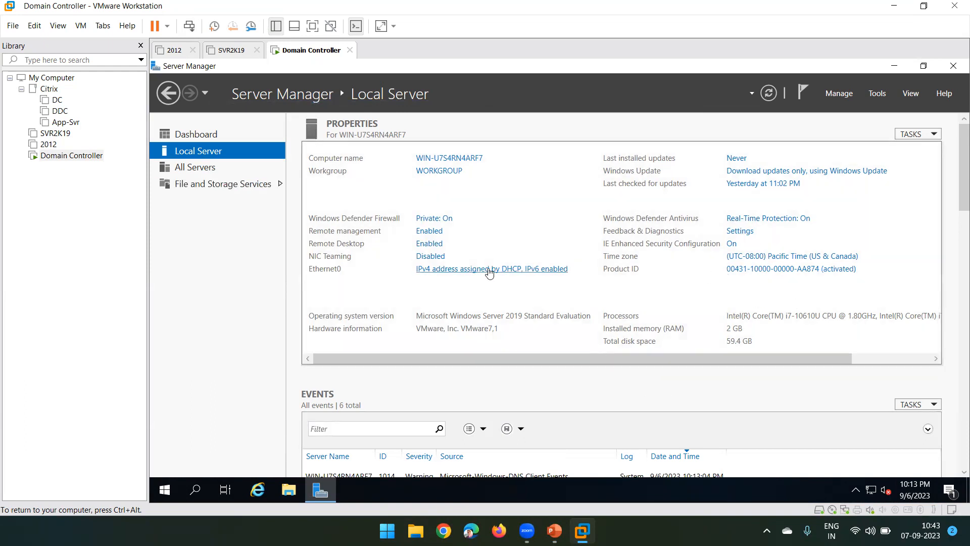
{"action": "left_click", "coordinate": [493, 269]}
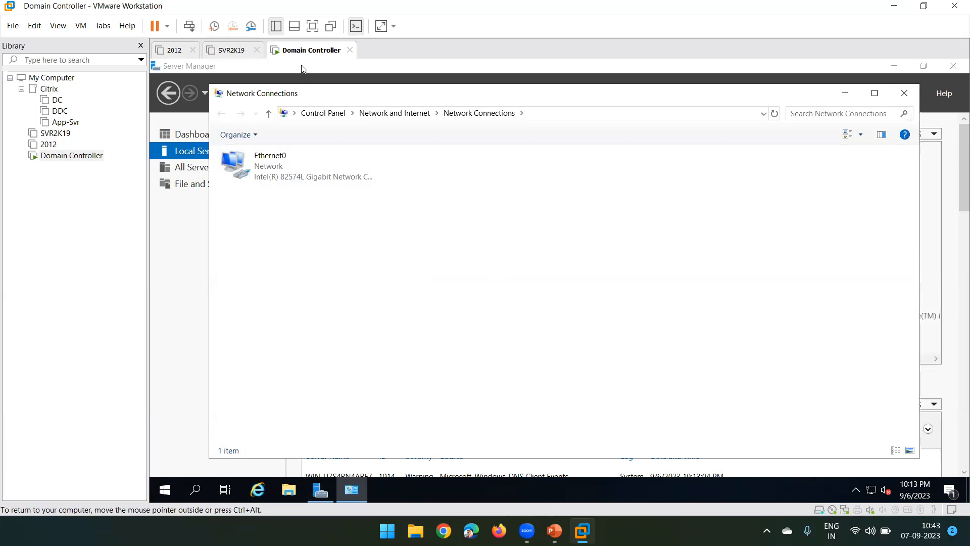
Step: Switch the Domain Controller's network adapter from NAT to Host-only in the VM settings
{"action": "right_click", "coordinate": [311, 50]}
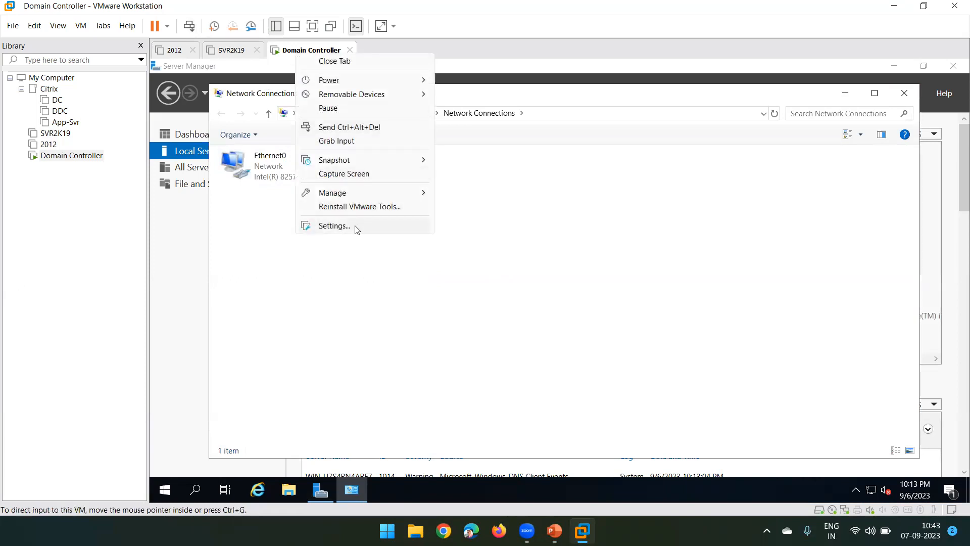
{"action": "left_click", "coordinate": [334, 225]}
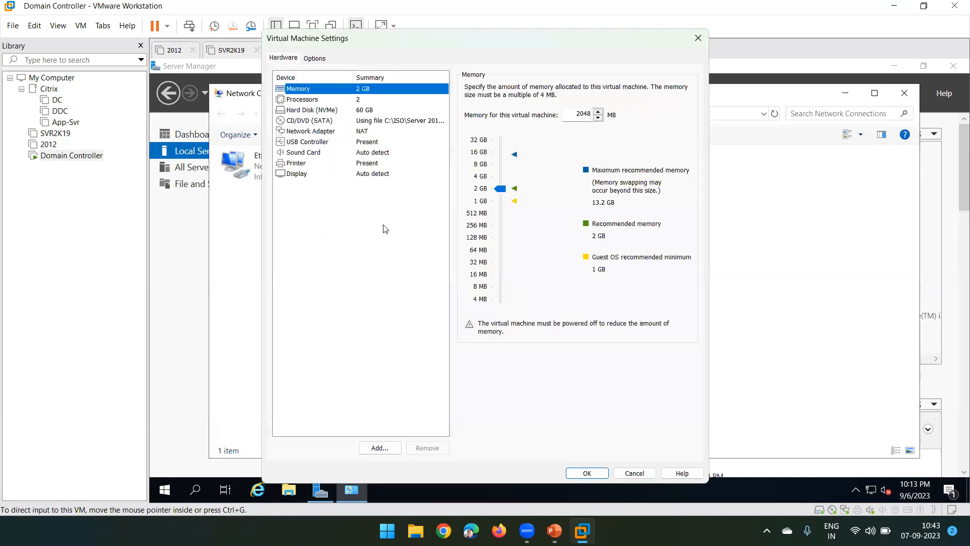
{"action": "left_click", "coordinate": [311, 131]}
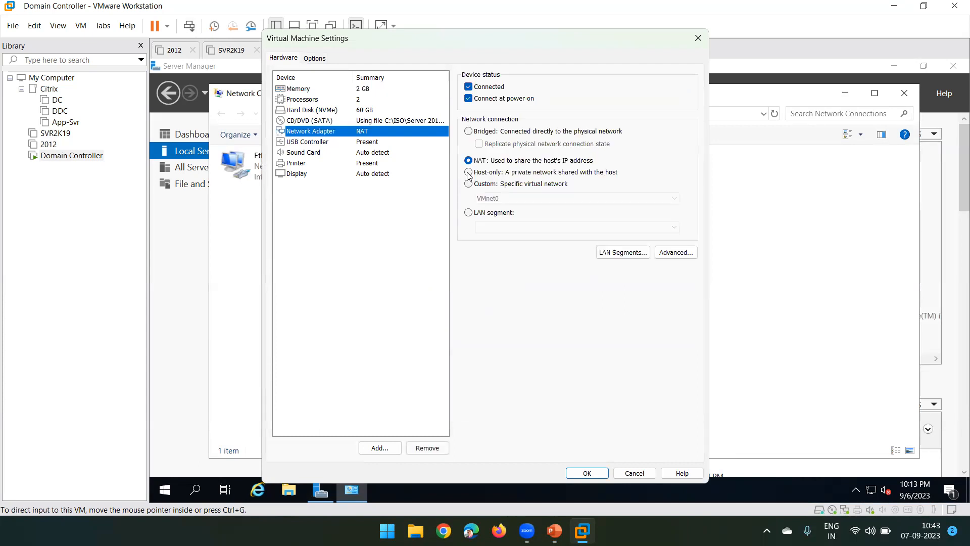
{"action": "left_click", "coordinate": [468, 172]}
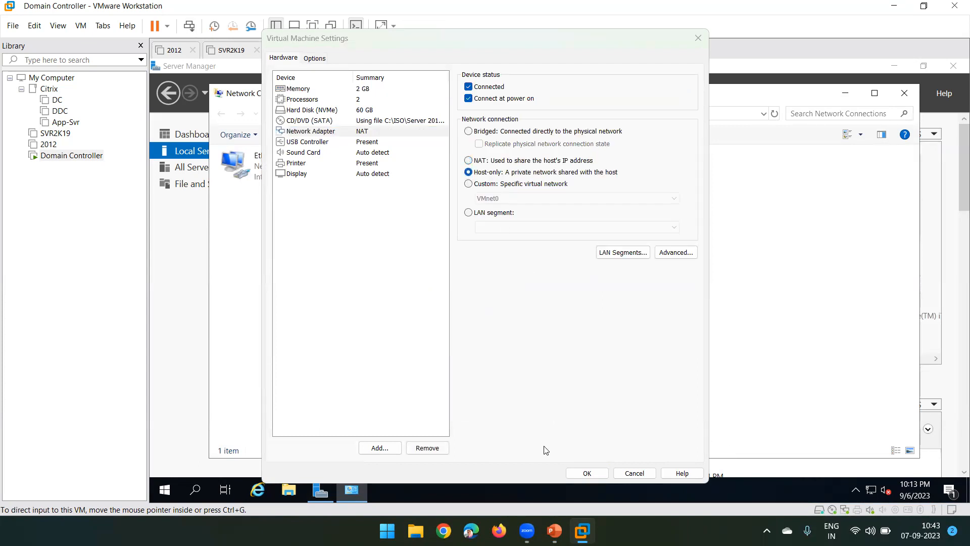
{"action": "left_click", "coordinate": [468, 172]}
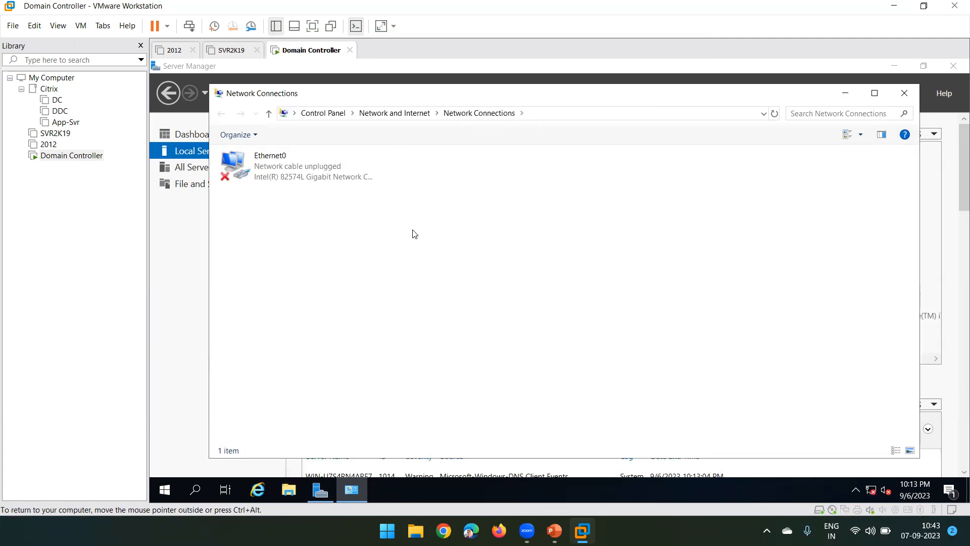
{"action": "mouse_move", "coordinate": [410, 235]}
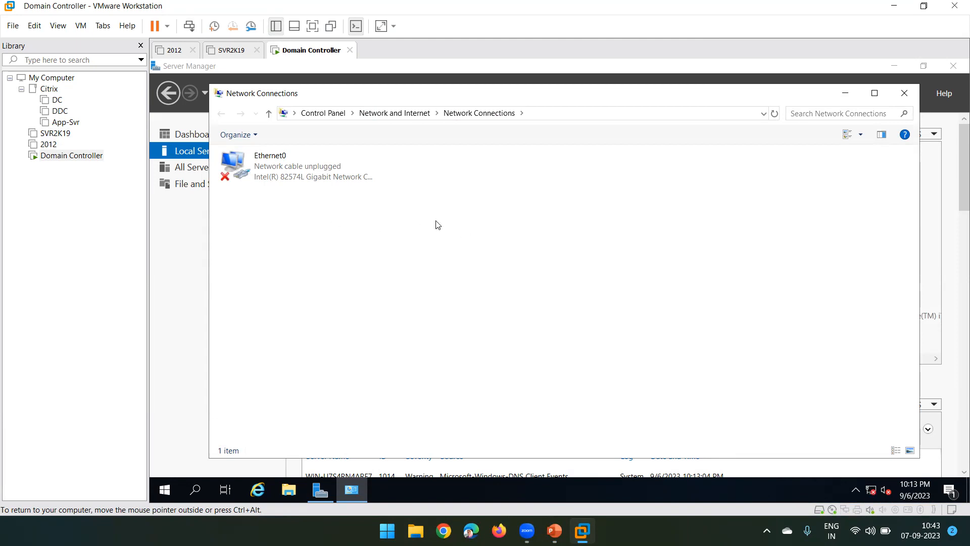
Step: Set Ethernet0's IPv4 to static 192.168.10.200, mask 255.255.255.0, gateway 192.168.10.2, and allow discovery as Network 2
{"action": "right_click", "coordinate": [438, 224]}
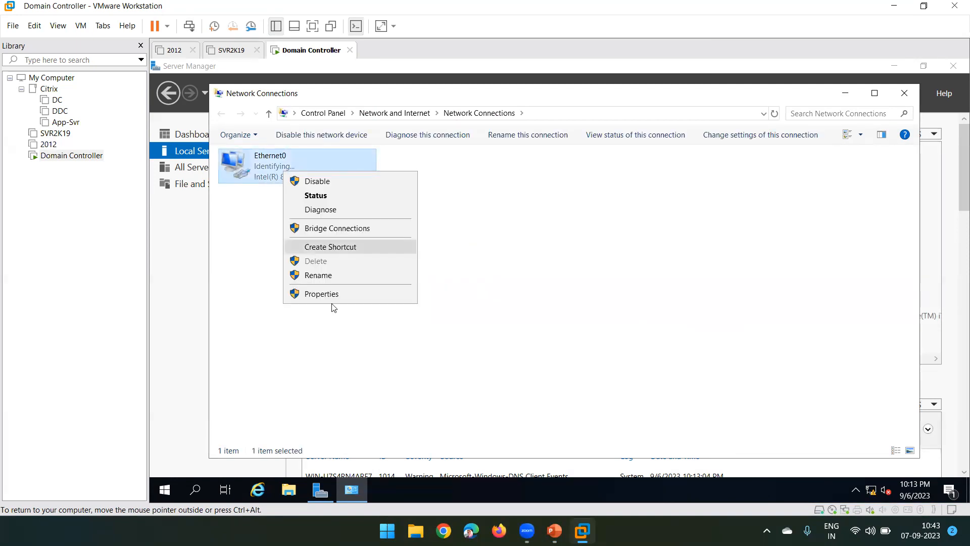
{"action": "left_click", "coordinate": [321, 294]}
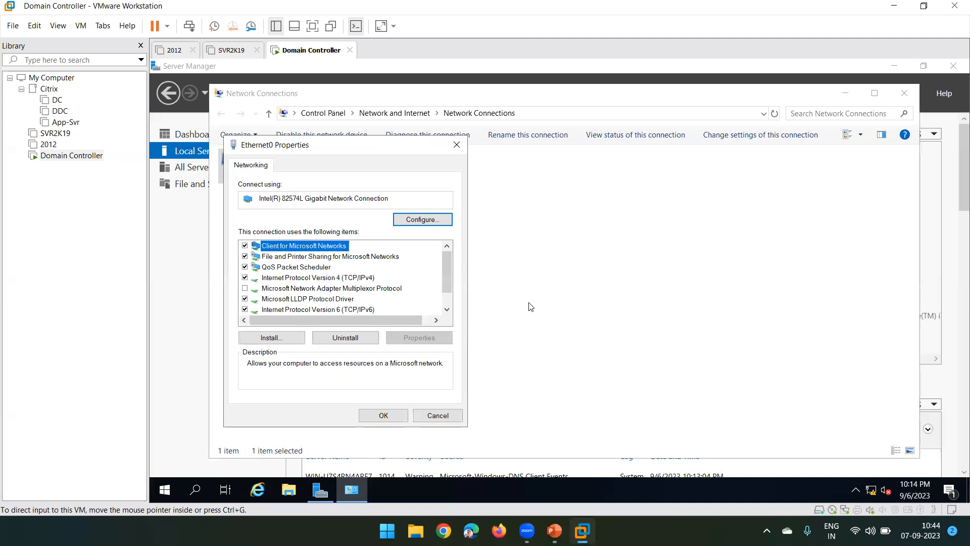
{"action": "left_click", "coordinate": [318, 277]}
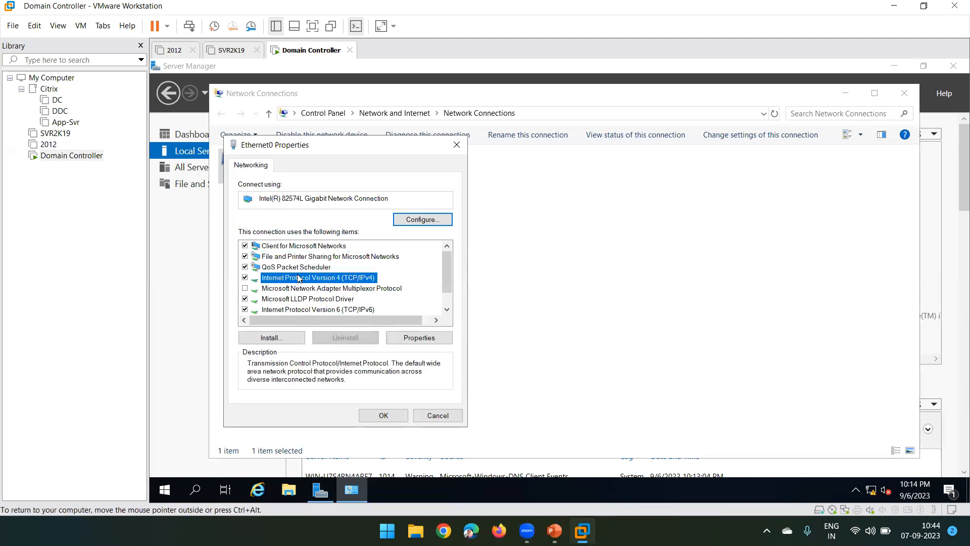
{"action": "left_click", "coordinate": [418, 337]}
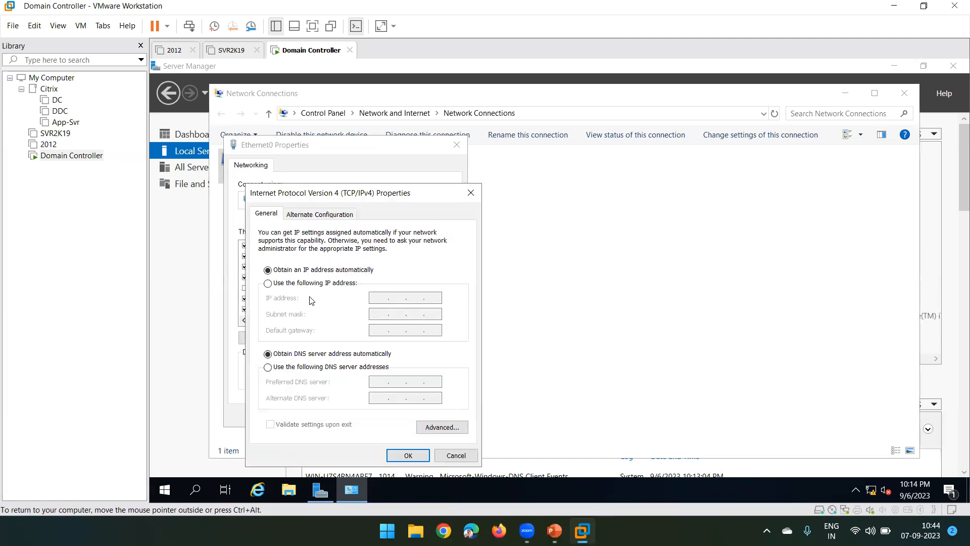
{"action": "left_click", "coordinate": [267, 283]}
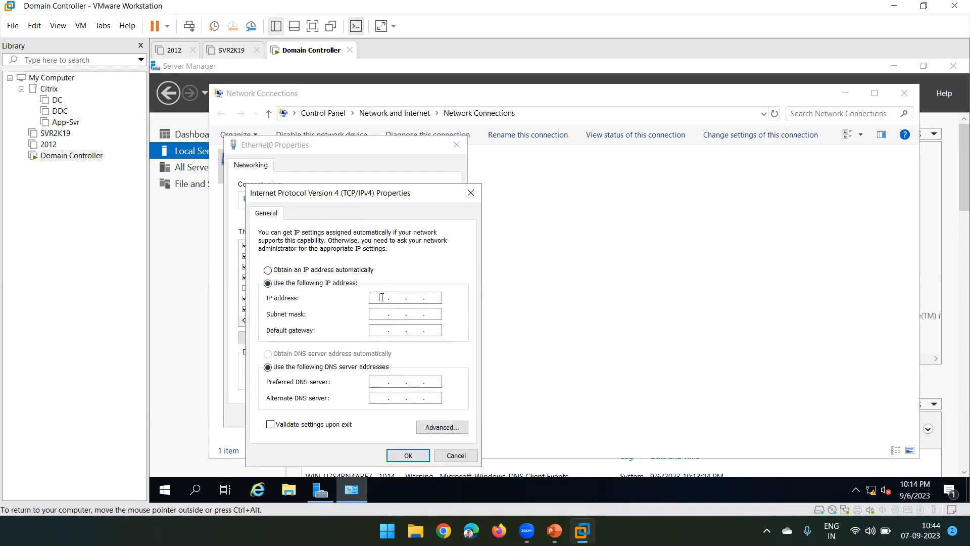
{"action": "type", "text": "192"}
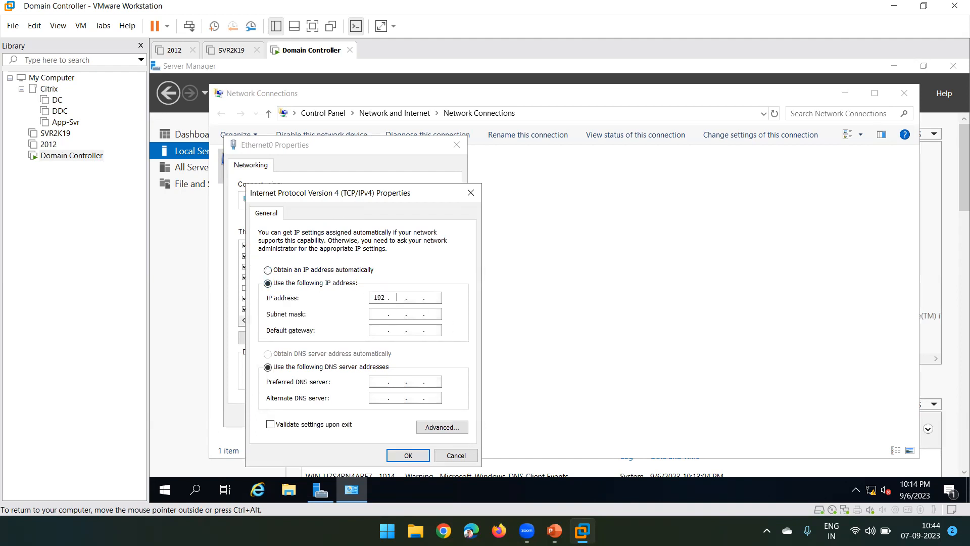
{"action": "type", "text": "1"}
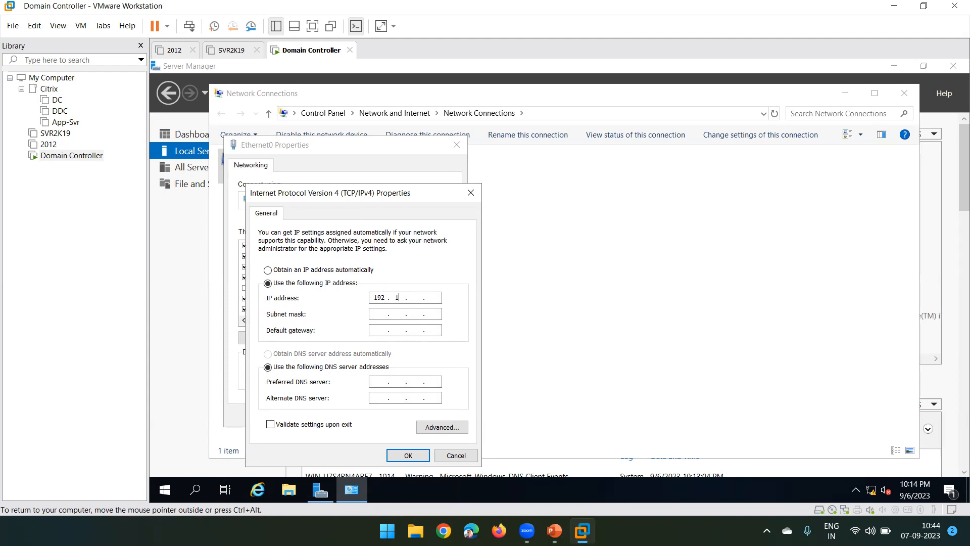
{"action": "type", "text": "168.10"}
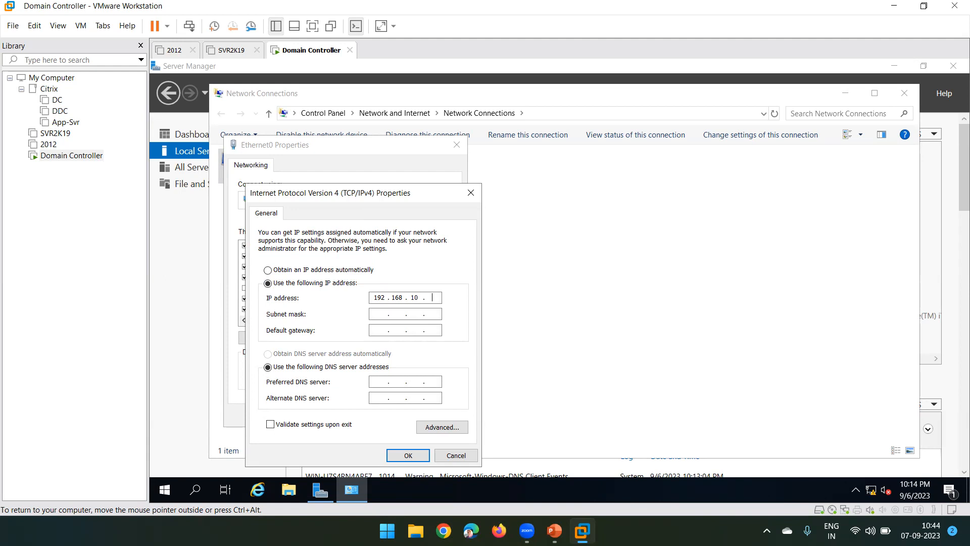
{"action": "type", "text": "2"}
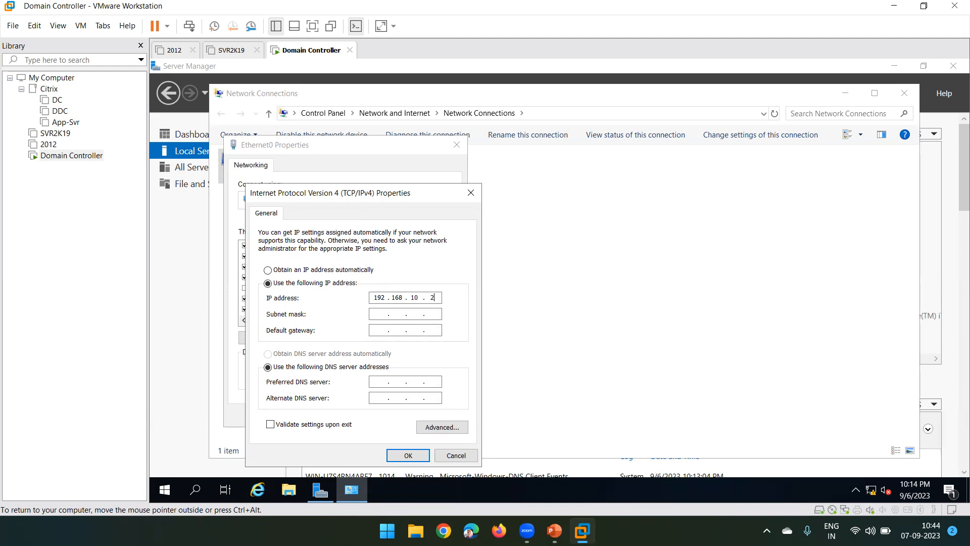
{"action": "key", "text": "Tab"}
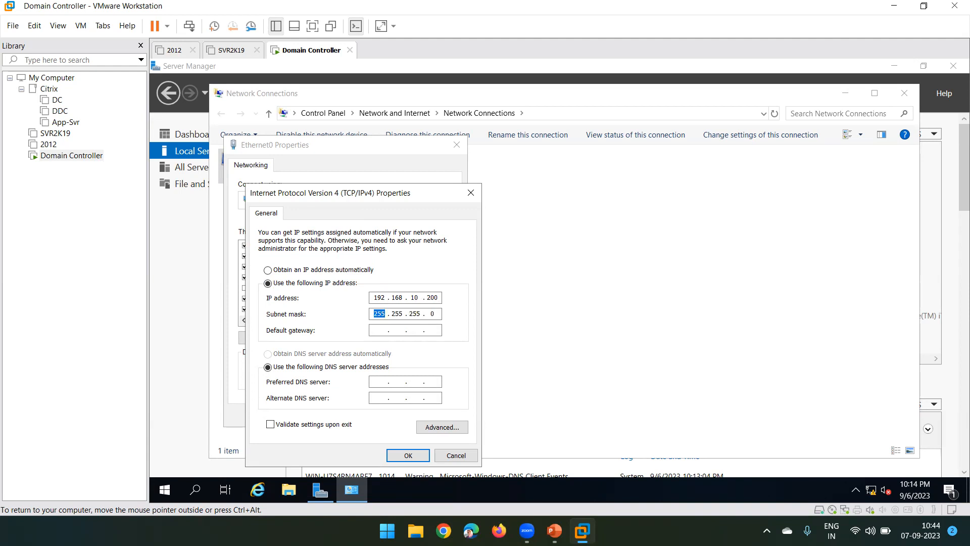
{"action": "left_click", "coordinate": [382, 329]}
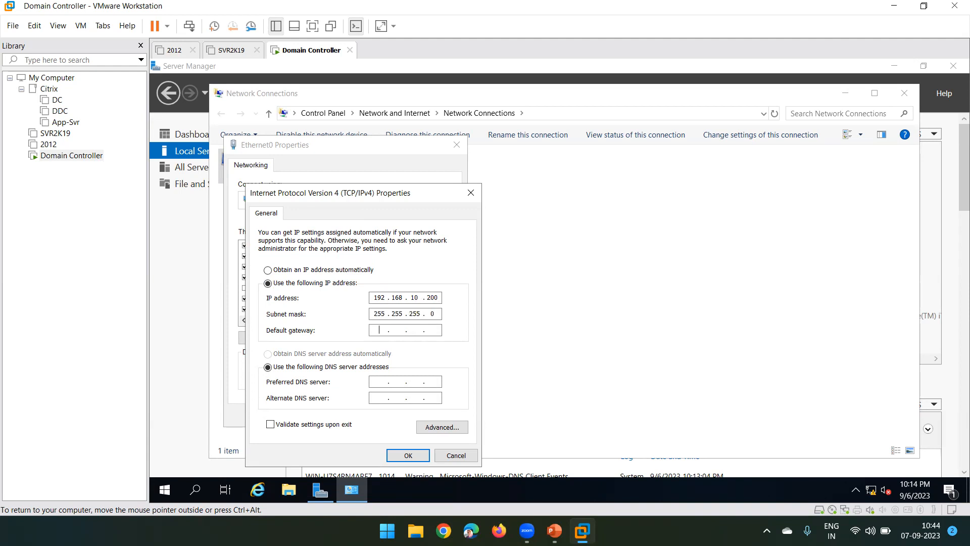
{"action": "type", "text": "192.168"}
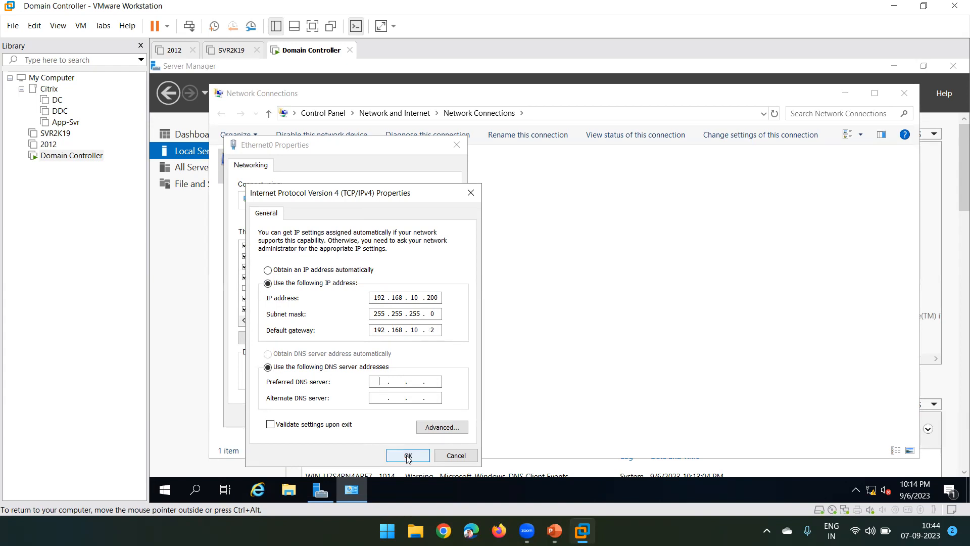
{"action": "left_click", "coordinate": [408, 455]}
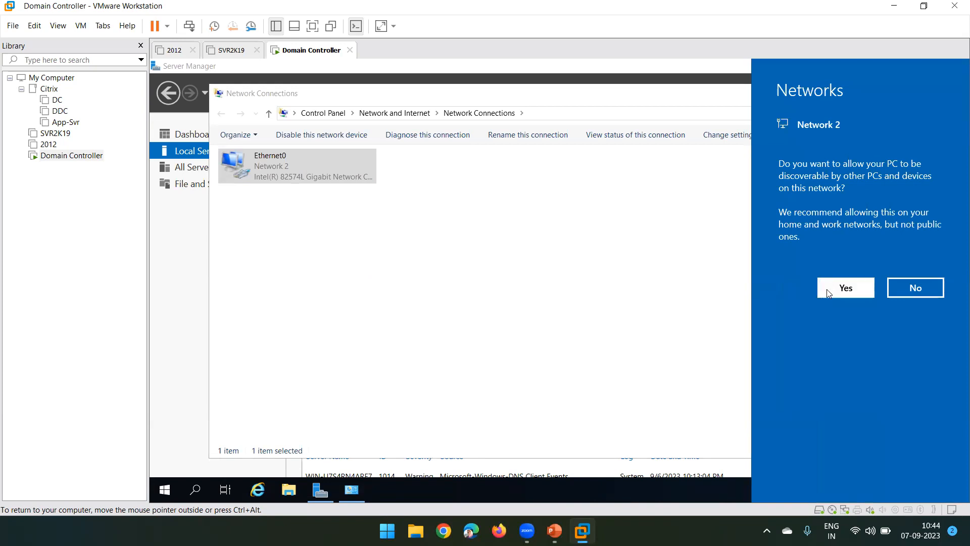
{"action": "left_click", "coordinate": [845, 287]}
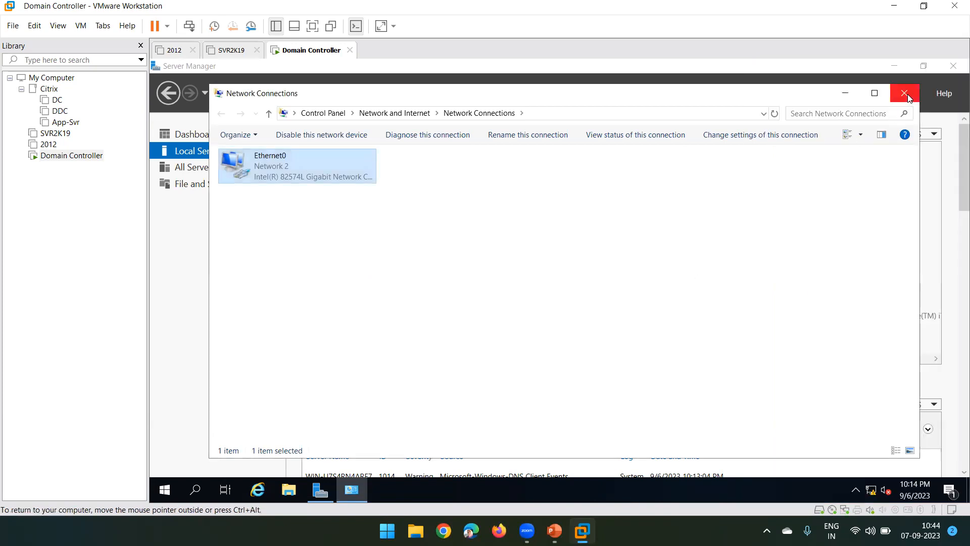
Step: In System Properties, give the server the computer description 'Domain Controller'
{"action": "left_click", "coordinate": [905, 93]}
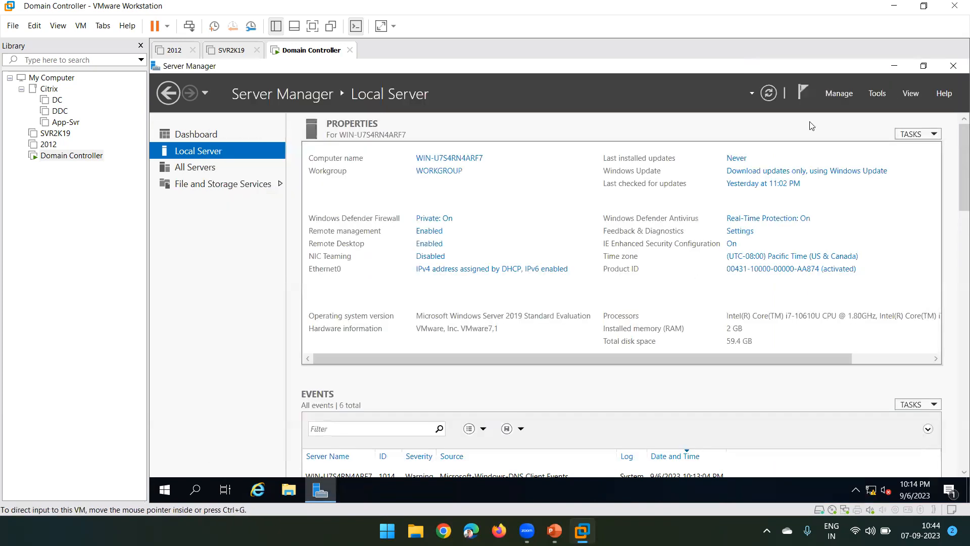
{"action": "mouse_move", "coordinate": [513, 201]}
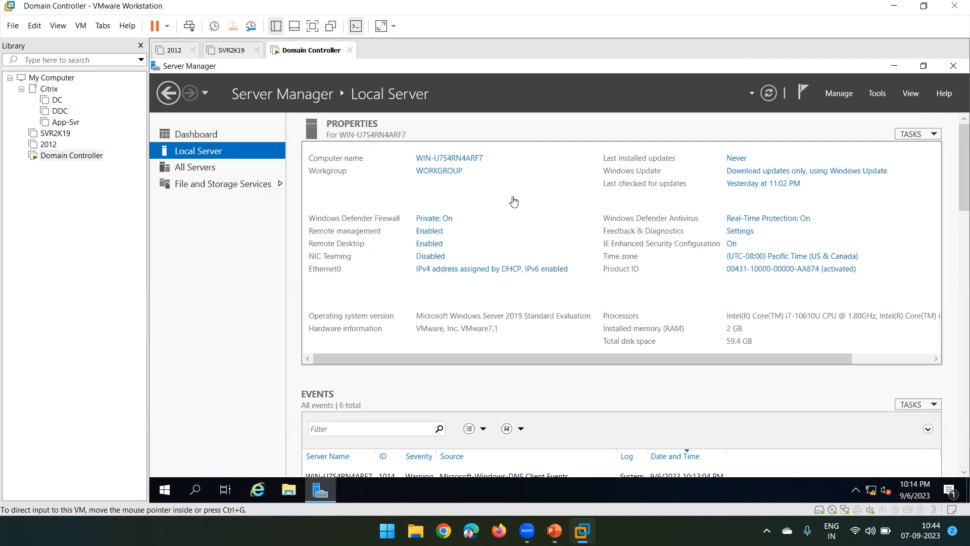
{"action": "mouse_move", "coordinate": [454, 162]}
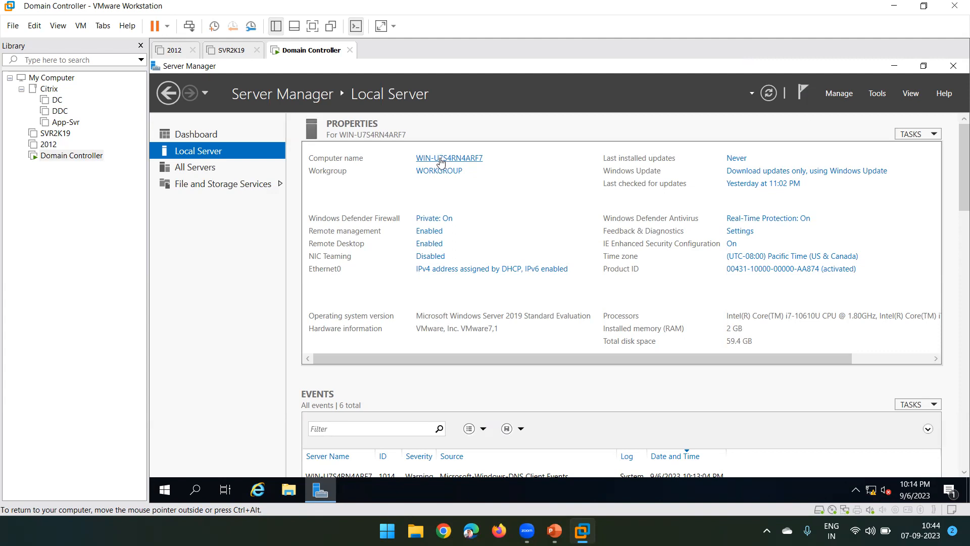
{"action": "left_click", "coordinate": [449, 158]}
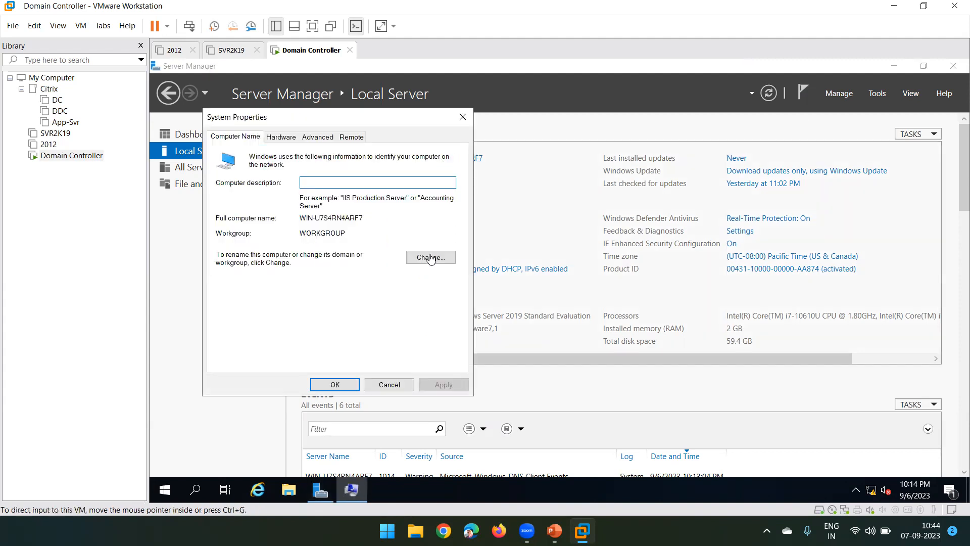
{"action": "left_click", "coordinate": [430, 258]}
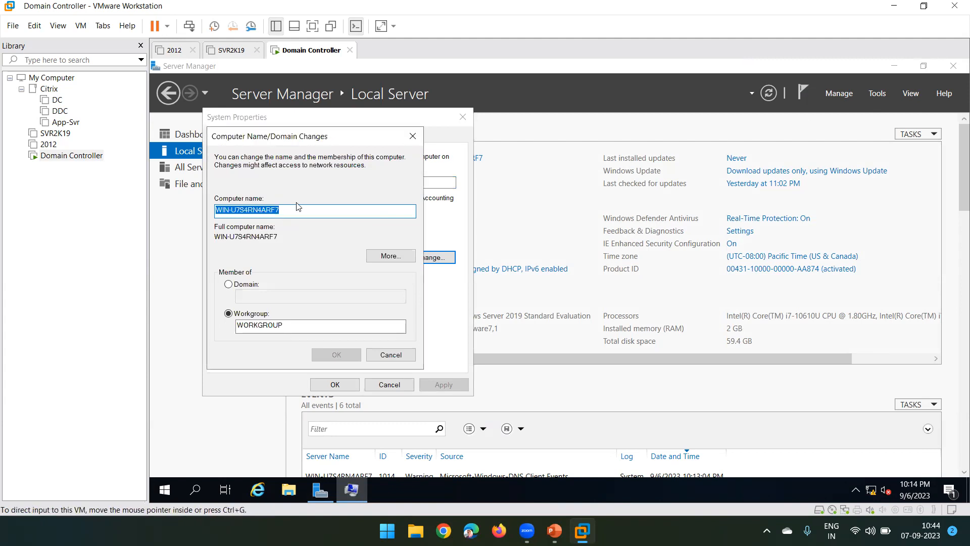
{"action": "mouse_move", "coordinate": [386, 198]}
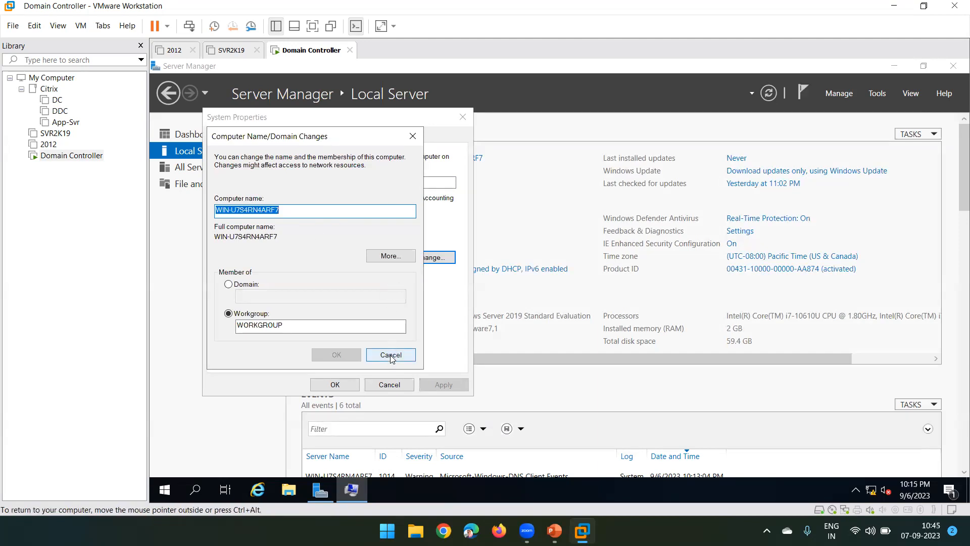
{"action": "left_click", "coordinate": [390, 355]}
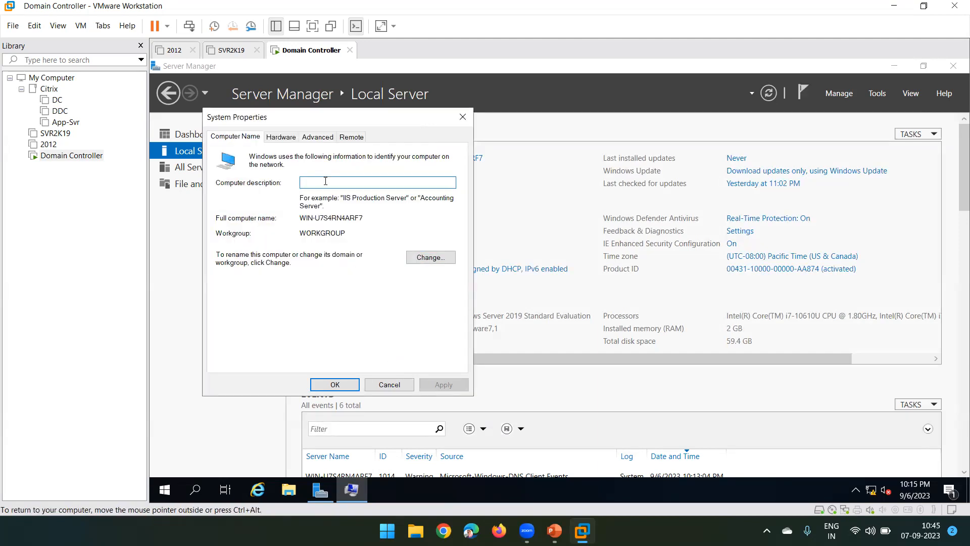
{"action": "type", "text": "Domain Cont"}
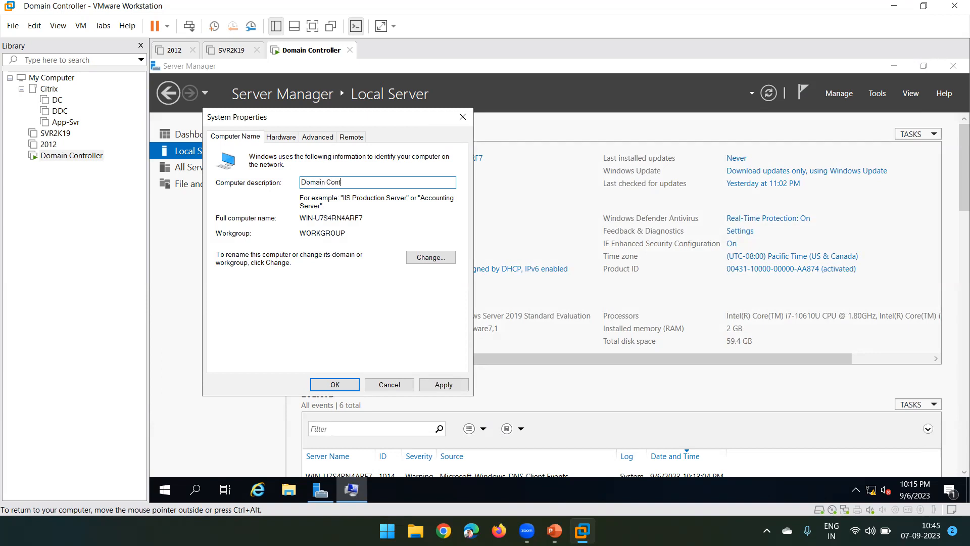
{"action": "type", "text": "roller"}
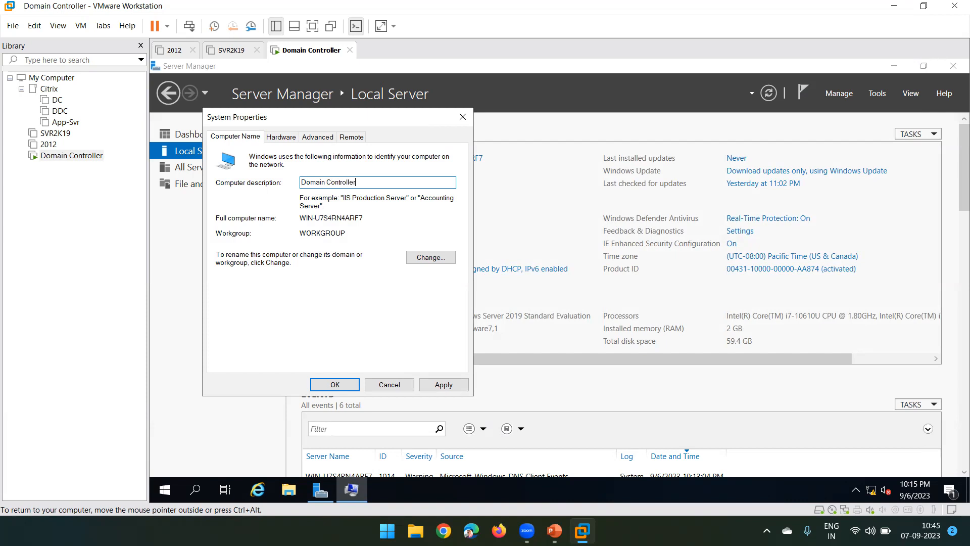
Step: Rename the computer to DC-01 and restart the server now to apply the change
{"action": "left_click", "coordinate": [431, 258]}
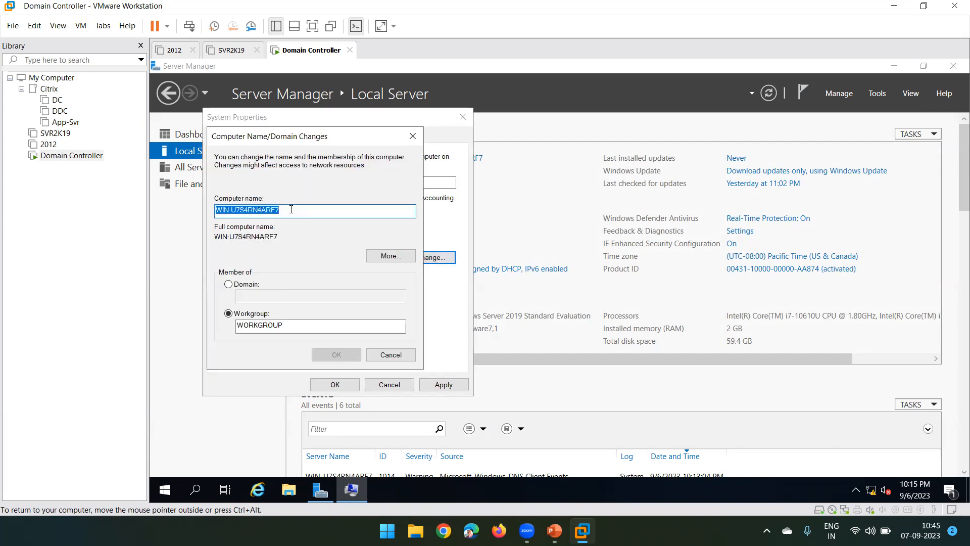
{"action": "type", "text": "DC-0"}
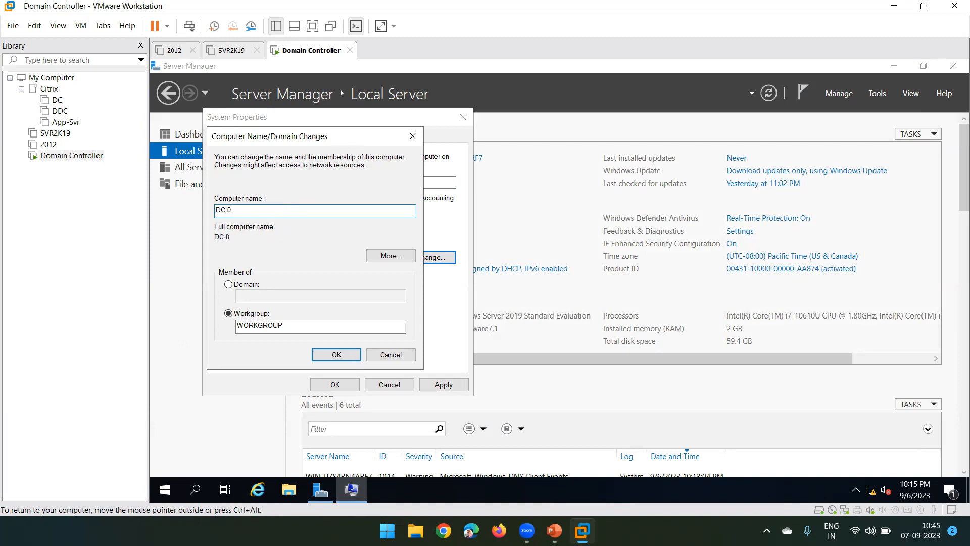
{"action": "type", "text": "1"}
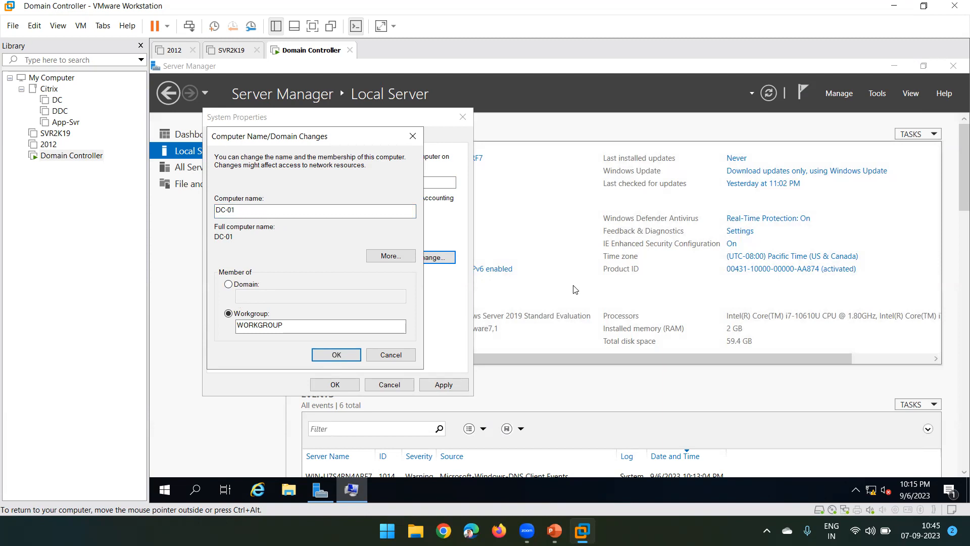
{"action": "left_click", "coordinate": [335, 354]}
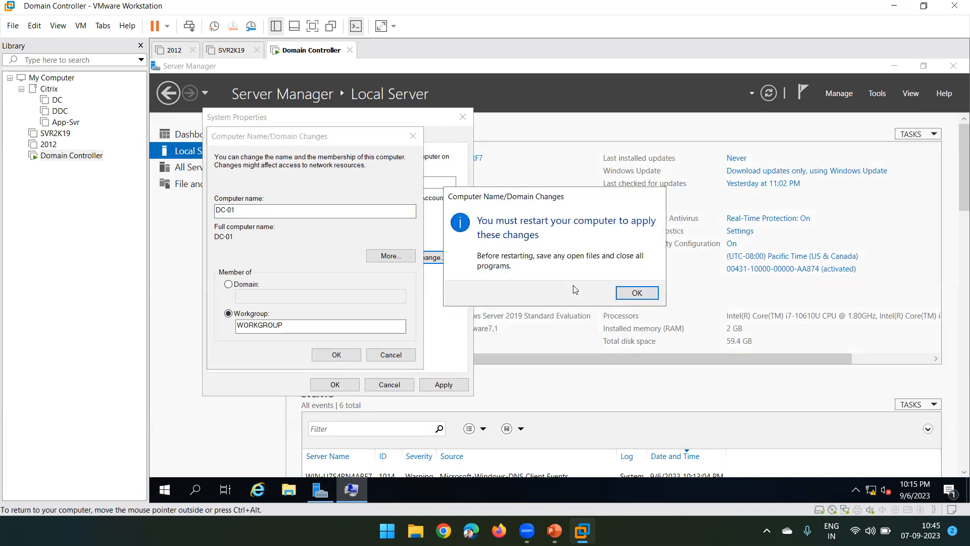
{"action": "left_click", "coordinate": [637, 294]}
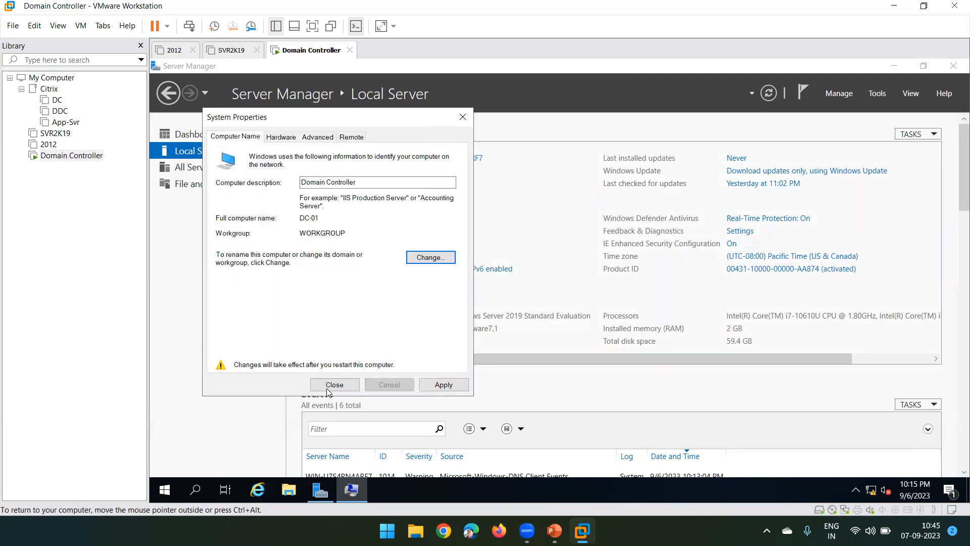
{"action": "left_click", "coordinate": [334, 384]}
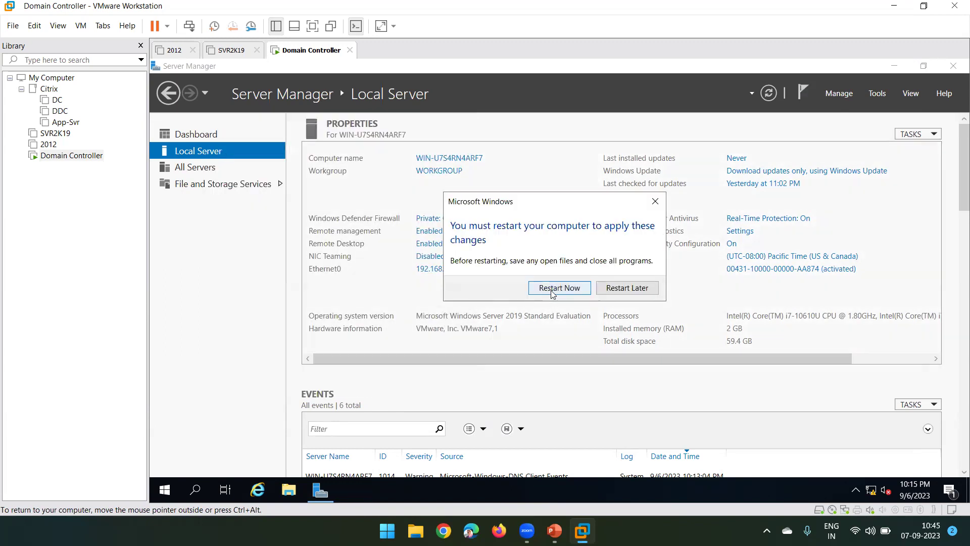
{"action": "left_click", "coordinate": [560, 287]}
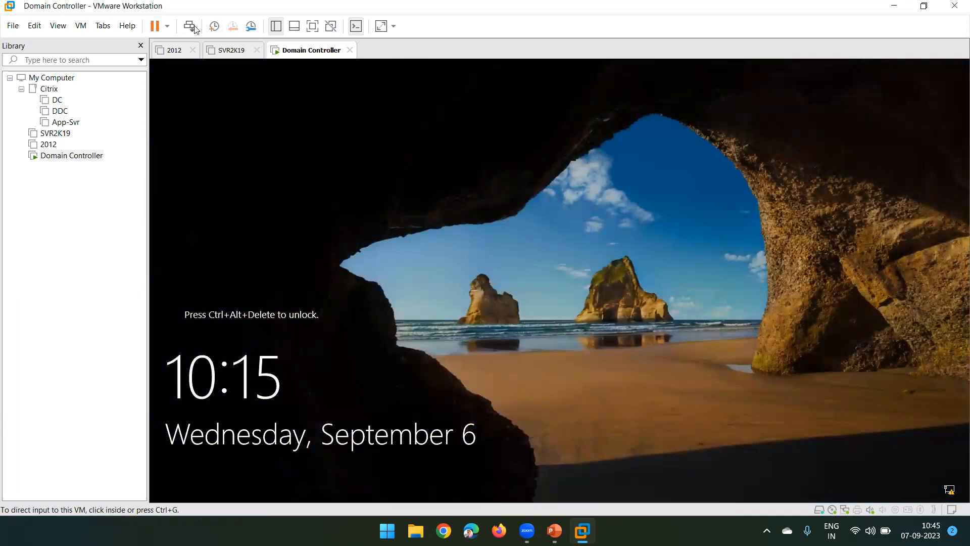
Step: Unlock the restarted DC-01 and sign in as Administrator with the password
{"action": "key", "text": "ctrl+alt+delete"}
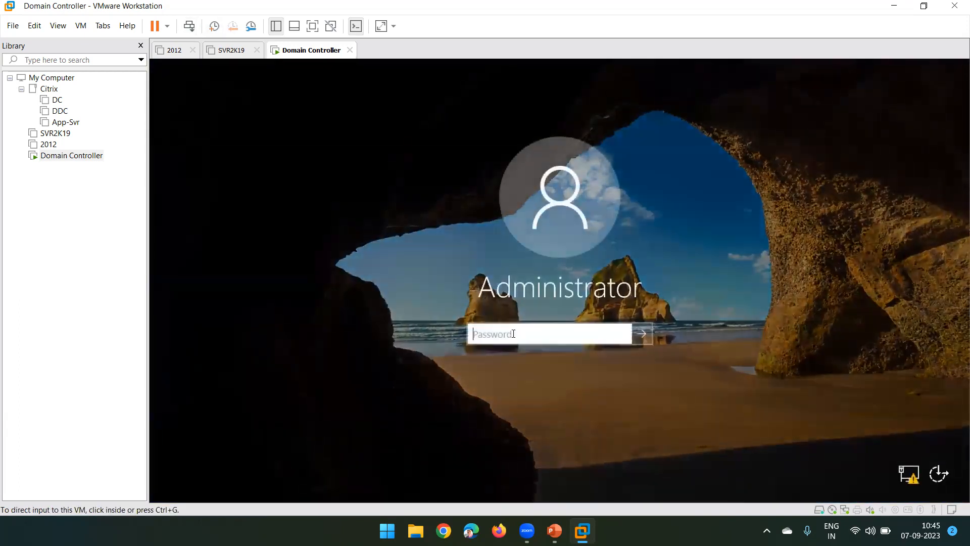
{"action": "type", "text": "••••••"}
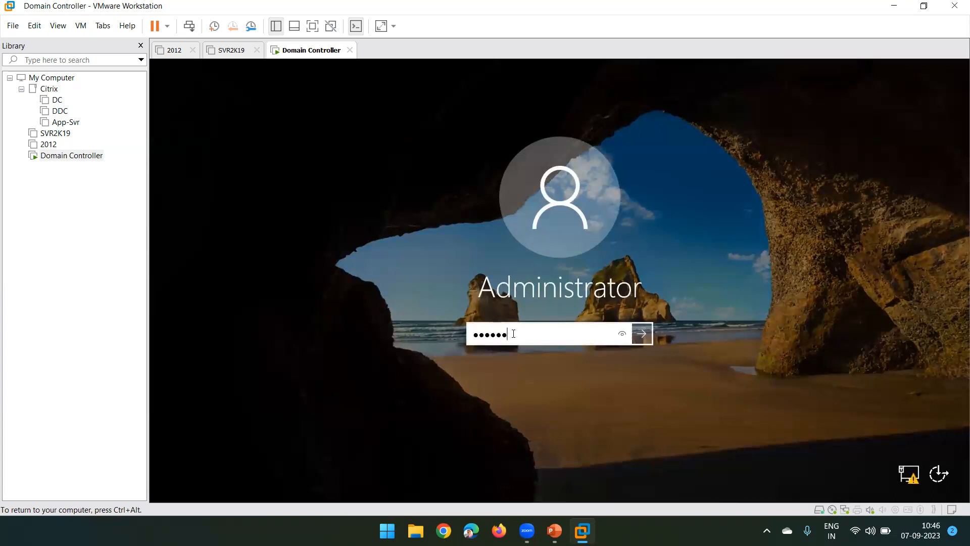
{"action": "left_click", "coordinate": [643, 334]}
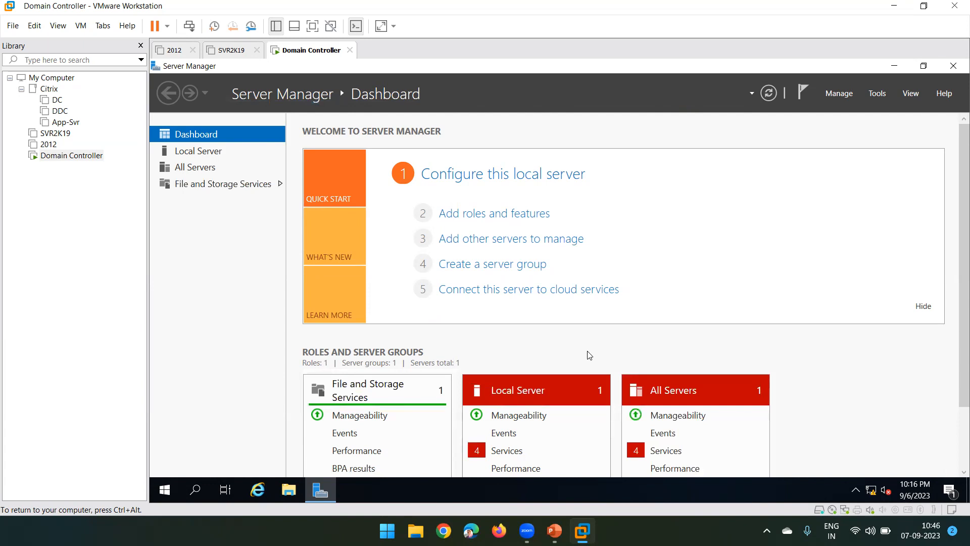
{"action": "mouse_move", "coordinate": [780, 336]}
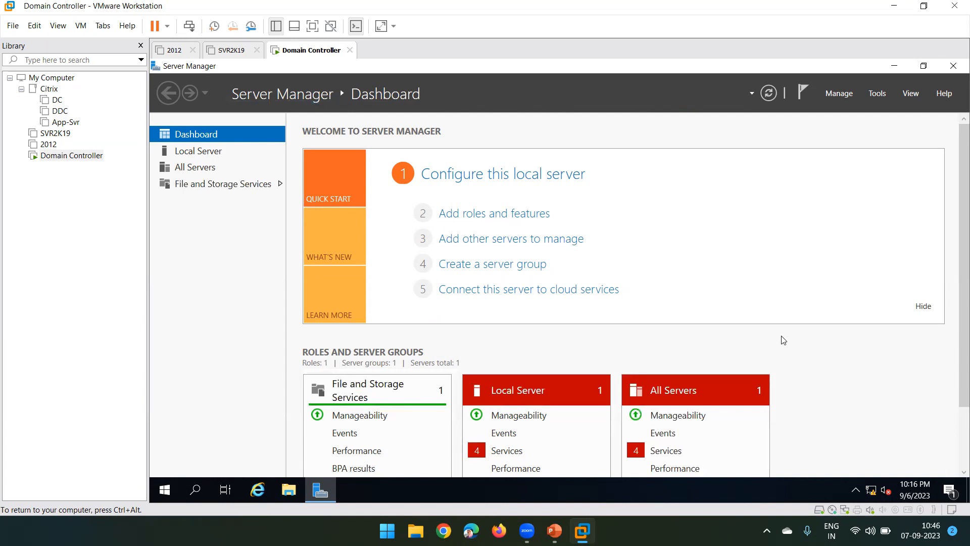
{"action": "mouse_move", "coordinate": [206, 270]}
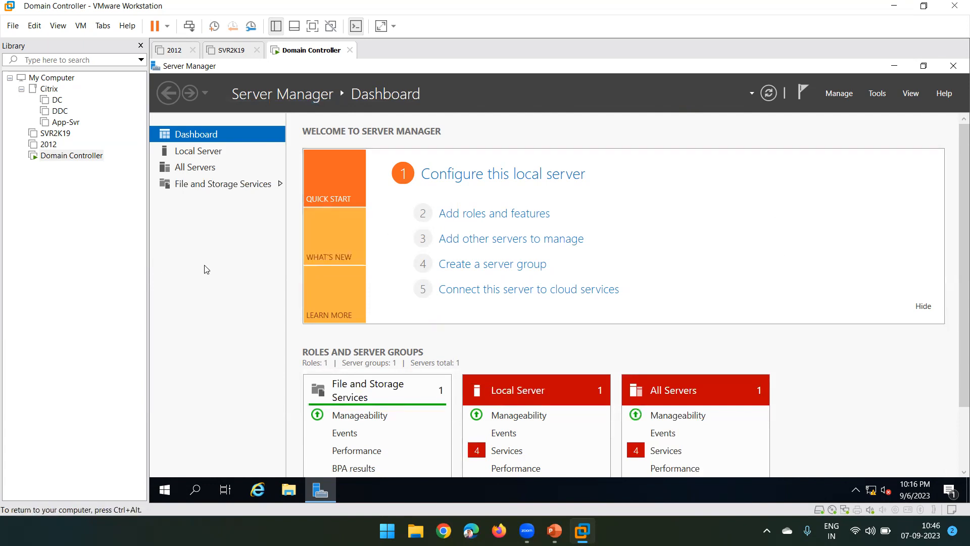
{"action": "mouse_move", "coordinate": [837, 98]}
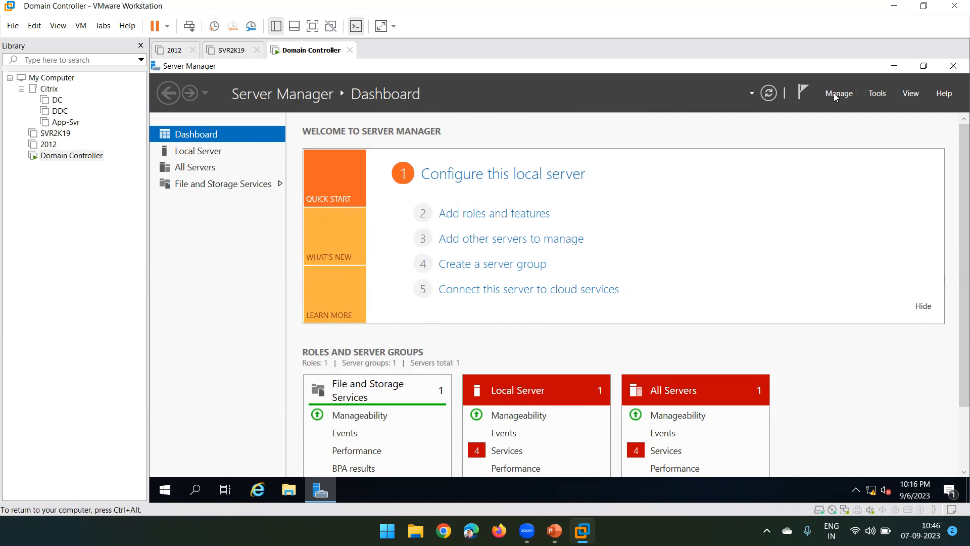
Step: Start Add Roles and Features, keeping role-based installation on destination server DC-01
{"action": "left_click", "coordinate": [839, 93]}
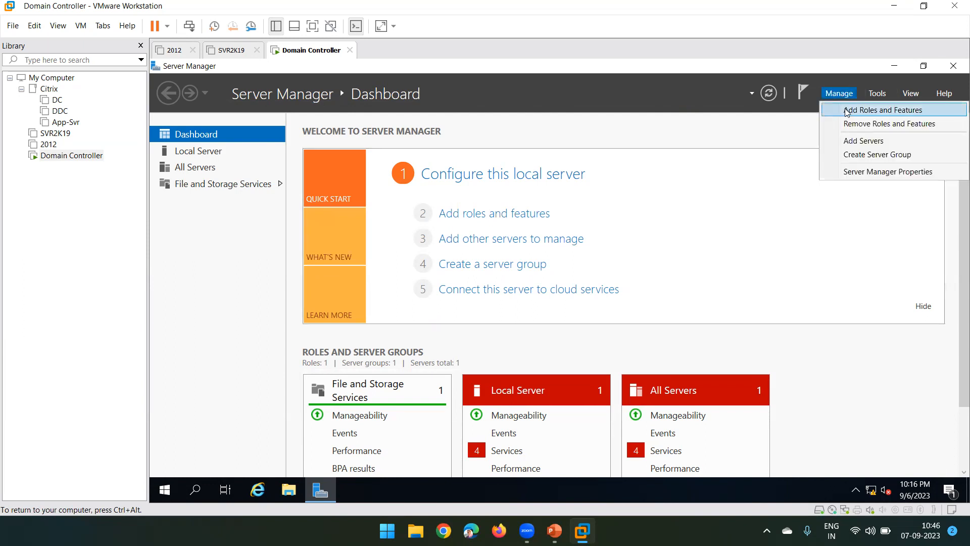
{"action": "left_click", "coordinate": [882, 109]}
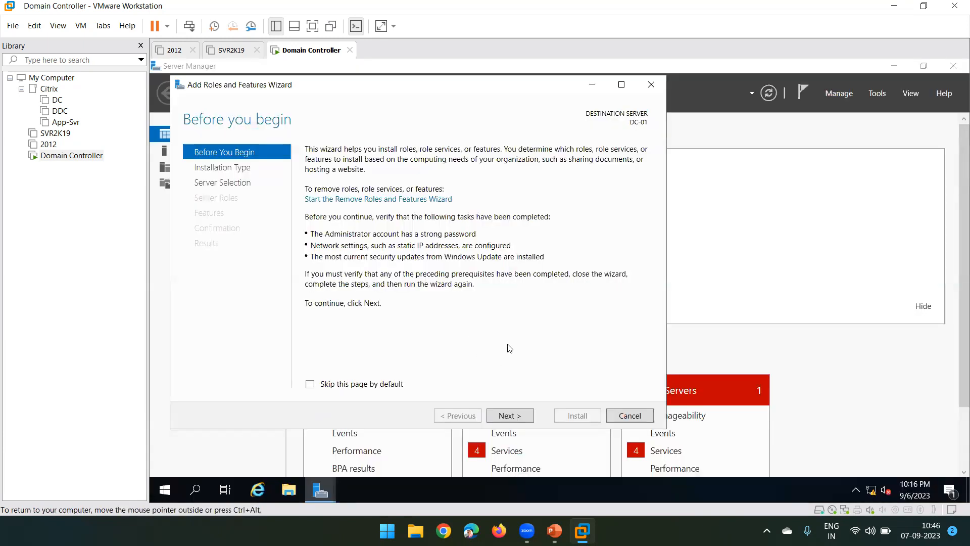
{"action": "left_click", "coordinate": [510, 416]}
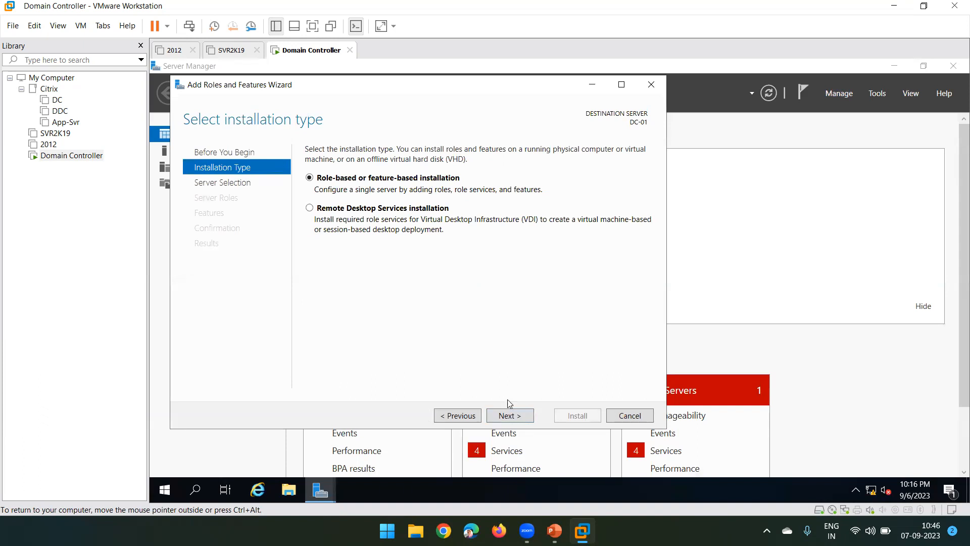
{"action": "left_click", "coordinate": [509, 415]}
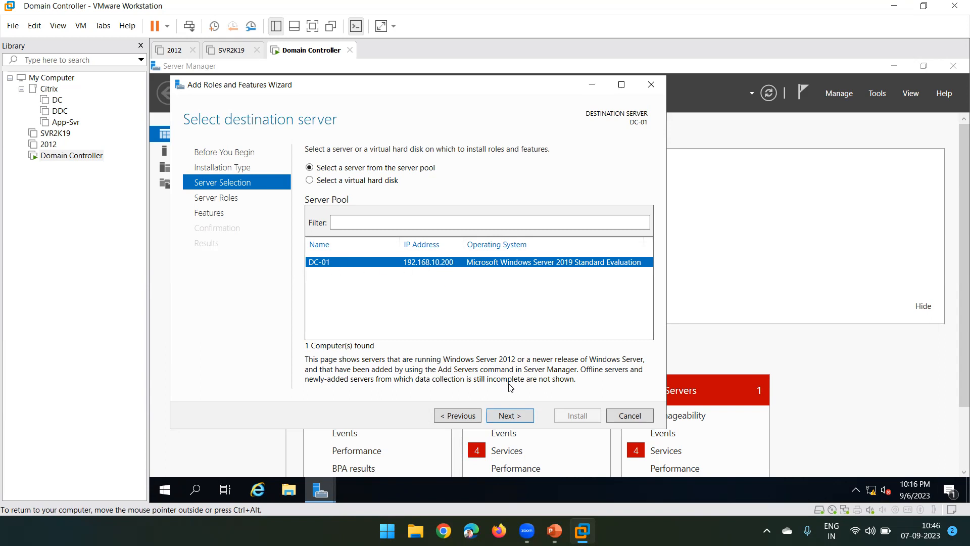
{"action": "left_click", "coordinate": [509, 415]}
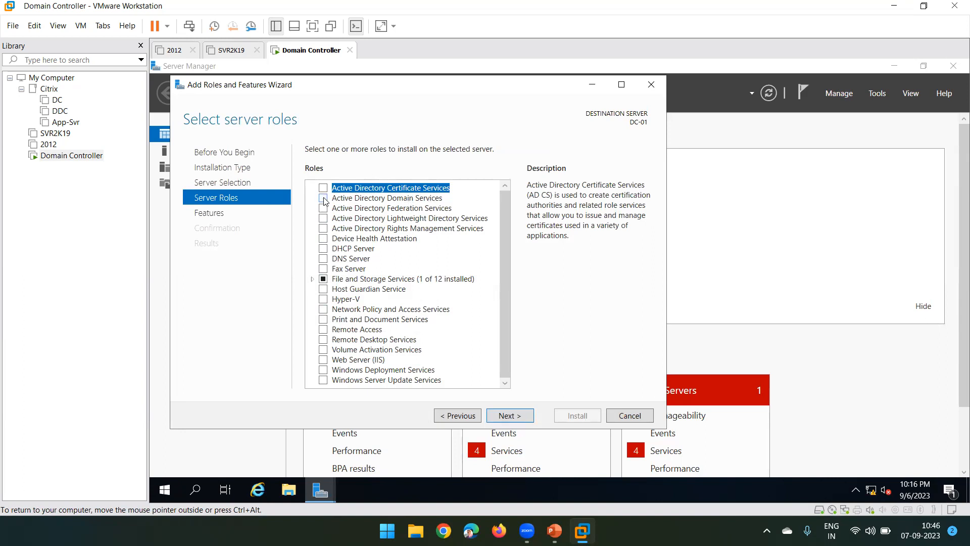
Step: Select Active Directory Domain Services with its required management tools and reach Confirmation
{"action": "left_click", "coordinate": [324, 198]}
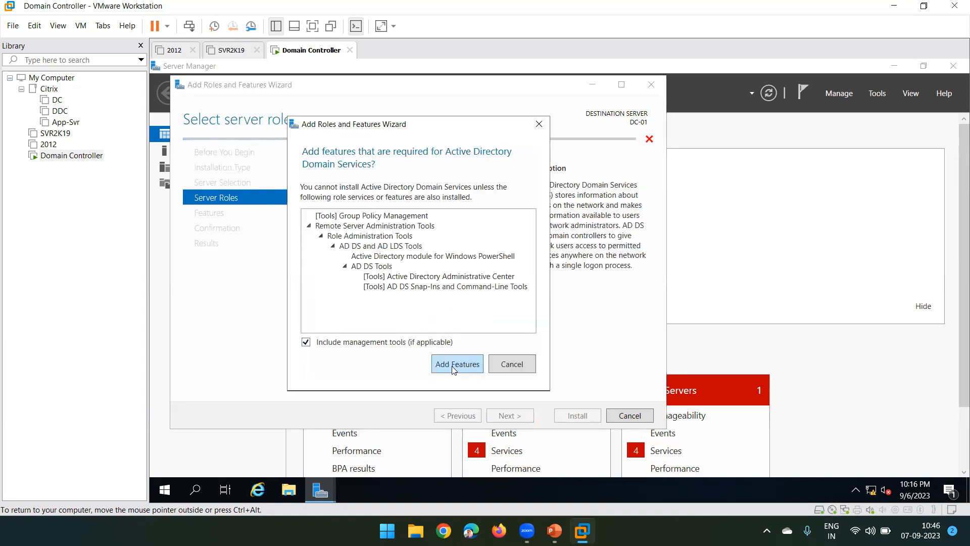
{"action": "left_click", "coordinate": [457, 363]}
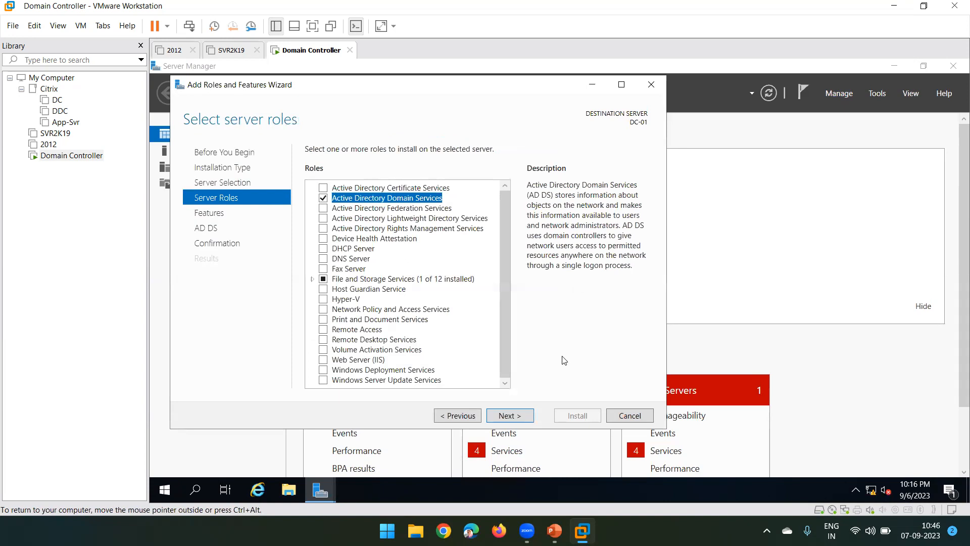
{"action": "left_click", "coordinate": [509, 415]}
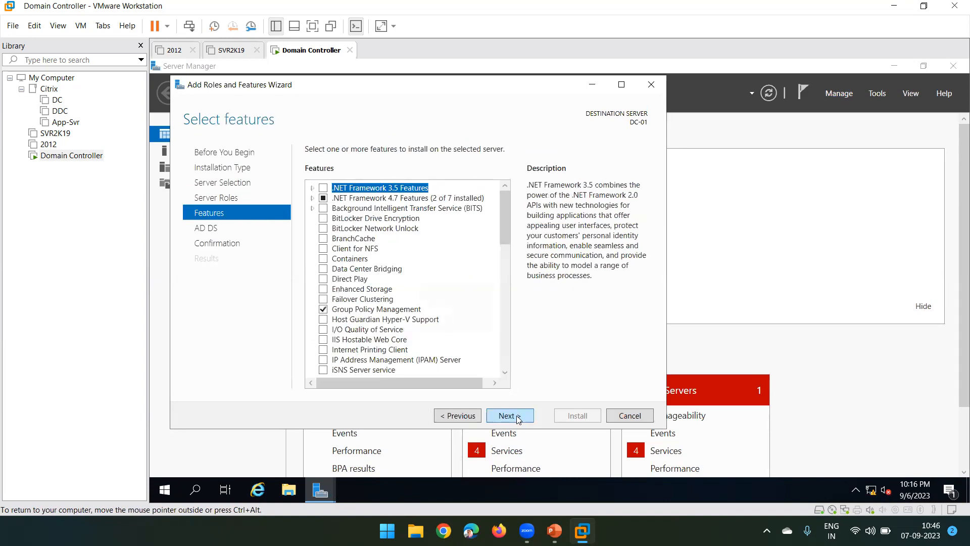
{"action": "left_click", "coordinate": [509, 415]}
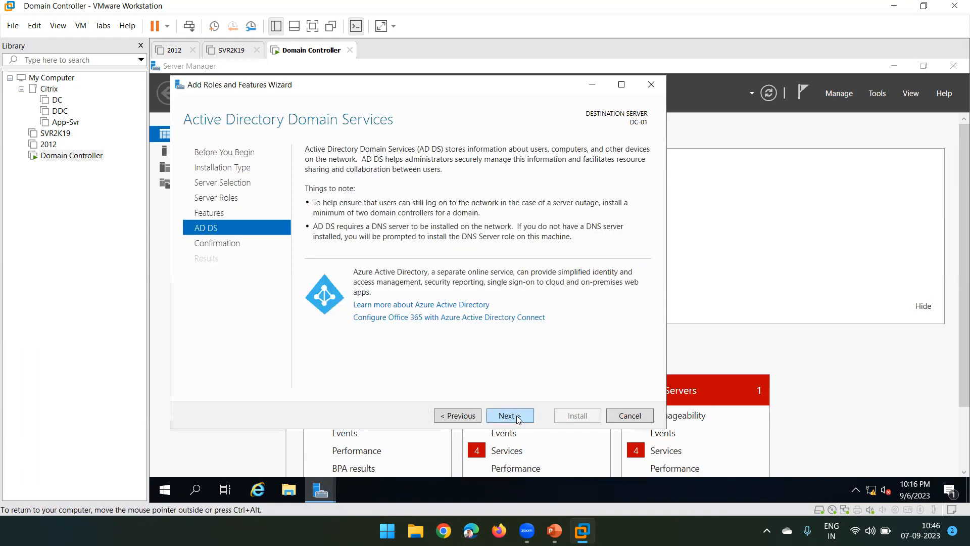
{"action": "left_click", "coordinate": [510, 415]}
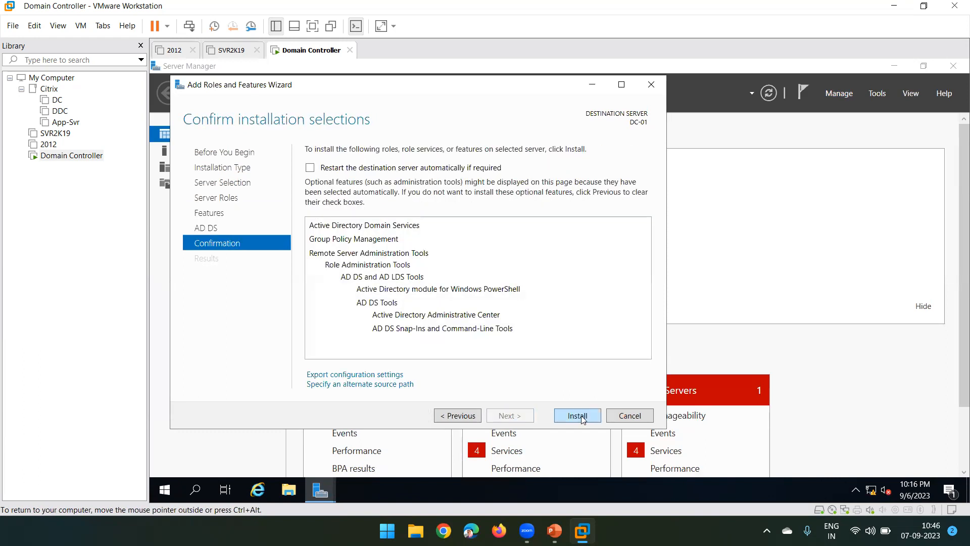
Step: Begin installing Active Directory Domain Services and its features on DC-01
{"action": "left_click", "coordinate": [577, 415]}
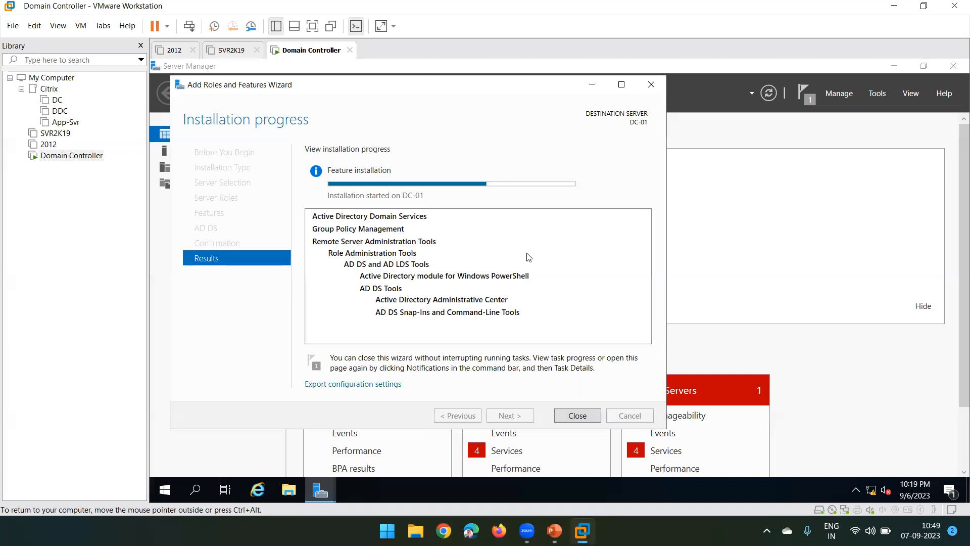
{"action": "mouse_move", "coordinate": [529, 255]}
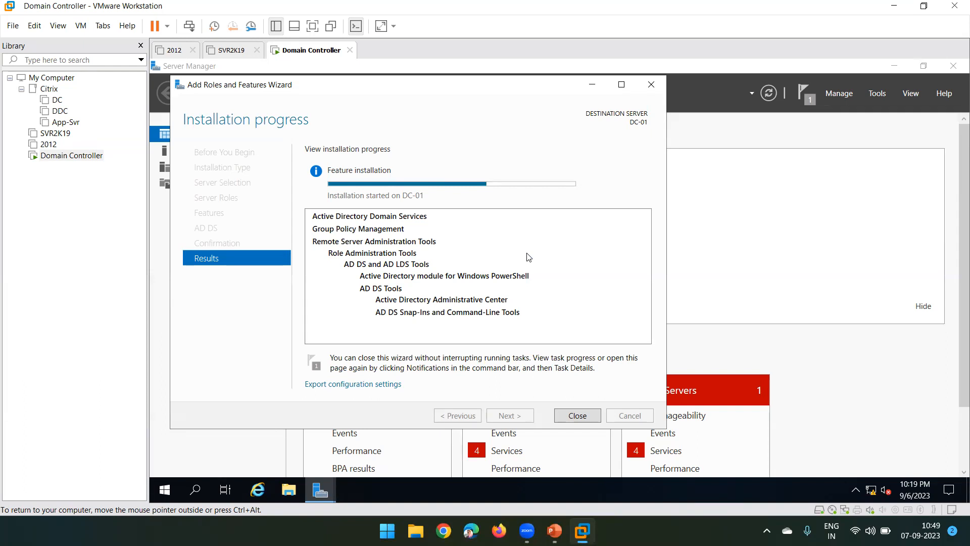
{"action": "mouse_move", "coordinate": [422, 149]}
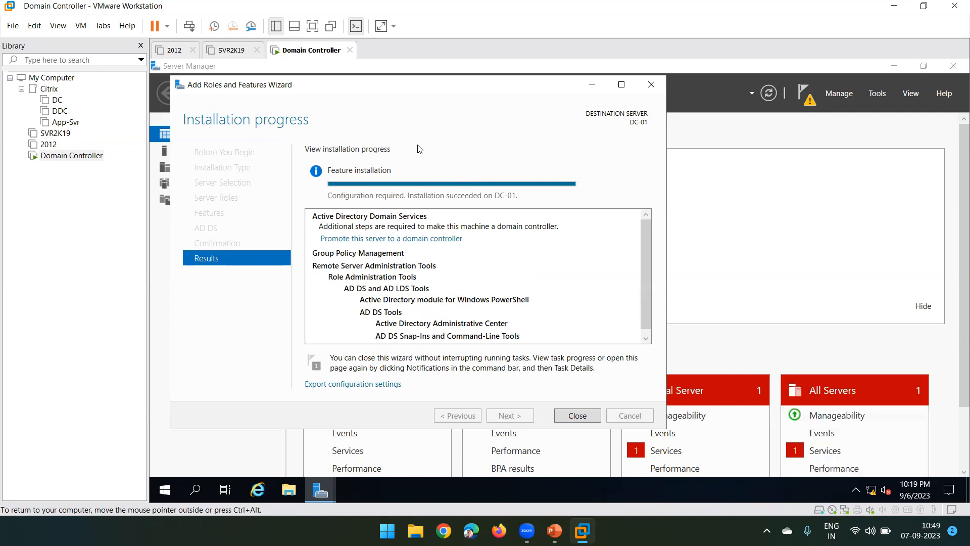
Step: Close the finished wizard and choose 'Promote this server to a domain controller' from Notifications
{"action": "left_click", "coordinate": [578, 415]}
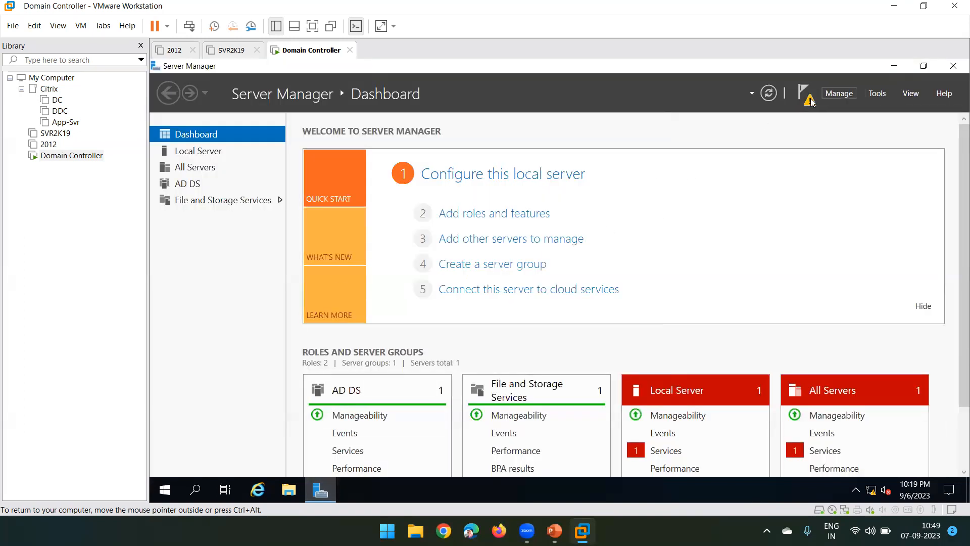
{"action": "mouse_move", "coordinate": [808, 96]}
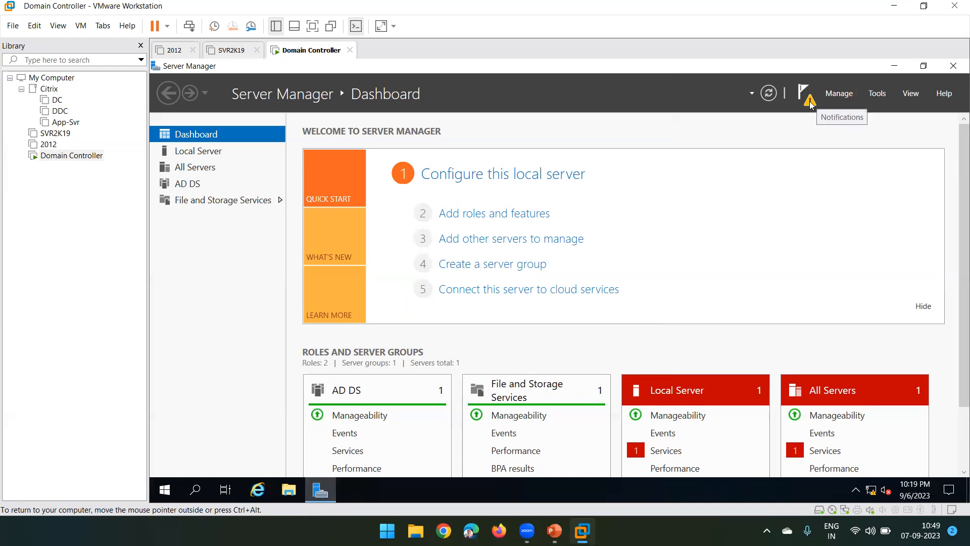
{"action": "mouse_move", "coordinate": [813, 103]}
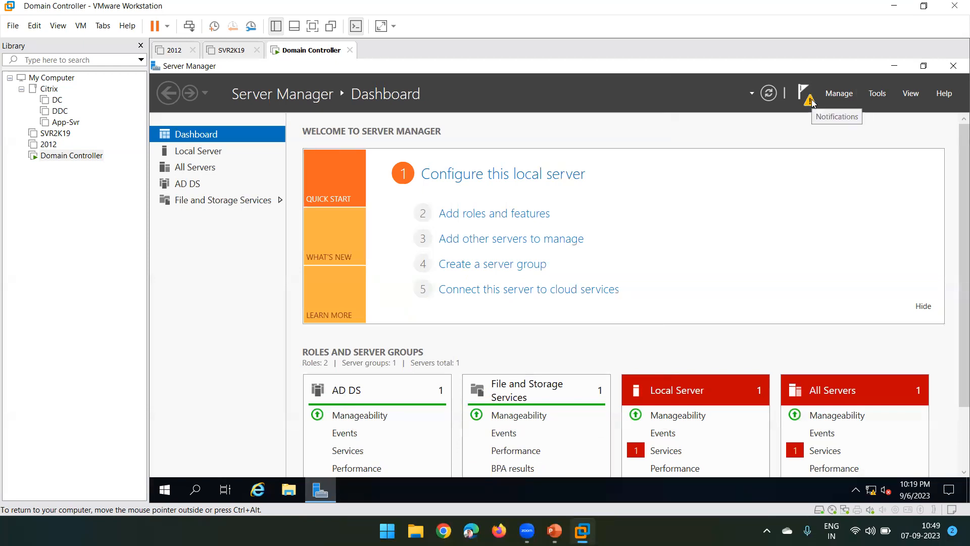
{"action": "left_click", "coordinate": [806, 94]}
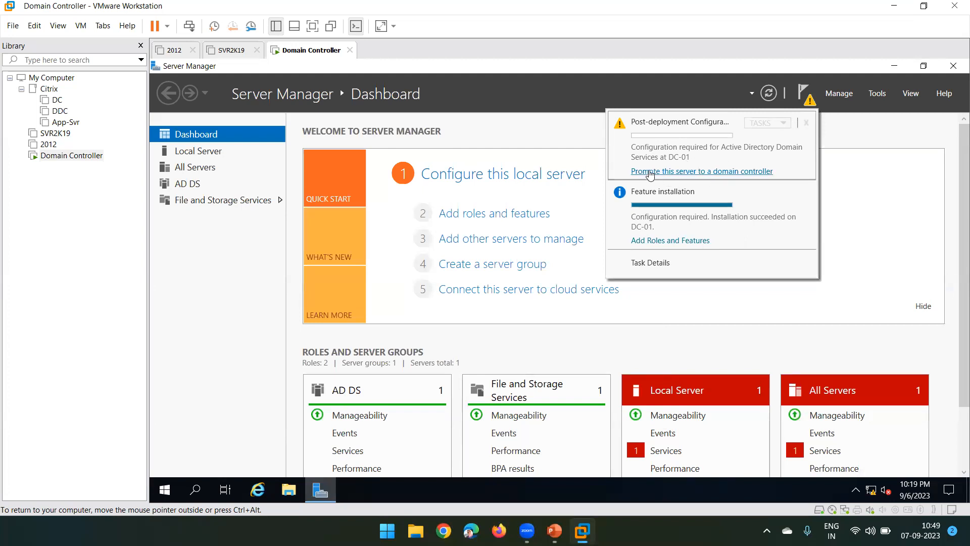
{"action": "mouse_move", "coordinate": [693, 176]}
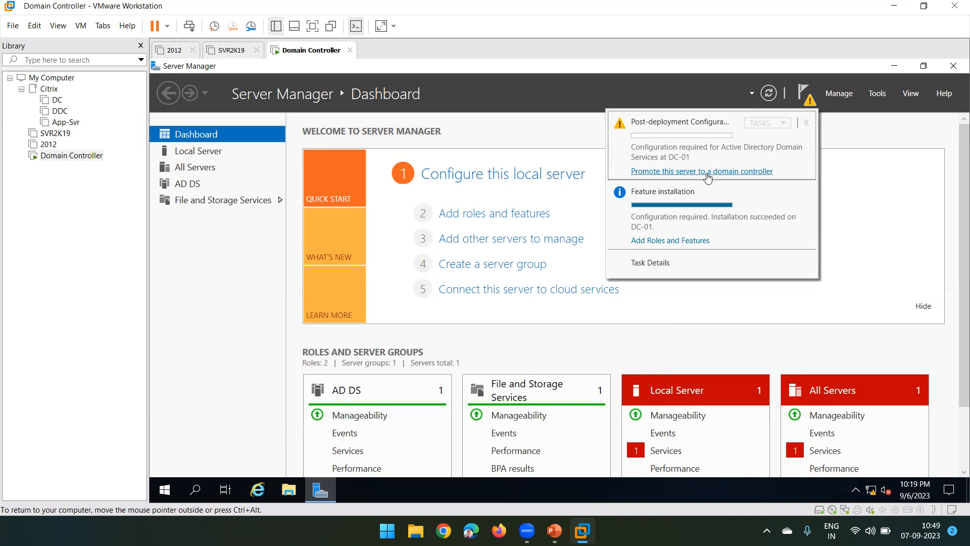
{"action": "left_click", "coordinate": [701, 171]}
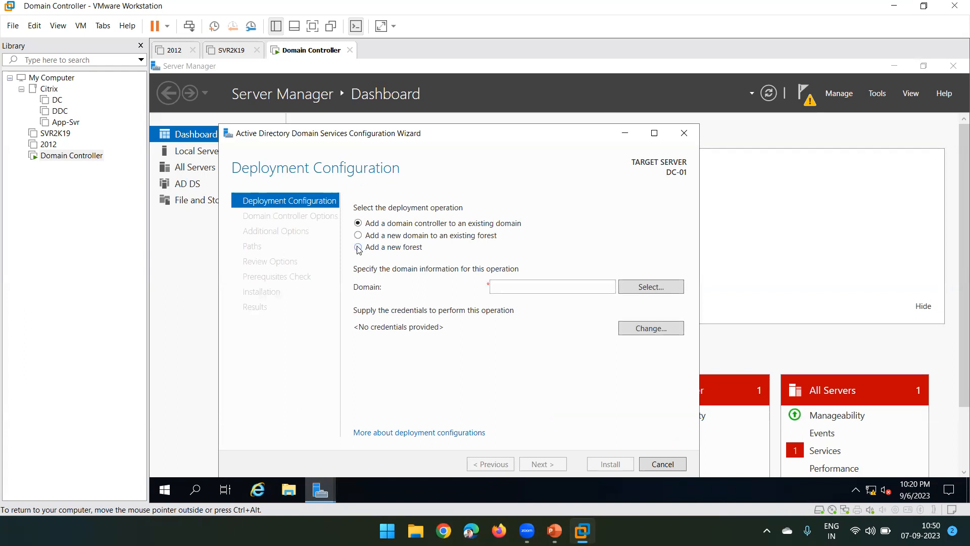
Step: Choose 'Add a new forest' with root domain name XYZ.com and continue
{"action": "left_click", "coordinate": [358, 246]}
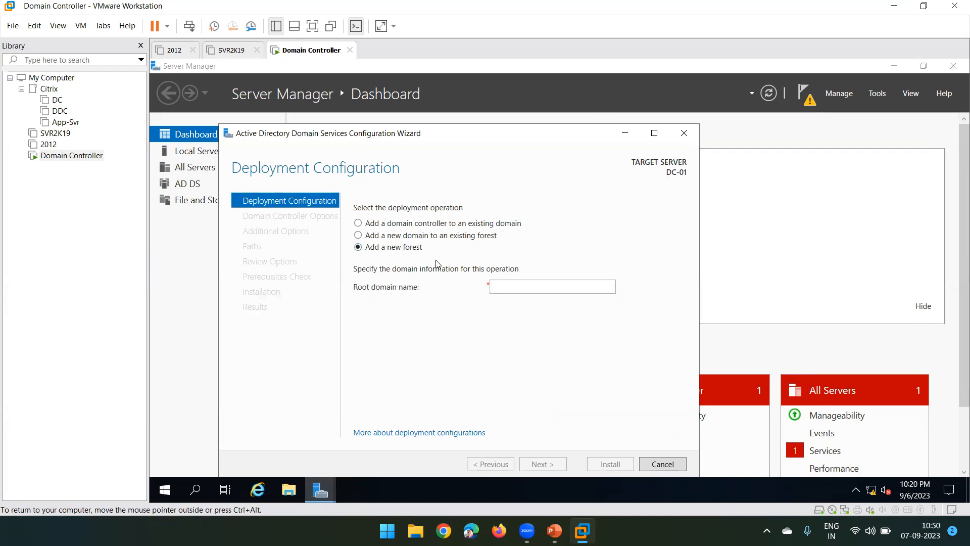
{"action": "left_click", "coordinate": [552, 287]}
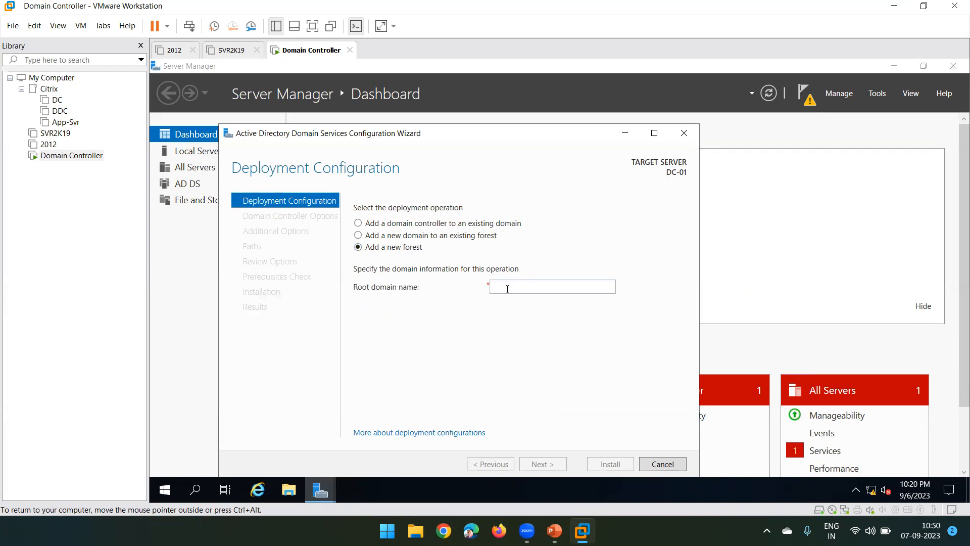
{"action": "left_click", "coordinate": [551, 287]}
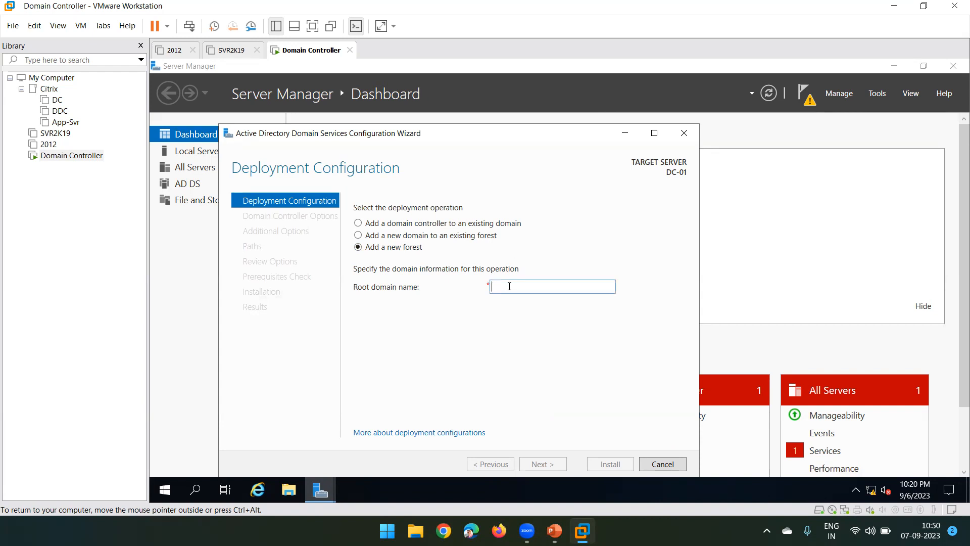
{"action": "type", "text": "x"}
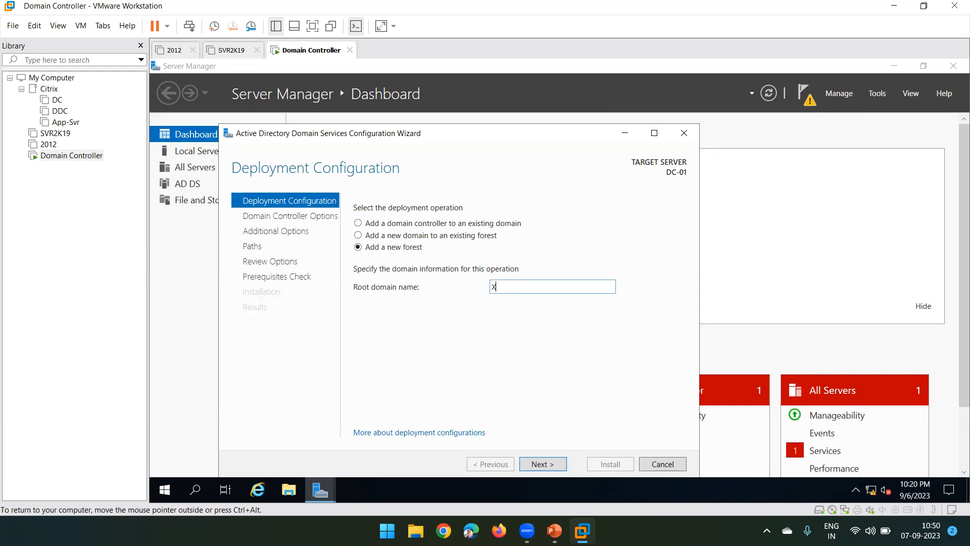
{"action": "type", "text": "YZ"}
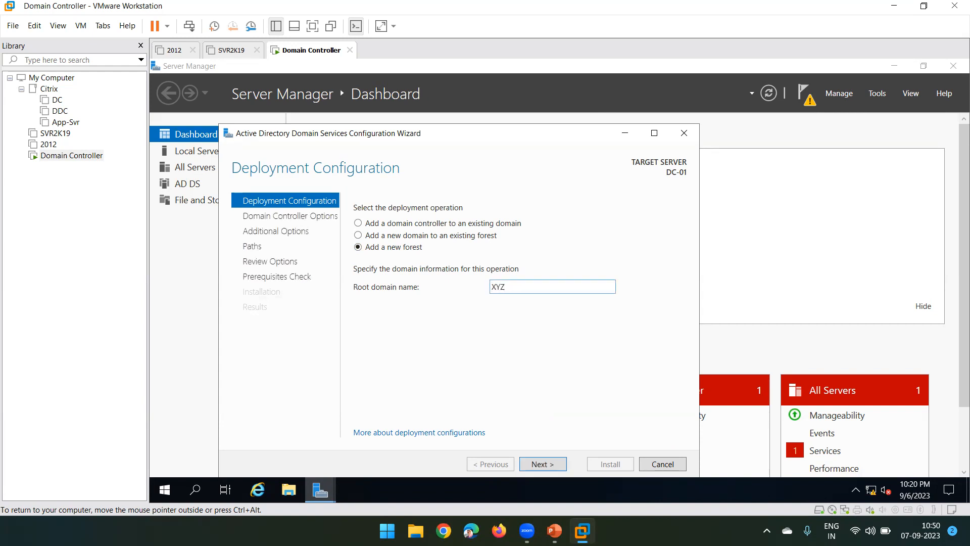
{"action": "type", "text": ".com"}
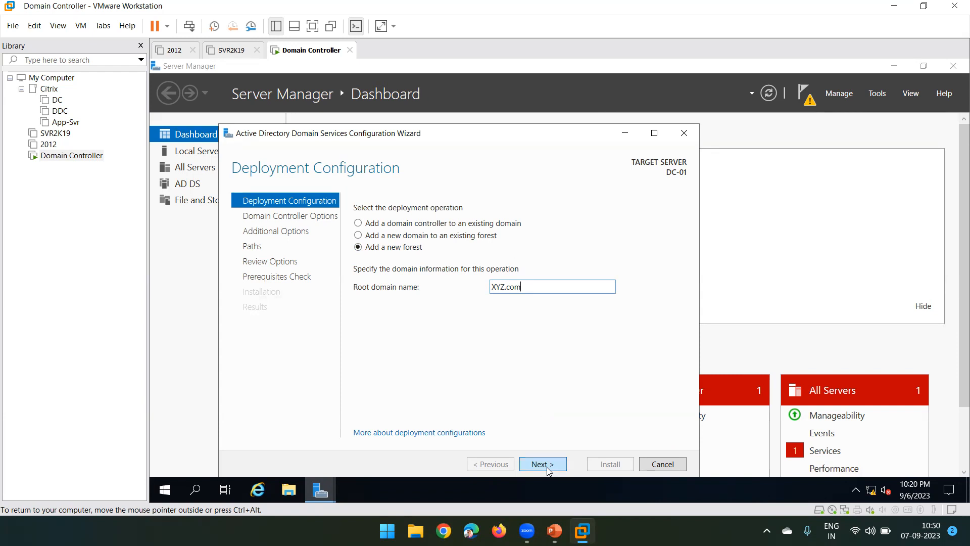
{"action": "left_click", "coordinate": [543, 464]}
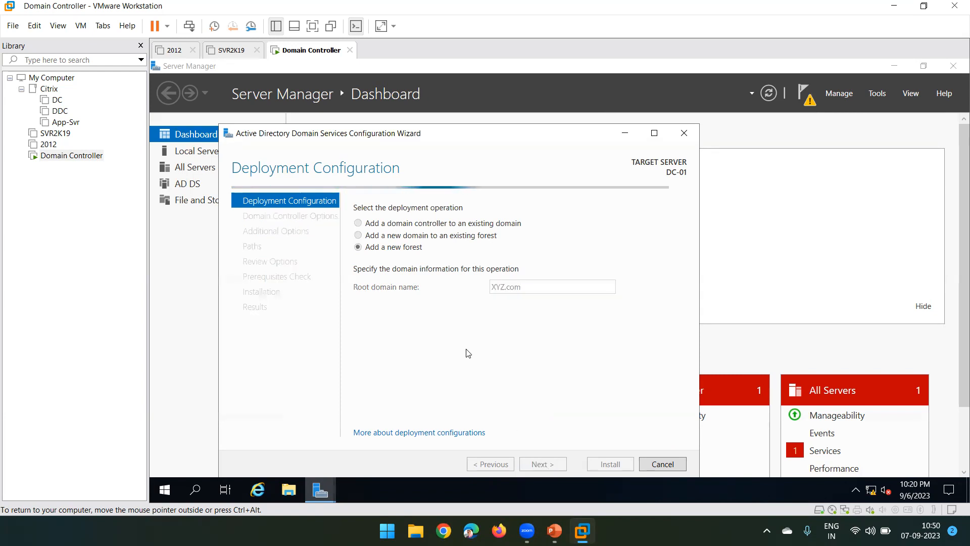
Step: Keep DNS server and Global Catalog enabled and enter the DSRM password
{"action": "left_click", "coordinate": [543, 463]}
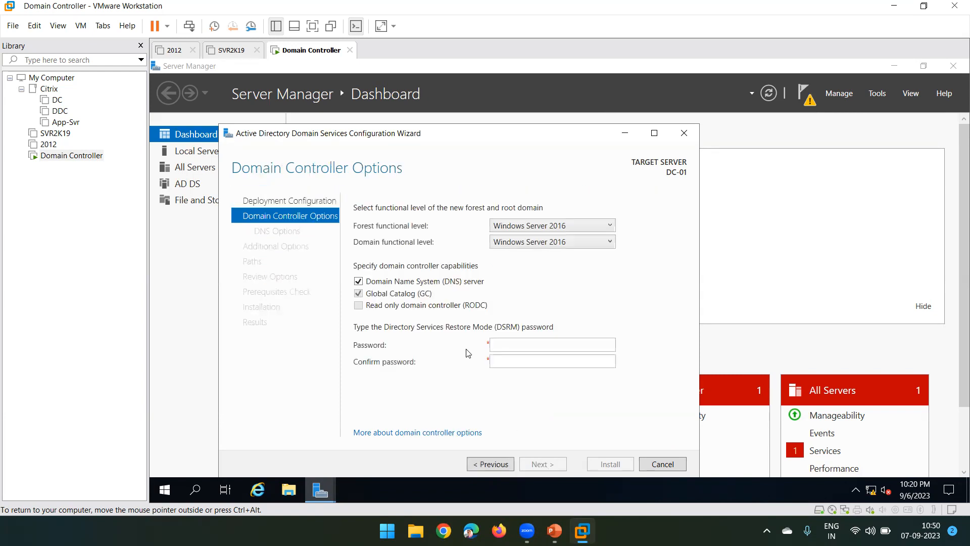
{"action": "mouse_move", "coordinate": [485, 345]}
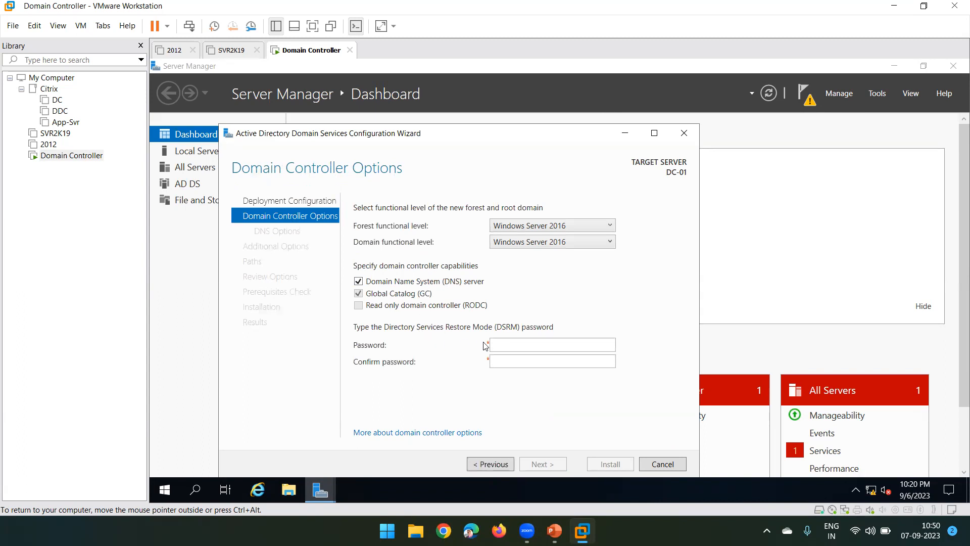
{"action": "left_click", "coordinate": [552, 345]}
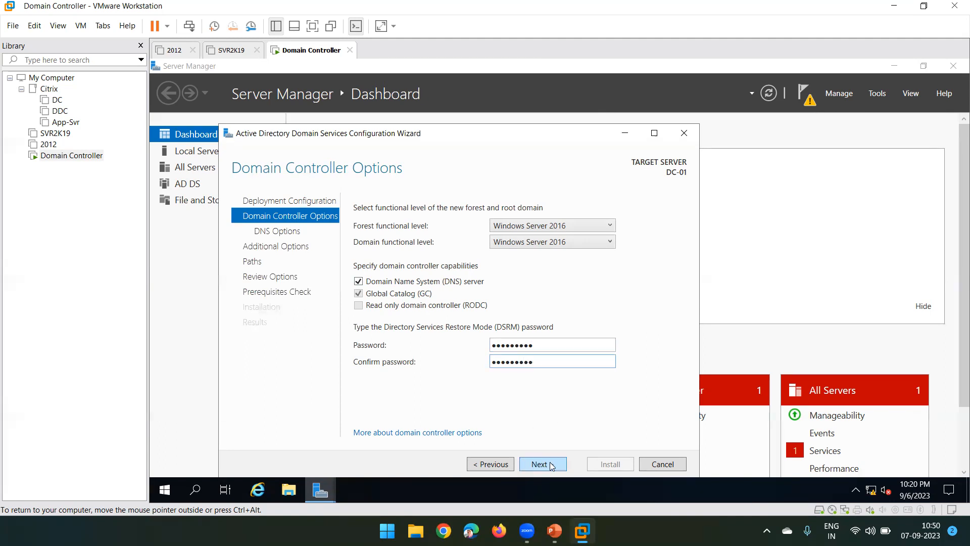
Step: Skip DNS delegation and confirm XYZ as the NetBIOS domain name
{"action": "left_click", "coordinate": [543, 464]}
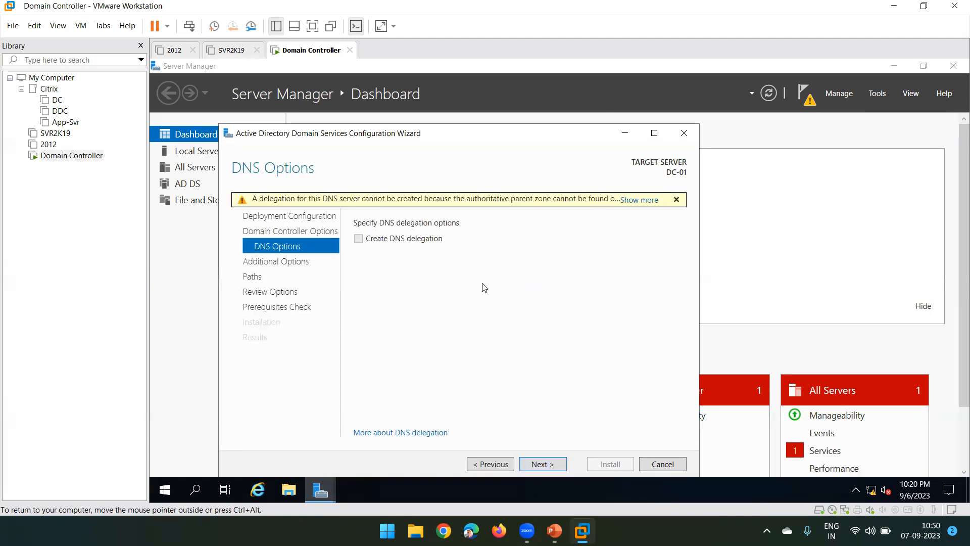
{"action": "left_click", "coordinate": [543, 464]}
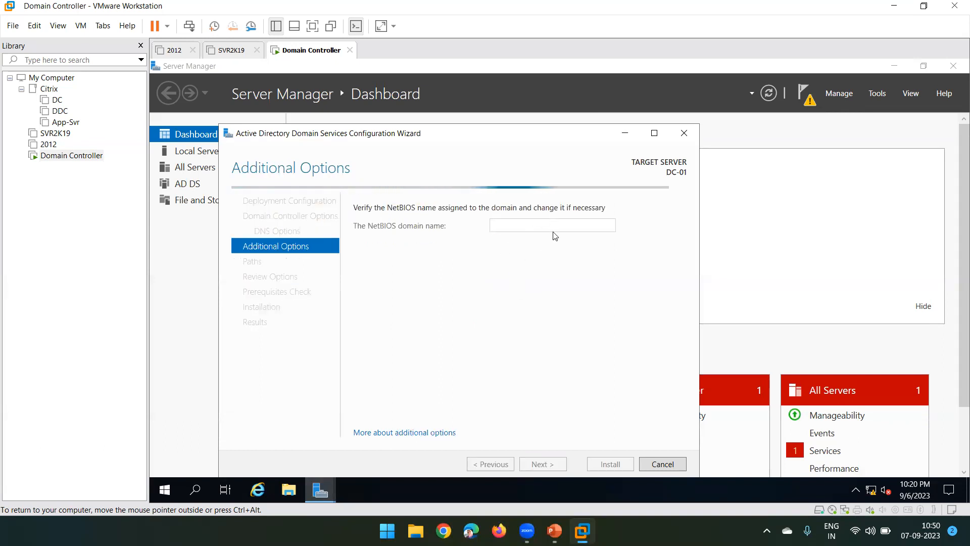
{"action": "mouse_move", "coordinate": [501, 225]}
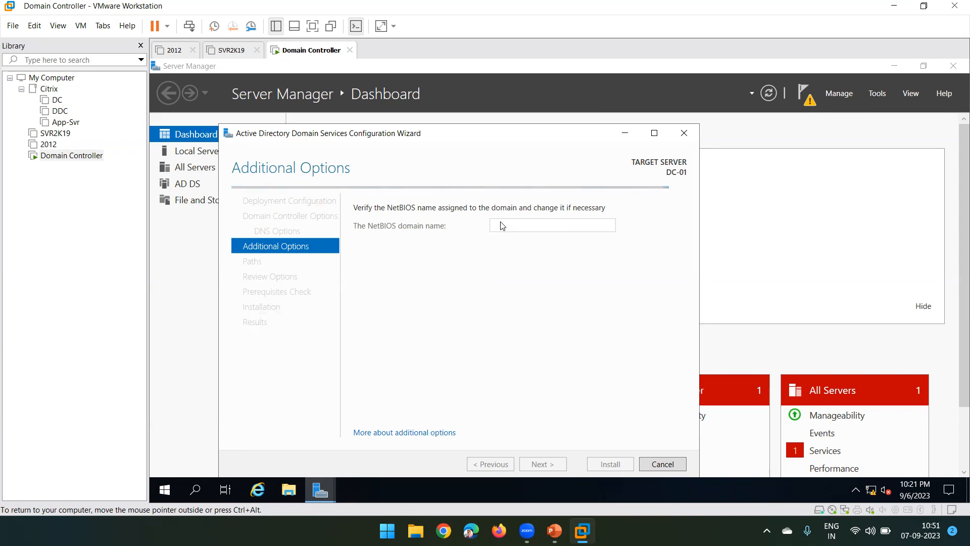
{"action": "type", "text": "XYZ"}
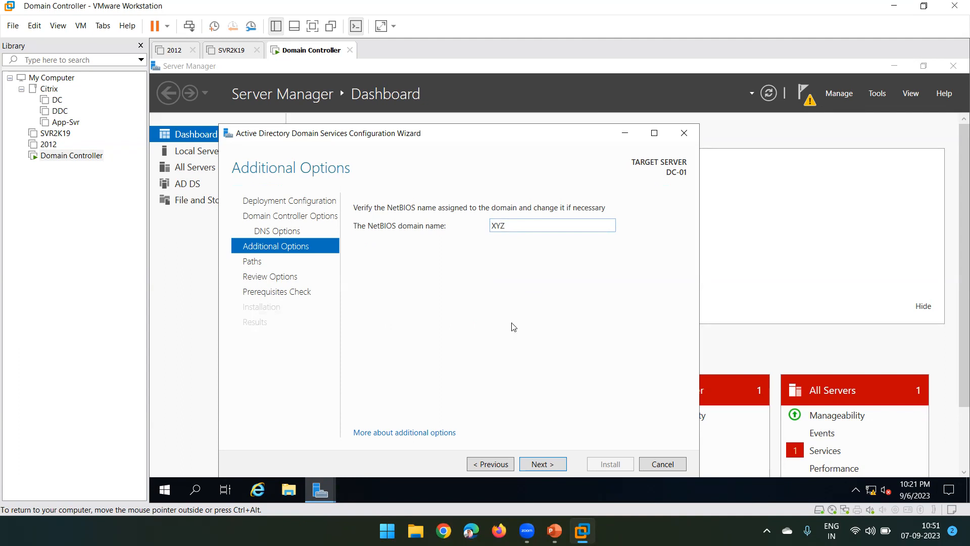
{"action": "double_click", "coordinate": [497, 226]}
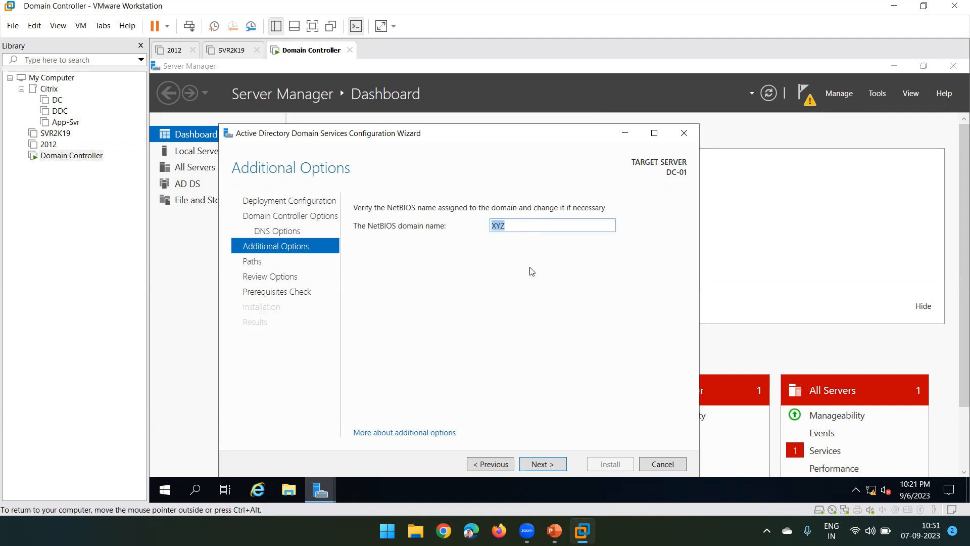
{"action": "left_click", "coordinate": [543, 464]}
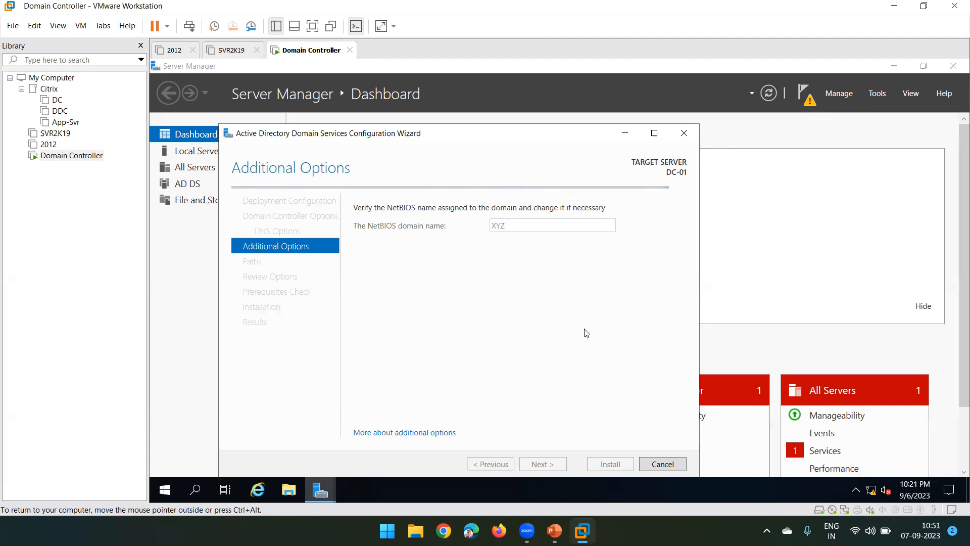
Step: Review the default NTDS and SYSVOL folder paths under C:\Windows, leaving them unchanged
{"action": "left_click", "coordinate": [543, 464]}
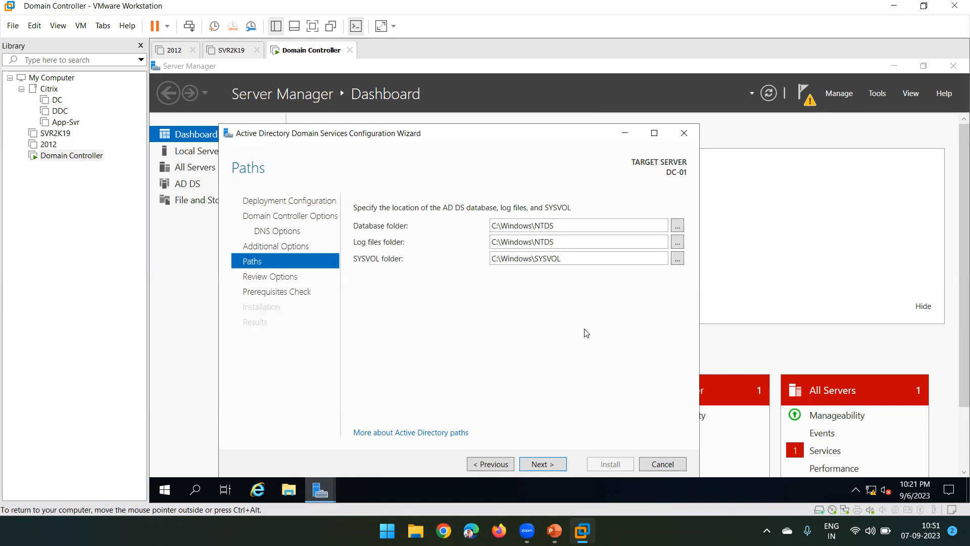
{"action": "mouse_move", "coordinate": [577, 238]}
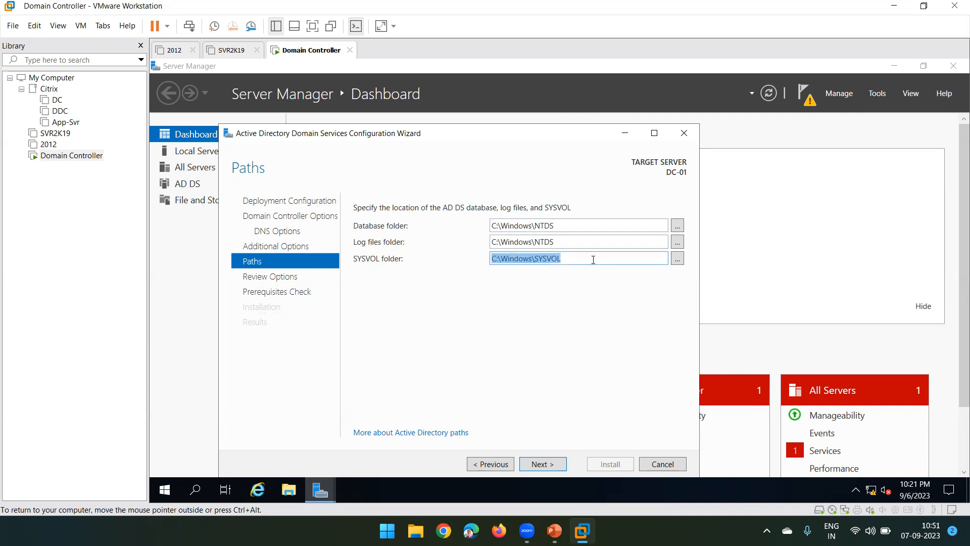
{"action": "left_click", "coordinate": [578, 241]}
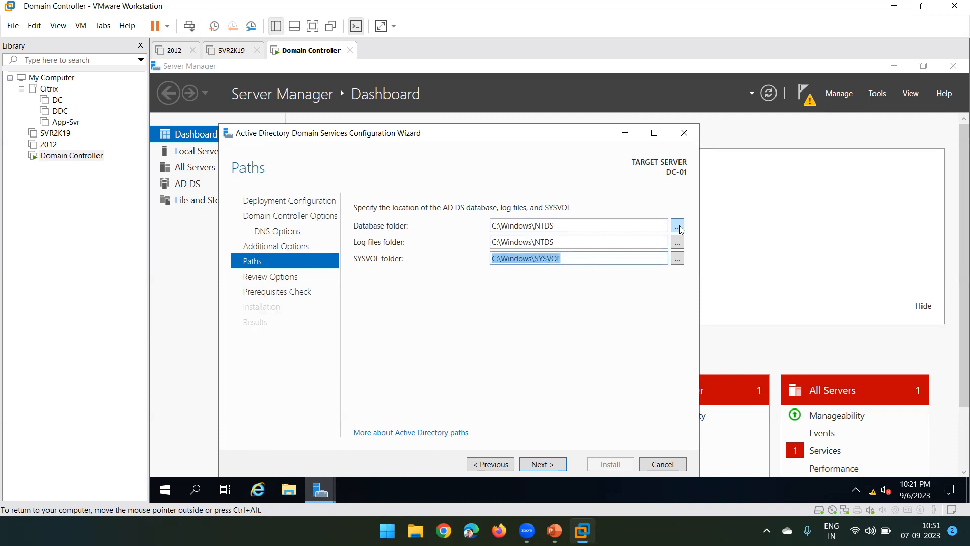
{"action": "mouse_move", "coordinate": [697, 237]}
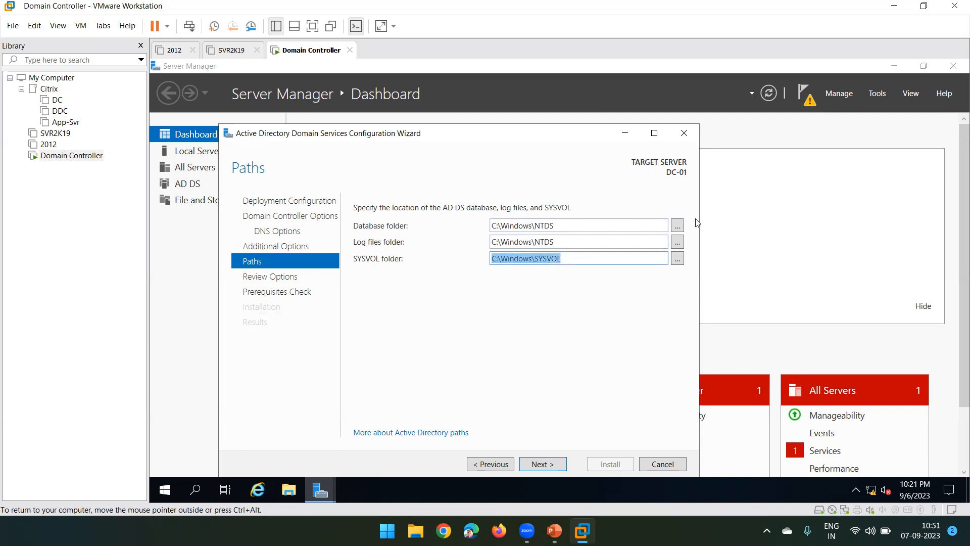
{"action": "left_click", "coordinate": [578, 226]}
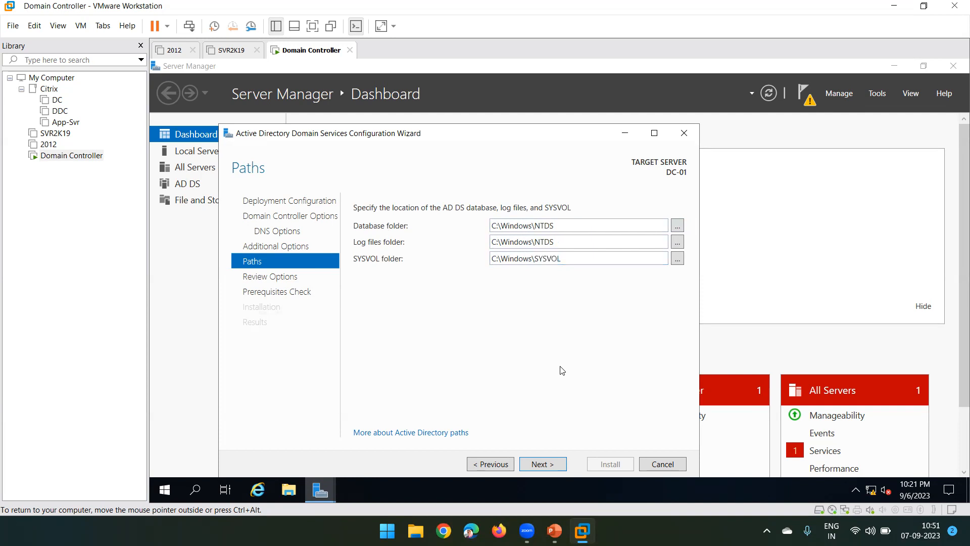
{"action": "mouse_move", "coordinate": [552, 311]}
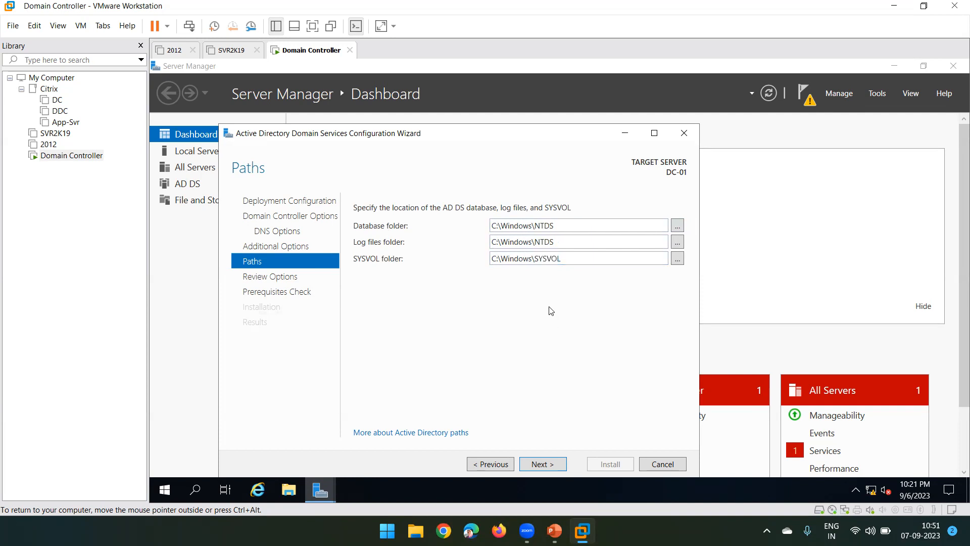
{"action": "mouse_move", "coordinate": [545, 366]}
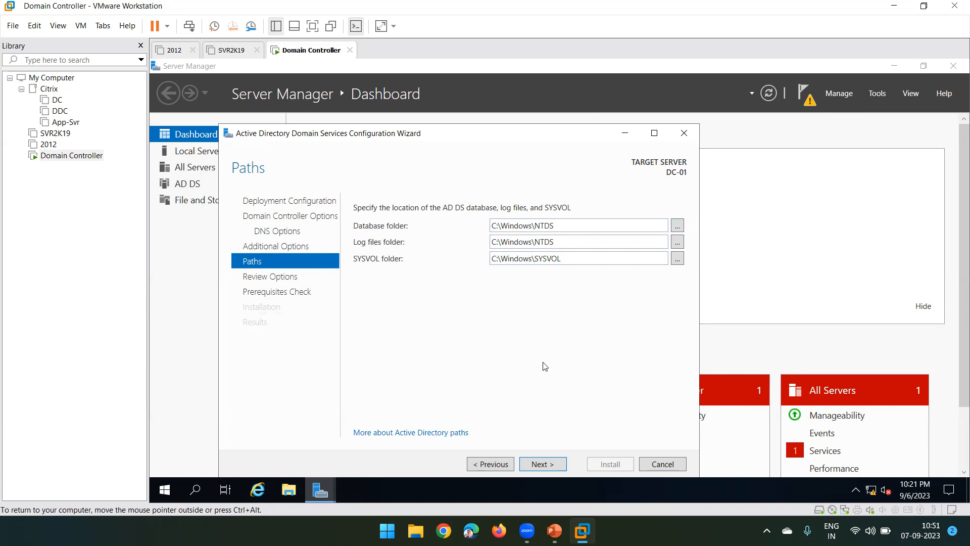
Step: Scroll through the Review Options summary and run the Prerequisites Check until all checks pass
{"action": "left_click", "coordinate": [543, 464]}
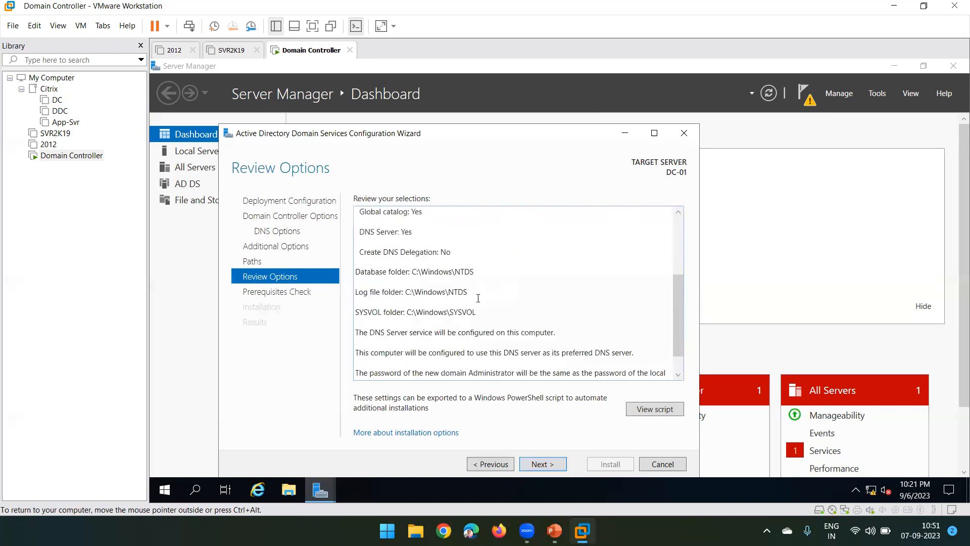
{"action": "scroll", "scroll_direction": "down", "scroll_amount": 3}
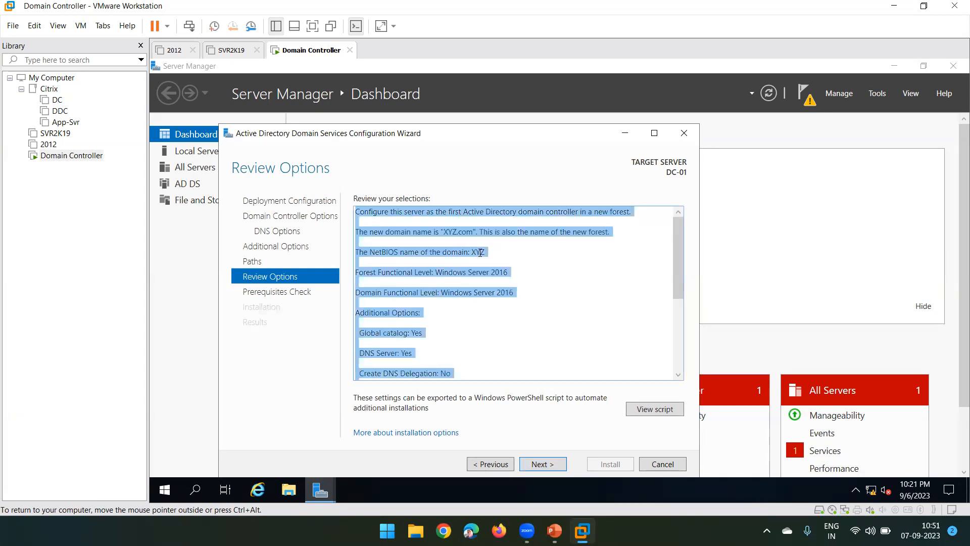
{"action": "scroll", "scroll_direction": "down", "scroll_amount": 3}
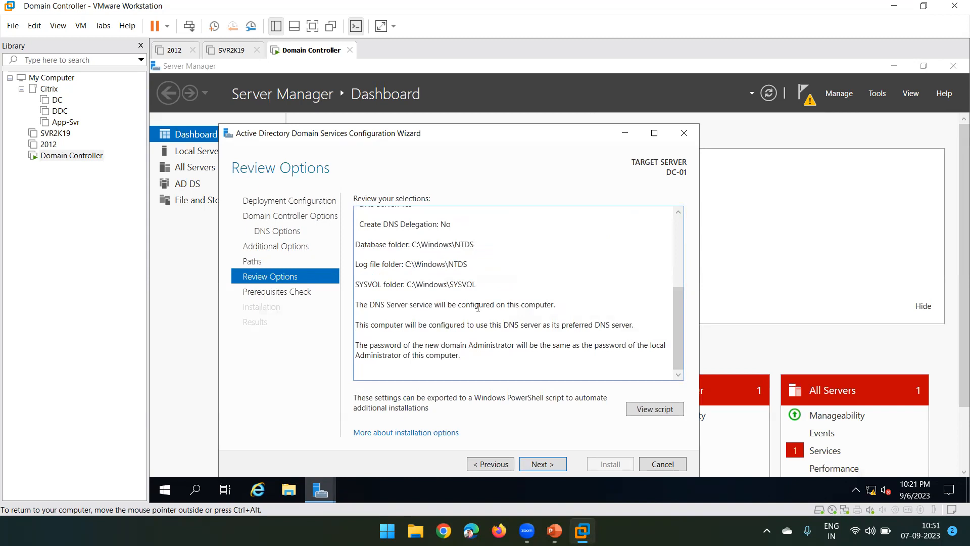
{"action": "left_click", "coordinate": [543, 464]}
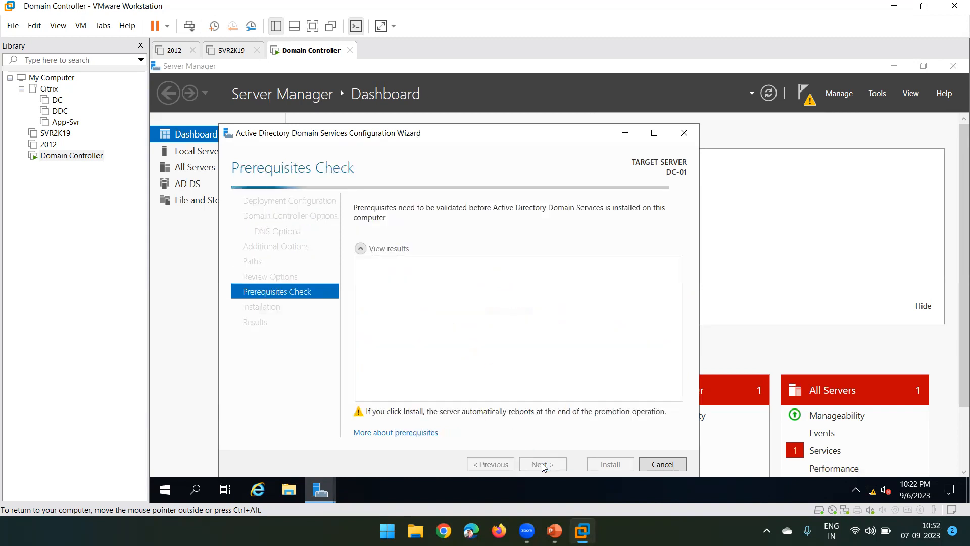
{"action": "left_click", "coordinate": [543, 464]}
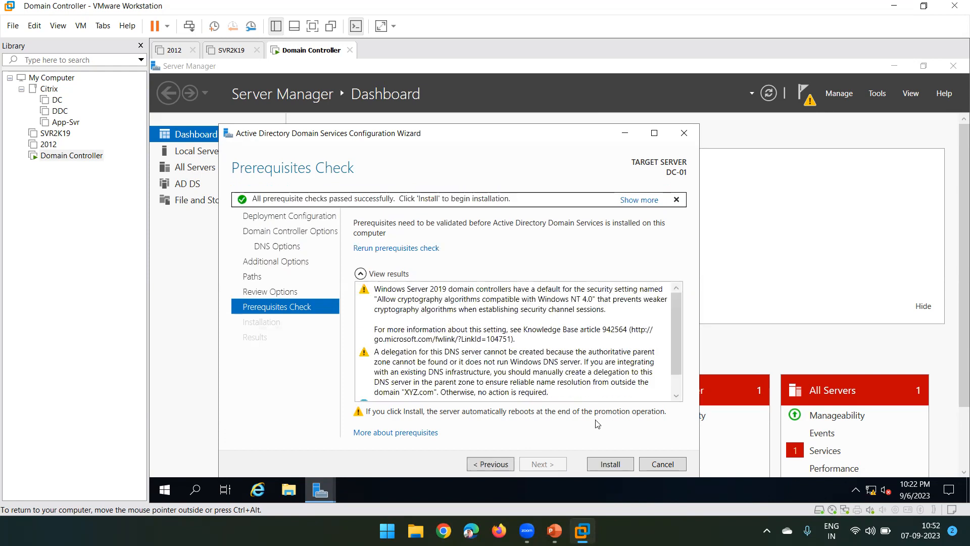
Step: Install AD DS to promote DC-01 to a domain controller and let it restart
{"action": "left_click", "coordinate": [610, 463]}
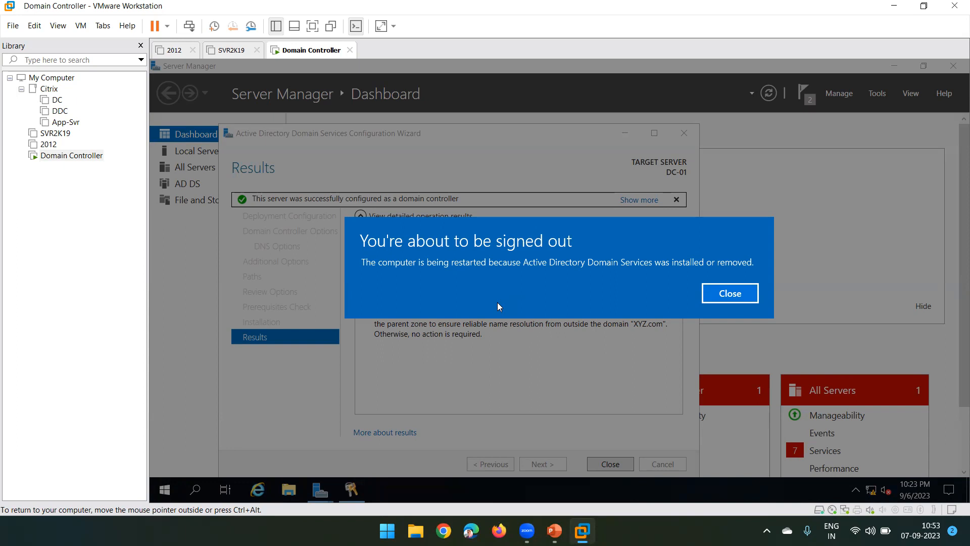
Step: Dismiss the sign-out notice and wait for the Domain Controller to reach the lock screen
{"action": "left_click", "coordinate": [730, 294]}
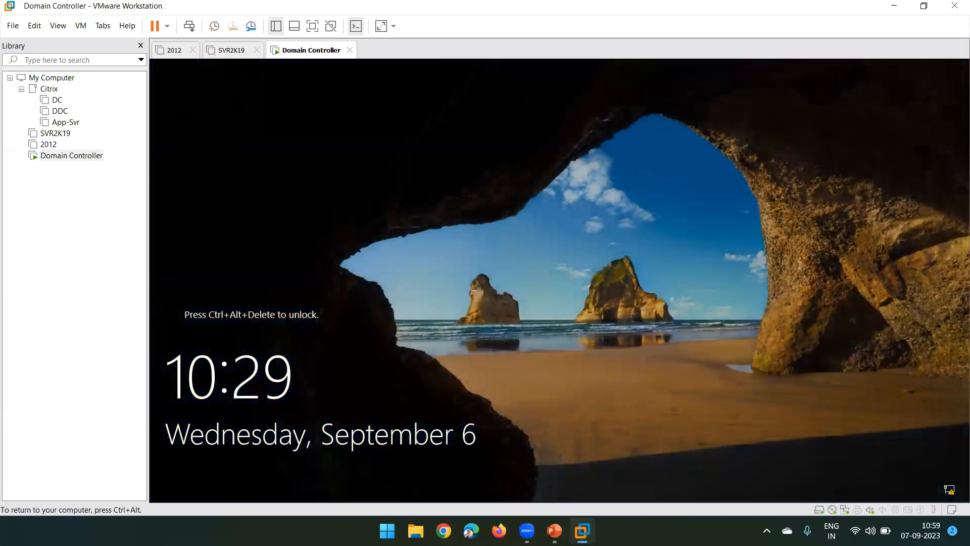
{"action": "mouse_move", "coordinate": [353, 144]}
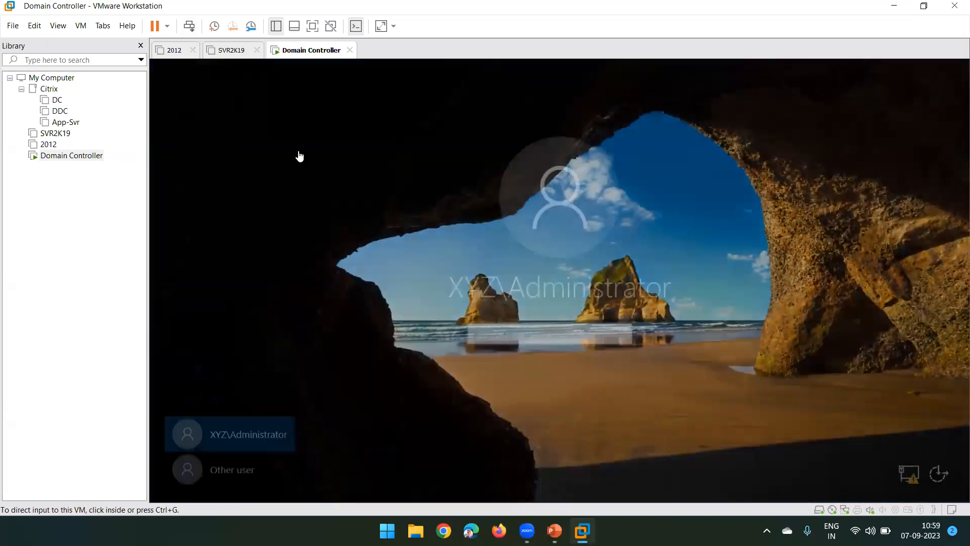
Step: Sign in as XYZ\Administrator with its password and wait for the Server Manager dashboard
{"action": "left_click", "coordinate": [229, 433]}
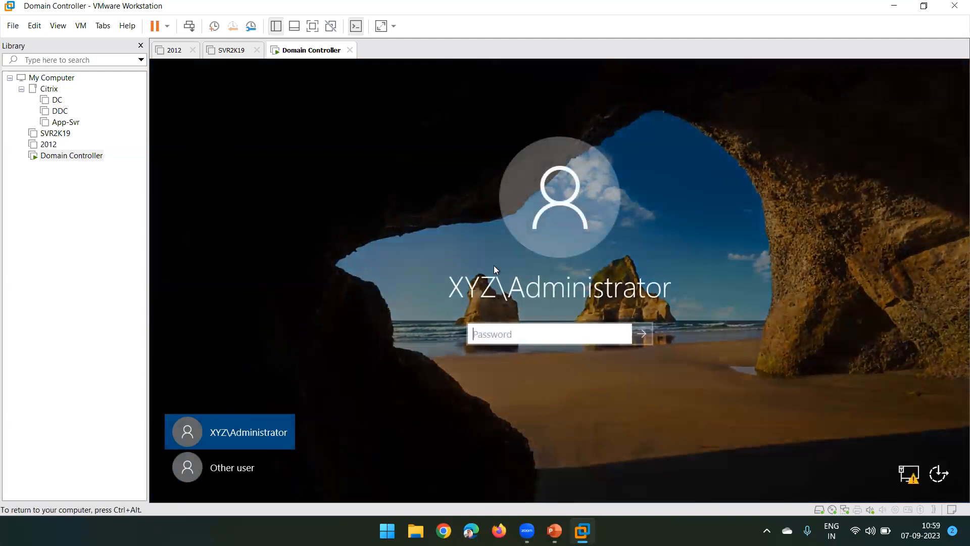
{"action": "mouse_move", "coordinate": [510, 301]}
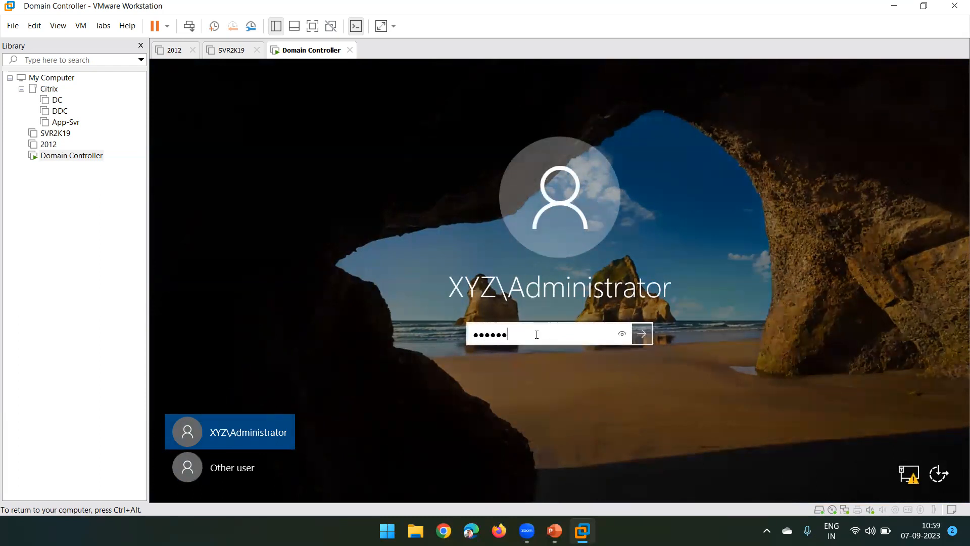
{"action": "left_click", "coordinate": [644, 333]}
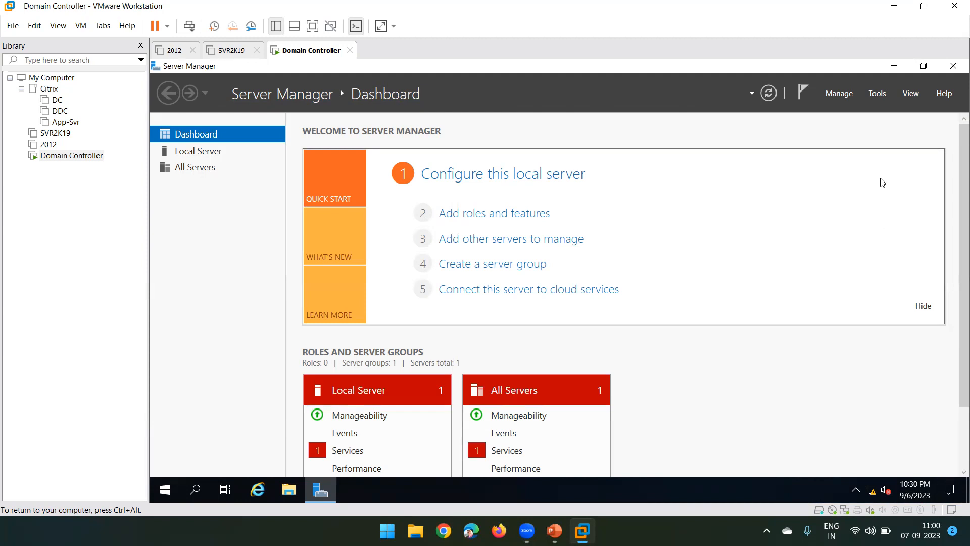
{"action": "mouse_move", "coordinate": [872, 95]}
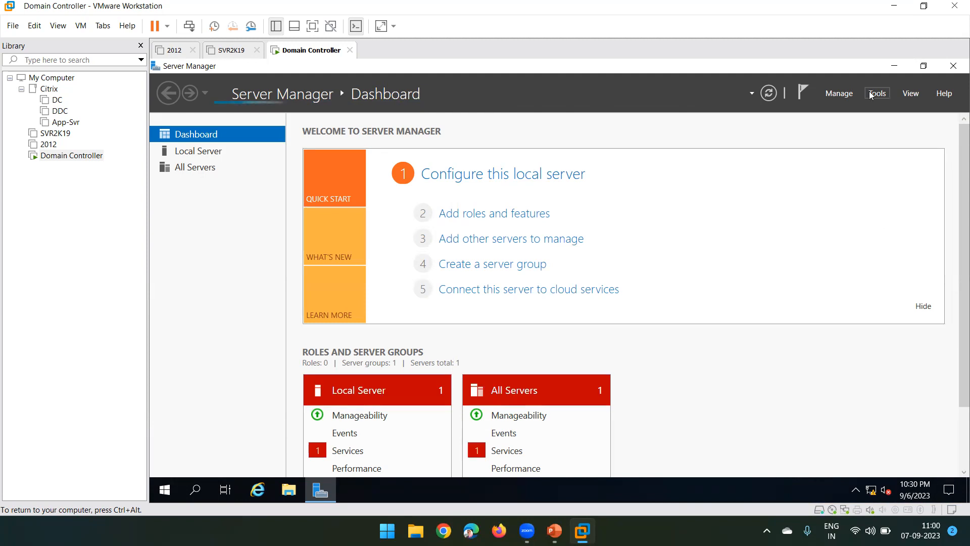
Step: Launch Active Directory Users and Computers from Server Manager's Tools menu, closing the stray browser window
{"action": "left_click", "coordinate": [877, 93]}
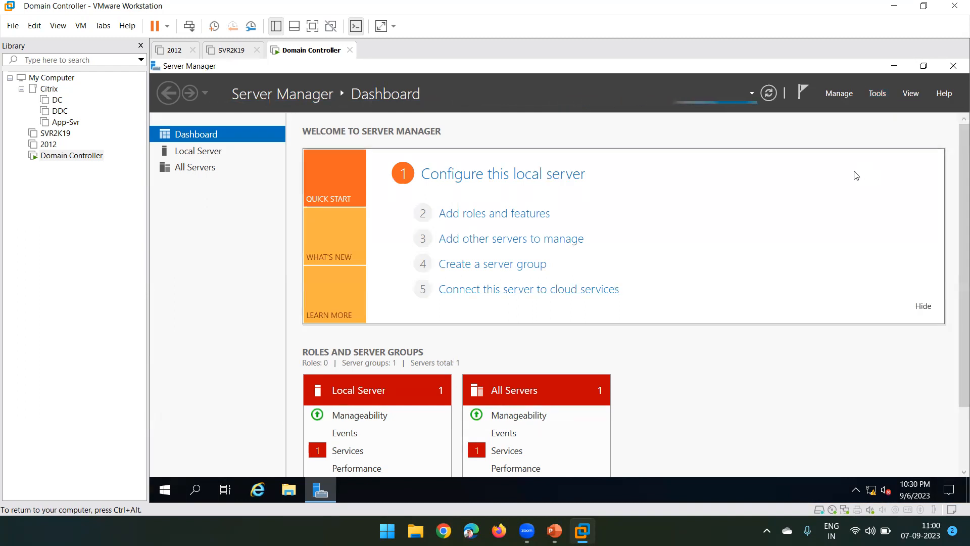
{"action": "left_click", "coordinate": [257, 489]}
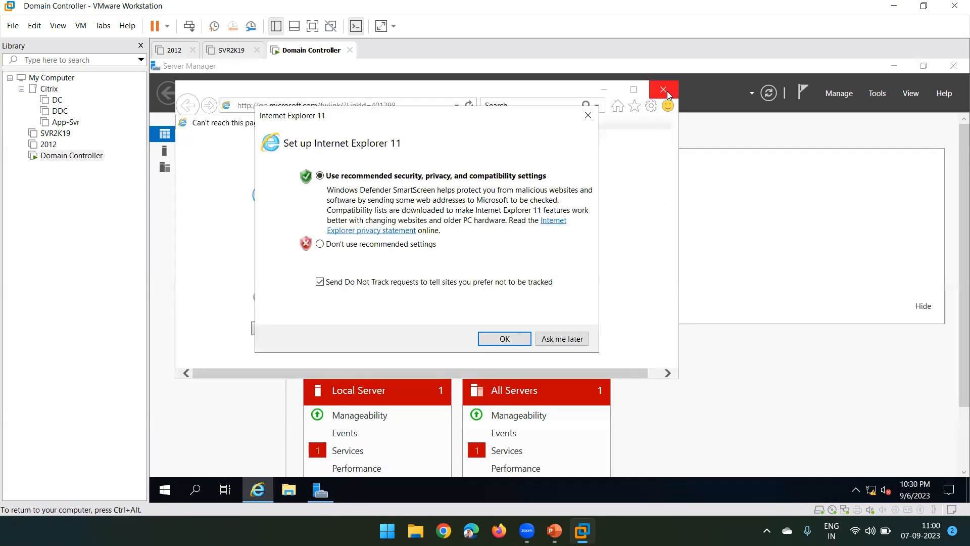
{"action": "left_click", "coordinate": [504, 339]}
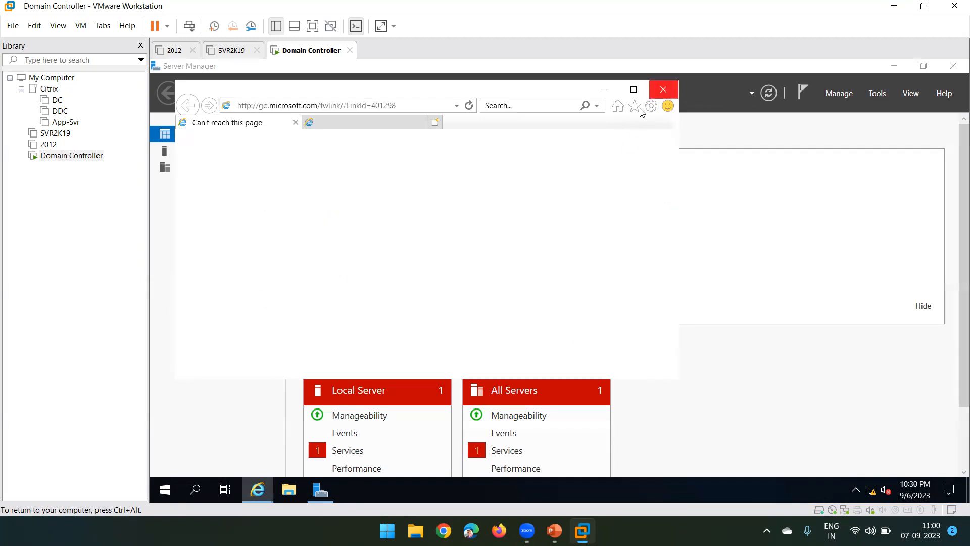
{"action": "left_click", "coordinate": [663, 89]}
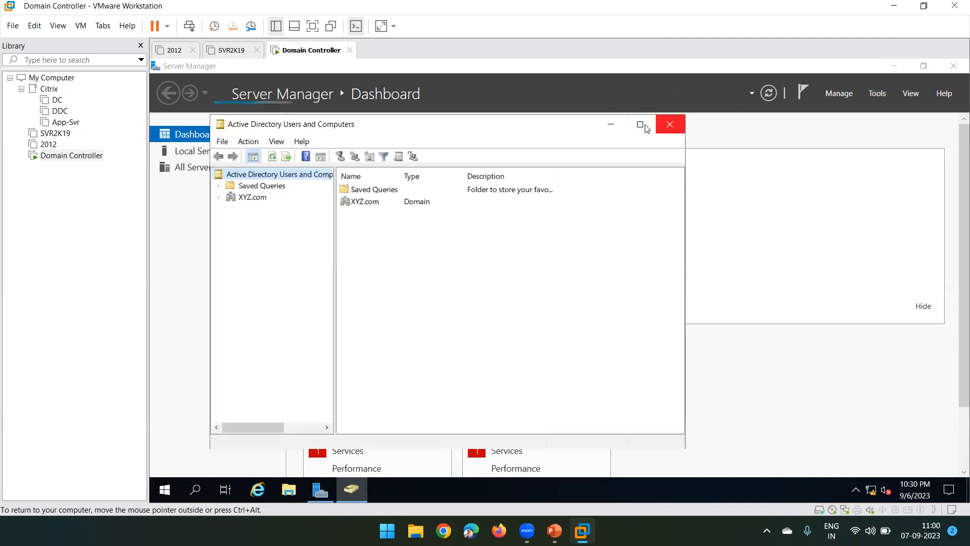
Step: Maximize the directory window, expand XYZ.com and select its Users container
{"action": "left_click", "coordinate": [641, 125]}
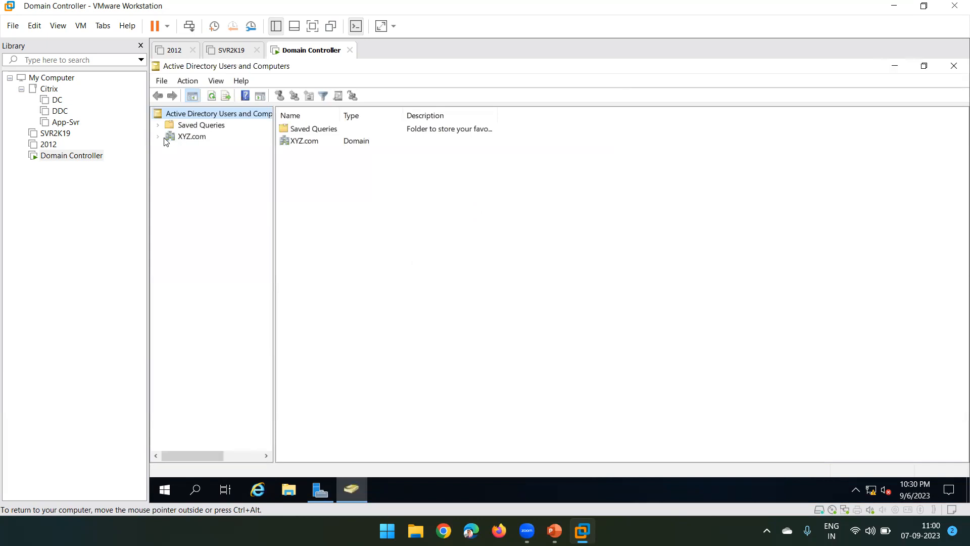
{"action": "left_click", "coordinate": [157, 136]}
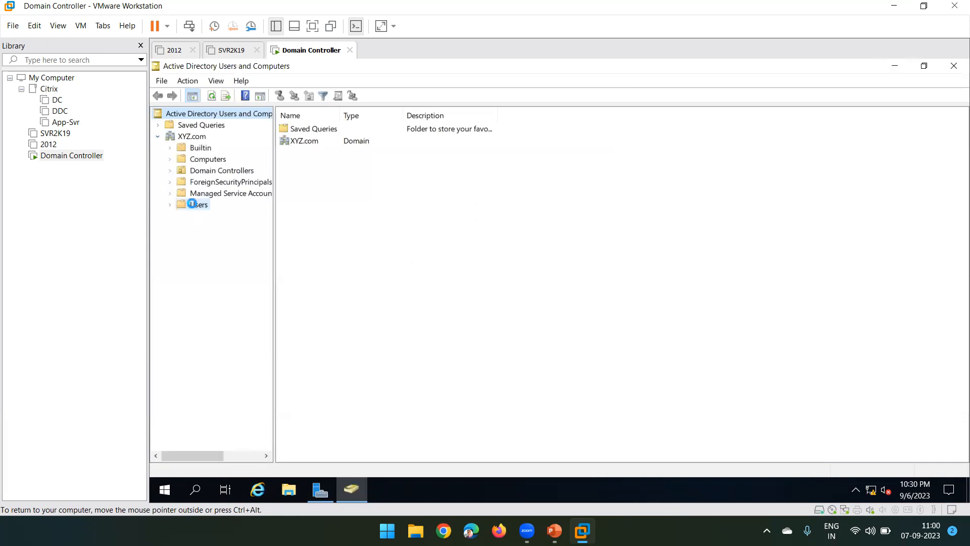
{"action": "left_click", "coordinate": [196, 205]}
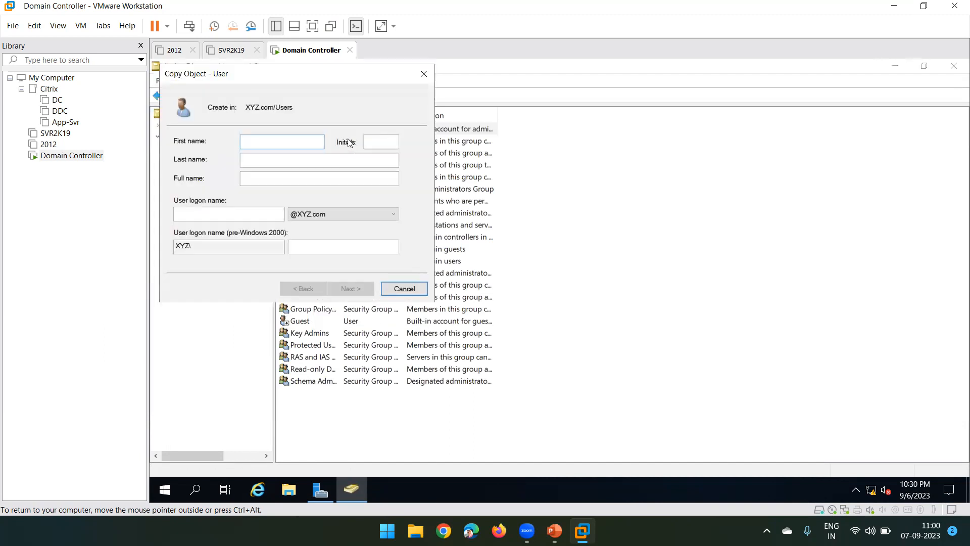
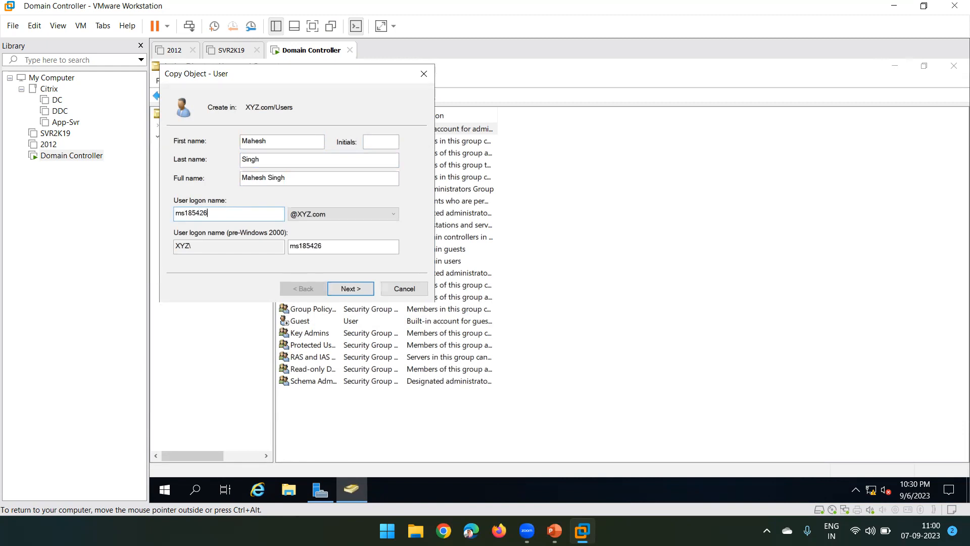
{"action": "left_click", "coordinate": [351, 289]}
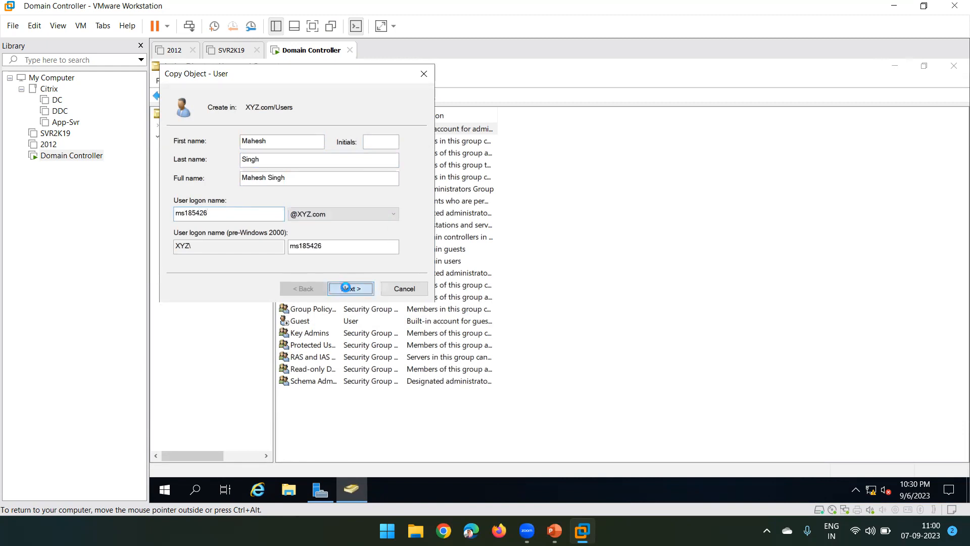
{"action": "left_click", "coordinate": [350, 289]}
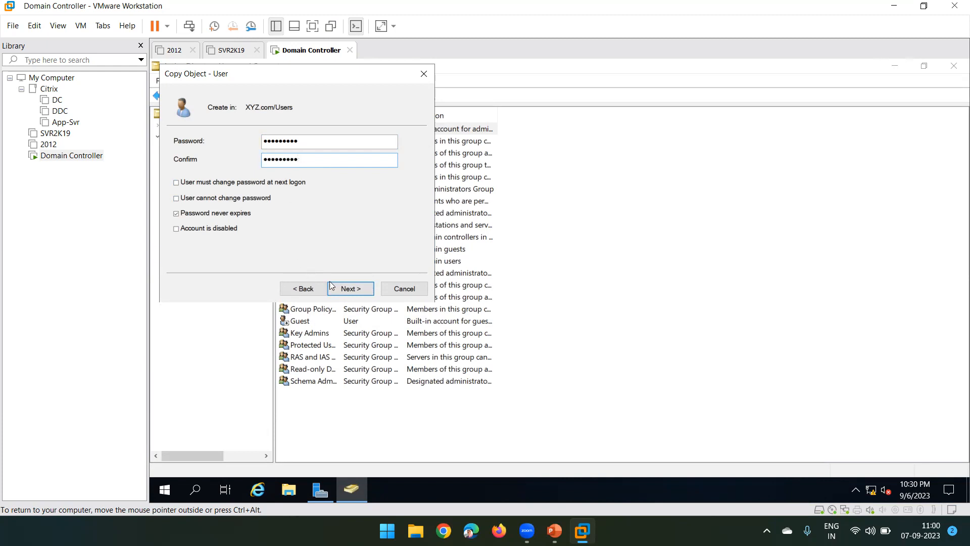
{"action": "left_click", "coordinate": [351, 289]}
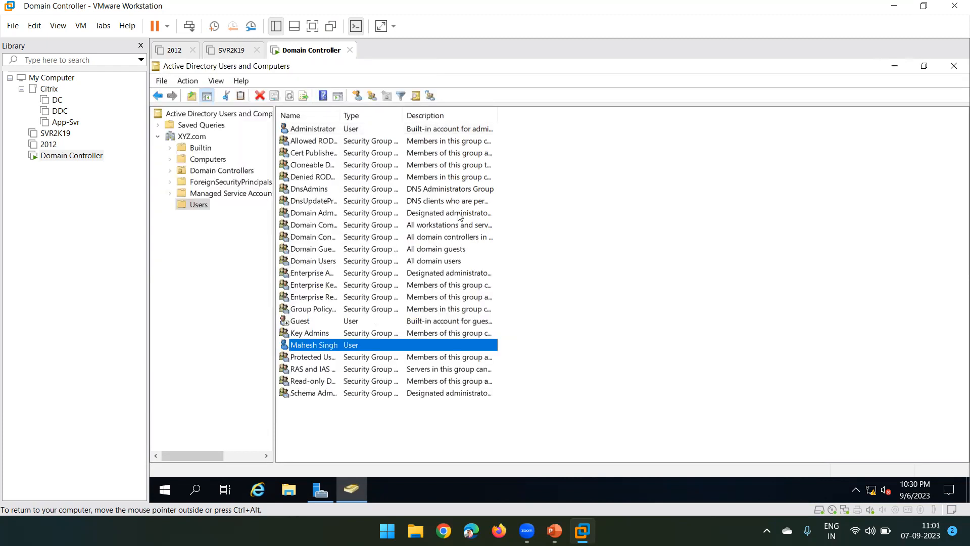
{"action": "left_click", "coordinate": [313, 129]}
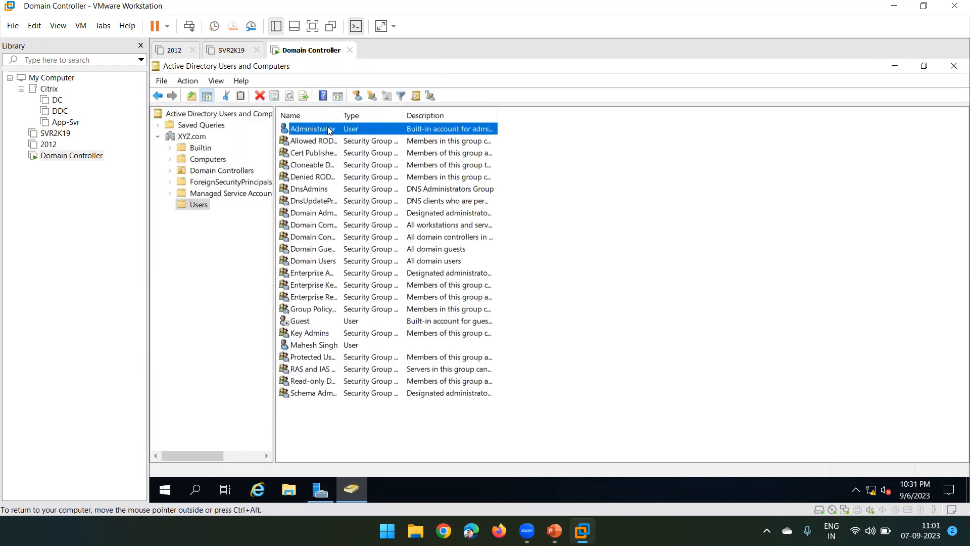
Step: Disable the built-in Administrator account and acknowledge the confirmation notice
{"action": "right_click", "coordinate": [313, 129]}
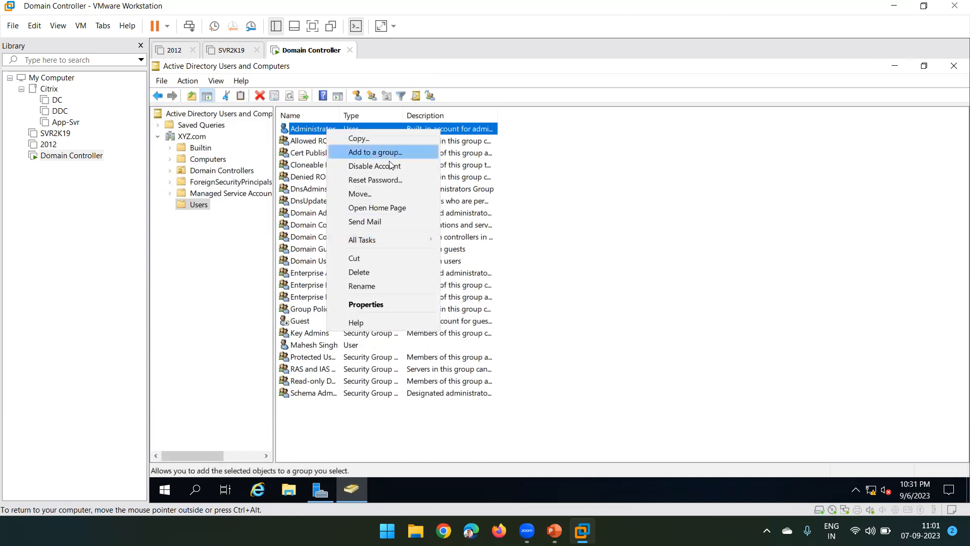
{"action": "left_click", "coordinate": [374, 165]}
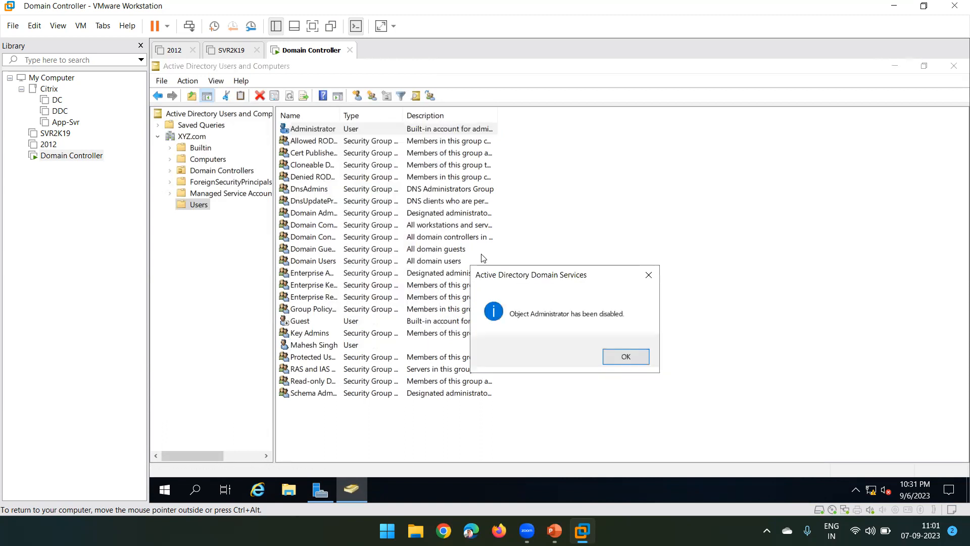
{"action": "left_click", "coordinate": [626, 356]}
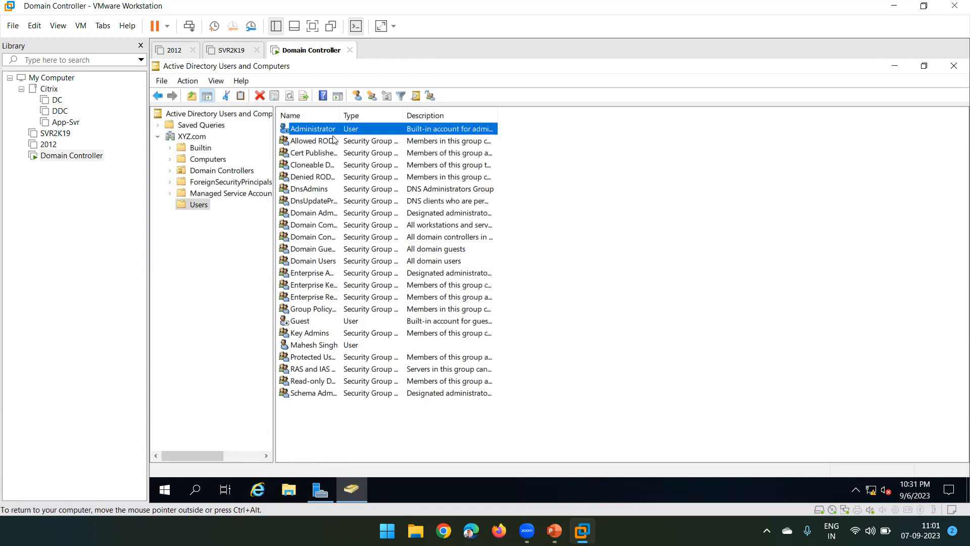
{"action": "mouse_move", "coordinate": [260, 162]}
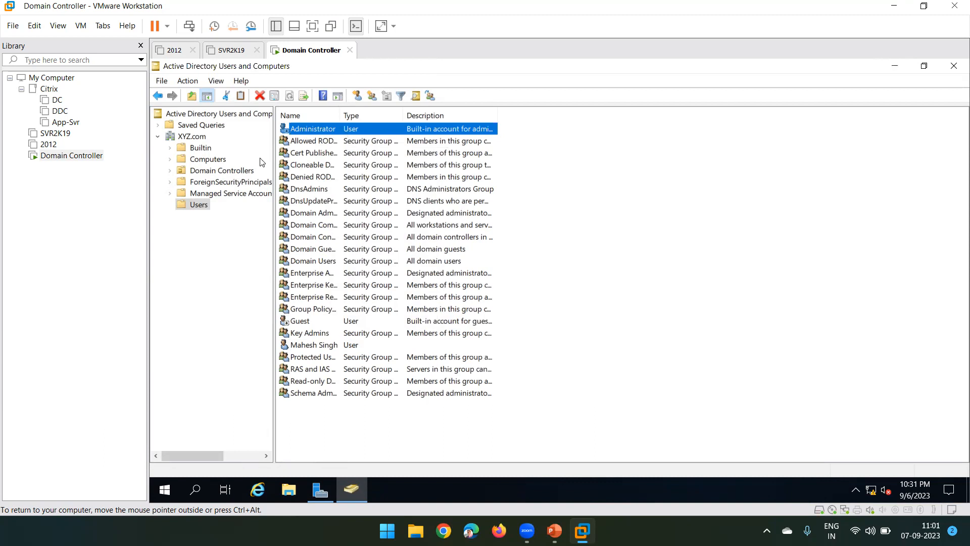
{"action": "mouse_move", "coordinate": [164, 490]}
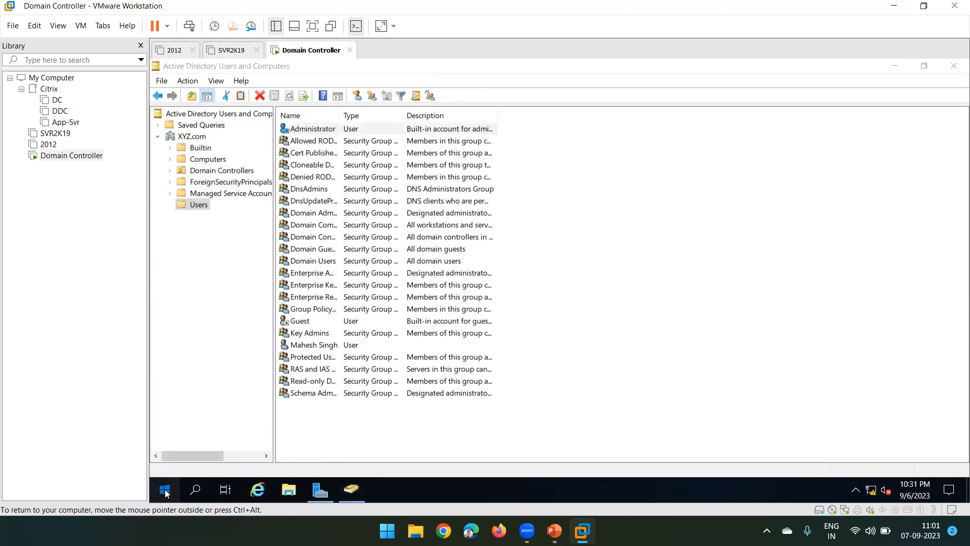
{"action": "left_click", "coordinate": [164, 490]}
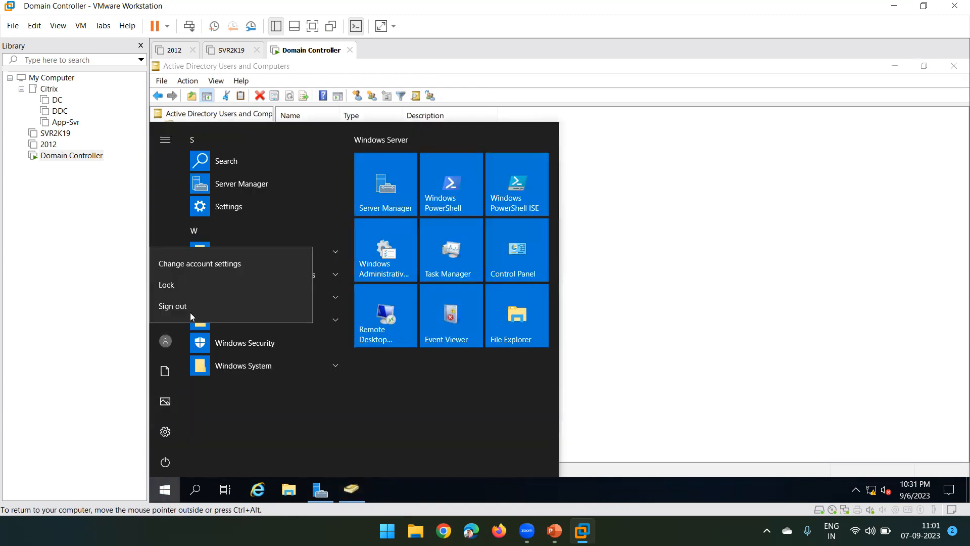
{"action": "left_click", "coordinate": [172, 306]}
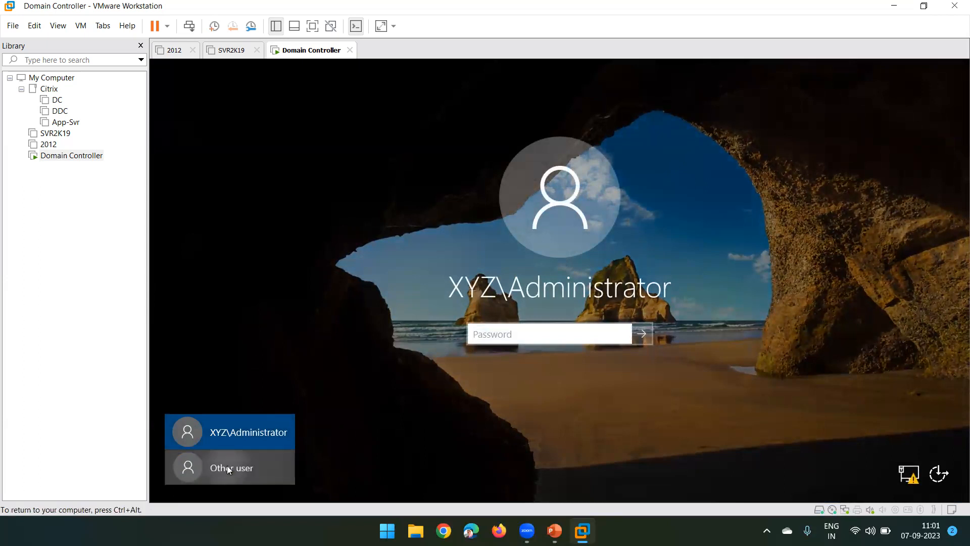
{"action": "left_click", "coordinate": [230, 467]}
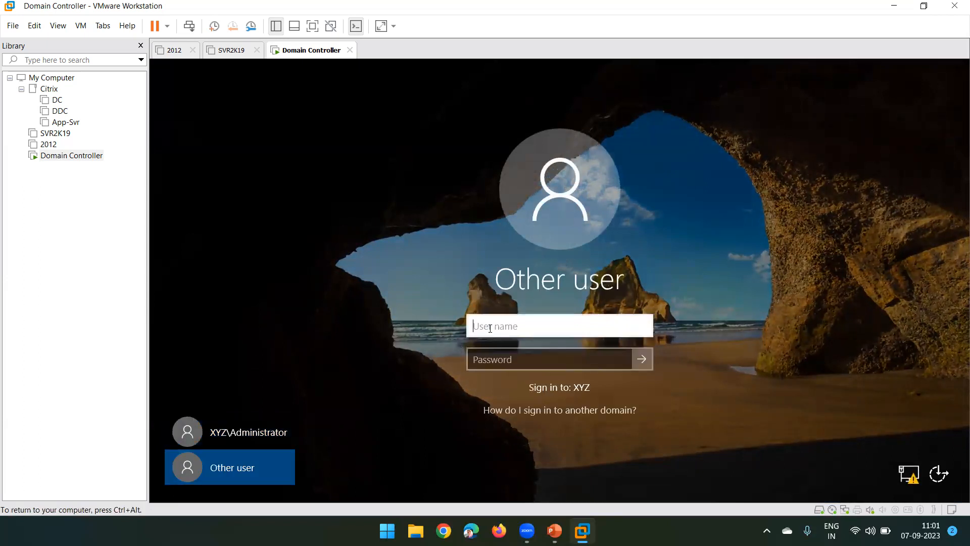
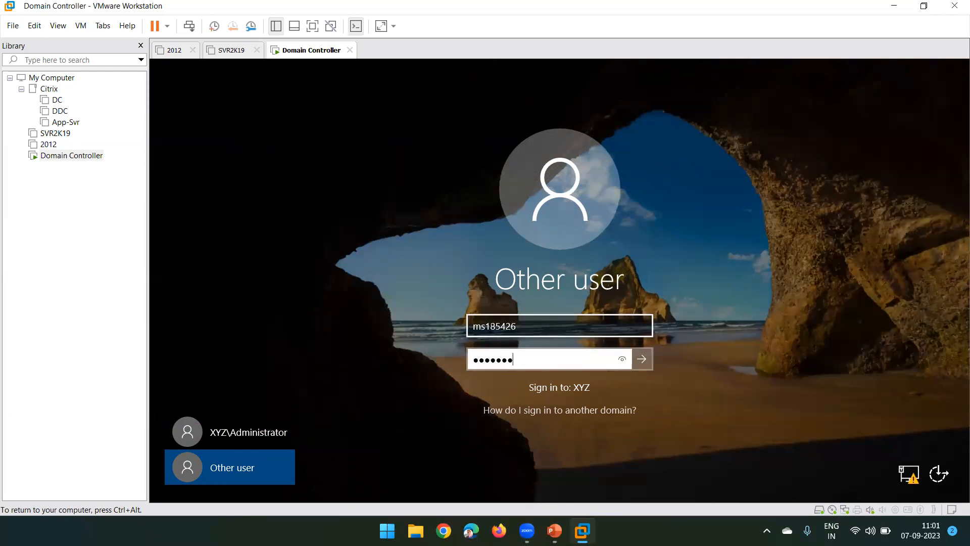
{"action": "left_click", "coordinate": [642, 357]}
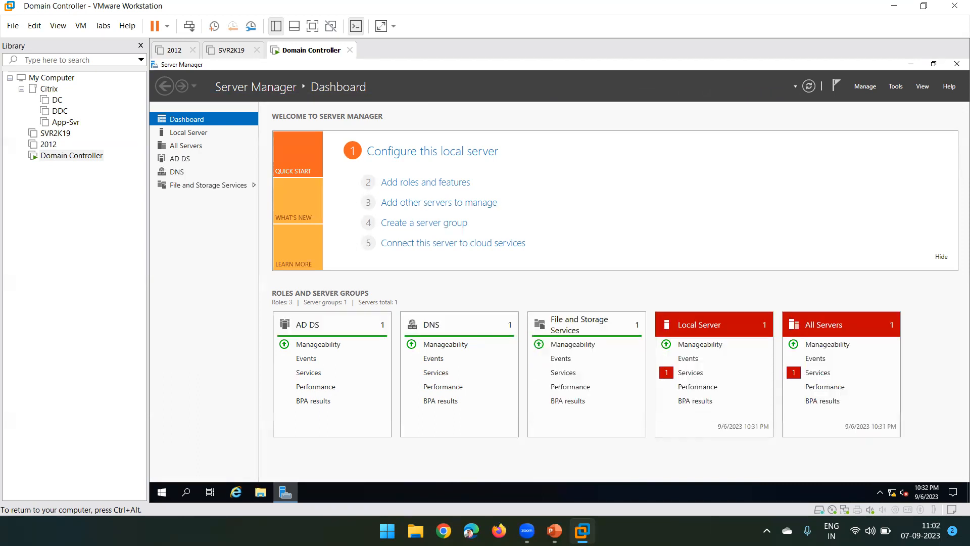
{"action": "mouse_move", "coordinate": [408, 267]}
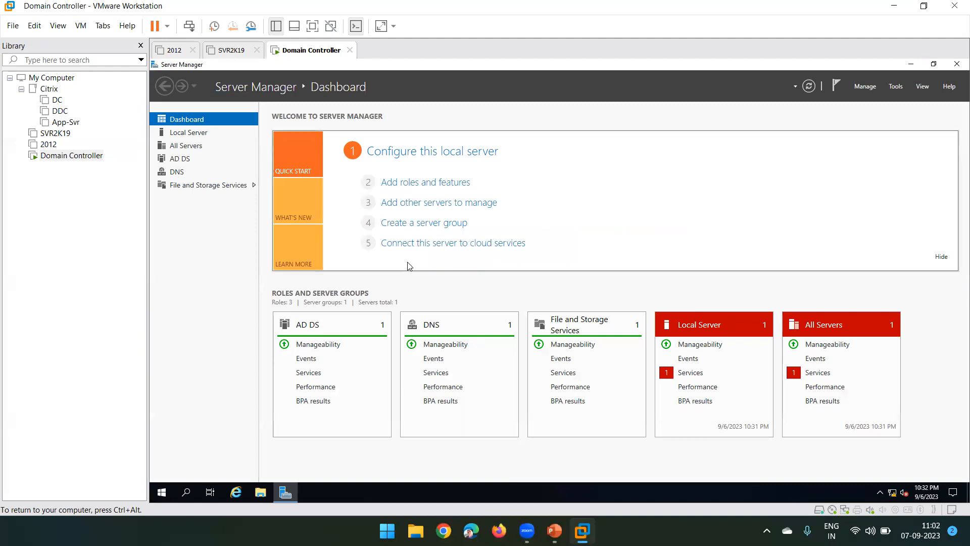
Step: Show the Local Server properties, then launch Active Directory Users and Computers from Tools
{"action": "left_click", "coordinate": [188, 132]}
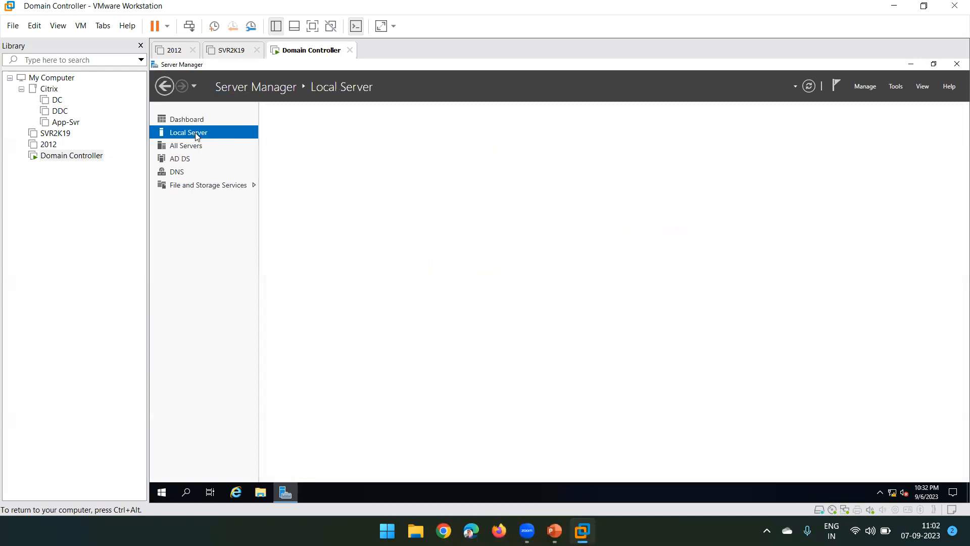
{"action": "left_click", "coordinate": [188, 132]}
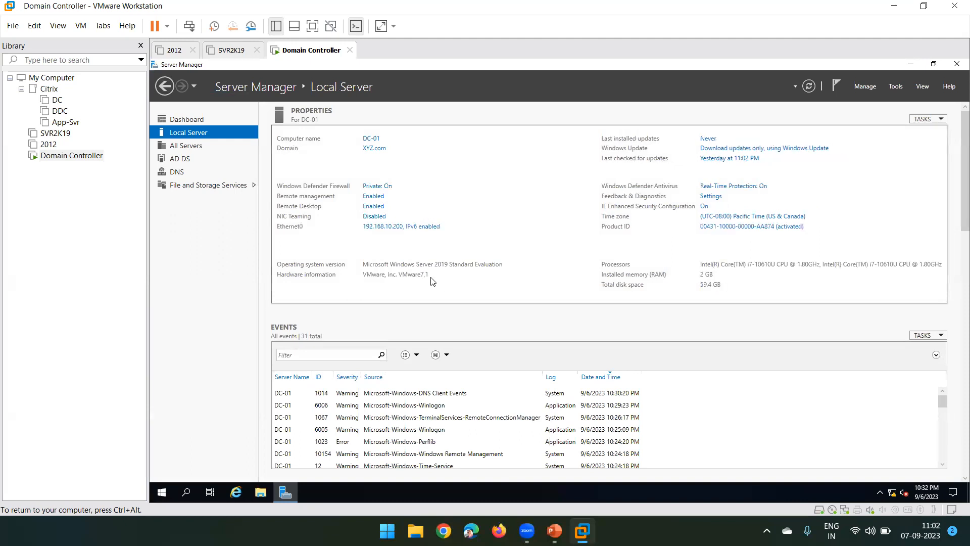
{"action": "mouse_move", "coordinate": [518, 285]}
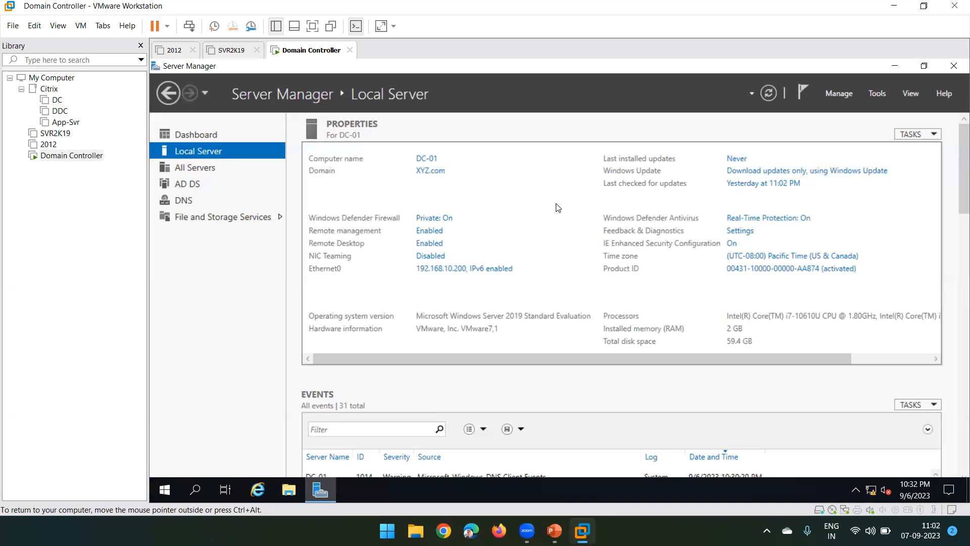
{"action": "left_click", "coordinate": [877, 93]}
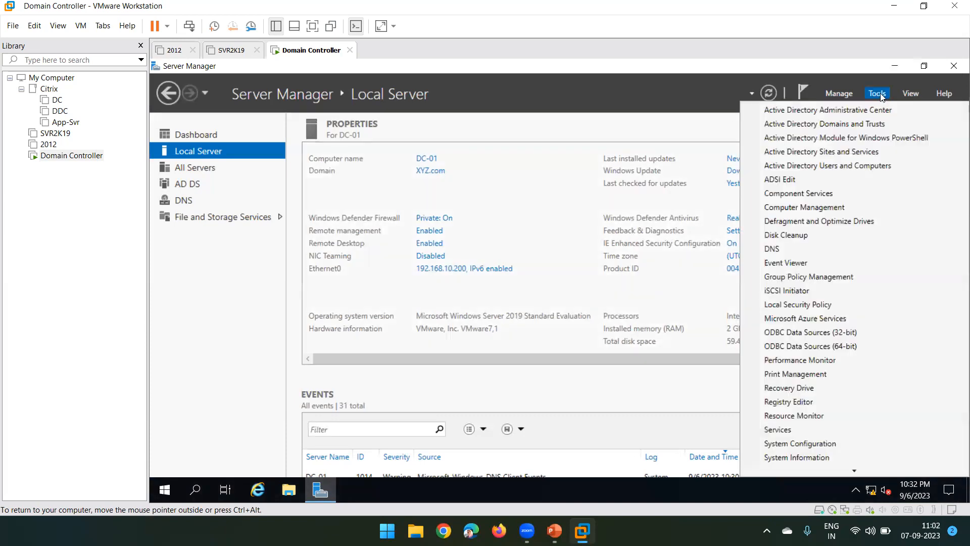
{"action": "left_click", "coordinate": [877, 93]}
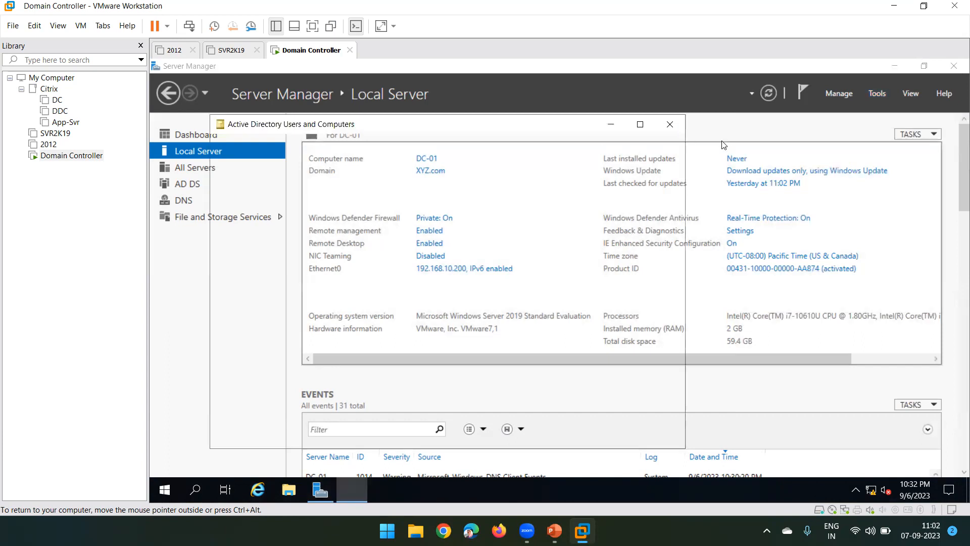
Step: Create a new organizational unit named Office User under XYZ.com
{"action": "left_click", "coordinate": [639, 124]}
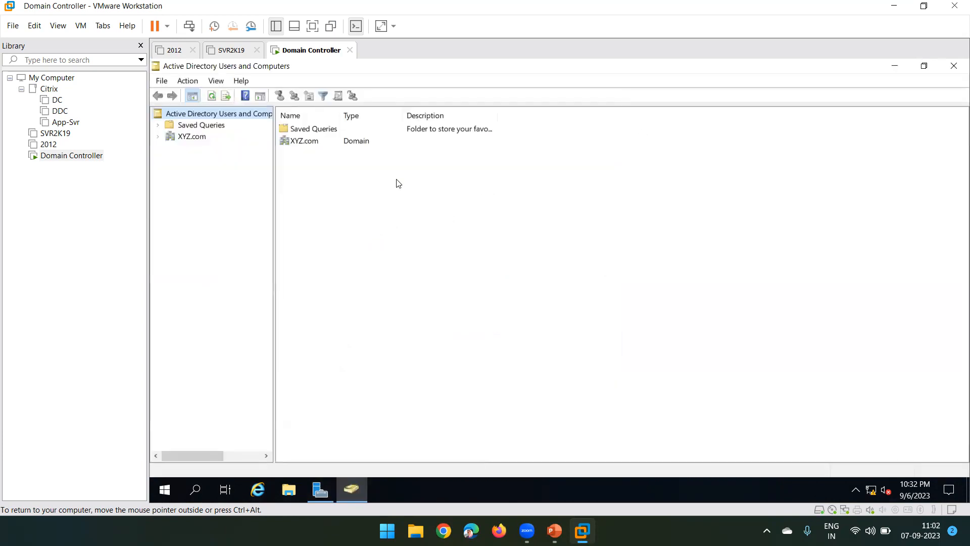
{"action": "mouse_move", "coordinate": [160, 142]}
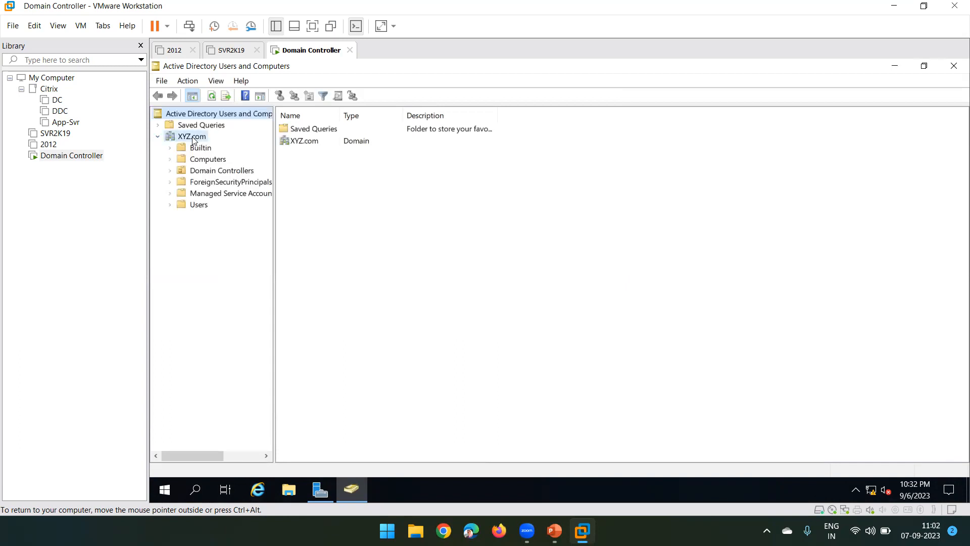
{"action": "left_click", "coordinate": [188, 135]}
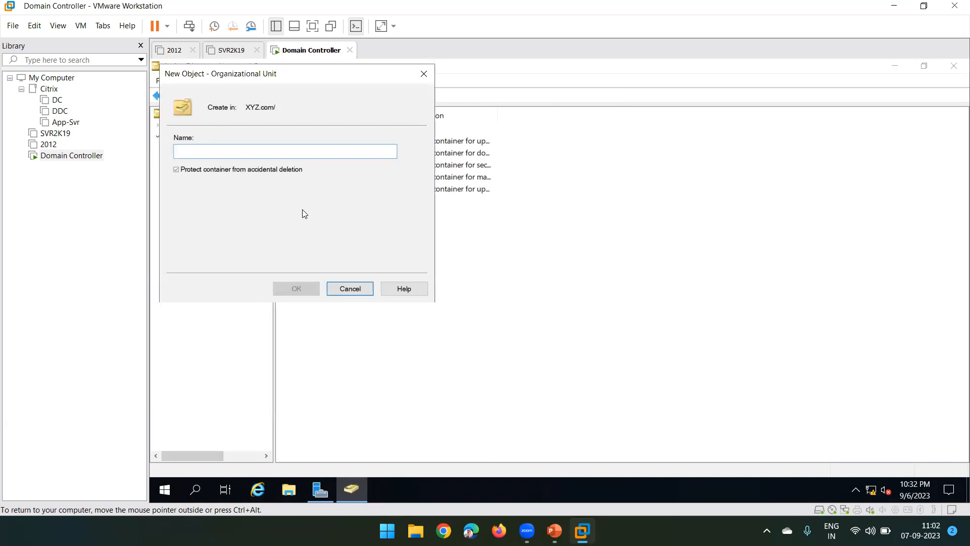
{"action": "type", "text": "Office User"}
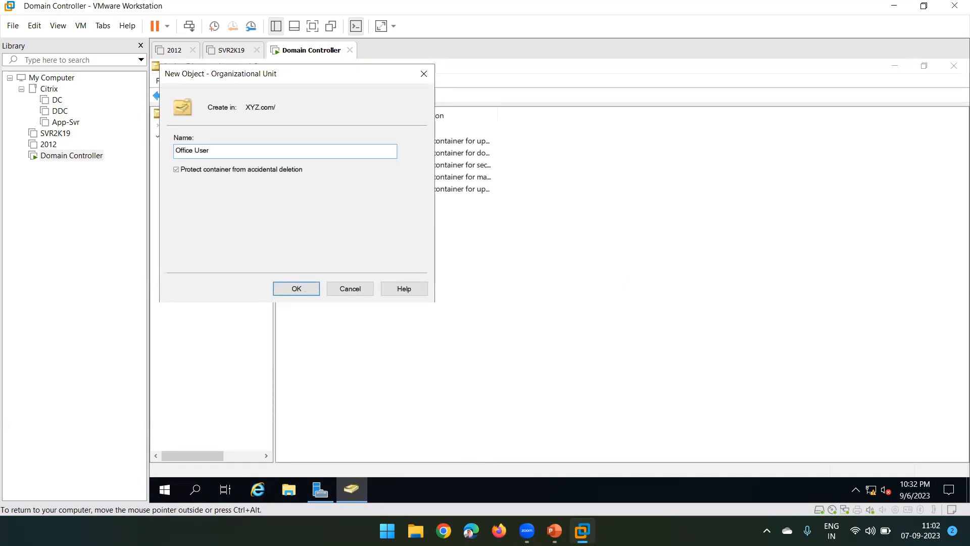
{"action": "left_click", "coordinate": [297, 289]}
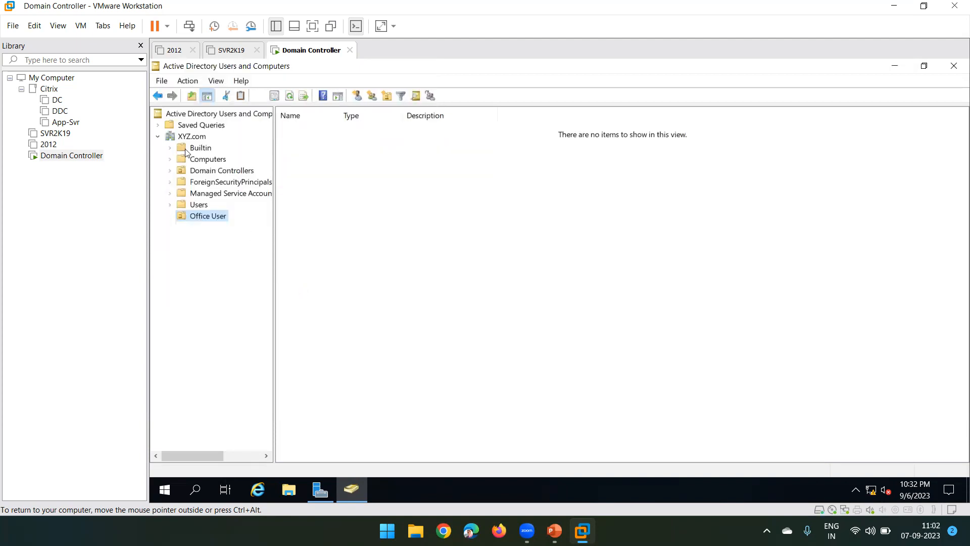
Step: Create a second organizational unit named RDP-Users under XYZ.com
{"action": "left_click", "coordinate": [192, 135]}
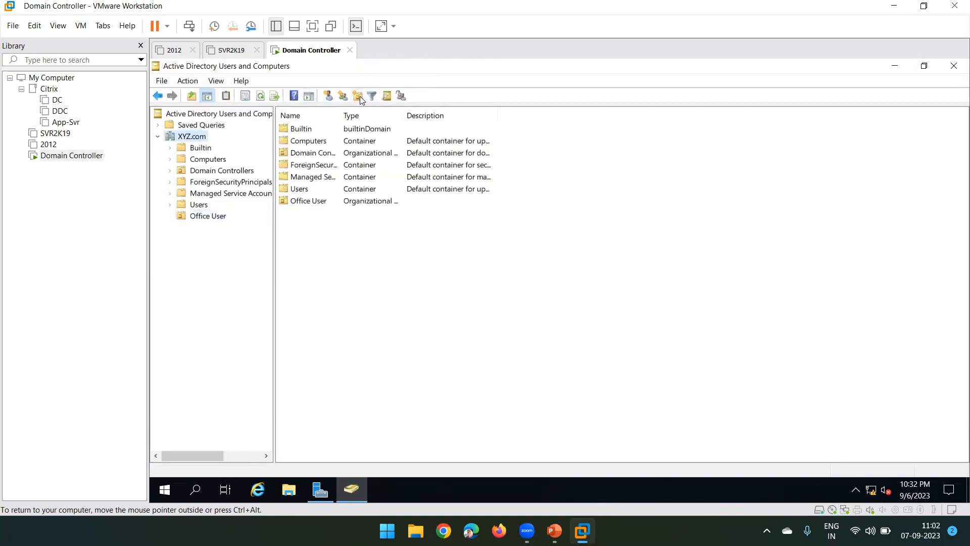
{"action": "left_click", "coordinate": [358, 95]}
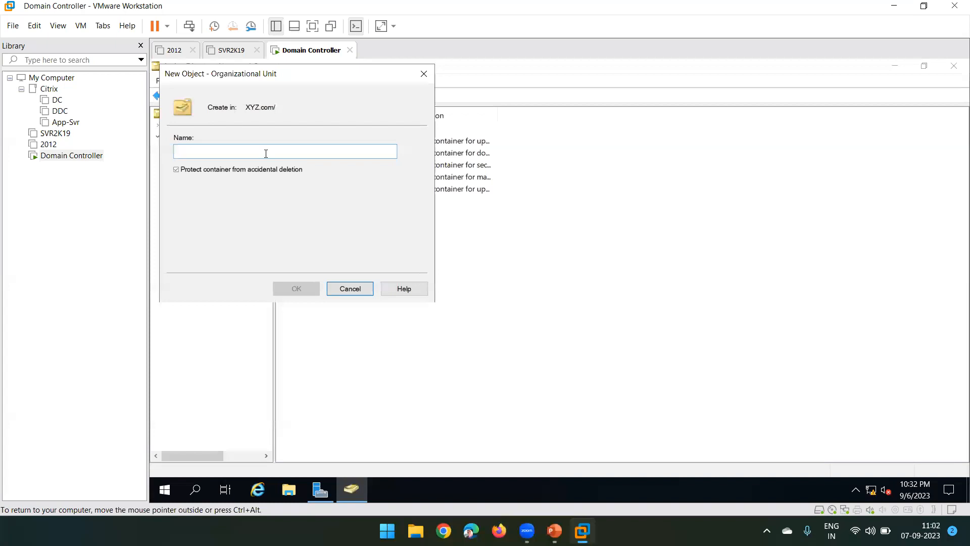
{"action": "left_click", "coordinate": [285, 151]}
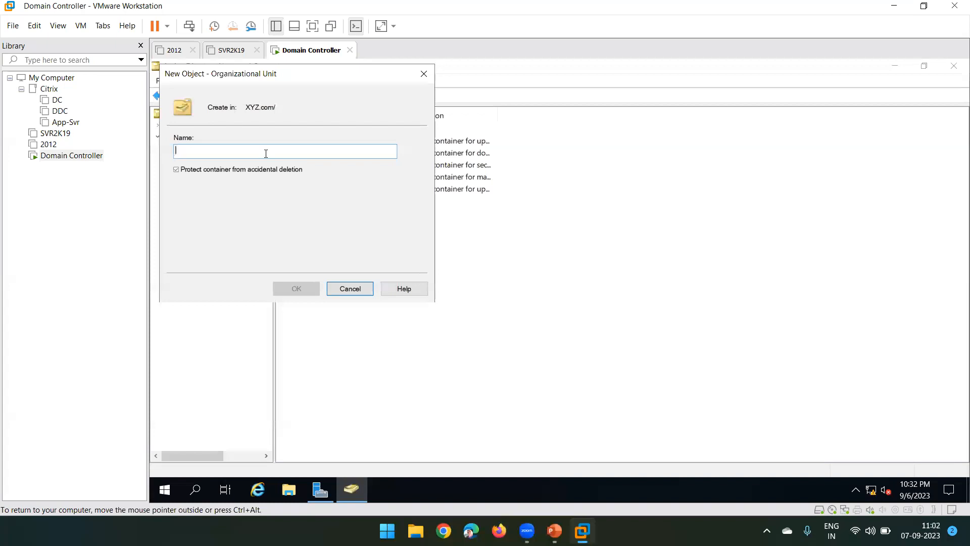
{"action": "type", "text": "RDP"}
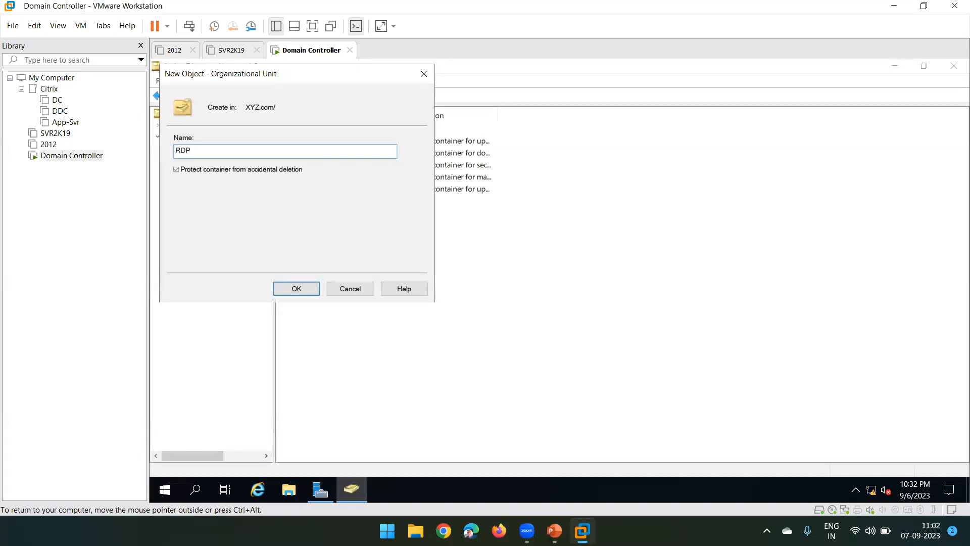
{"action": "type", "text": "-"}
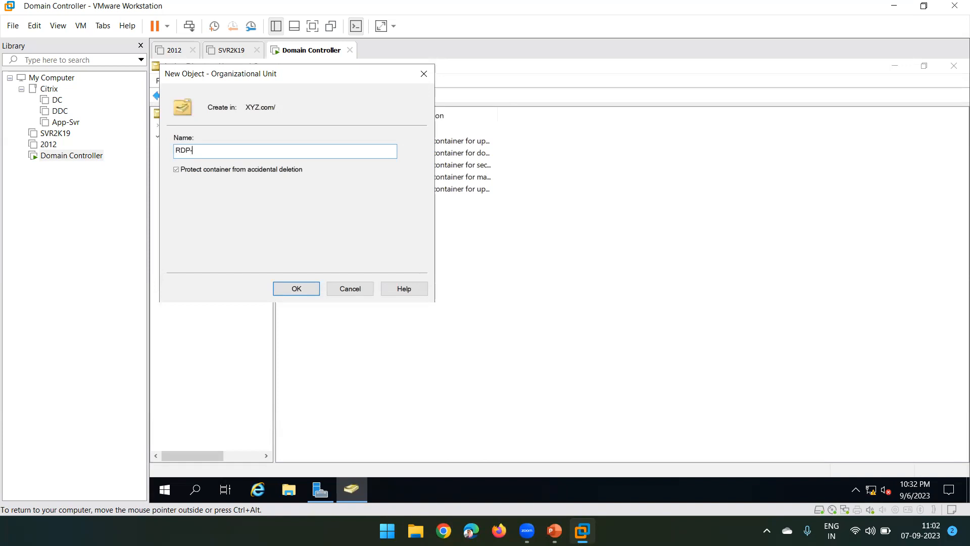
{"action": "type", "text": "Users"}
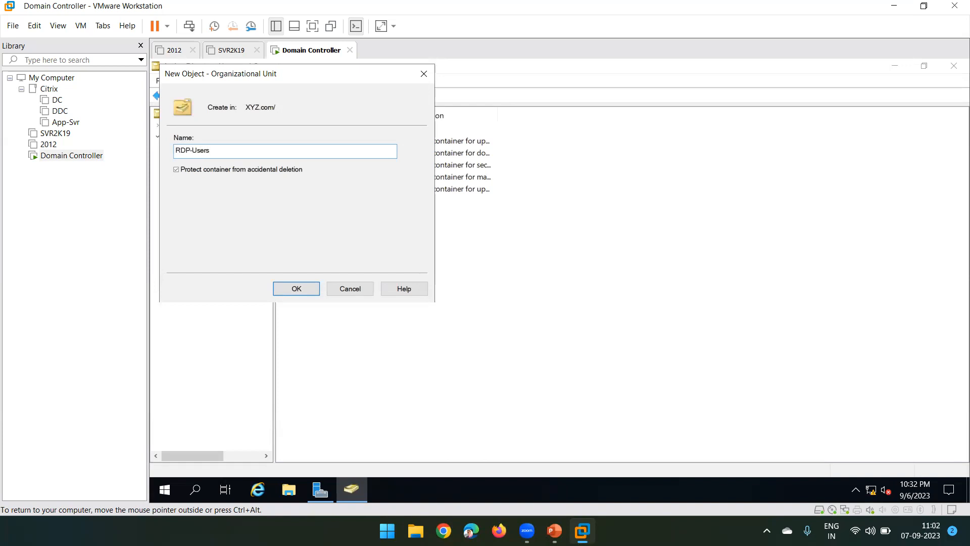
{"action": "left_click", "coordinate": [296, 289]}
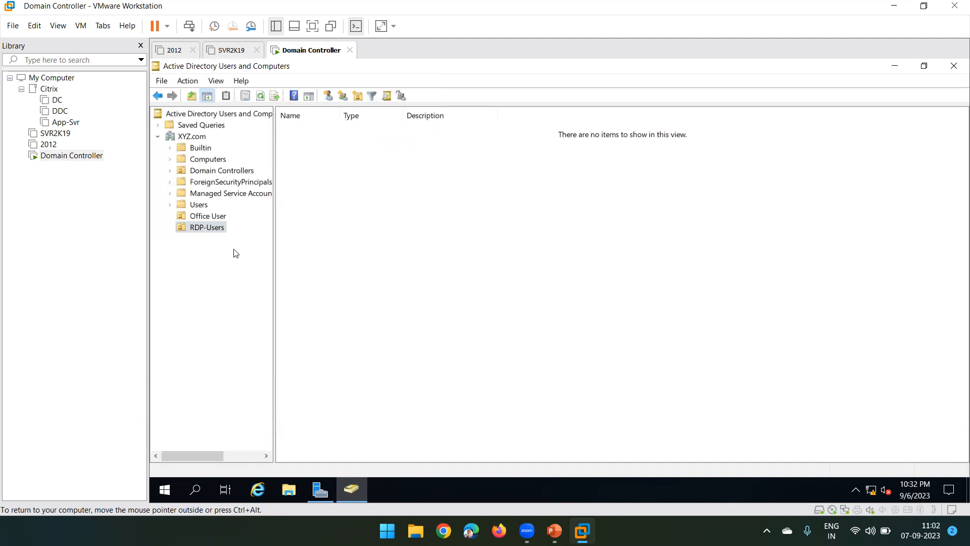
Step: Create a new organizational unit named VM-Desktop under XYZ.com
{"action": "left_click", "coordinate": [190, 135]}
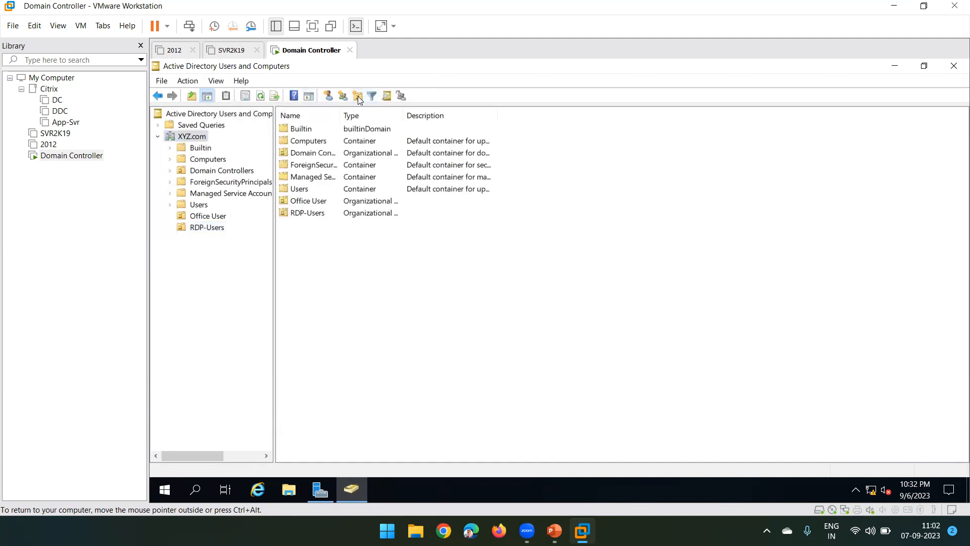
{"action": "left_click", "coordinate": [358, 95]}
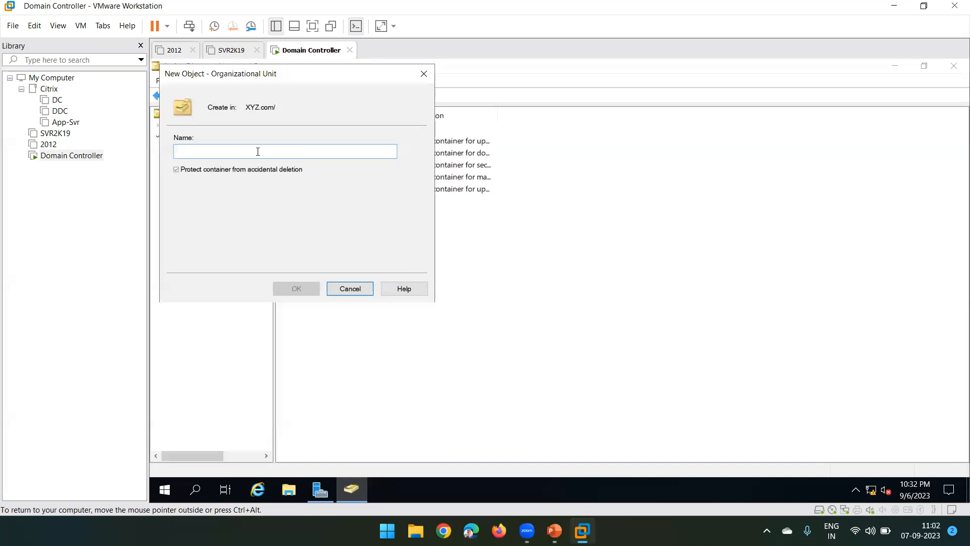
{"action": "type", "text": "V"}
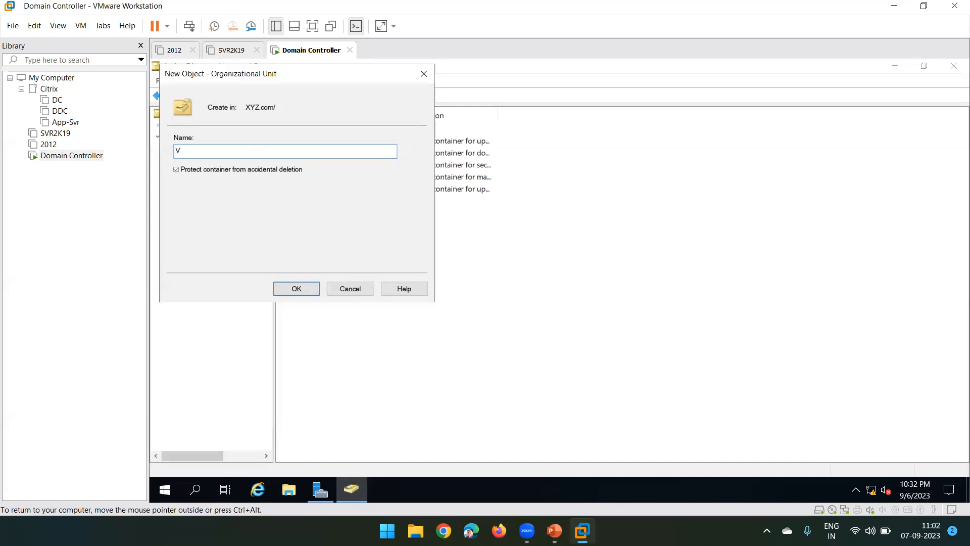
{"action": "type", "text": "M-Desk"}
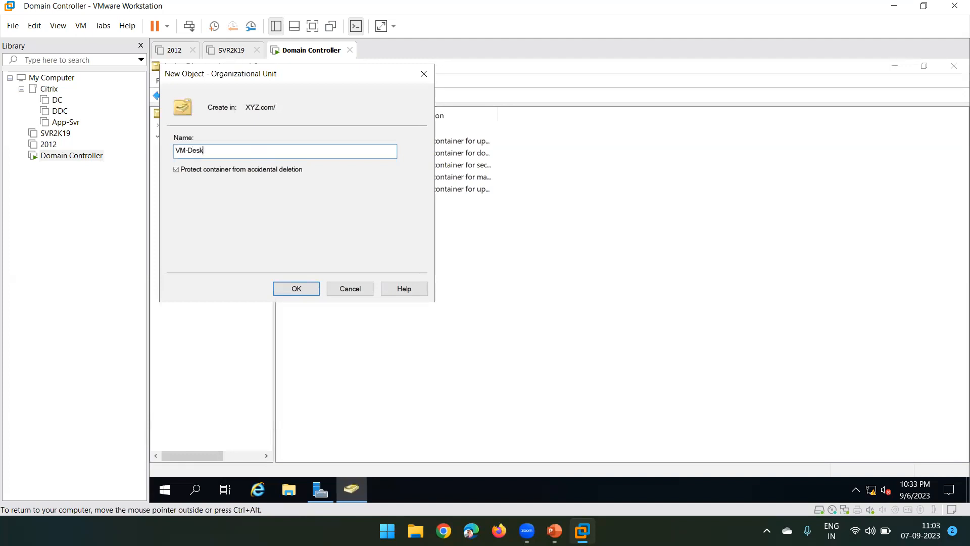
{"action": "type", "text": "top"}
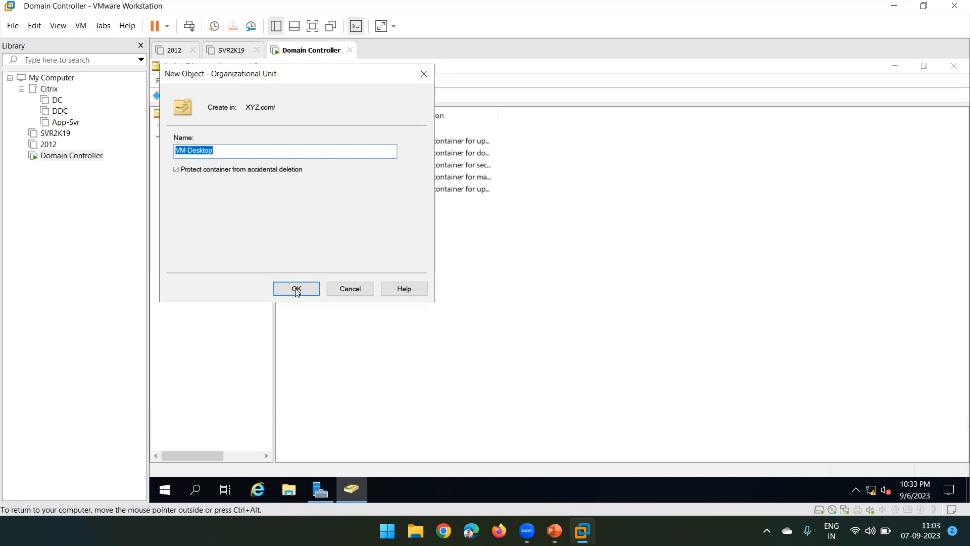
{"action": "left_click", "coordinate": [296, 289]}
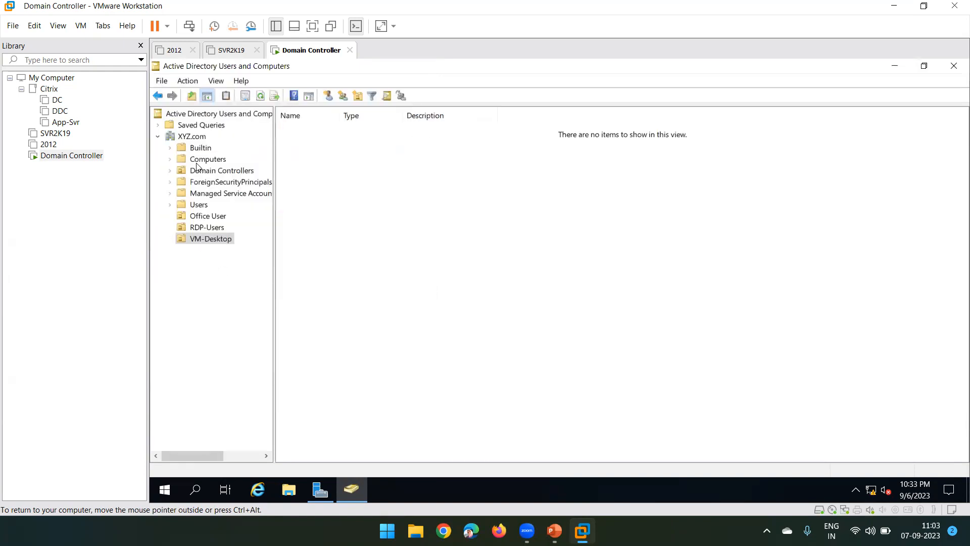
Step: Create the VM-Servers organizational unit, then browse VM-Desktop, RDP-Users and select Office User
{"action": "left_click", "coordinate": [190, 135]}
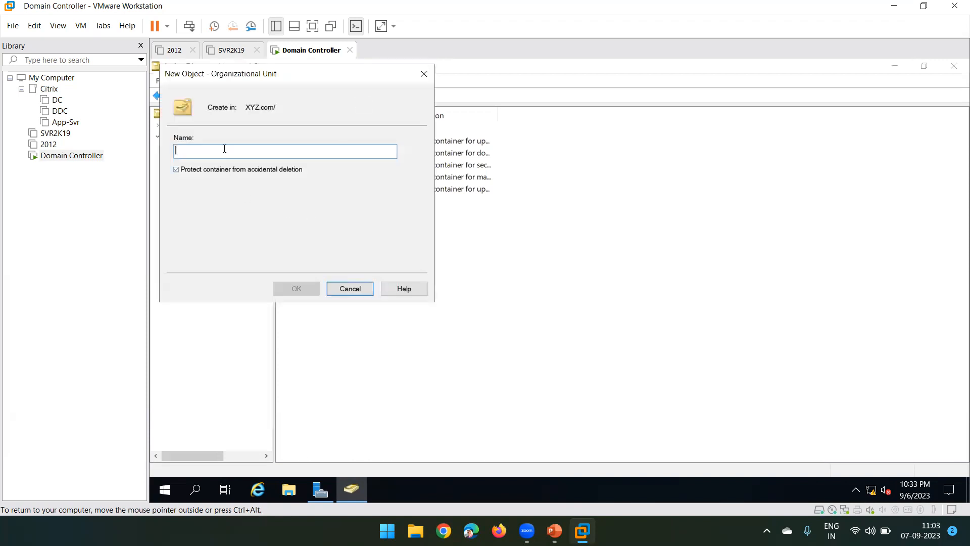
{"action": "type", "text": "V"}
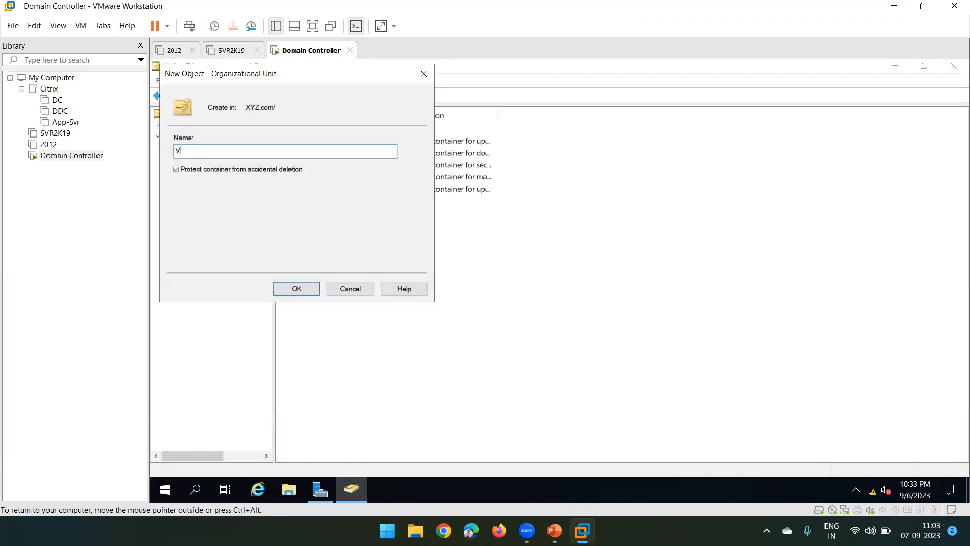
{"action": "type", "text": "M-Servers"}
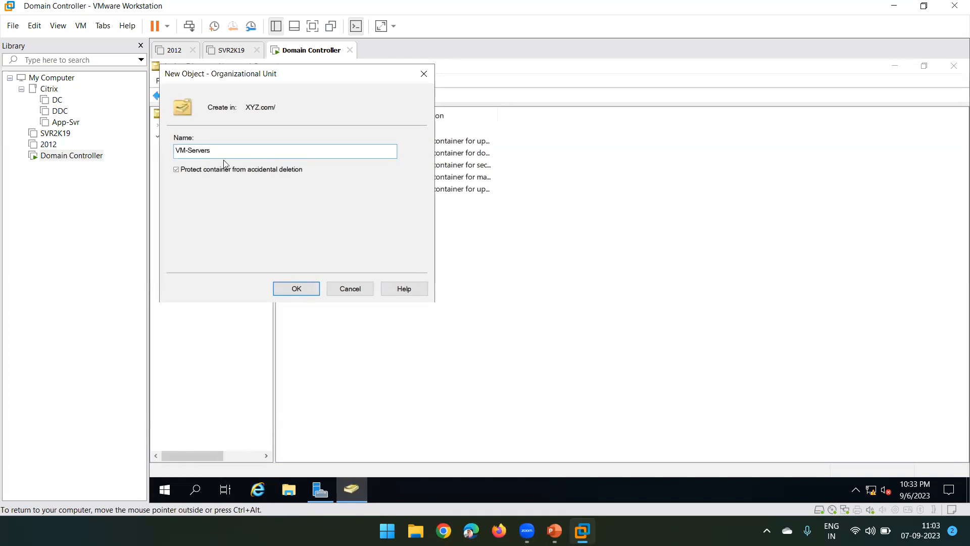
{"action": "left_click", "coordinate": [296, 289]}
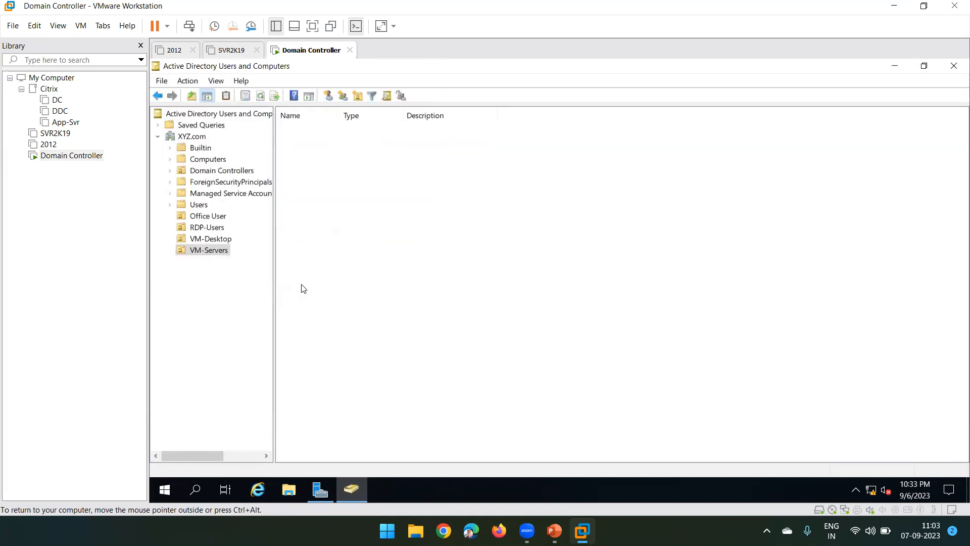
{"action": "left_click", "coordinate": [211, 239]}
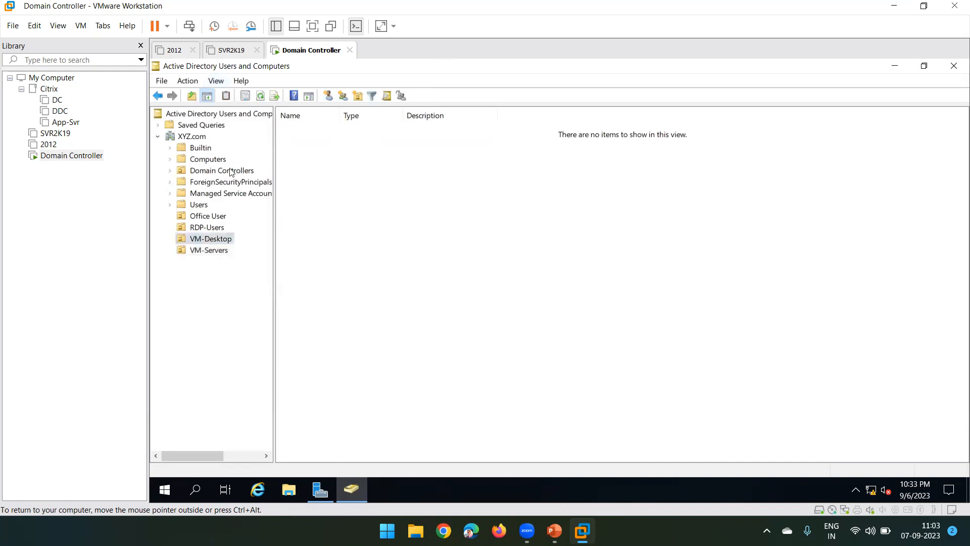
{"action": "left_click", "coordinate": [207, 226]}
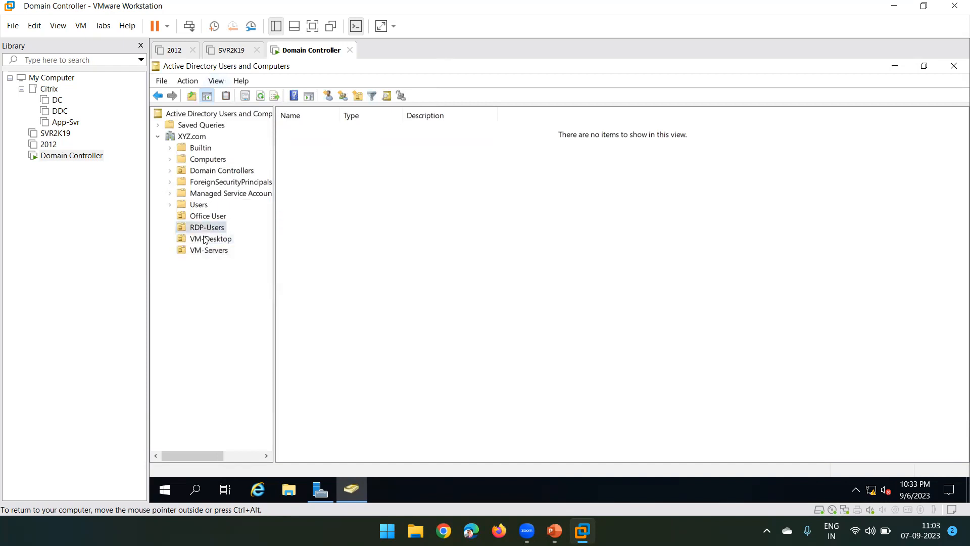
{"action": "left_click", "coordinate": [208, 215]}
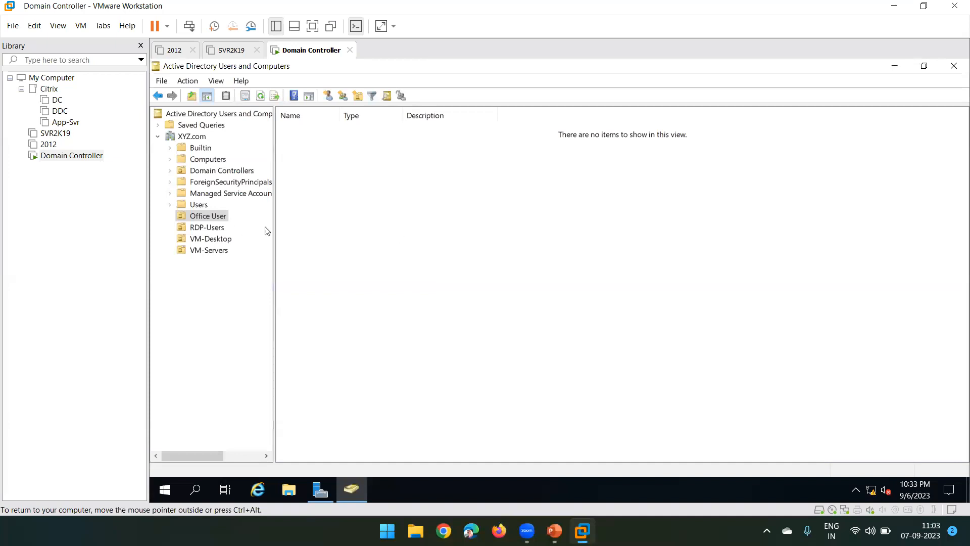
{"action": "mouse_move", "coordinate": [229, 227]}
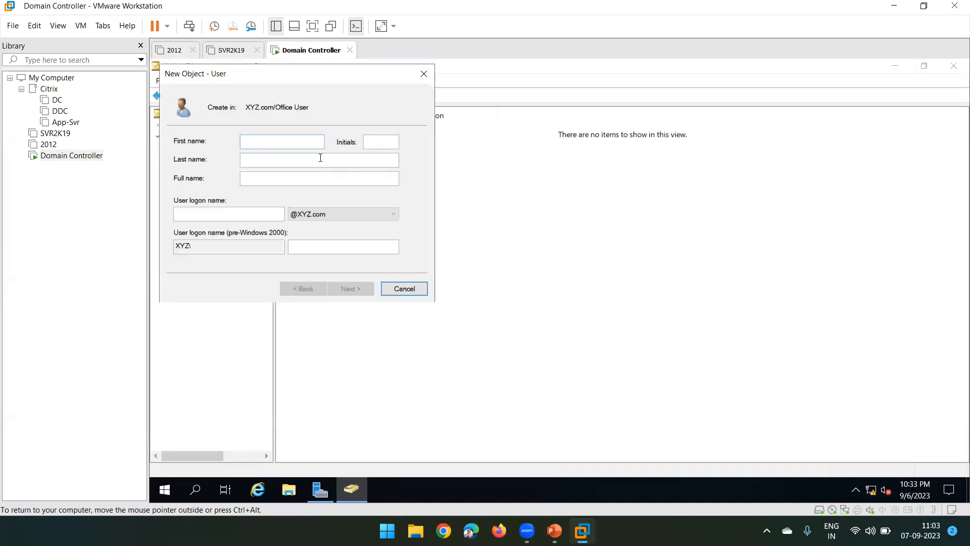
Step: Enter the name 'test user 01' and logon name test01 for the new Office User account
{"action": "type", "text": "test"}
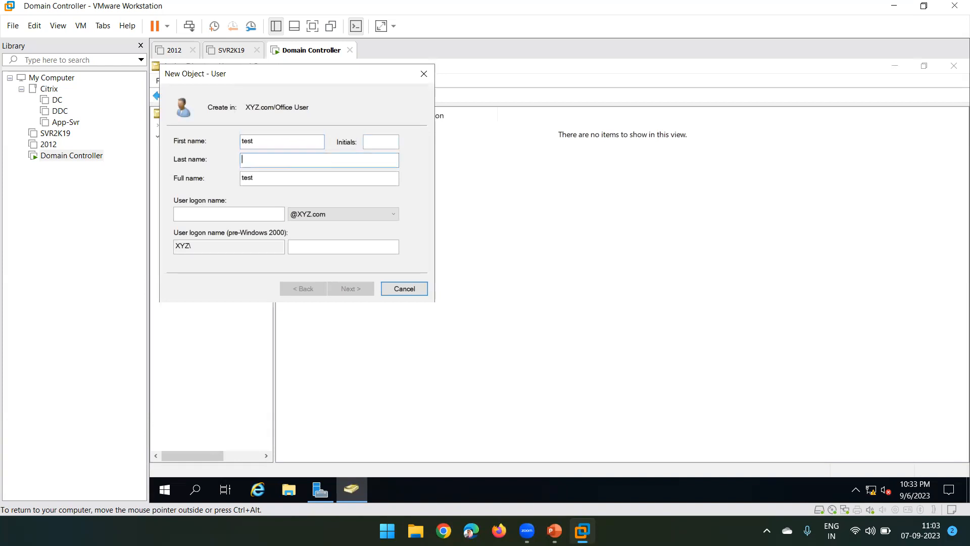
{"action": "type", "text": "user"}
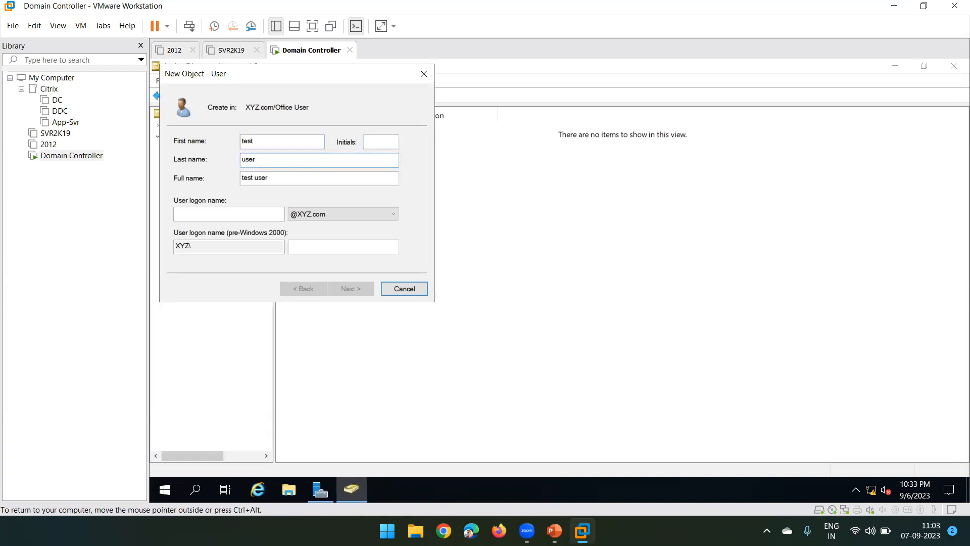
{"action": "type", "text": "01"}
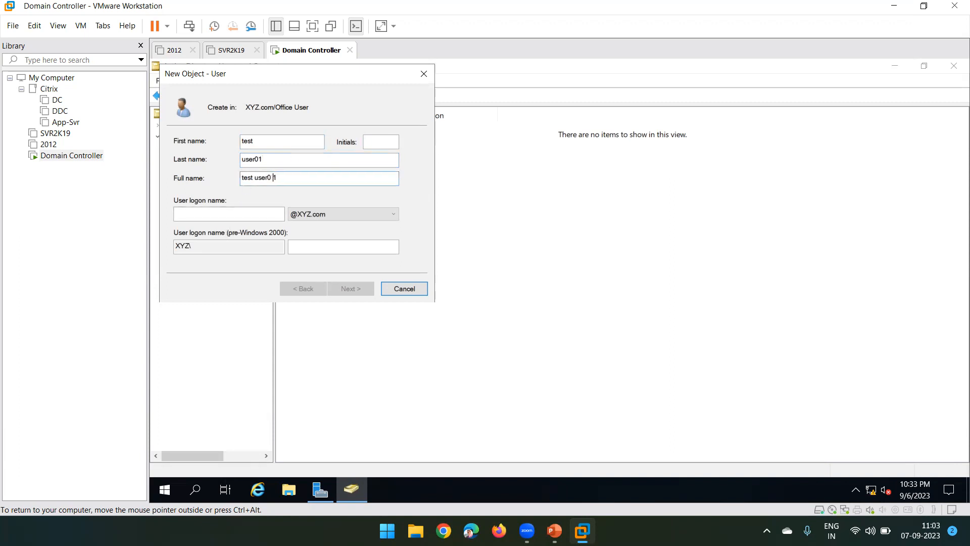
{"action": "key", "text": "Backspace"}
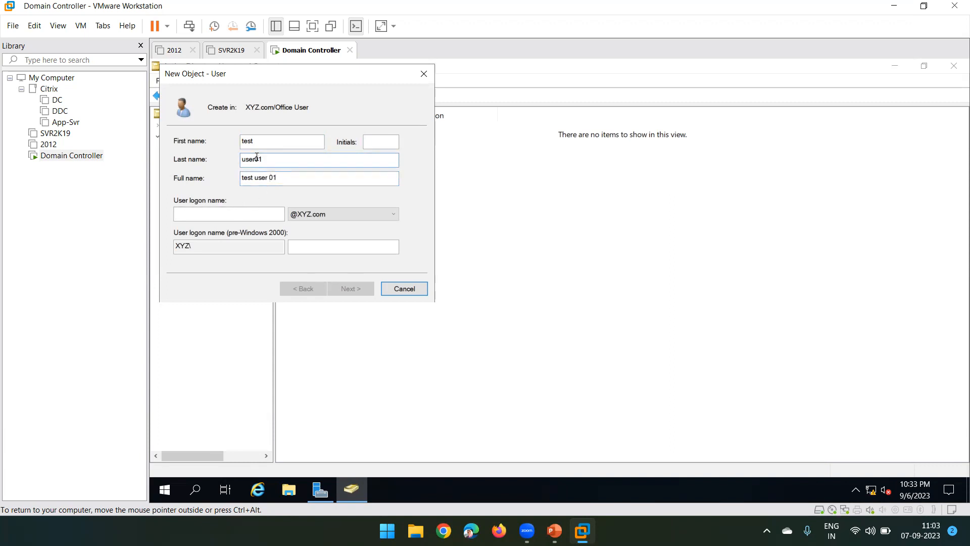
{"action": "left_click", "coordinate": [228, 214]}
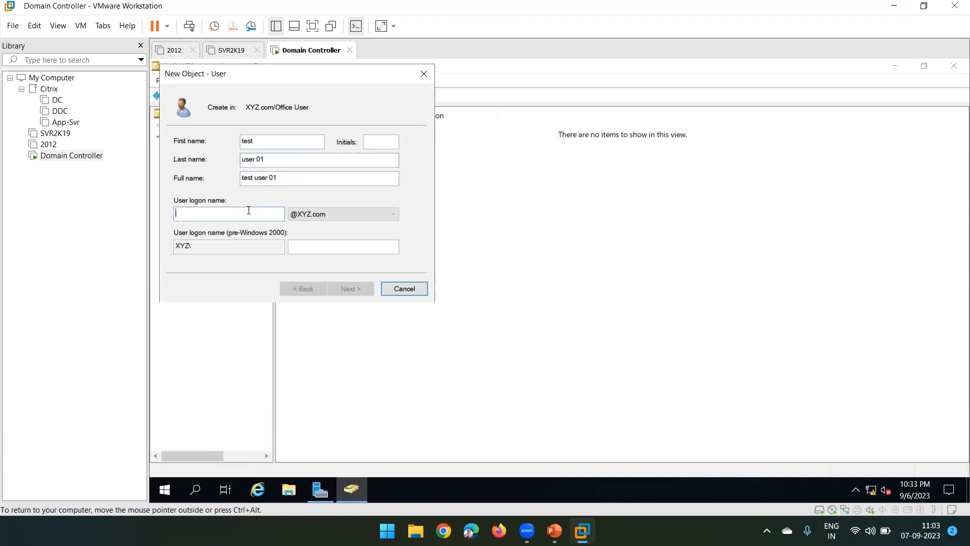
{"action": "type", "text": "test01"}
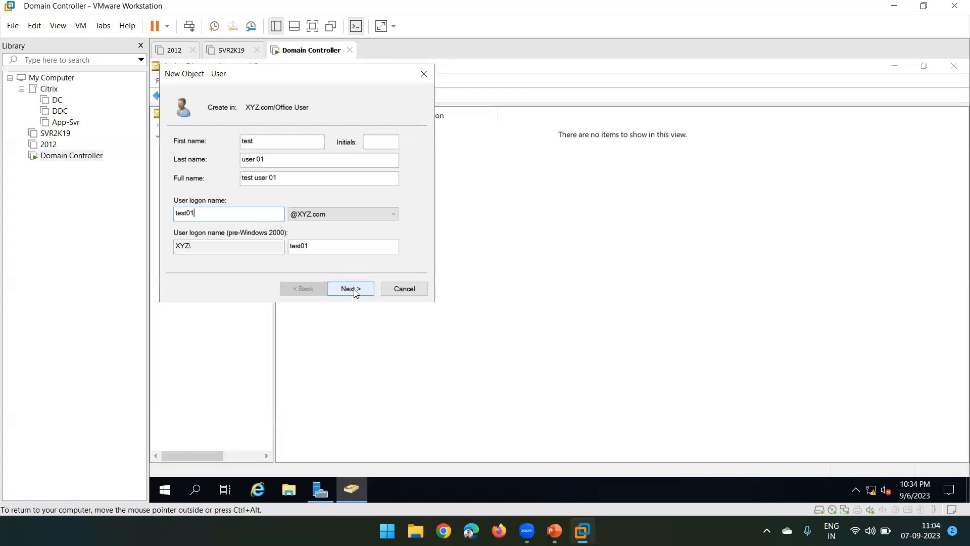
Step: Set the password to never expire, finish creating test user 01, and select RDP-Users
{"action": "left_click", "coordinate": [350, 289]}
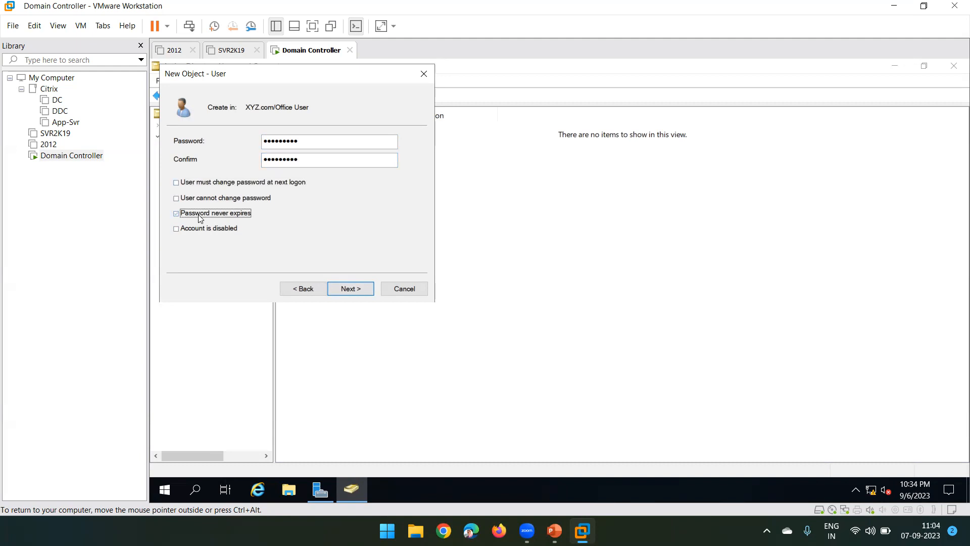
{"action": "left_click", "coordinate": [351, 289]}
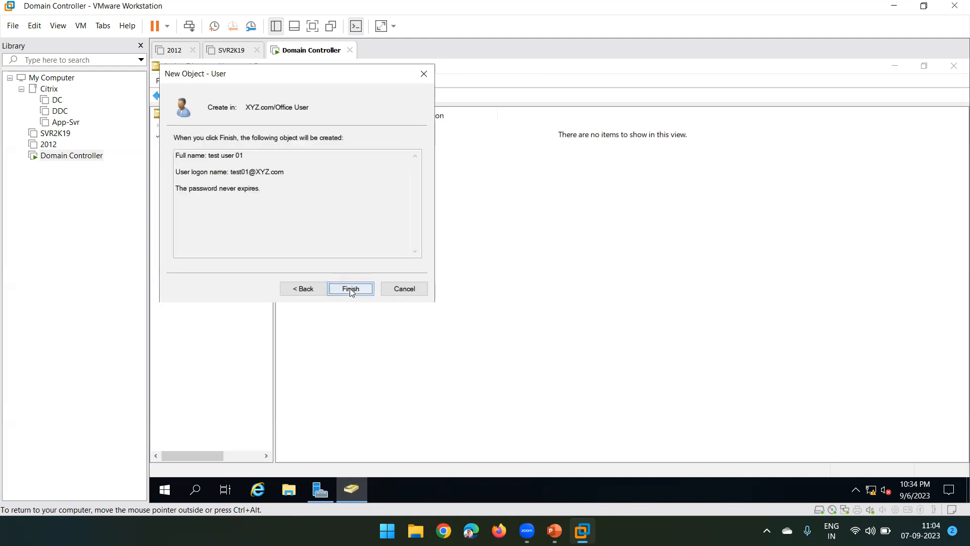
{"action": "left_click", "coordinate": [349, 289]}
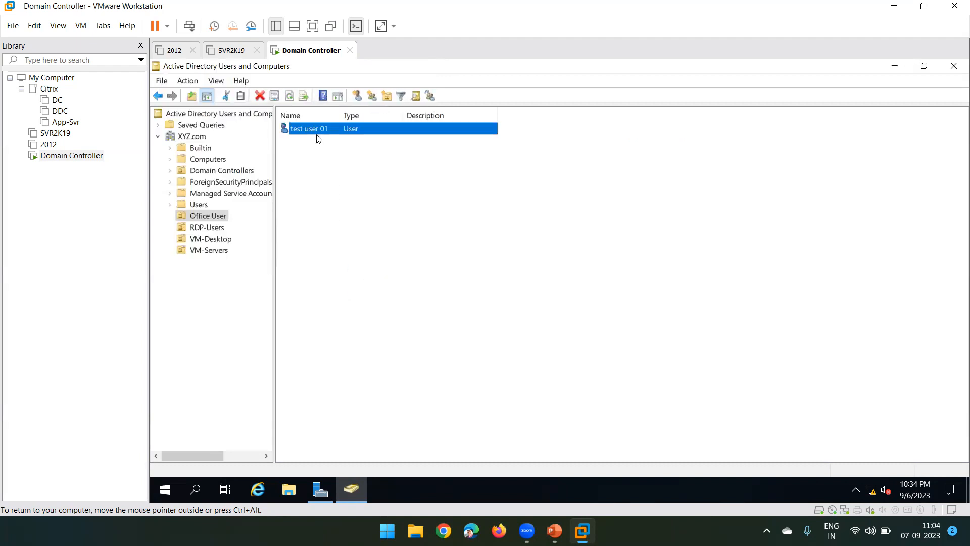
{"action": "left_click", "coordinate": [208, 226]}
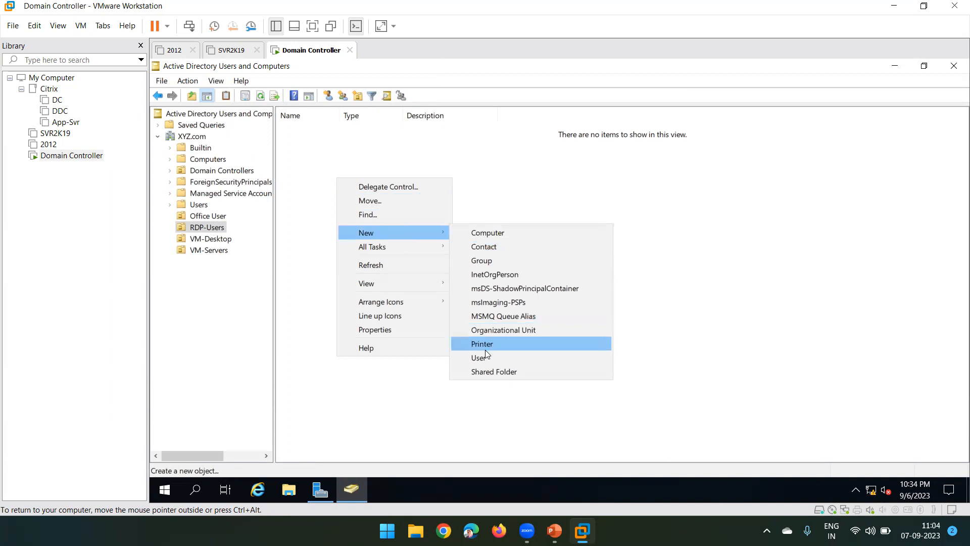
Step: Start a new user in RDP-Users named Test User 02 with logon test02
{"action": "left_click", "coordinate": [479, 358]}
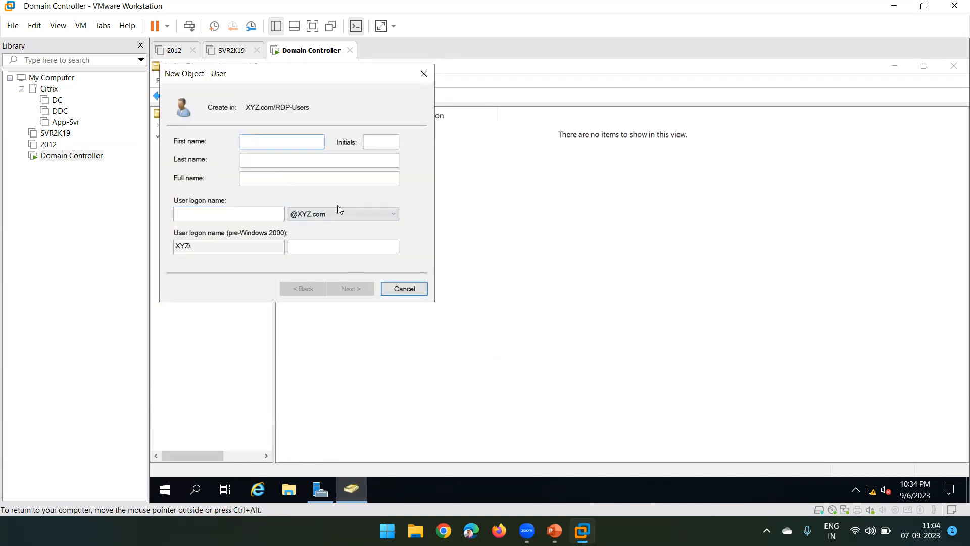
{"action": "type", "text": "Test"}
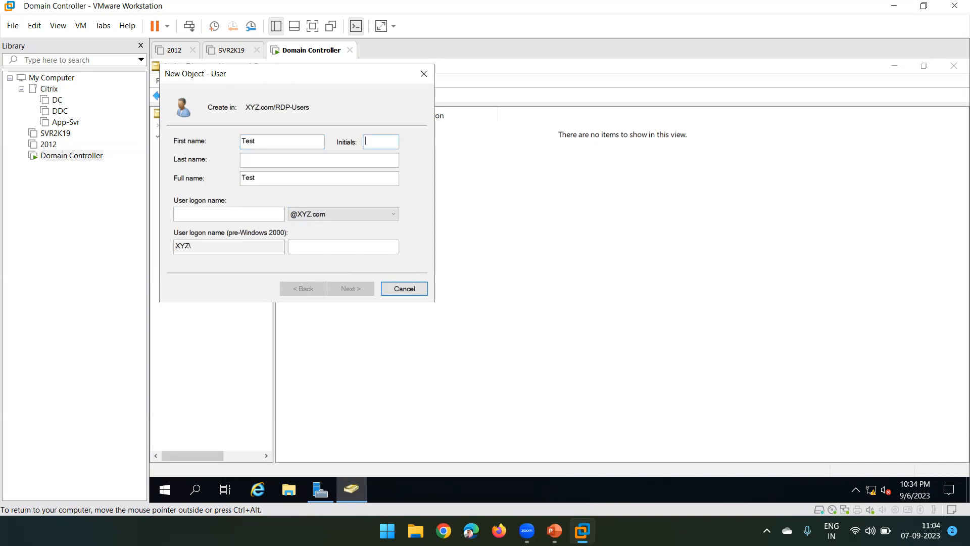
{"action": "type", "text": "User 02"}
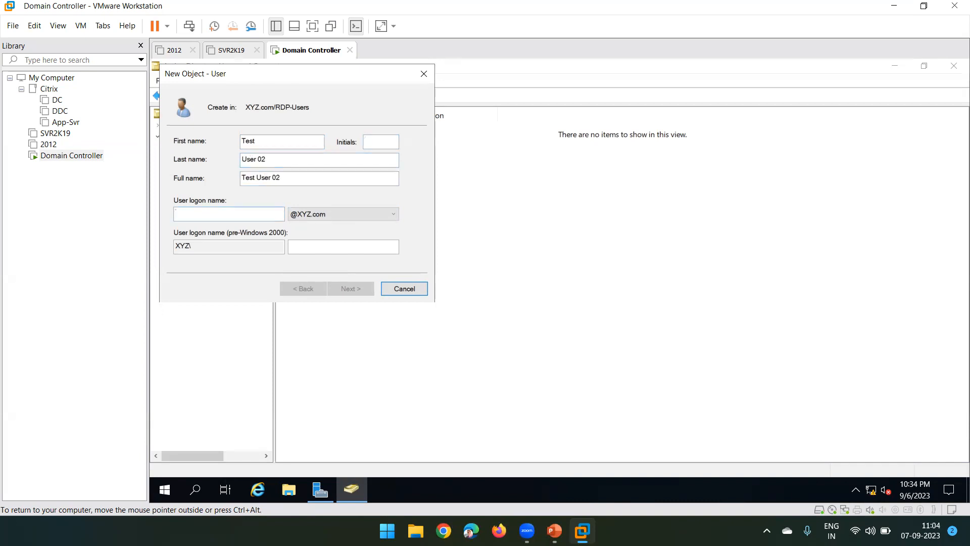
{"action": "type", "text": "test0"}
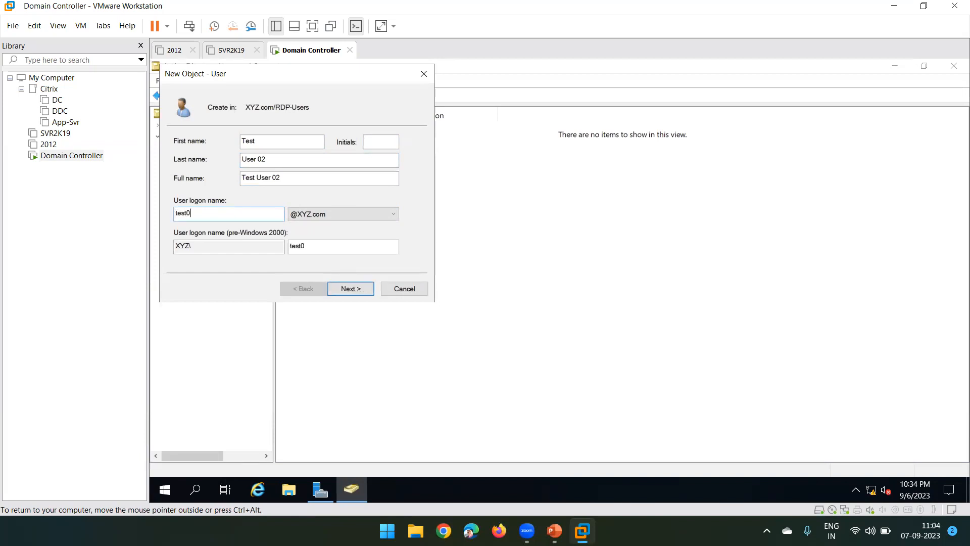
Step: Set the password with no forced change at logon and never expiring, and finish Test User 02
{"action": "left_click", "coordinate": [350, 289]}
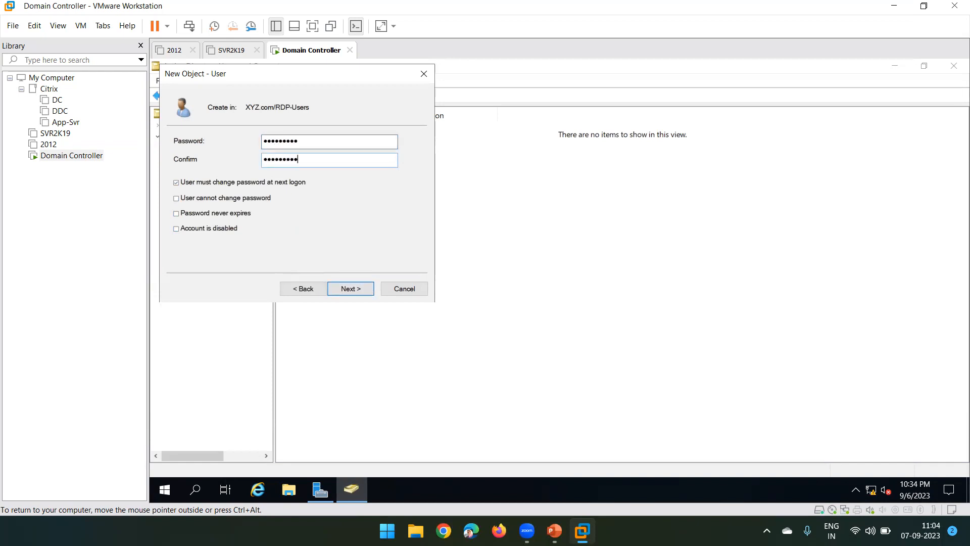
{"action": "left_click", "coordinate": [176, 182]}
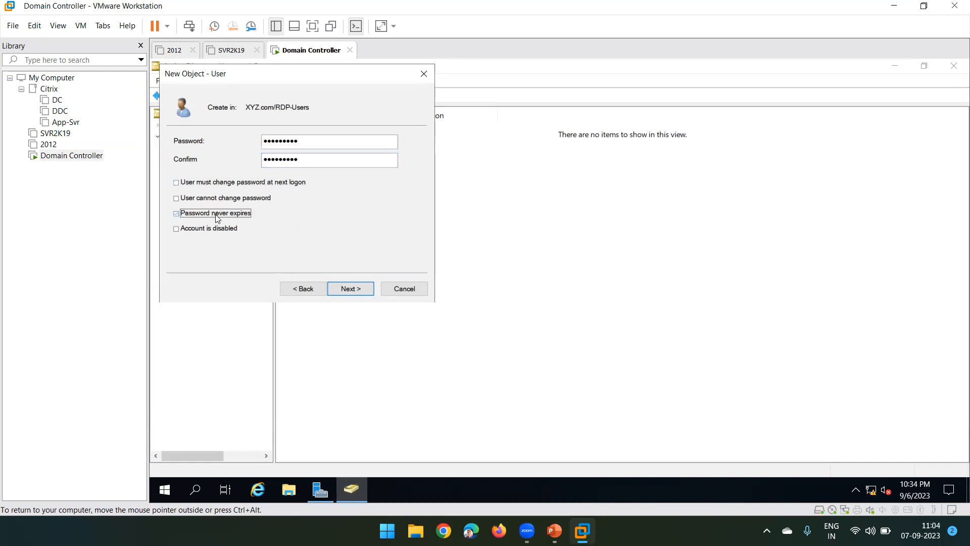
{"action": "left_click", "coordinate": [349, 289]}
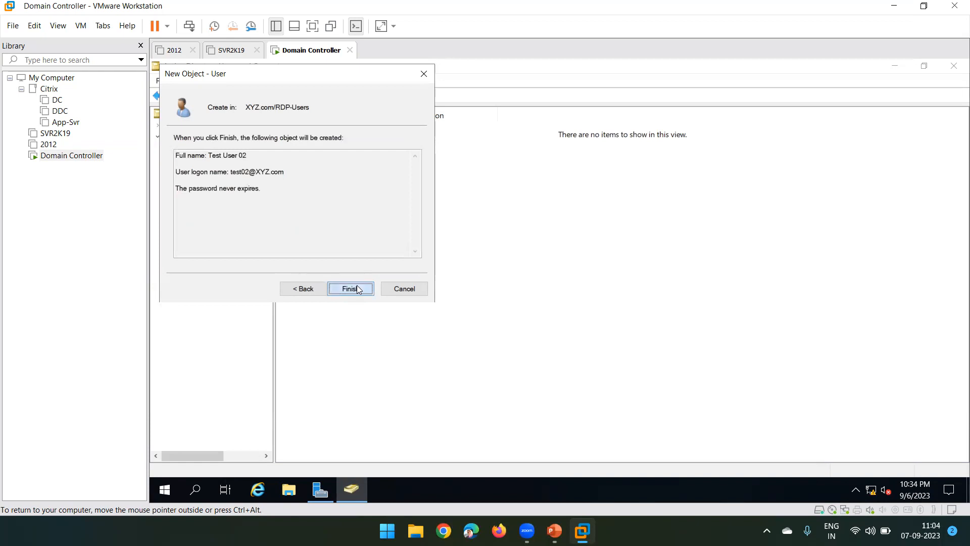
{"action": "left_click", "coordinate": [350, 289]}
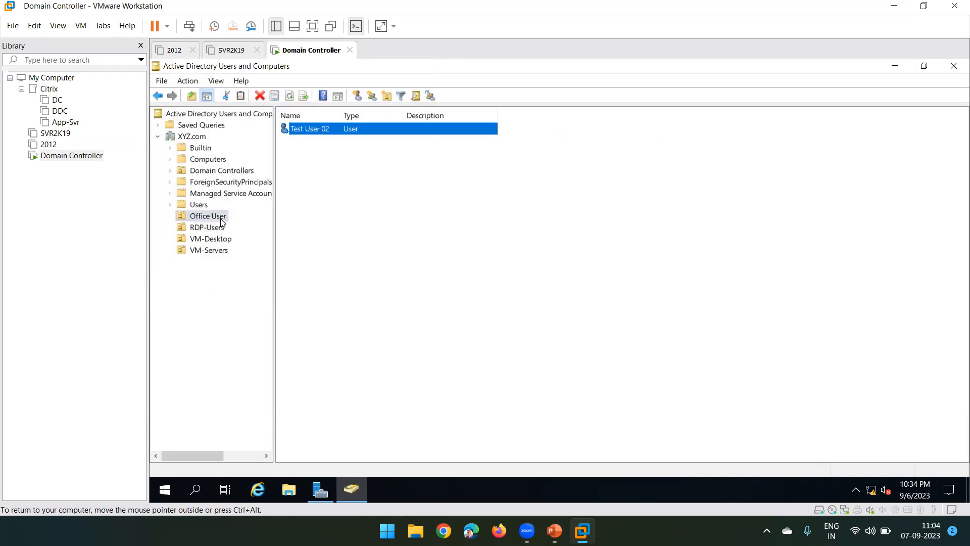
{"action": "right_click", "coordinate": [312, 128]}
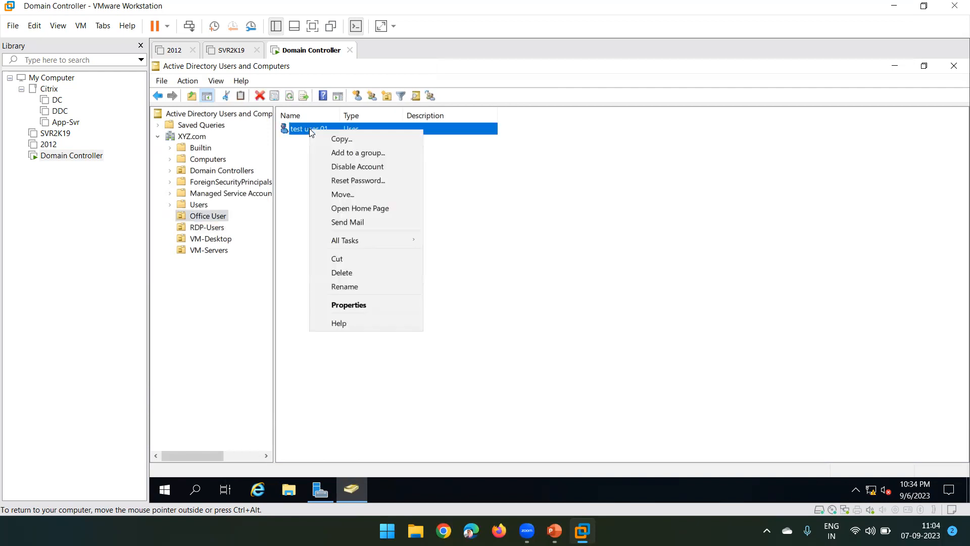
{"action": "left_click", "coordinate": [349, 305]}
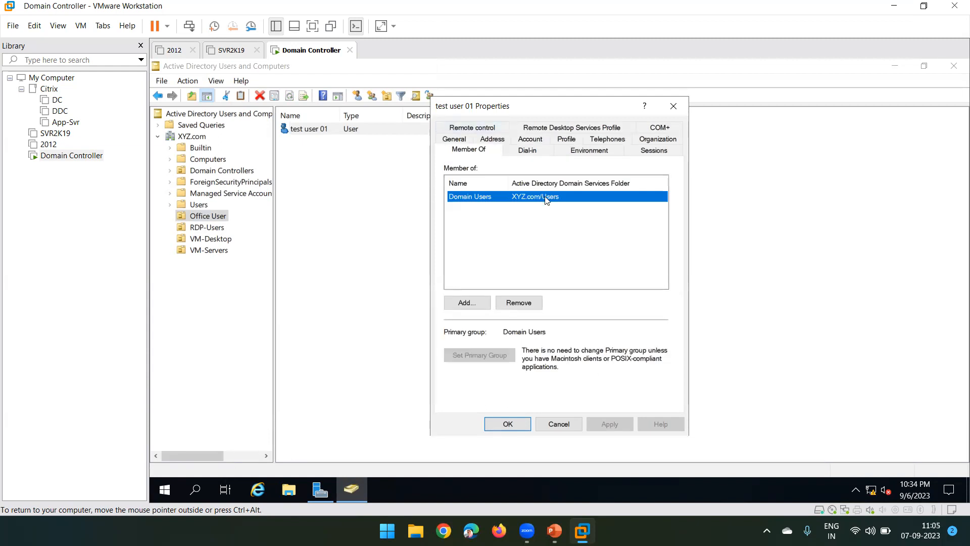
{"action": "mouse_move", "coordinate": [563, 418]}
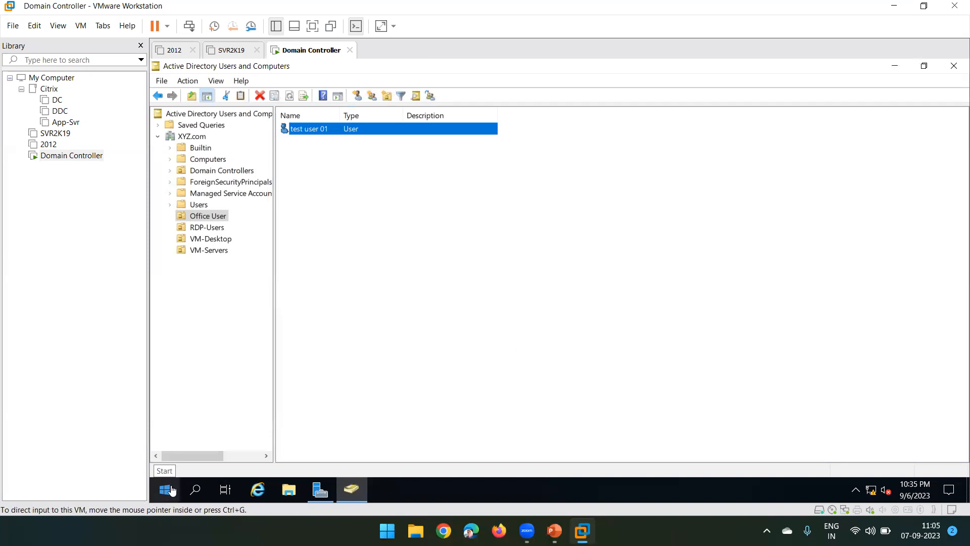
Step: Sign out, attempt to sign in as test01 and acknowledge the refused sign-in message
{"action": "left_click", "coordinate": [164, 489]}
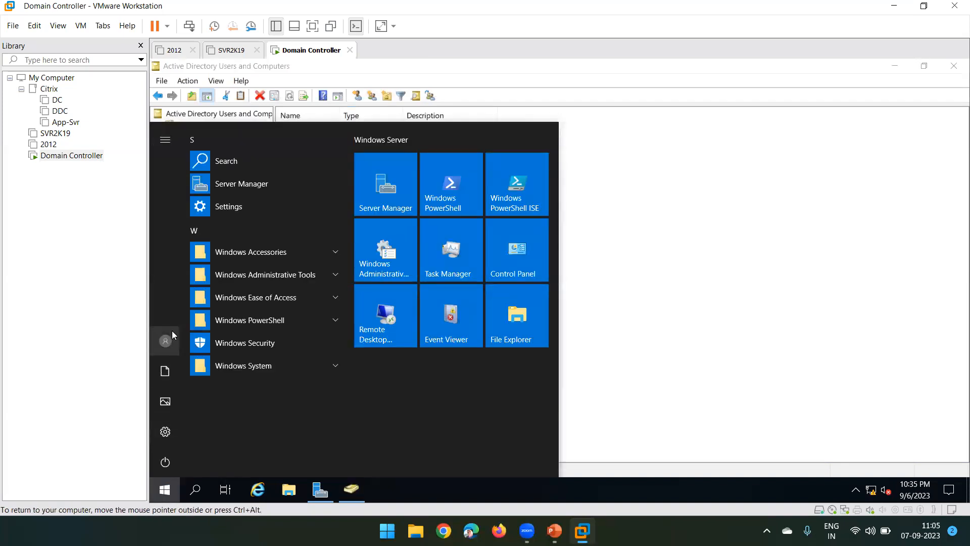
{"action": "left_click", "coordinate": [165, 341]}
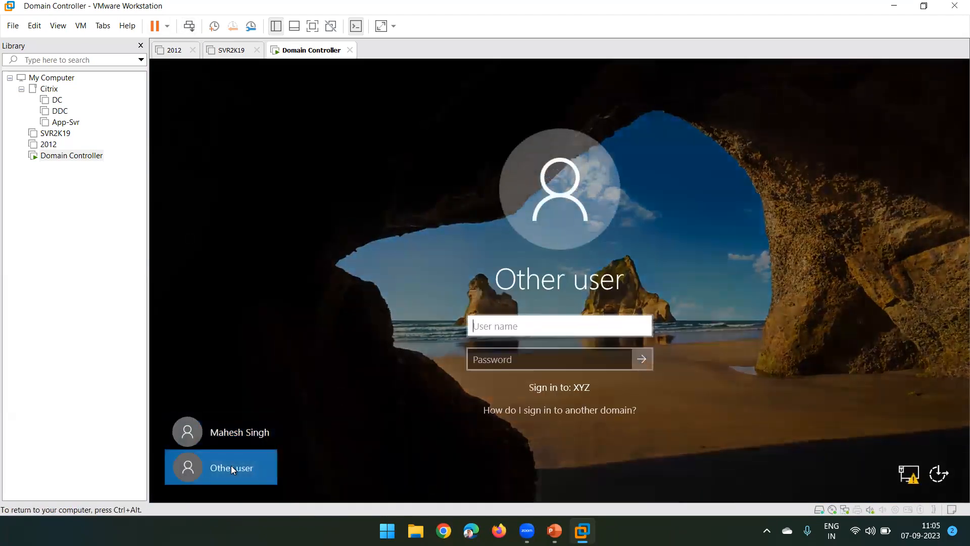
{"action": "type", "text": "test01"}
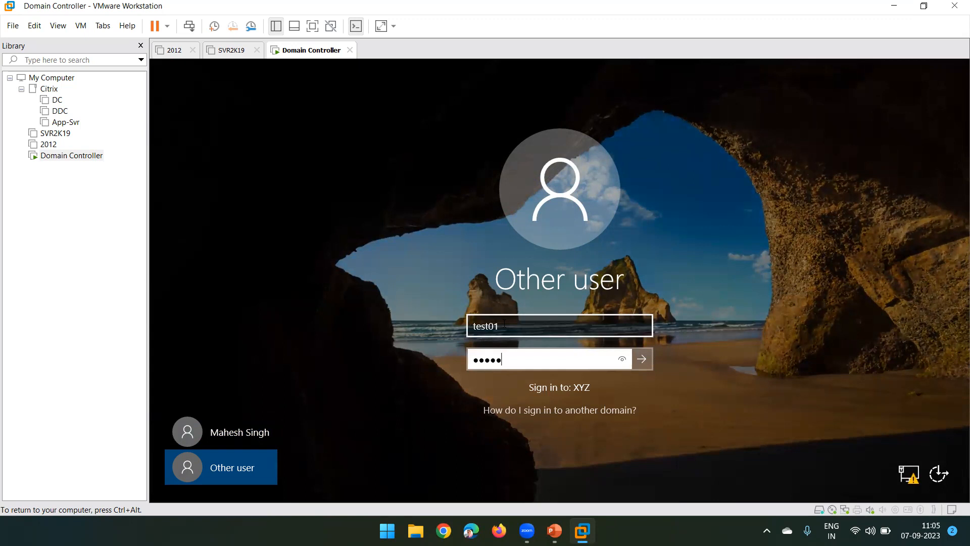
{"action": "left_click", "coordinate": [643, 358]}
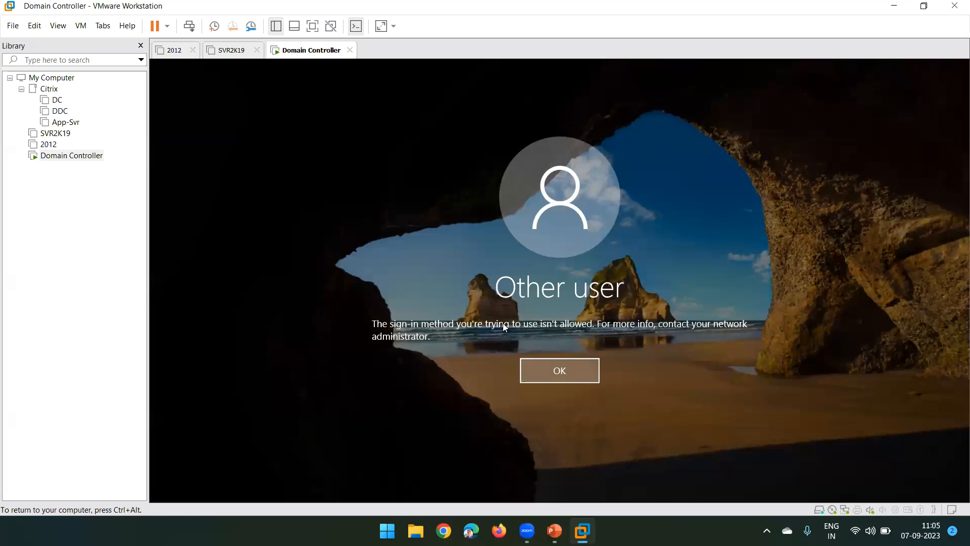
{"action": "left_click", "coordinate": [559, 370]}
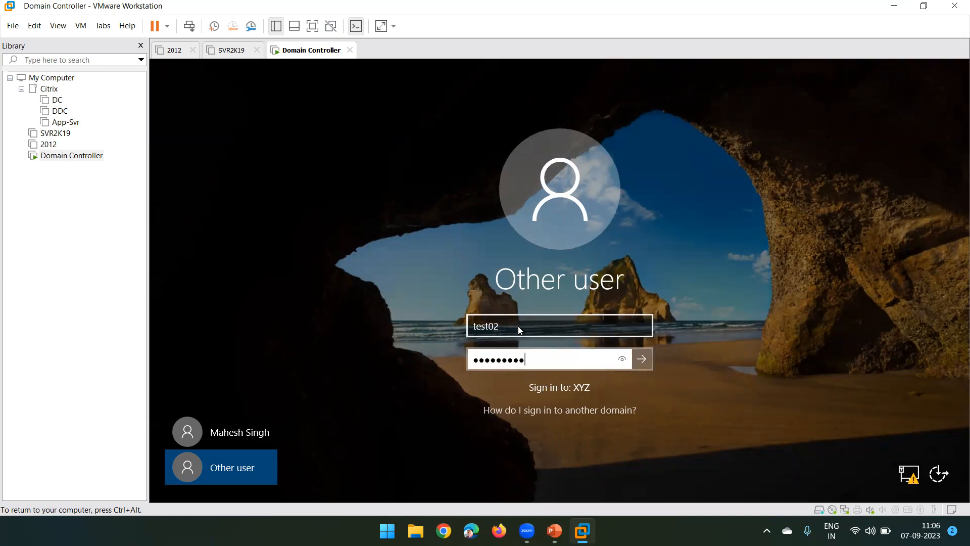
Step: Submit test02, clear the user name and switch to the administrator account sign-in
{"action": "left_click", "coordinate": [642, 359]}
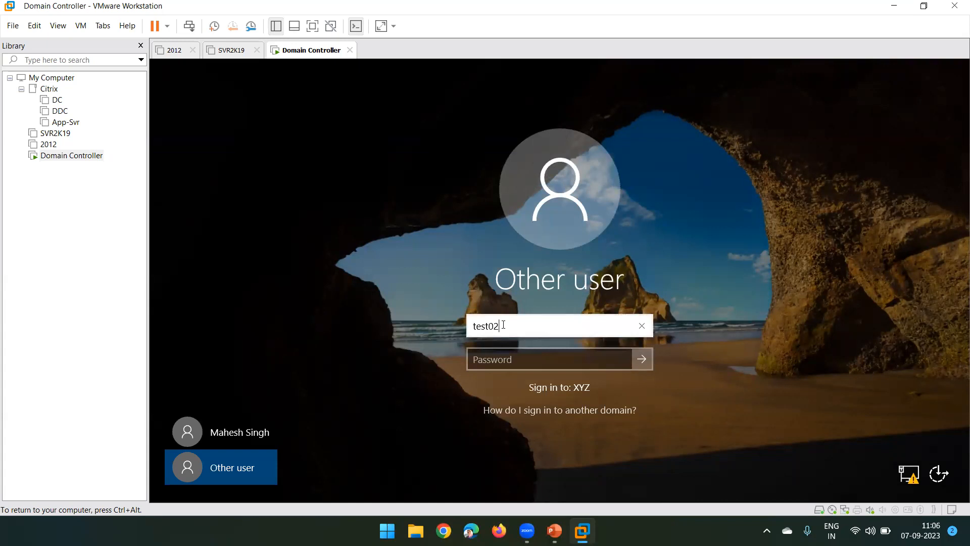
{"action": "left_click", "coordinate": [641, 326]}
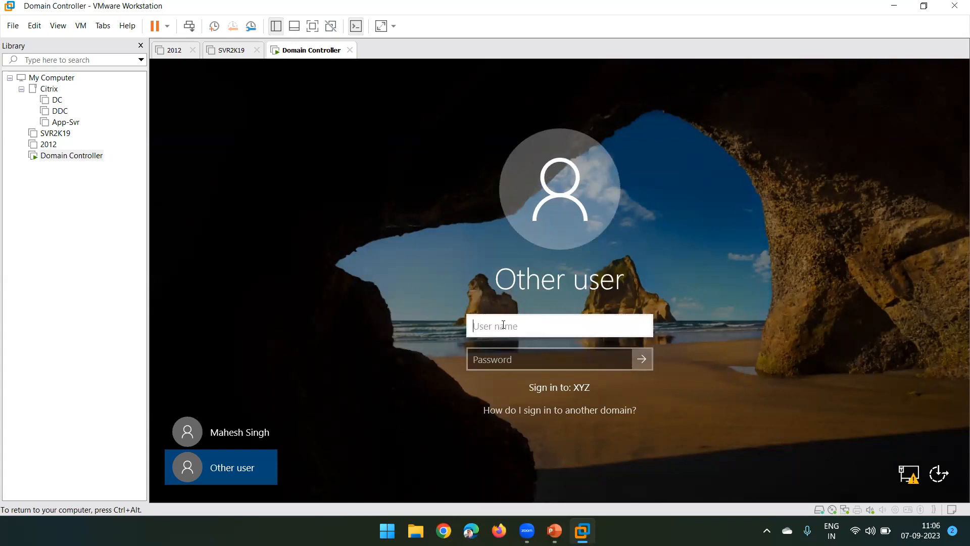
{"action": "left_click", "coordinate": [239, 433]}
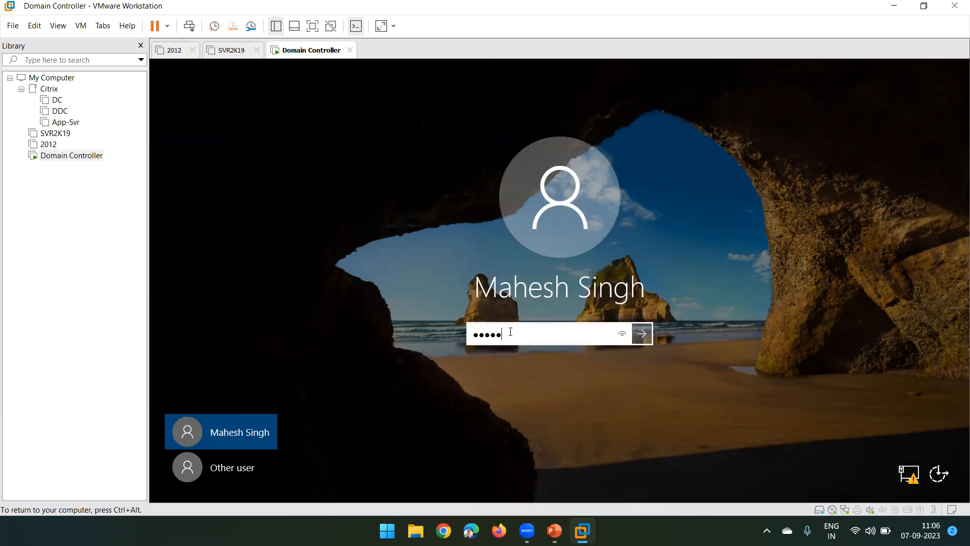
Step: Sign in as the administrator and launch Active Directory Users and Computers
{"action": "left_click", "coordinate": [643, 334]}
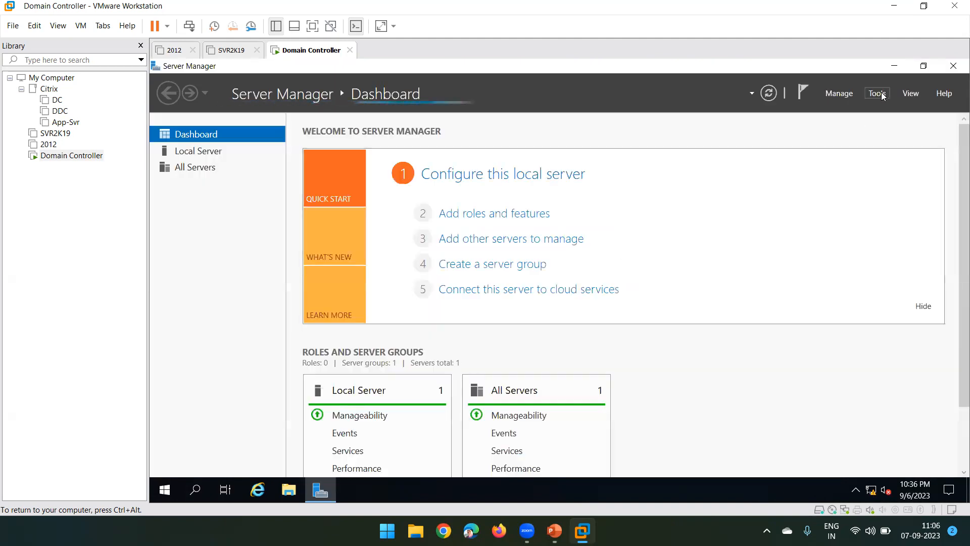
{"action": "left_click", "coordinate": [877, 93]}
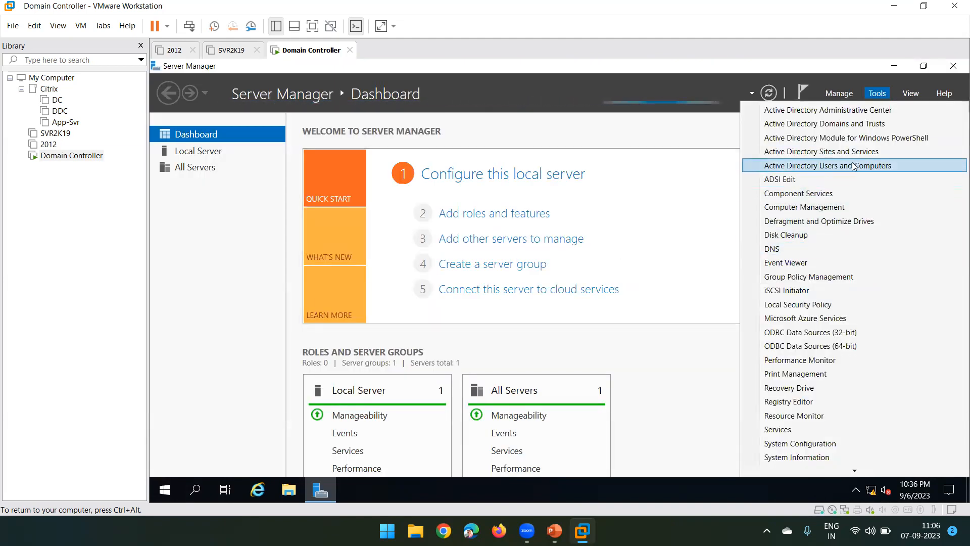
{"action": "left_click", "coordinate": [827, 166]}
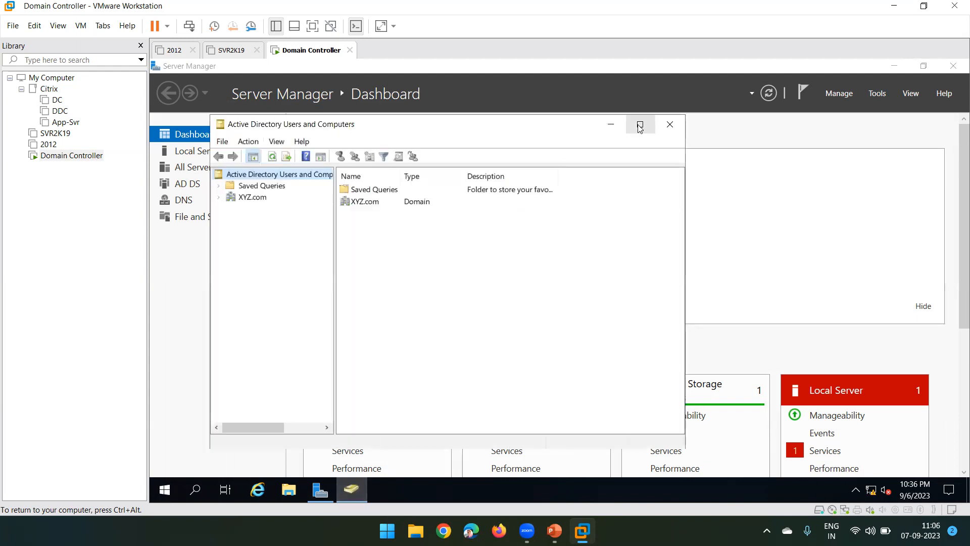
{"action": "left_click", "coordinate": [640, 124]}
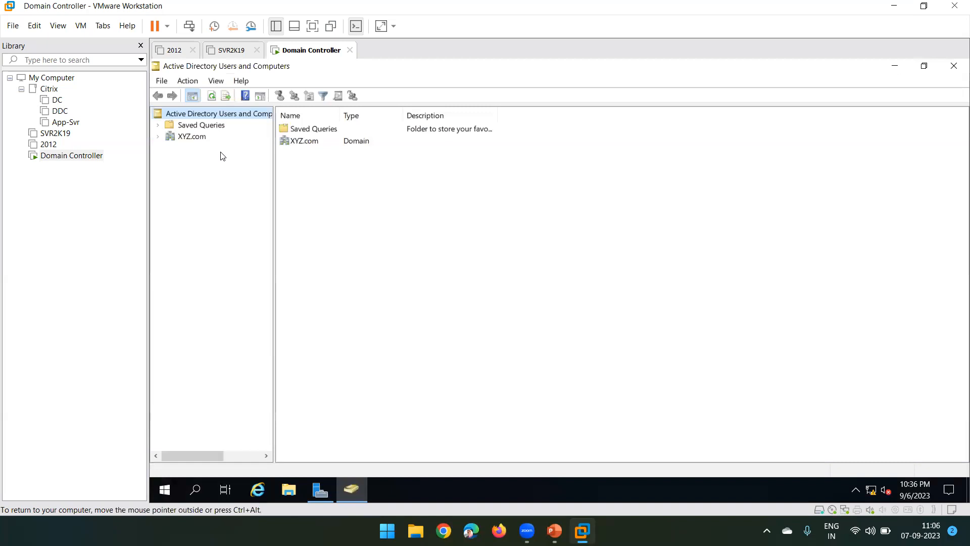
{"action": "mouse_move", "coordinate": [150, 137]}
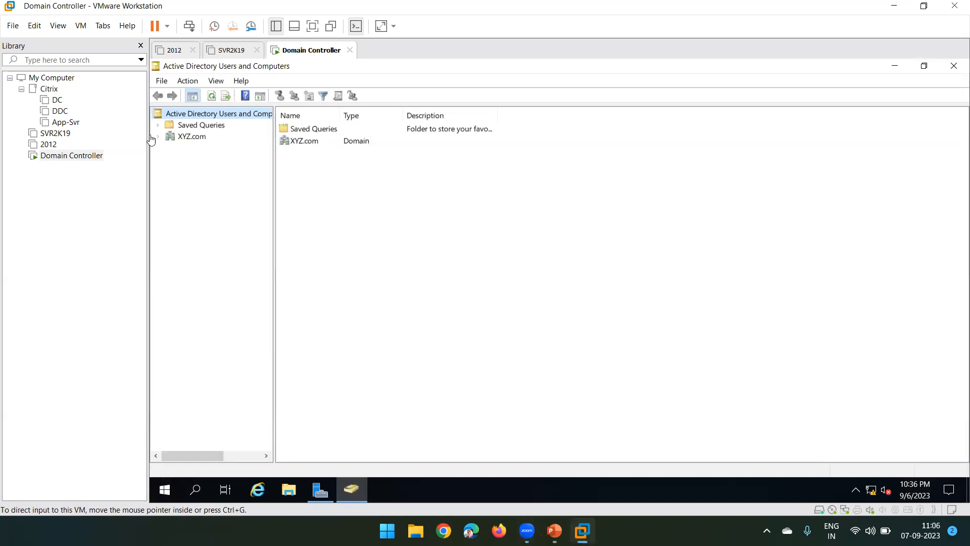
Step: Browse XYZ.com's Computers, Domain Controllers, Office User, RDP-Users and VM-Desktop units
{"action": "left_click", "coordinate": [157, 136]}
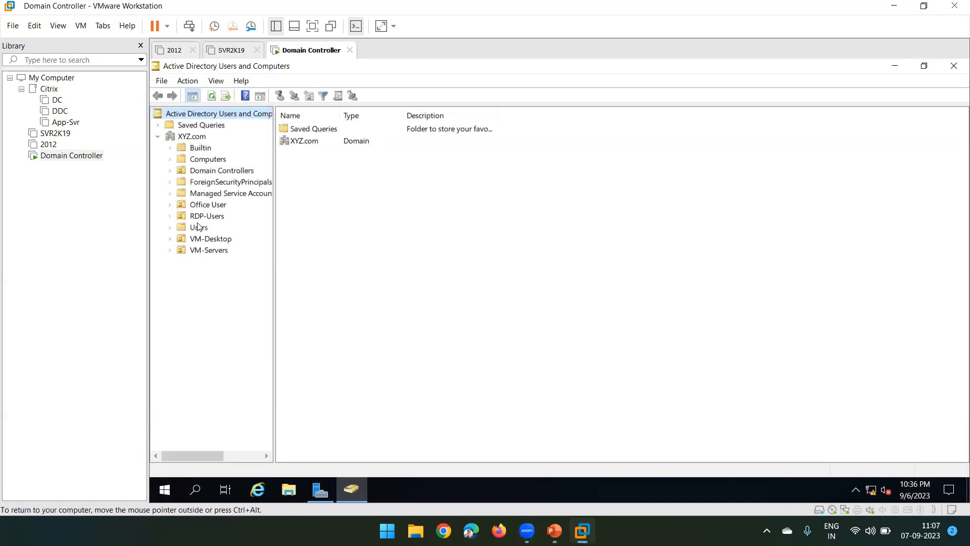
{"action": "left_click", "coordinate": [209, 159]}
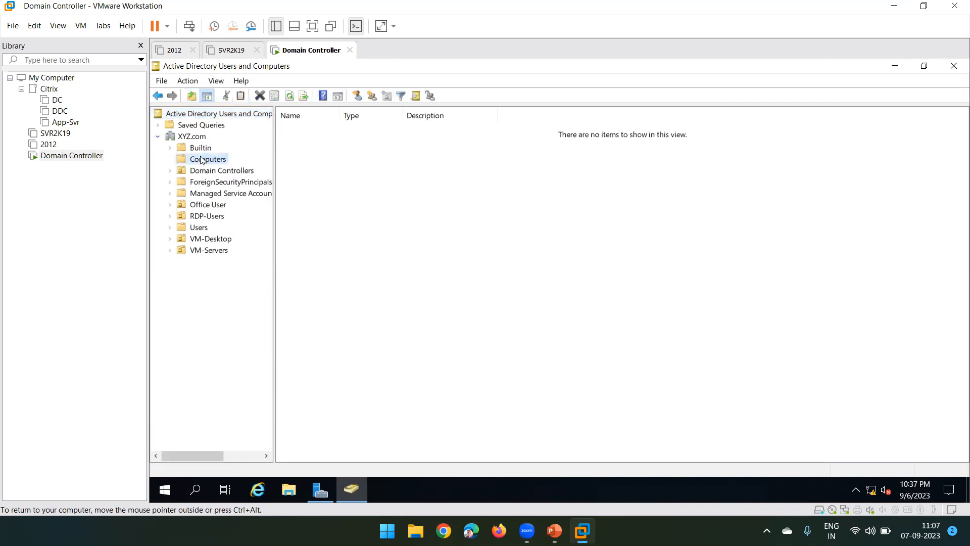
{"action": "left_click", "coordinate": [221, 170]}
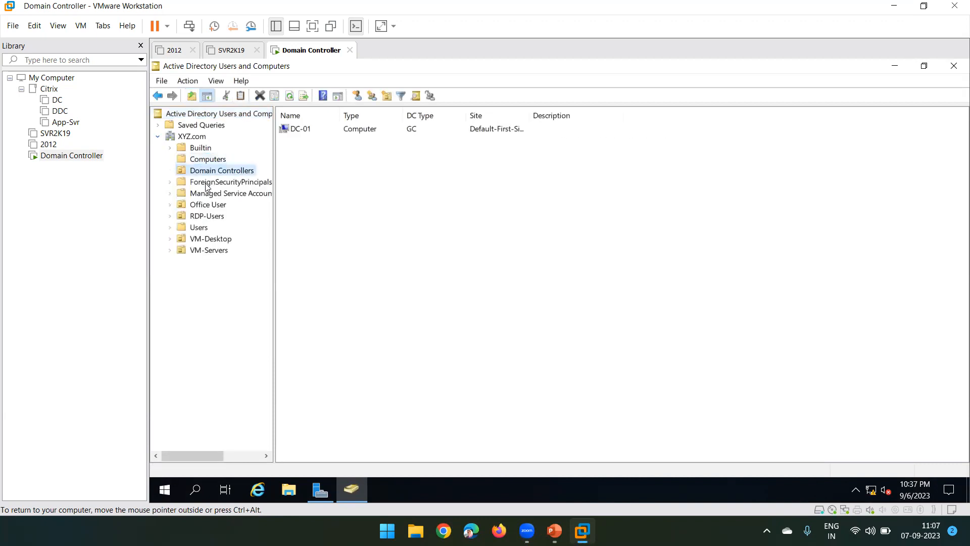
{"action": "left_click", "coordinate": [207, 205]}
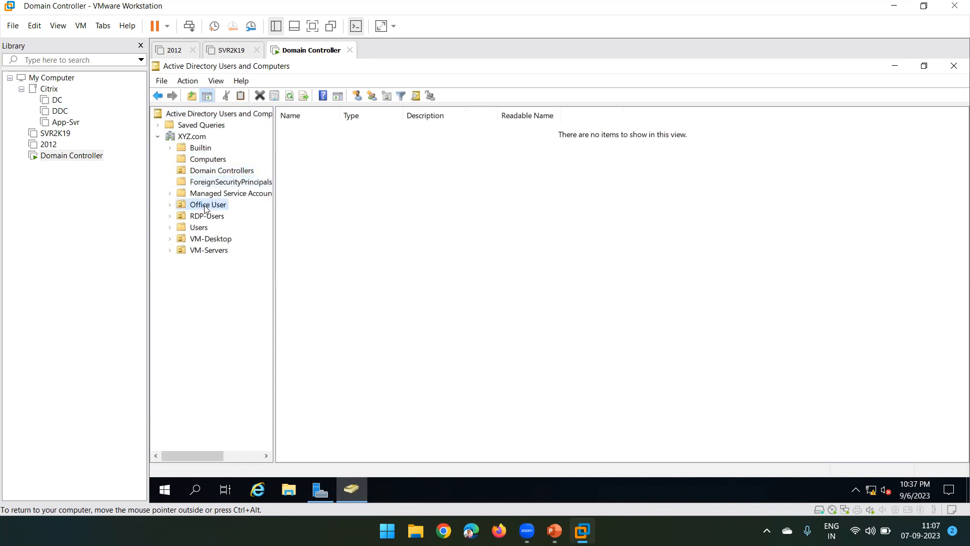
{"action": "left_click", "coordinate": [206, 215]}
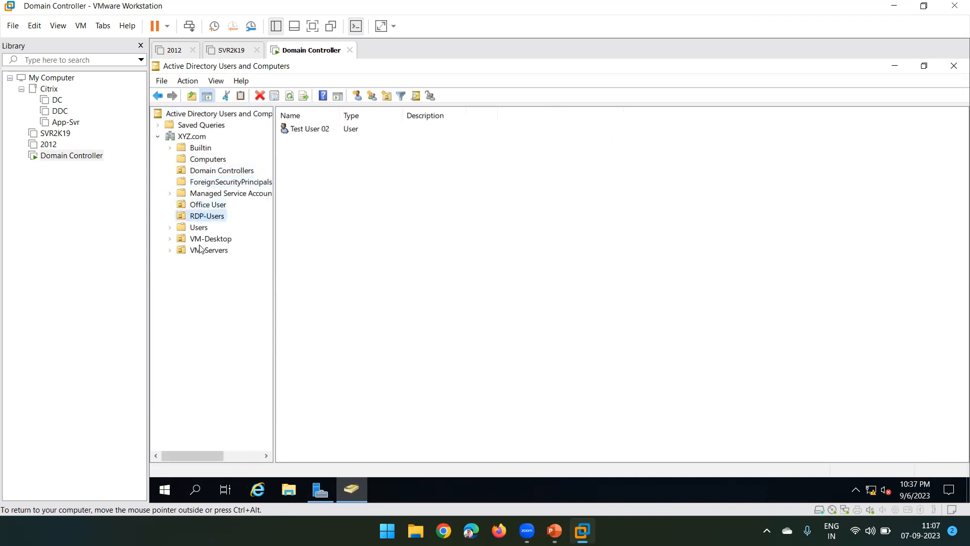
{"action": "left_click", "coordinate": [210, 239]}
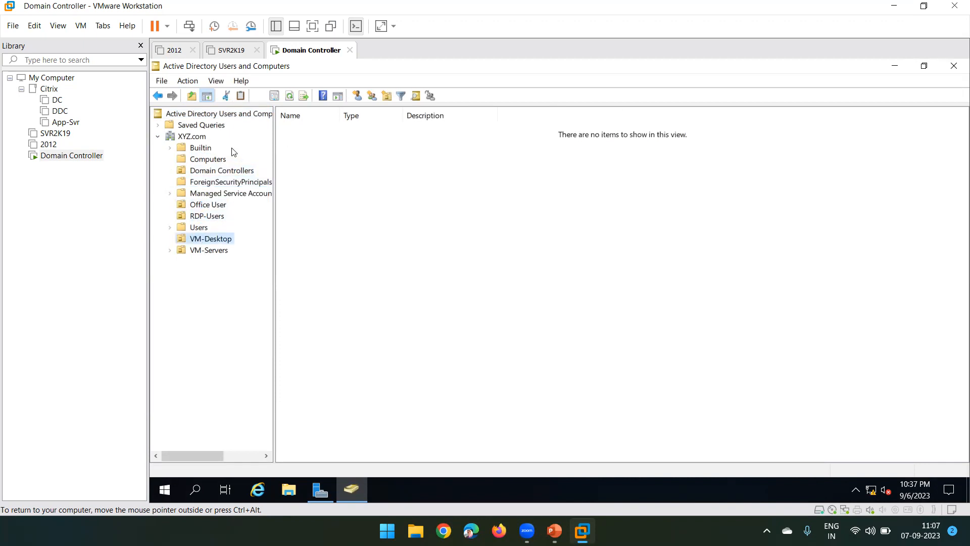
{"action": "left_click", "coordinate": [192, 136]}
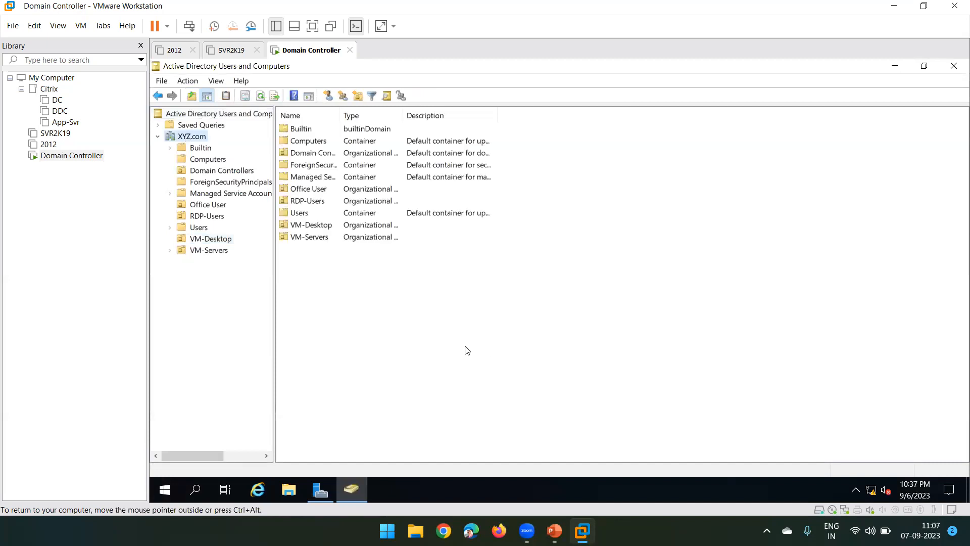
{"action": "mouse_move", "coordinate": [319, 517]}
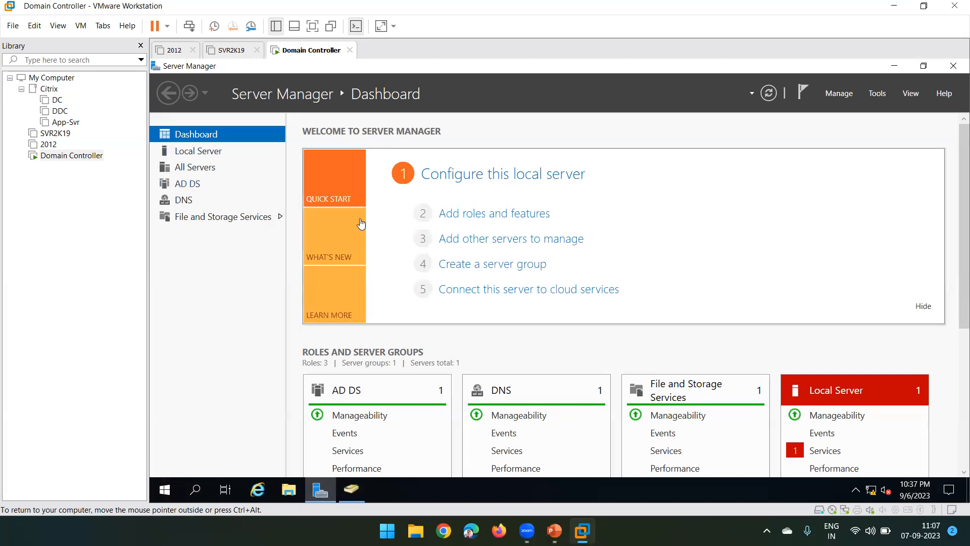
Step: Show DC-01's Local Server properties in Server Manager
{"action": "left_click", "coordinate": [198, 151]}
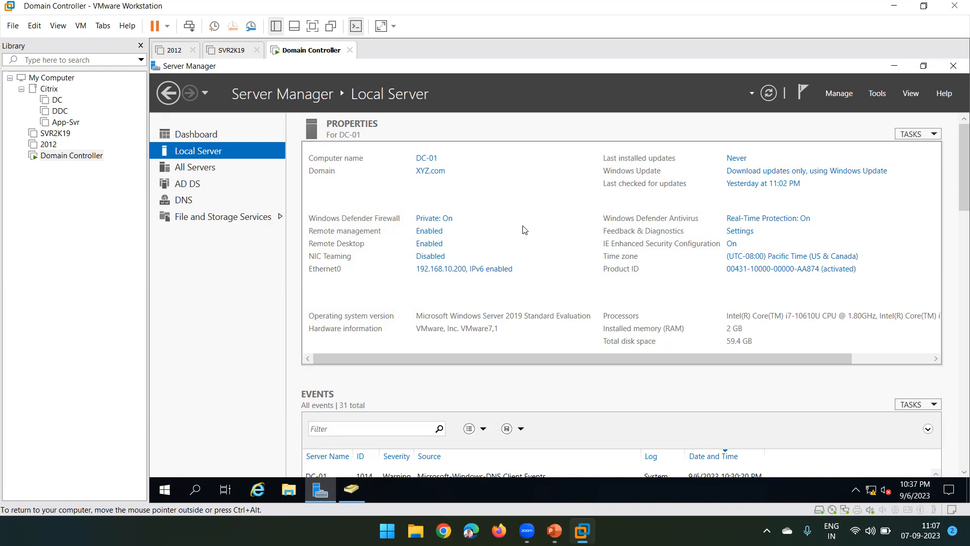
{"action": "mouse_move", "coordinate": [493, 199]}
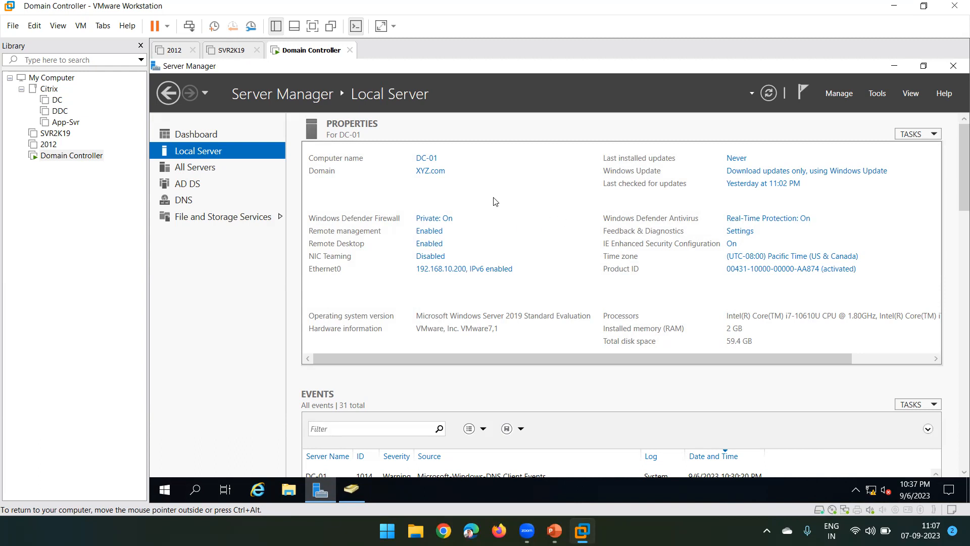
{"action": "mouse_move", "coordinate": [398, 206]}
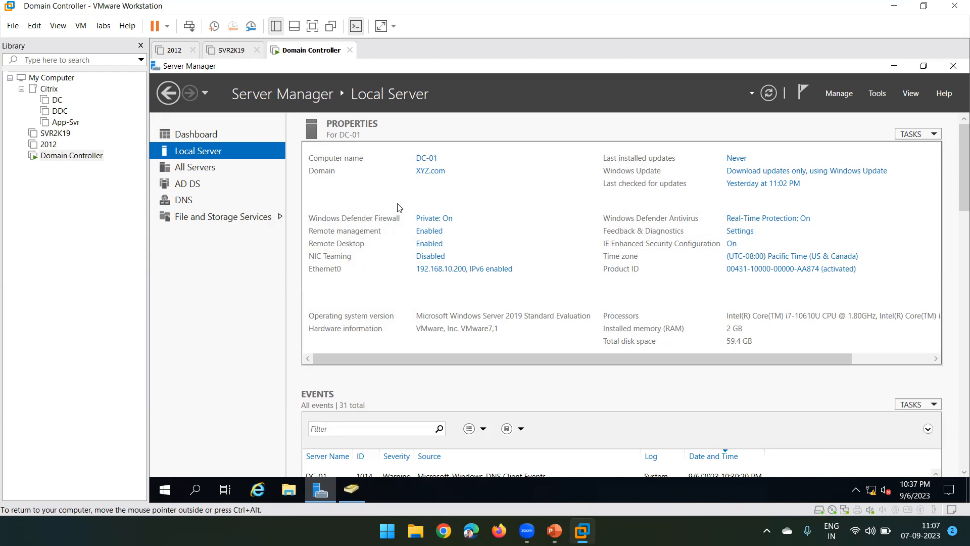
{"action": "mouse_move", "coordinate": [794, 135]}
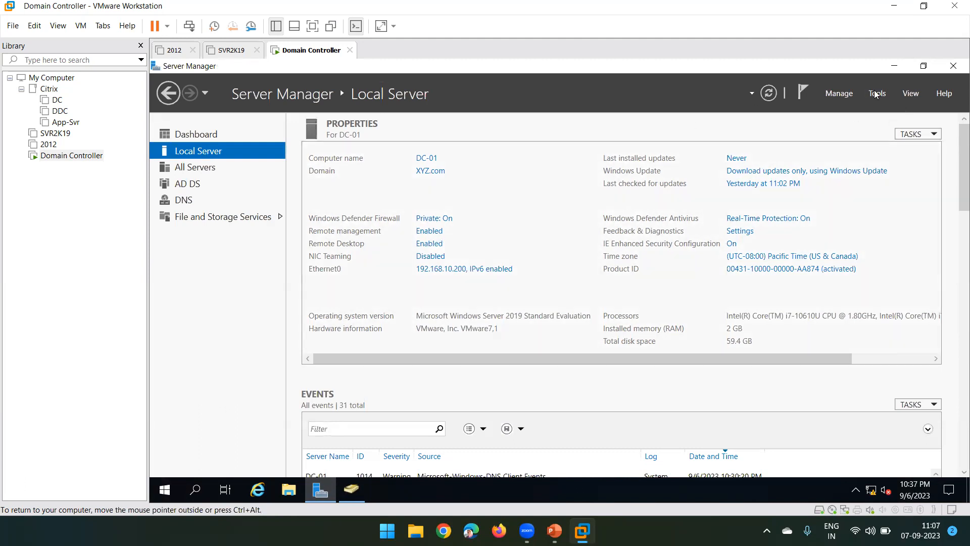
Step: Launch Group Policy Management maximized and show XYZ.com's Group Policy Objects
{"action": "left_click", "coordinate": [877, 93]}
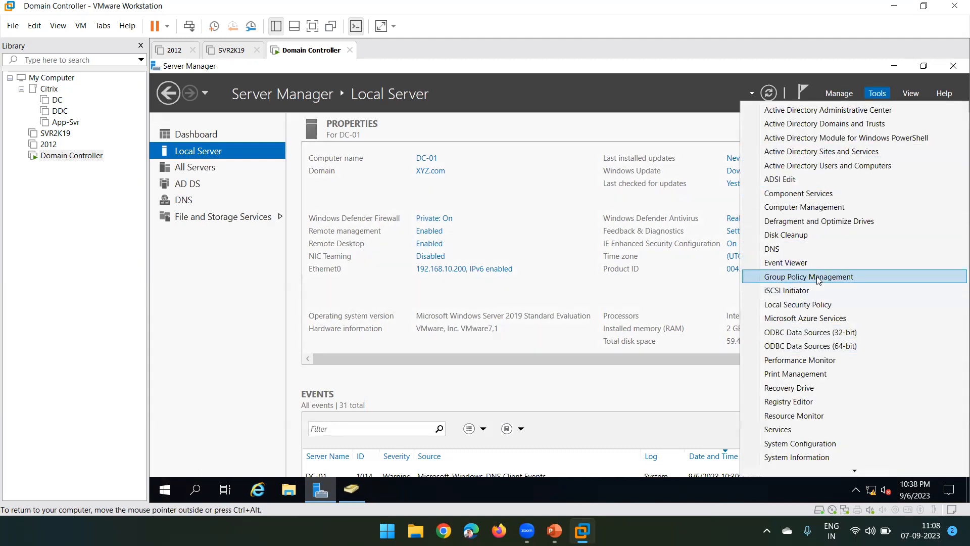
{"action": "left_click", "coordinate": [809, 275]}
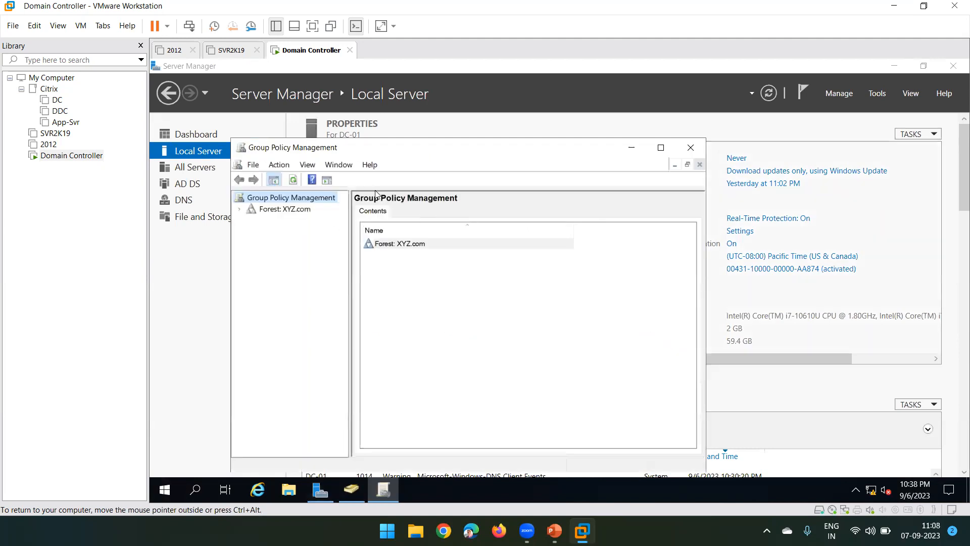
{"action": "left_click", "coordinate": [661, 147]}
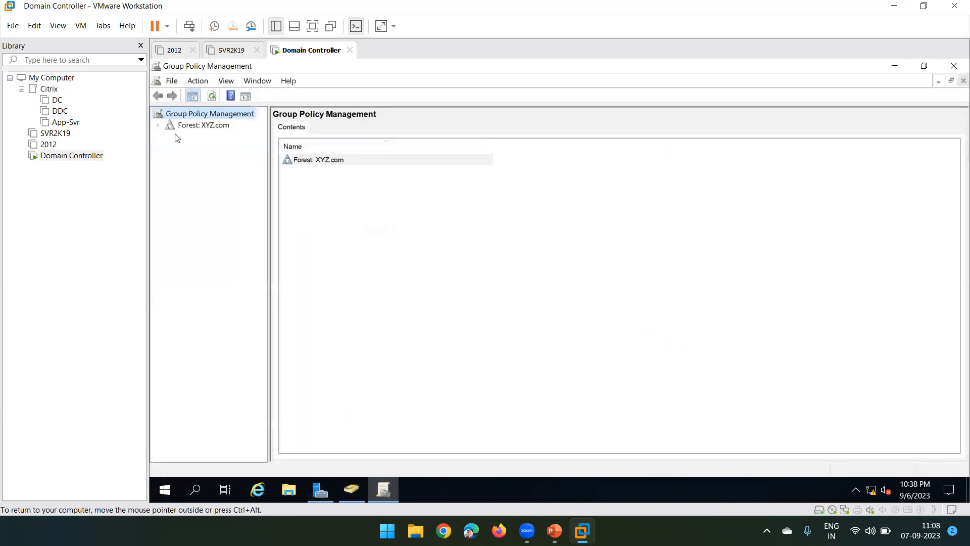
{"action": "left_click", "coordinate": [157, 125]}
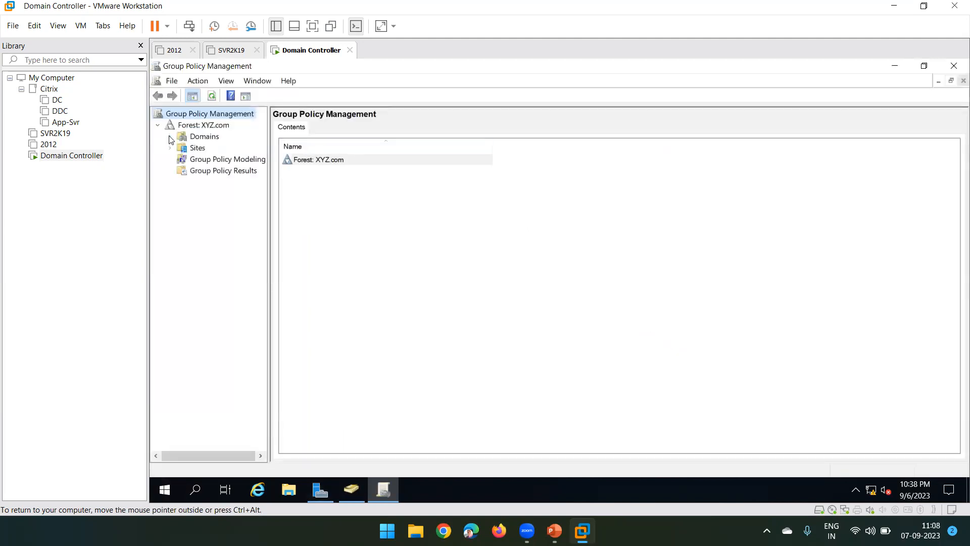
{"action": "left_click", "coordinate": [180, 137]}
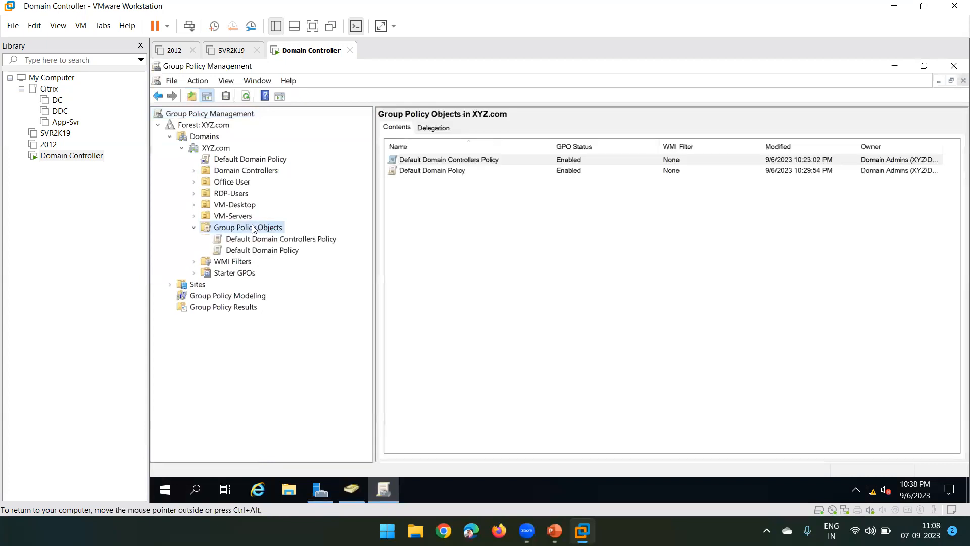
{"action": "mouse_move", "coordinate": [264, 232]}
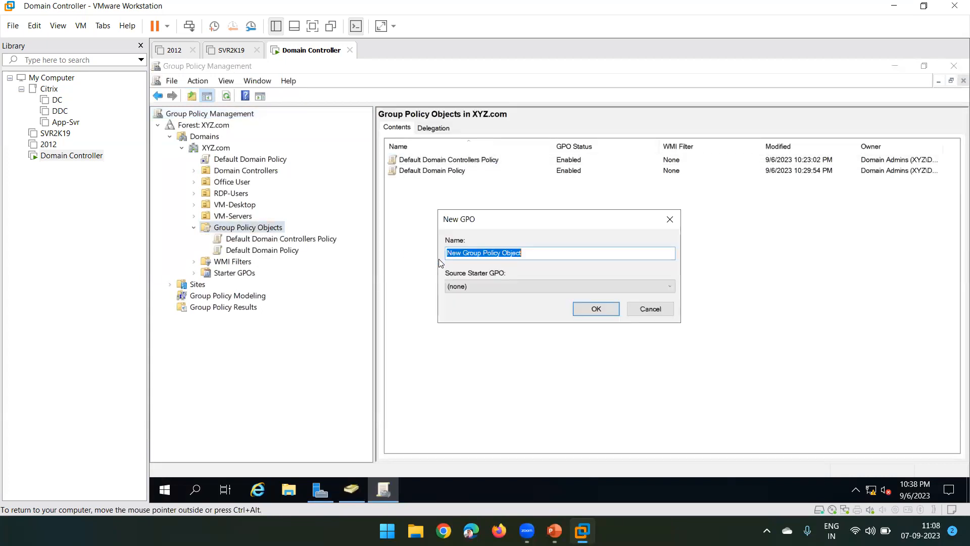
Step: Create a new GPO named Disable Firewall
{"action": "type", "text": "D"}
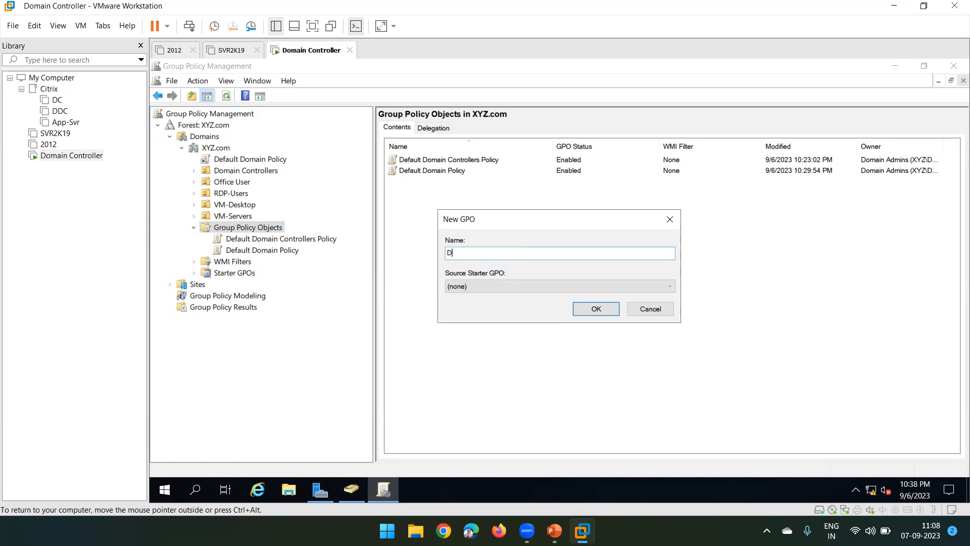
{"action": "type", "text": "isable Firewall"}
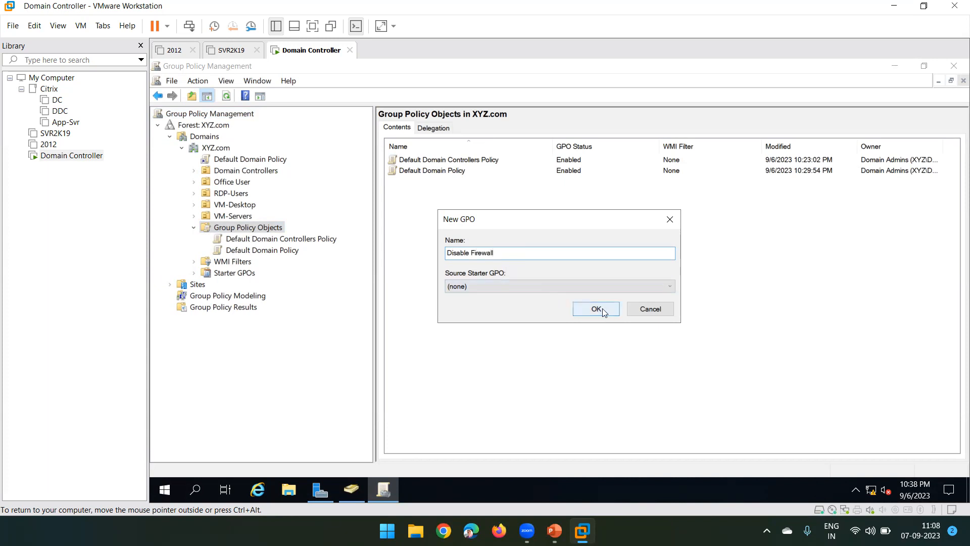
{"action": "left_click", "coordinate": [597, 309]}
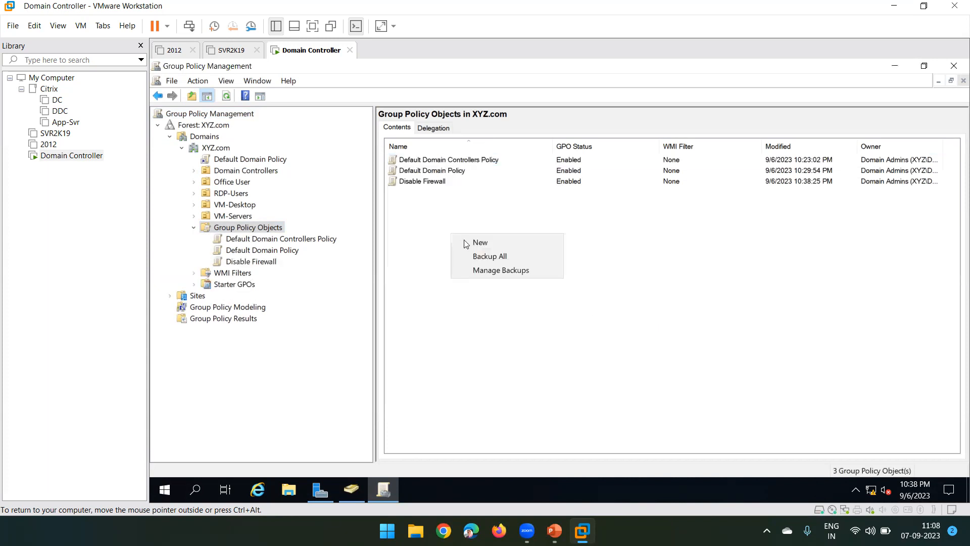
Step: Create a second GPO named WallPapers and select Disable Firewall
{"action": "left_click", "coordinate": [480, 243]}
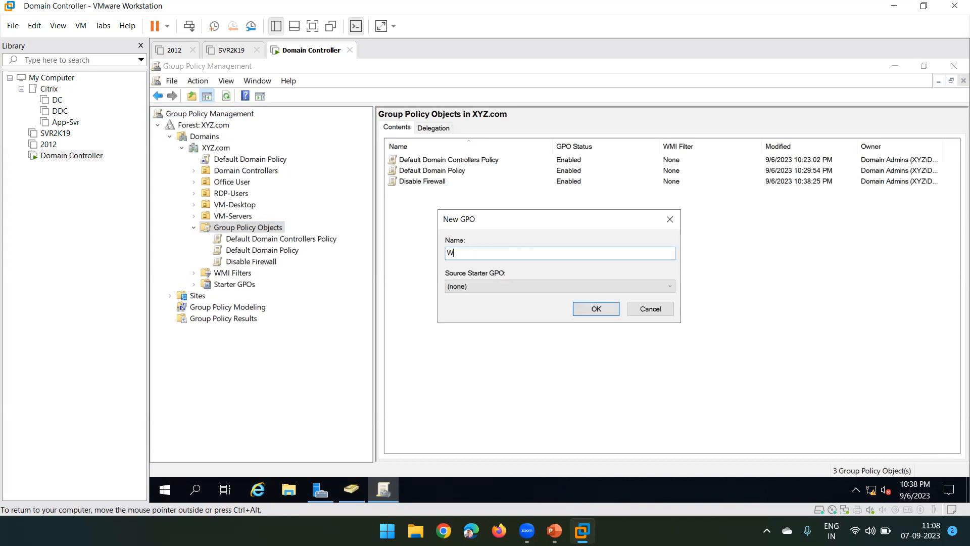
{"action": "type", "text": "allpa"}
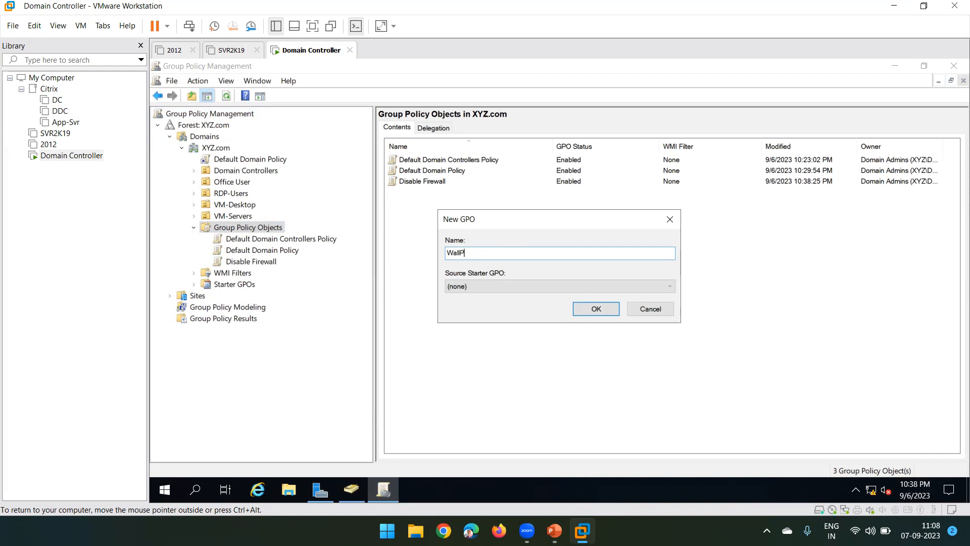
{"action": "type", "text": "ap"}
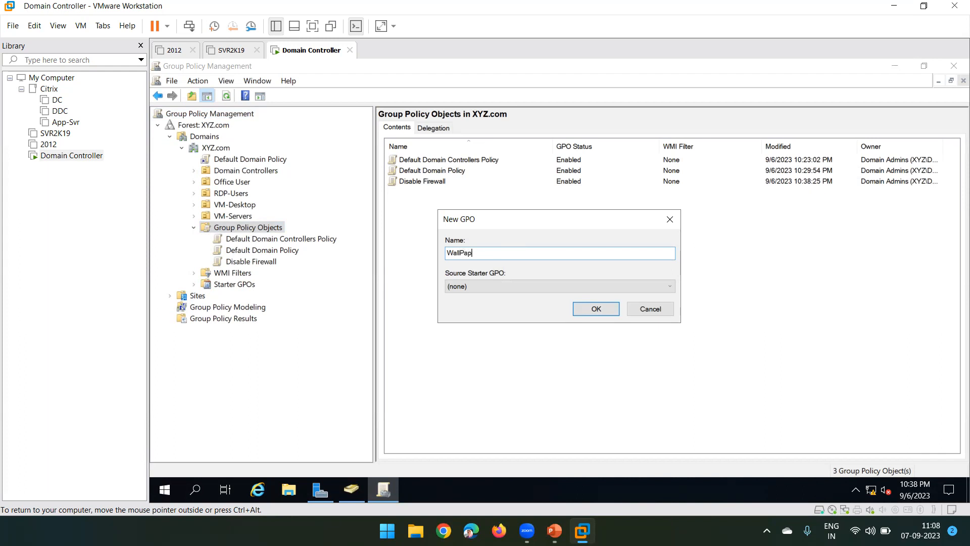
{"action": "type", "text": "ers"}
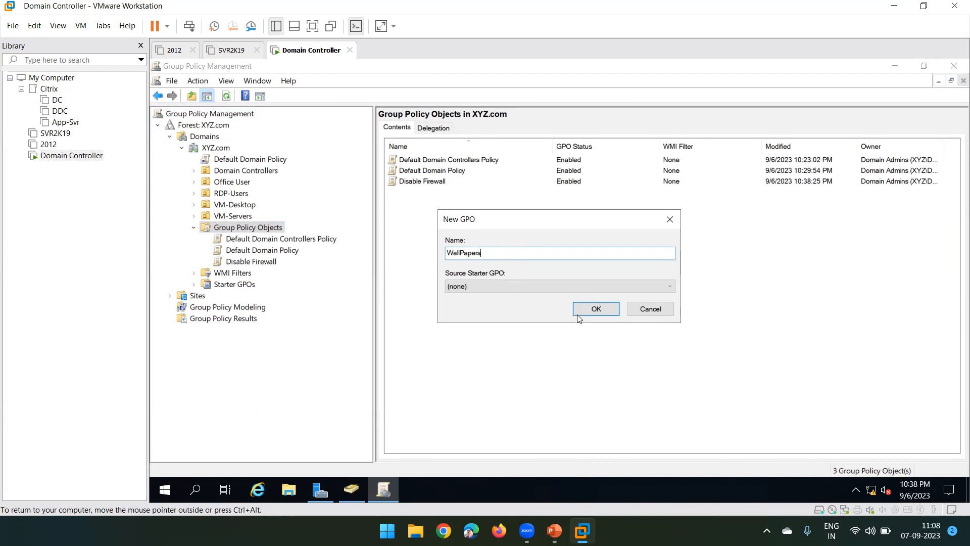
{"action": "left_click", "coordinate": [596, 308]}
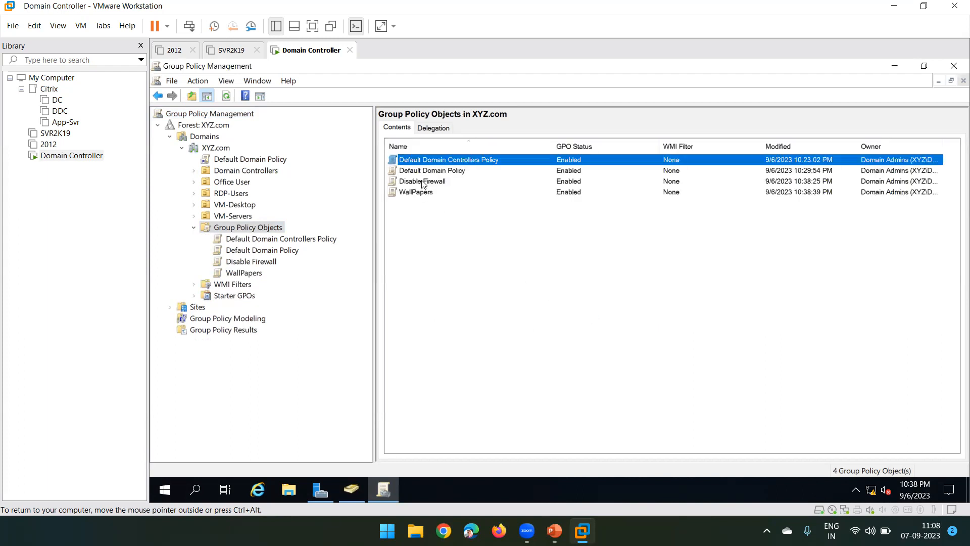
{"action": "left_click", "coordinate": [423, 181]}
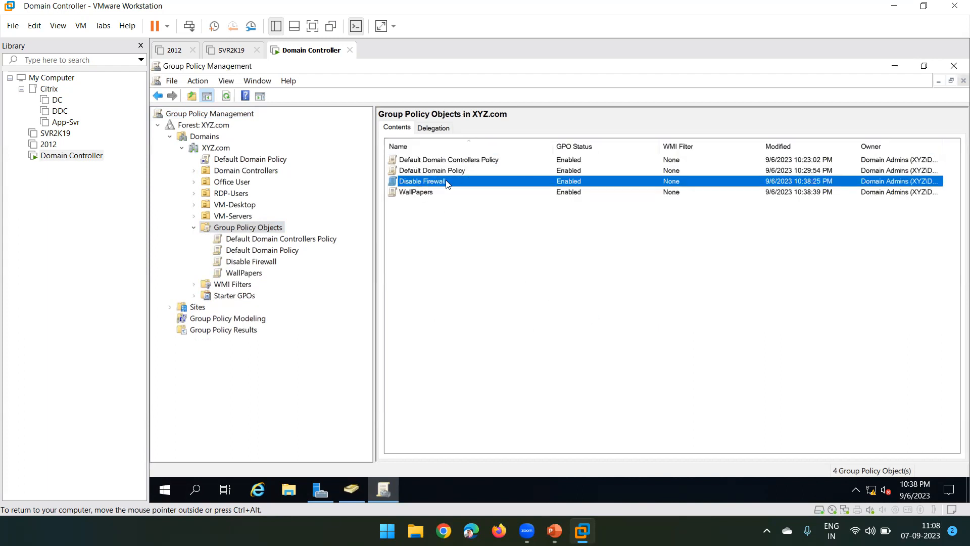
Step: Edit the Disable Firewall GPO and expand Computer Configuration policies
{"action": "right_click", "coordinate": [422, 181]}
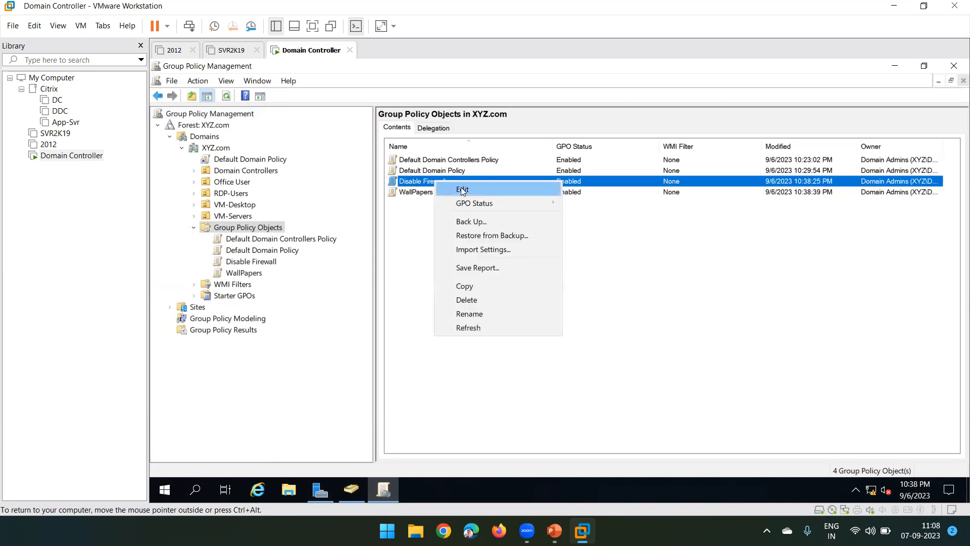
{"action": "left_click", "coordinate": [463, 190]}
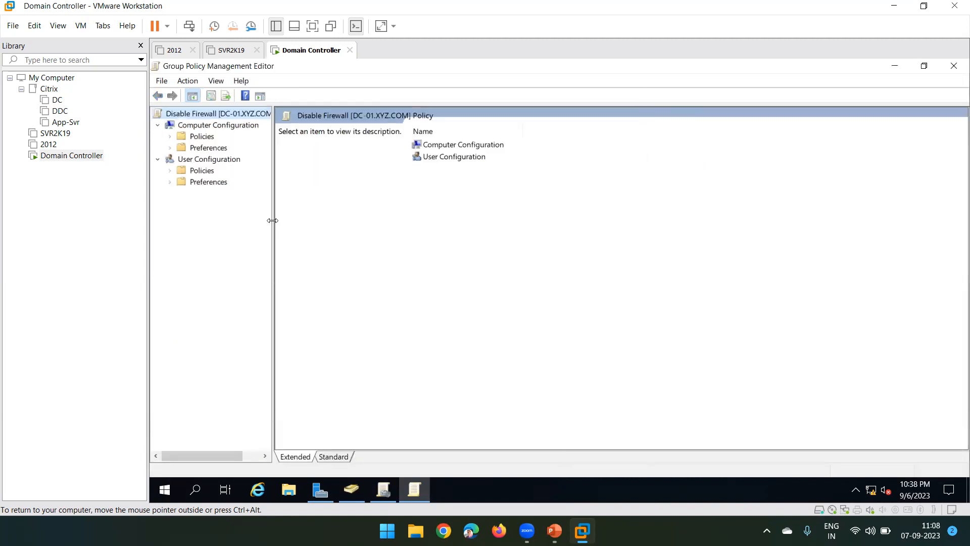
{"action": "left_click_drag", "start_coordinate": [273, 221], "coordinate": [299, 220]}
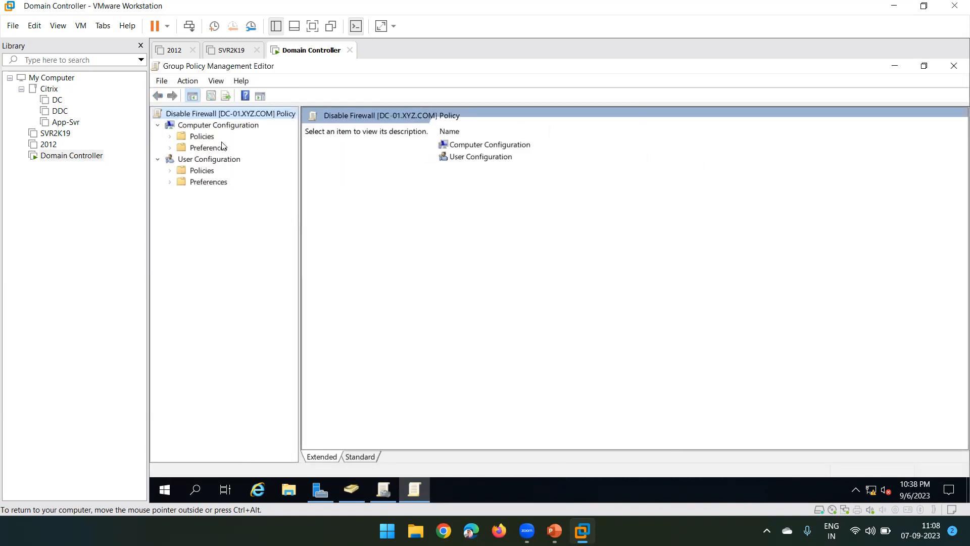
{"action": "mouse_move", "coordinate": [178, 151]}
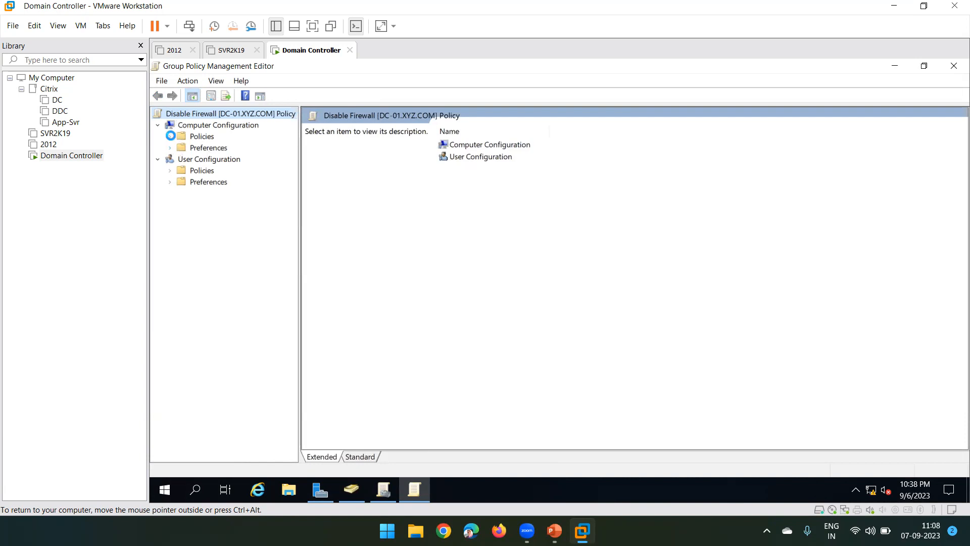
{"action": "left_click", "coordinate": [170, 137]}
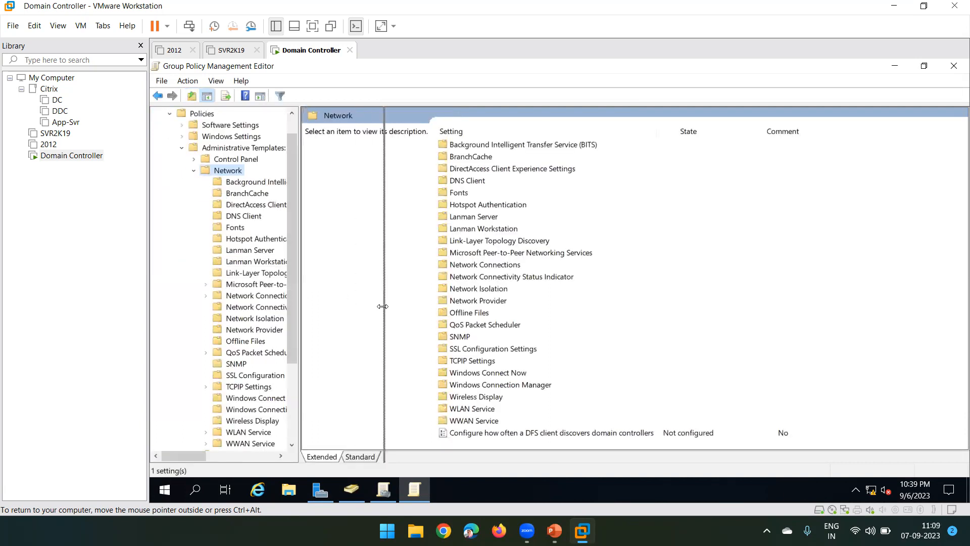
Step: Navigate to Network Connections > Windows Defender Firewall > Domain Profile settings
{"action": "left_click", "coordinate": [255, 295]}
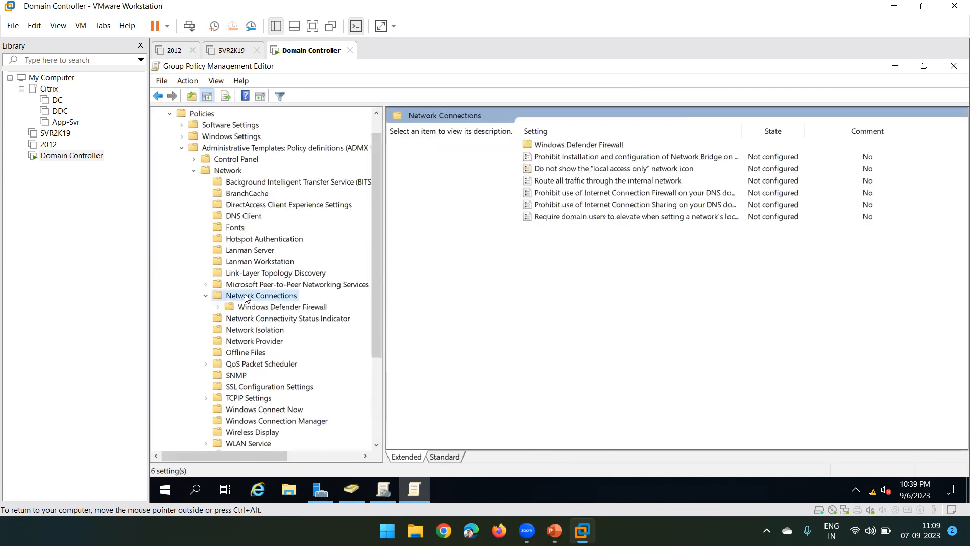
{"action": "left_click", "coordinate": [282, 307]}
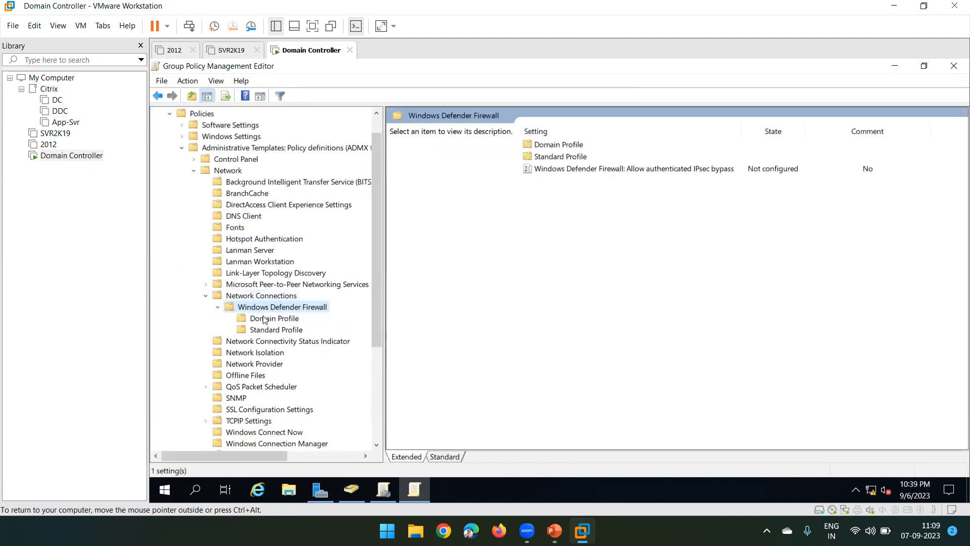
{"action": "left_click", "coordinate": [273, 319]}
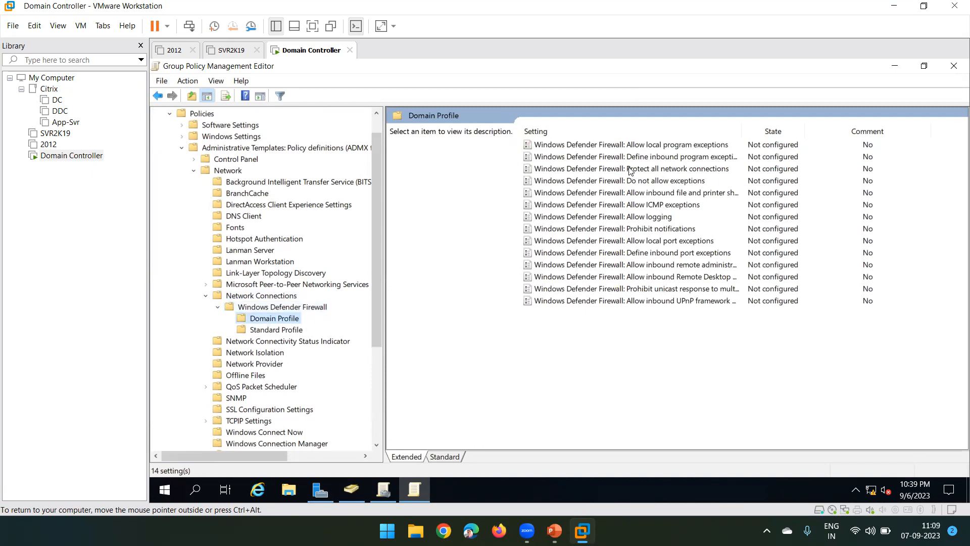
{"action": "left_click", "coordinate": [646, 168]}
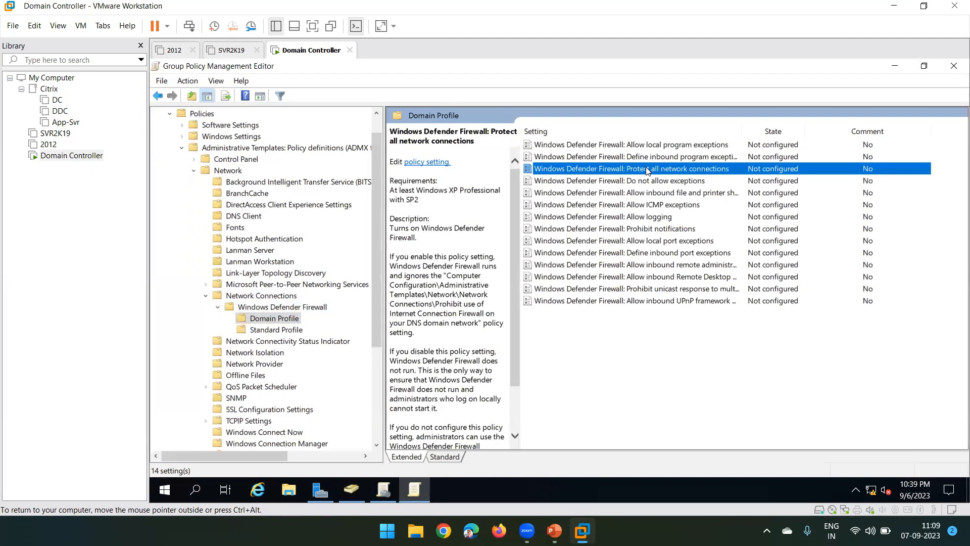
Step: Set Protect all network connections to Disabled for the Domain Profile and apply it
{"action": "double_click", "coordinate": [631, 167]}
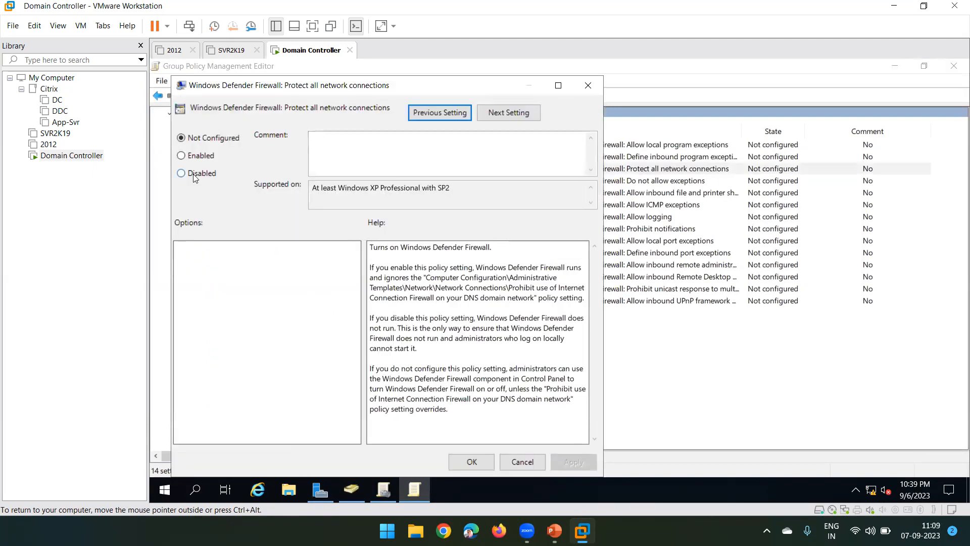
{"action": "left_click", "coordinate": [180, 173]}
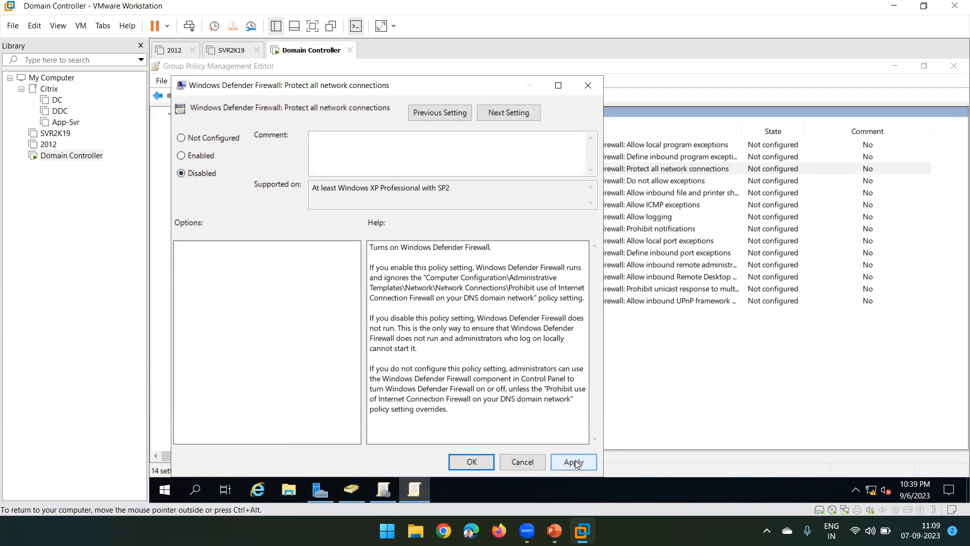
{"action": "left_click", "coordinate": [573, 462]}
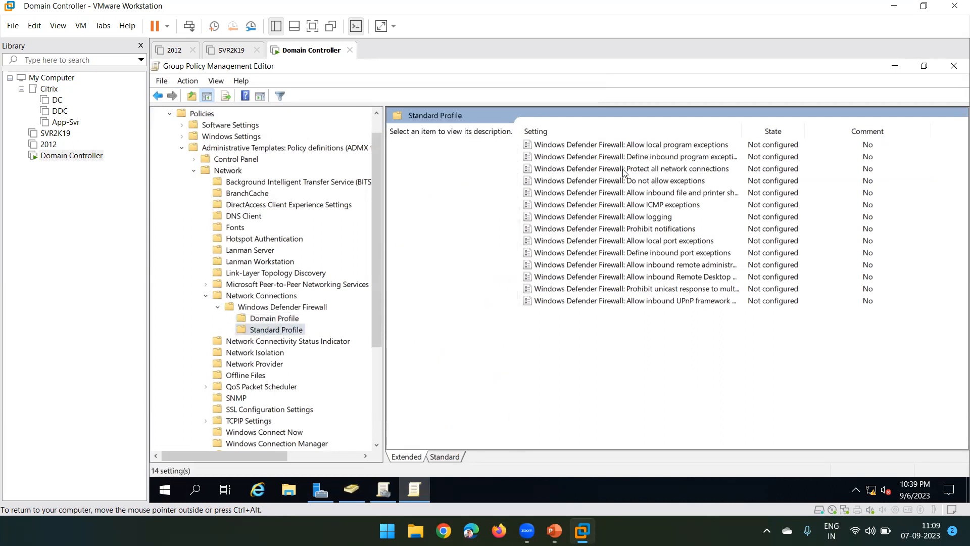
Step: Set Protect all network connections to Disabled for the Standard Profile, then close the policy windows
{"action": "double_click", "coordinate": [631, 168]}
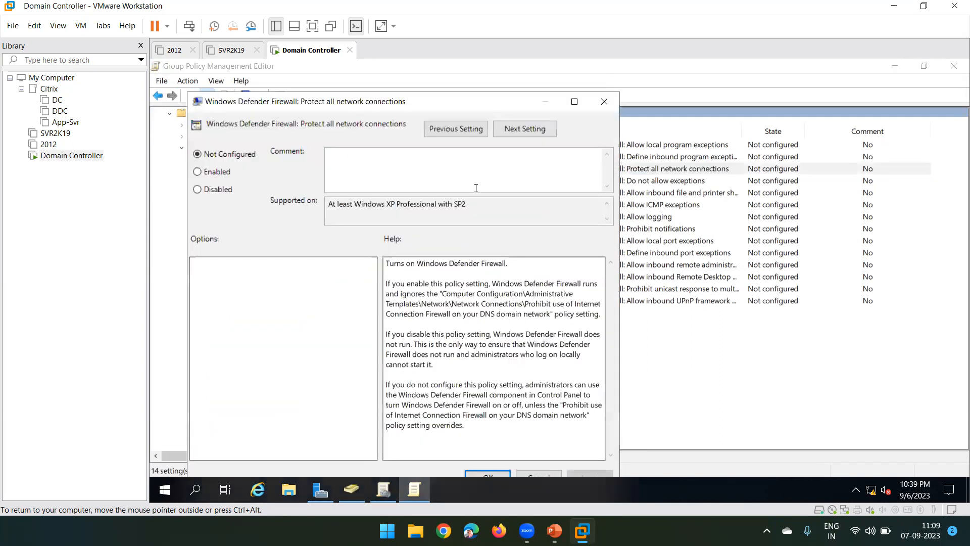
{"action": "left_click", "coordinate": [196, 189]}
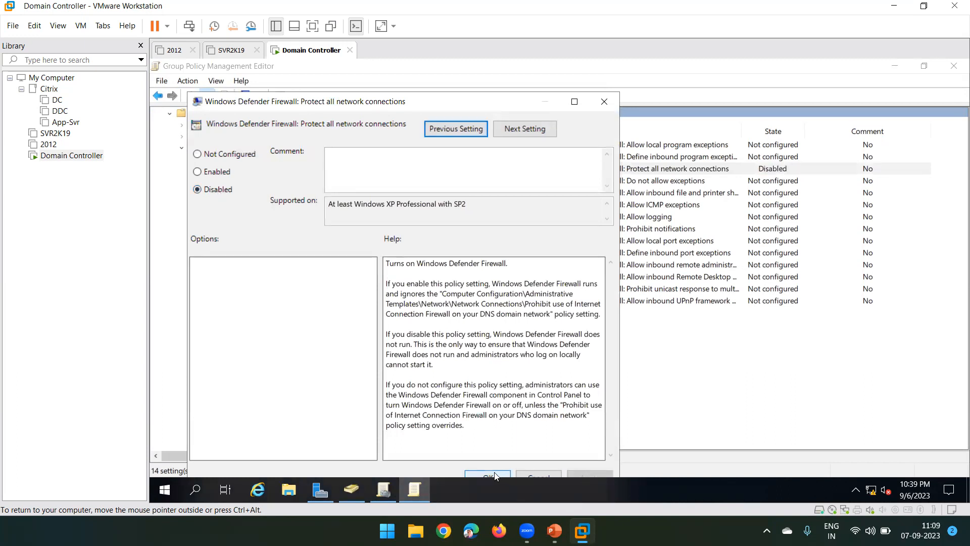
{"action": "left_click", "coordinate": [488, 475]}
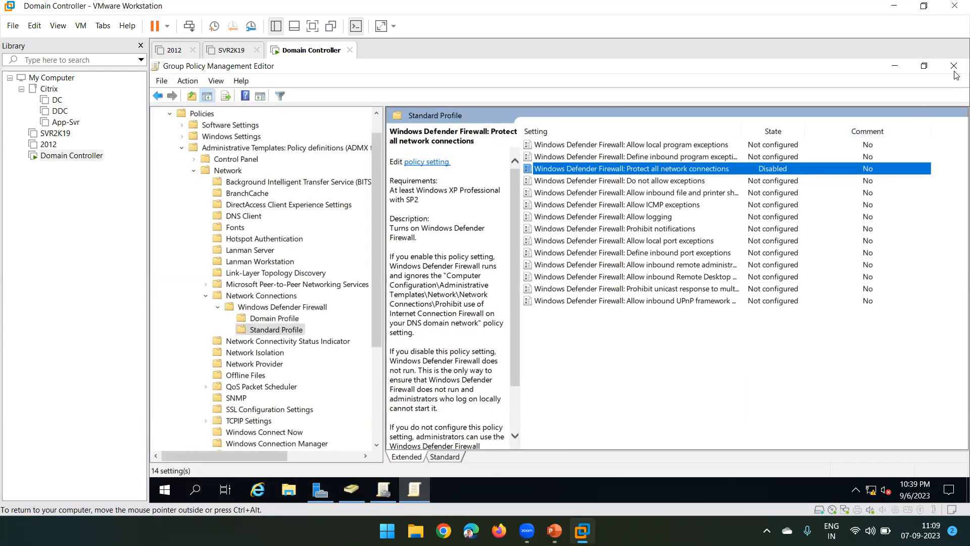
{"action": "mouse_move", "coordinate": [953, 65]}
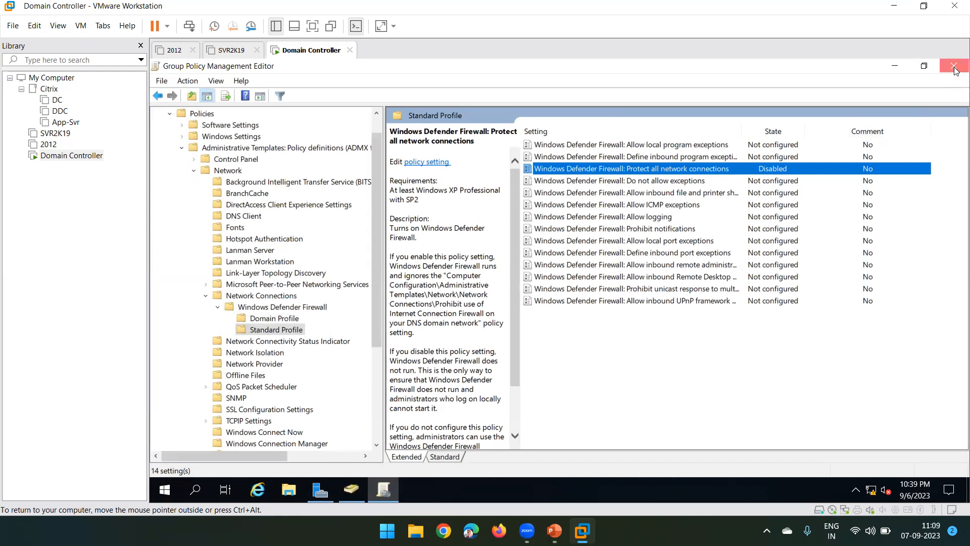
{"action": "left_click", "coordinate": [956, 66]}
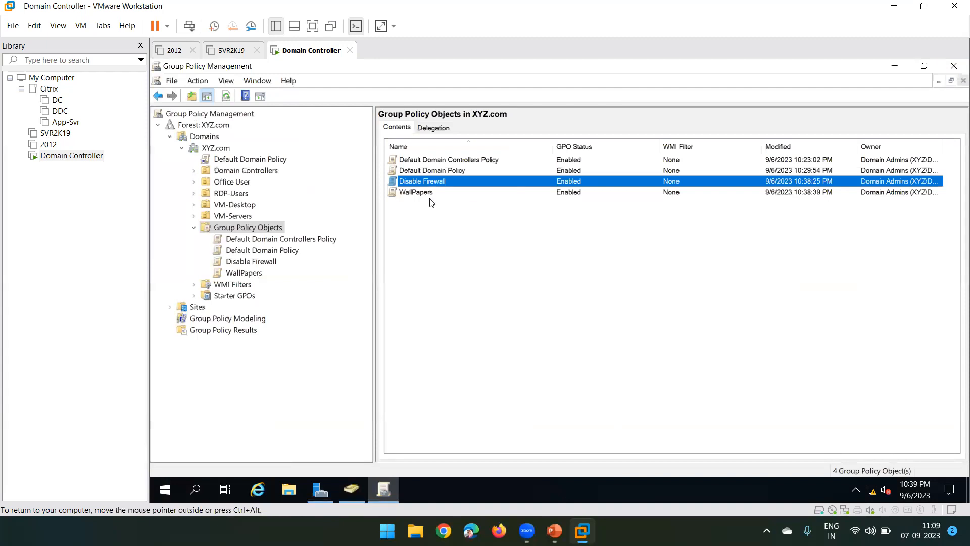
{"action": "left_click", "coordinate": [415, 192]}
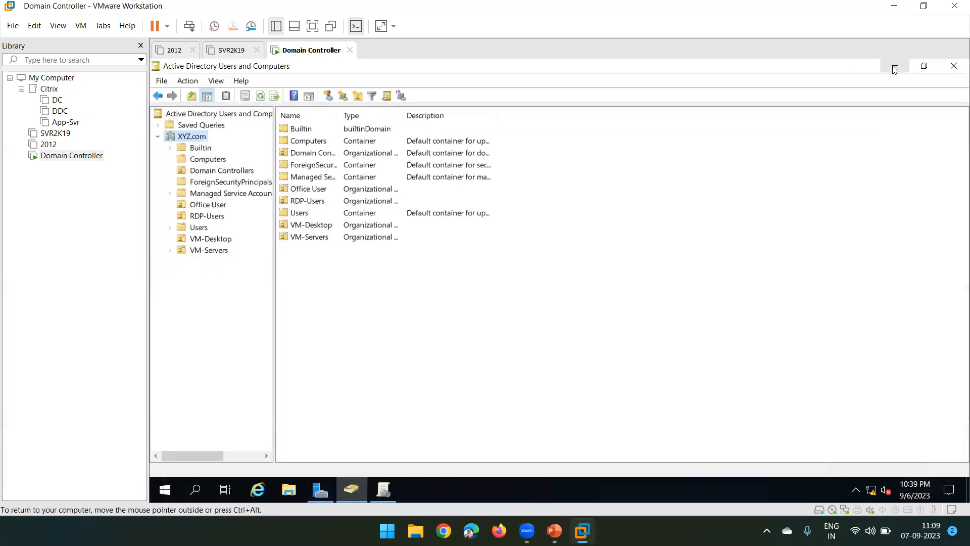
Step: Create a new folder named Data on the domain controller's Local Disk (C:)
{"action": "left_click", "coordinate": [954, 66]}
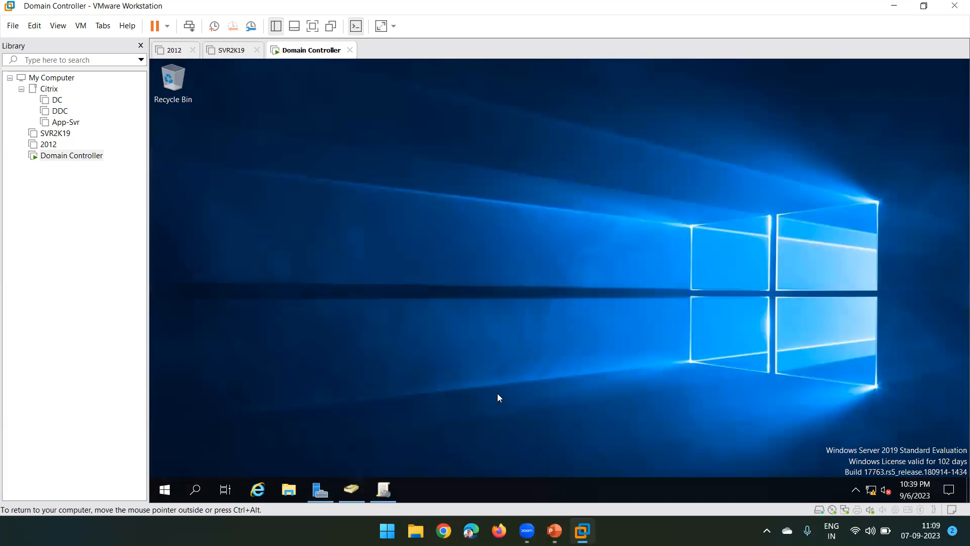
{"action": "mouse_move", "coordinate": [418, 404]}
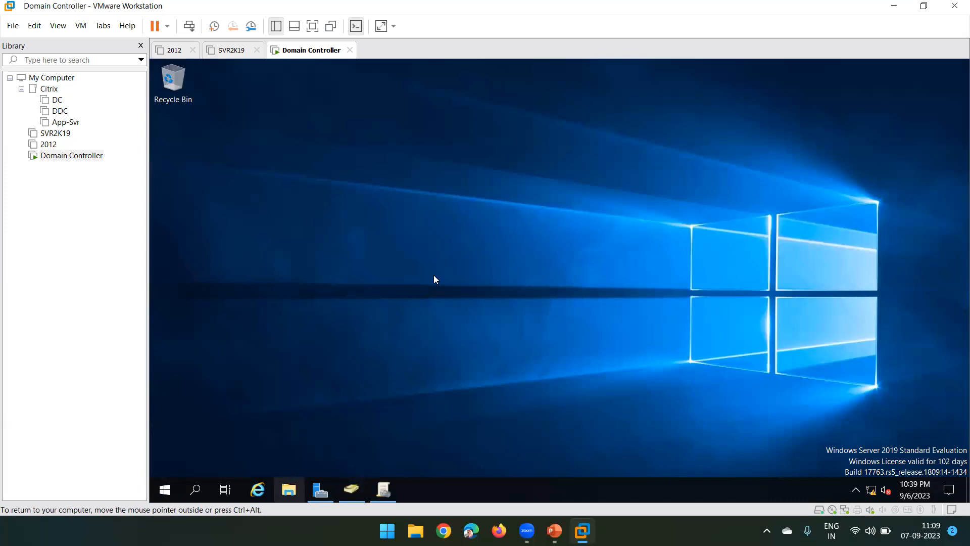
{"action": "left_click", "coordinate": [289, 490]}
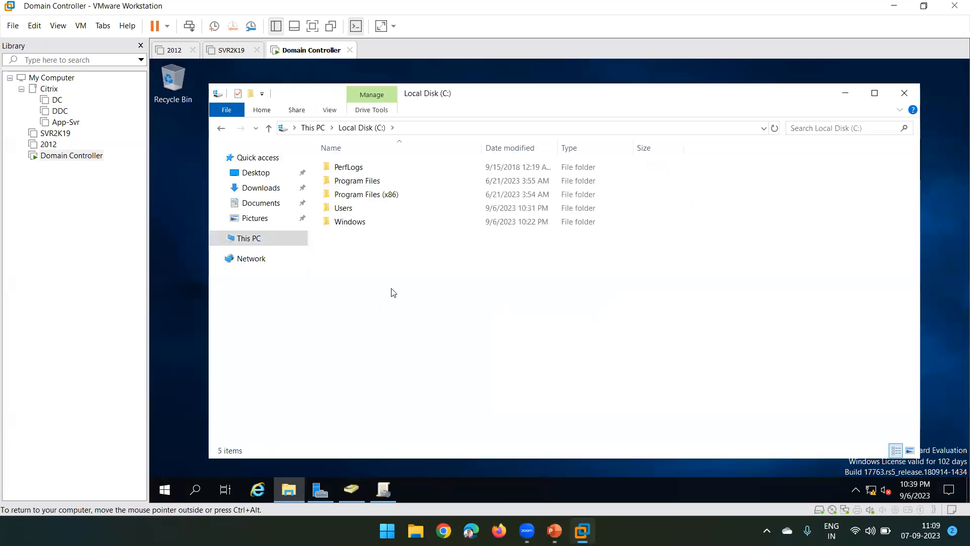
{"action": "right_click", "coordinate": [395, 293]}
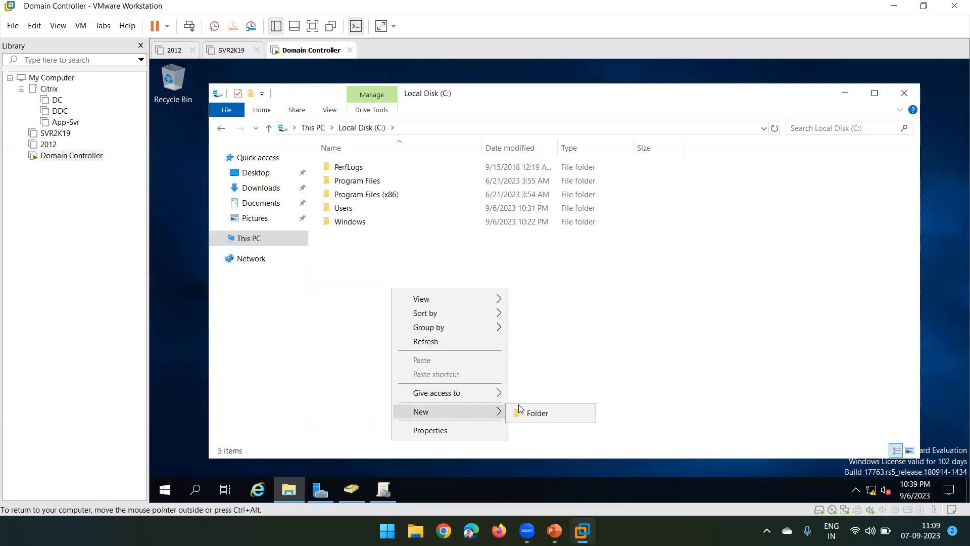
{"action": "left_click", "coordinate": [538, 412]}
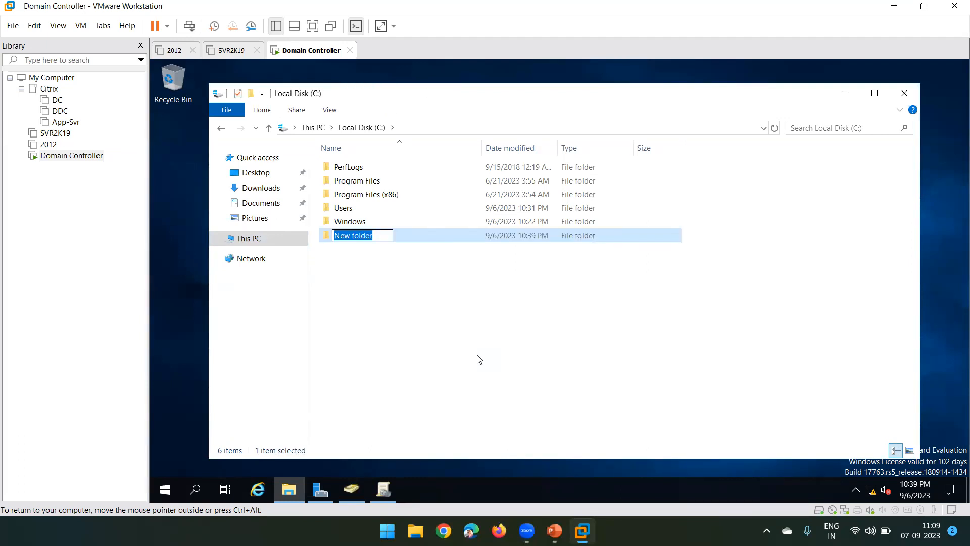
{"action": "type", "text": "Data"}
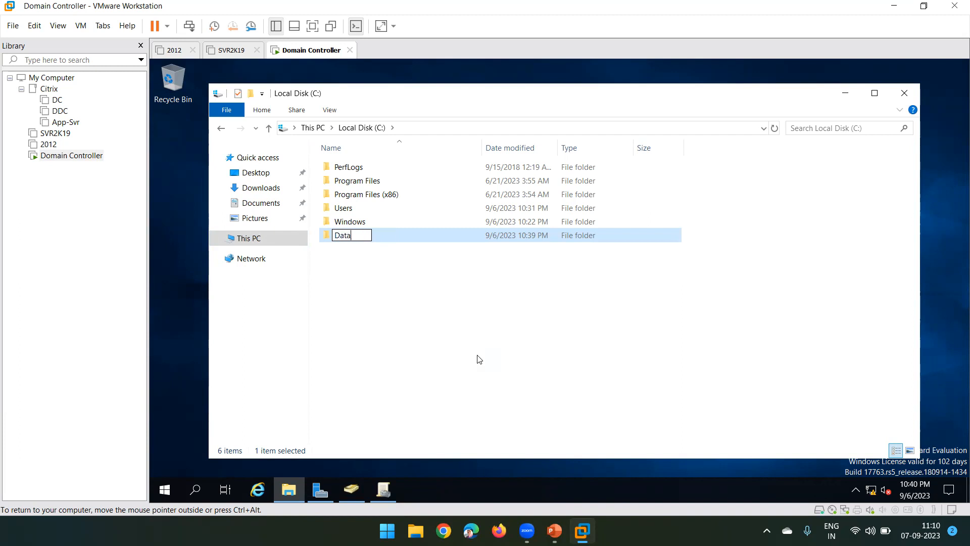
{"action": "key", "text": "Enter"}
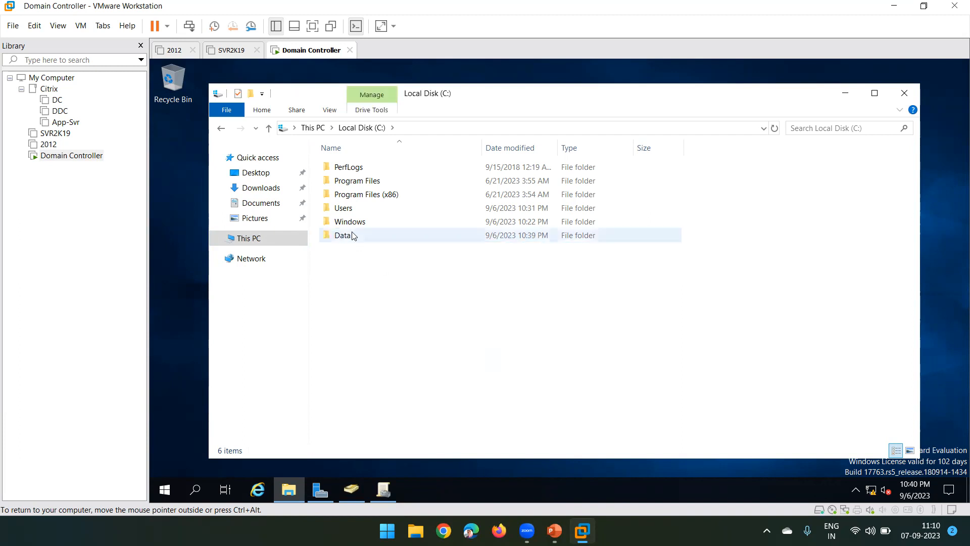
Step: Share the Data folder through its Properties > Sharing > Advanced Sharing options
{"action": "right_click", "coordinate": [343, 234]}
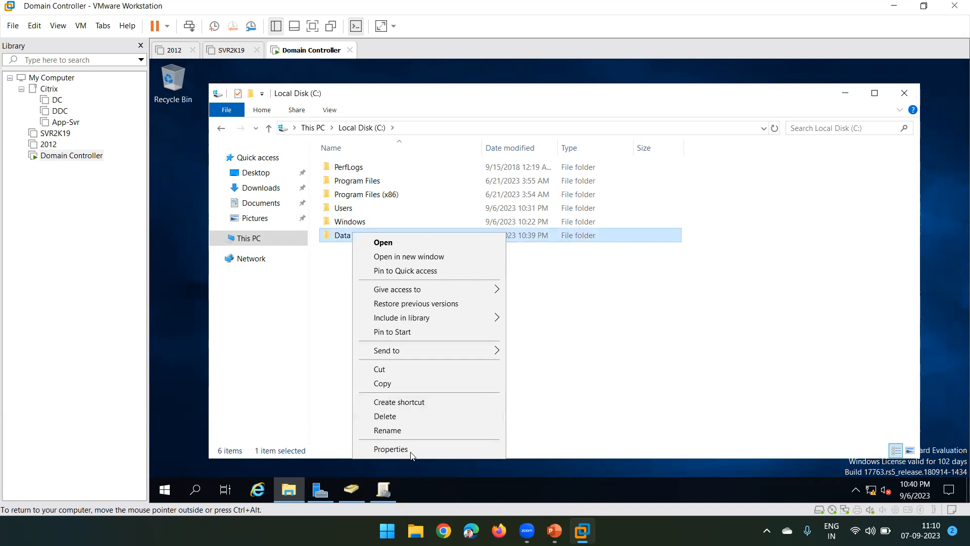
{"action": "left_click", "coordinate": [390, 448]}
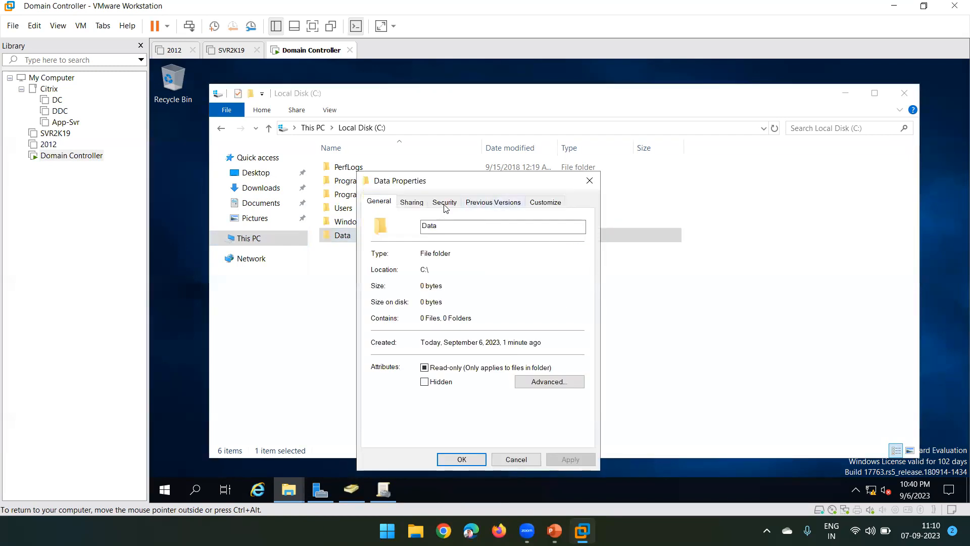
{"action": "left_click", "coordinate": [412, 202]}
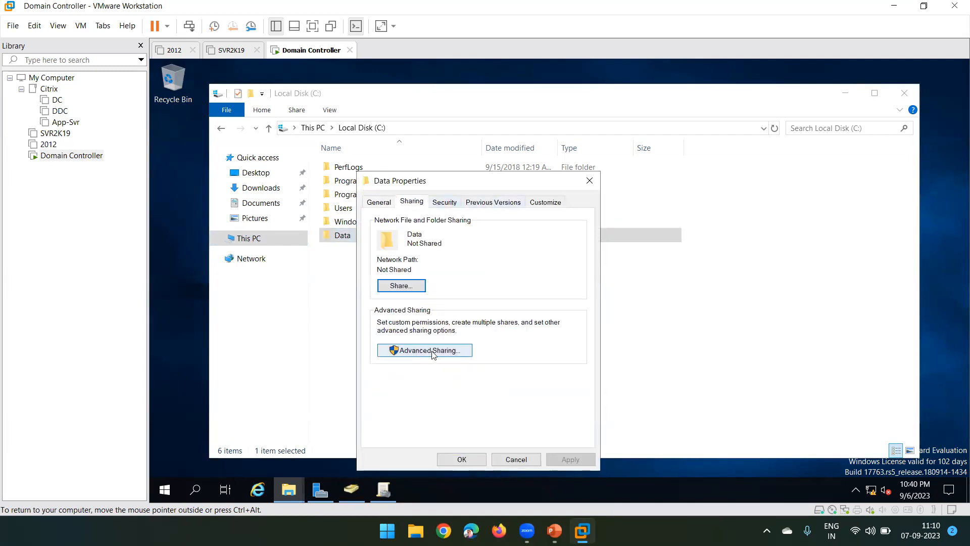
{"action": "left_click", "coordinate": [424, 349]}
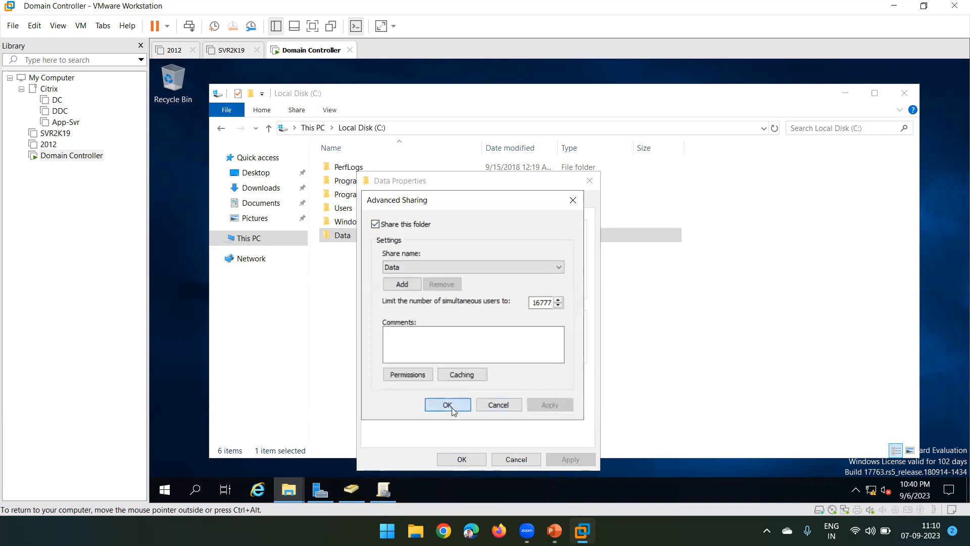
{"action": "left_click", "coordinate": [448, 404]}
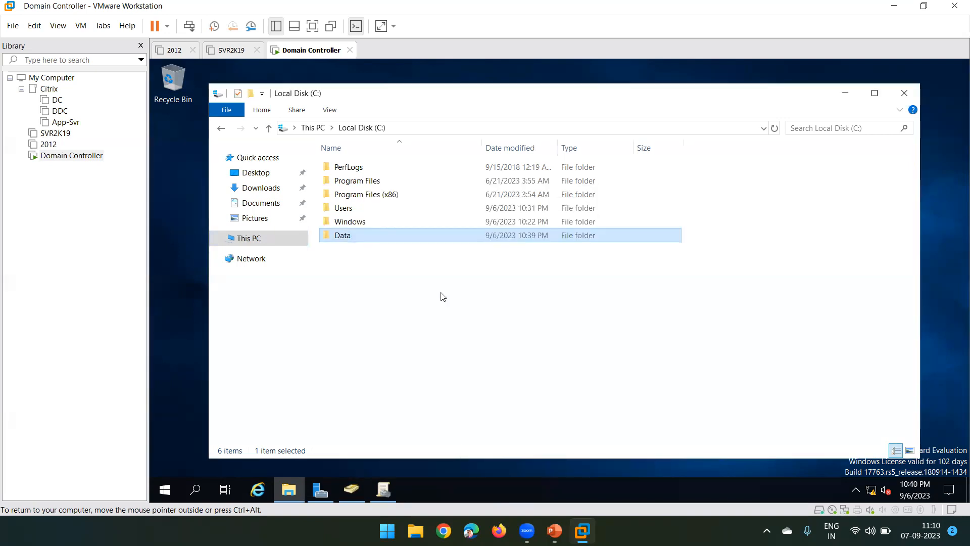
Step: Copy Wallpaper.jpg from the host's Desktop Images folder into C:\Data
{"action": "double_click", "coordinate": [343, 235]}
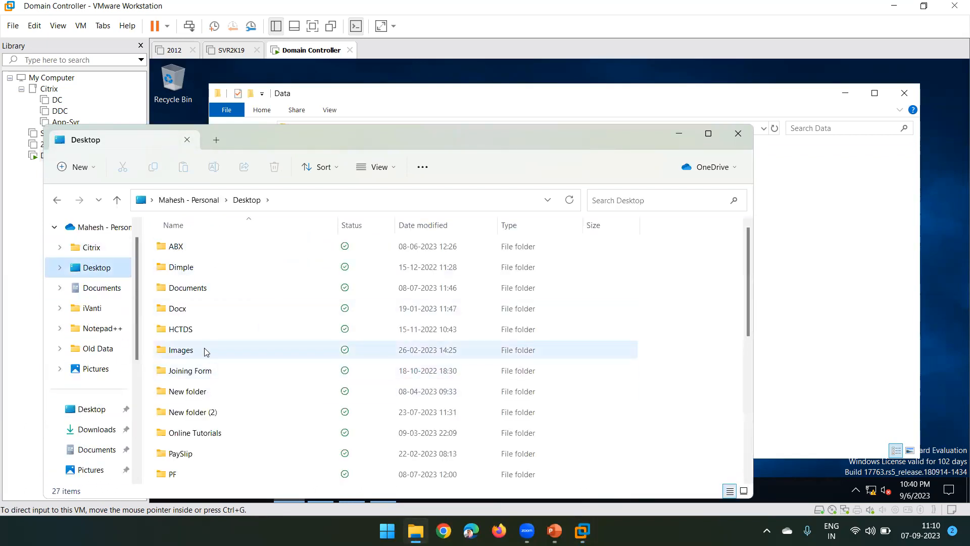
{"action": "double_click", "coordinate": [181, 350]}
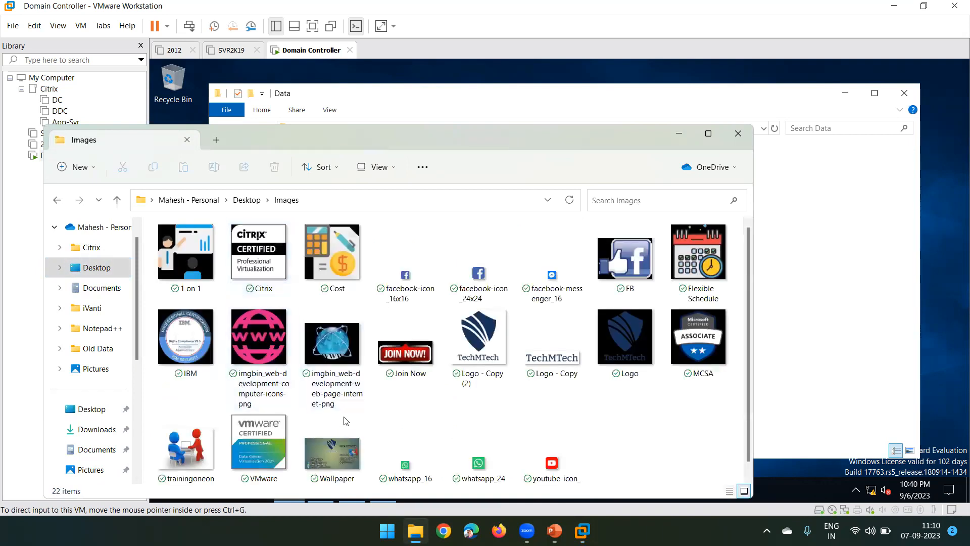
{"action": "left_click", "coordinate": [333, 451]}
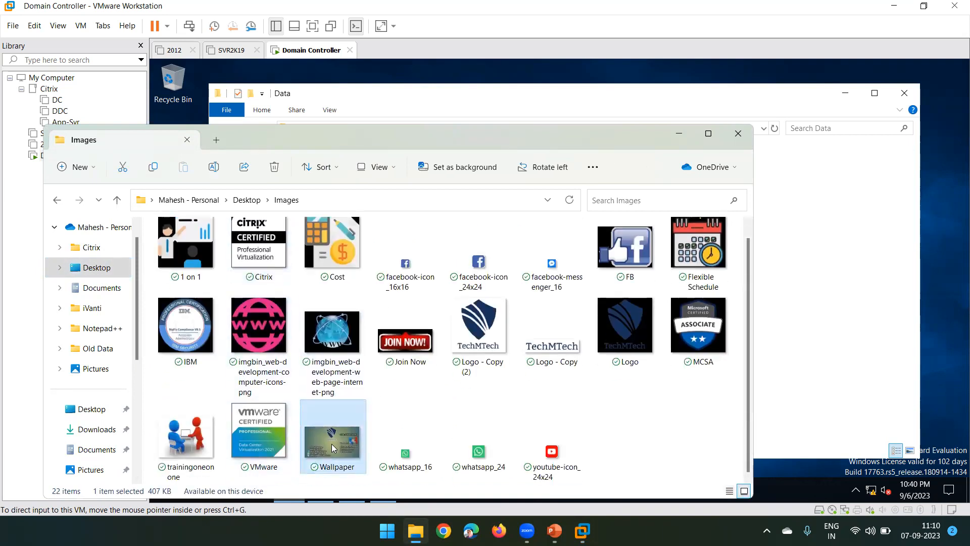
{"action": "right_click", "coordinate": [333, 447]}
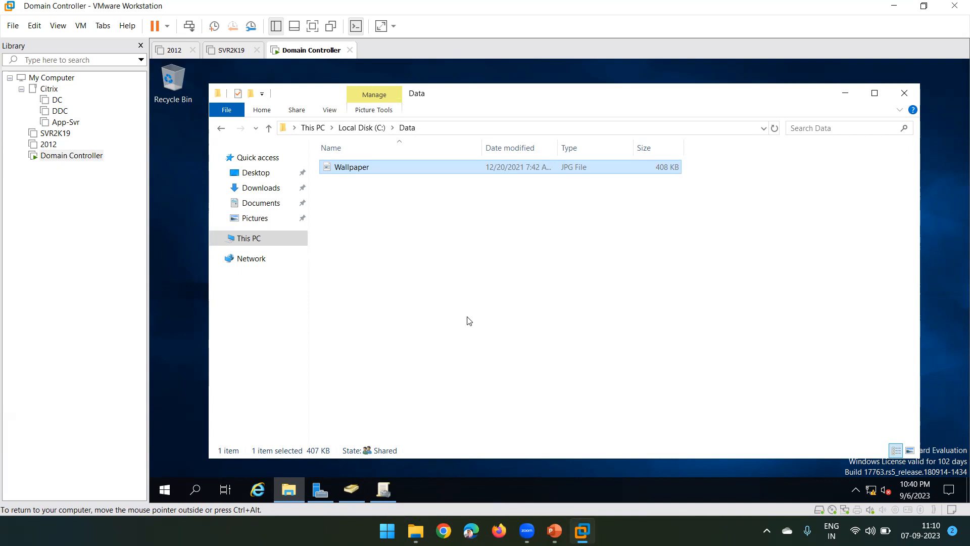
{"action": "mouse_move", "coordinate": [453, 298]}
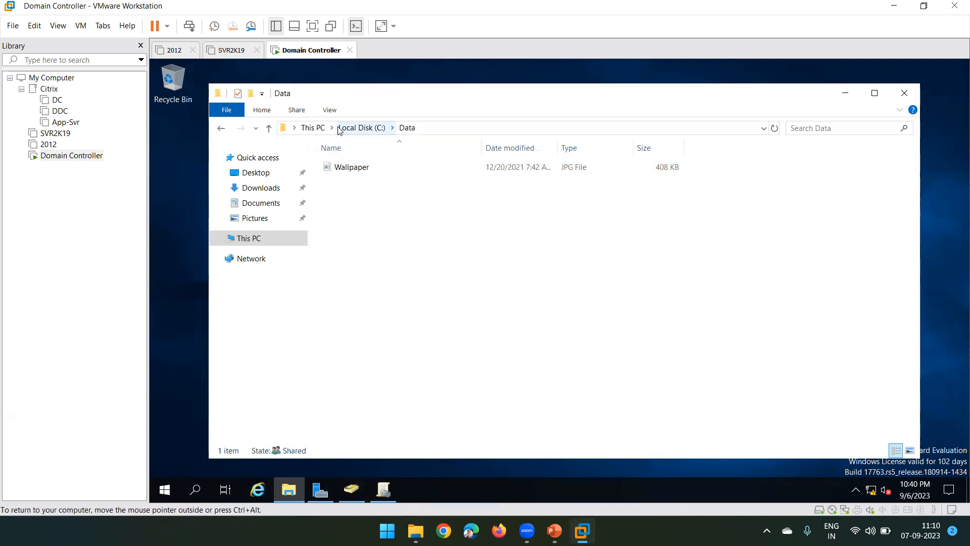
Step: Edit the WallPapers GPO and select Desktop Wallpaper under User Configuration > Administrative Templates > Desktop > Desktop
{"action": "left_click", "coordinate": [233, 49]}
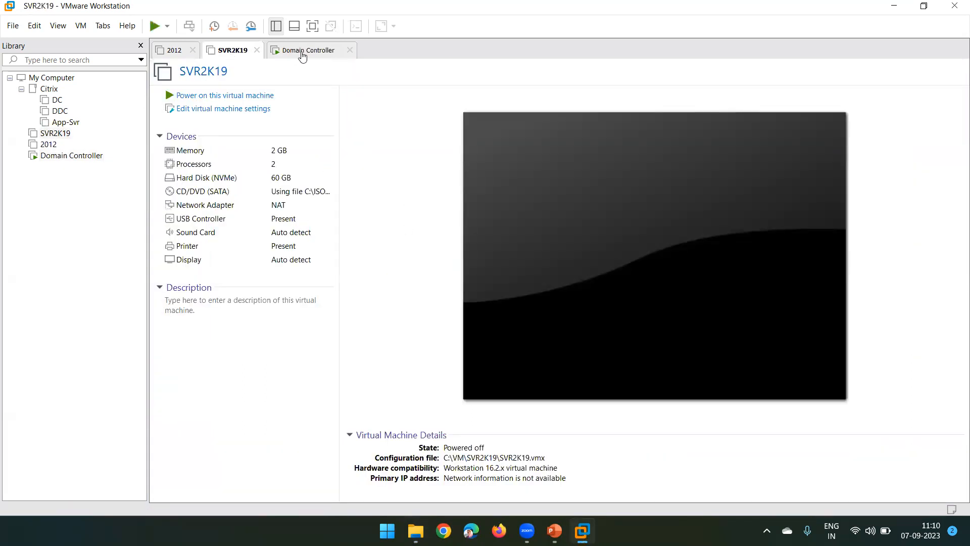
{"action": "left_click", "coordinate": [307, 50]}
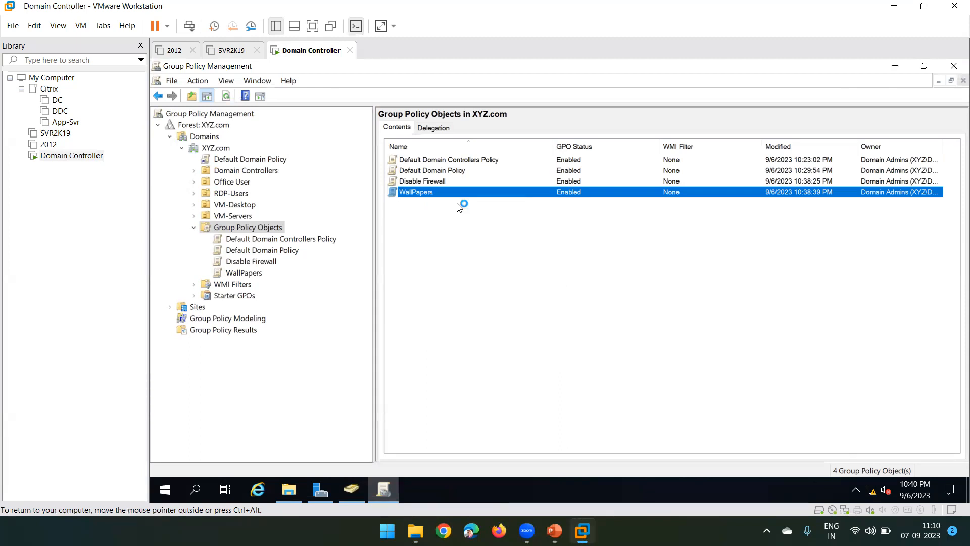
{"action": "double_click", "coordinate": [415, 192]}
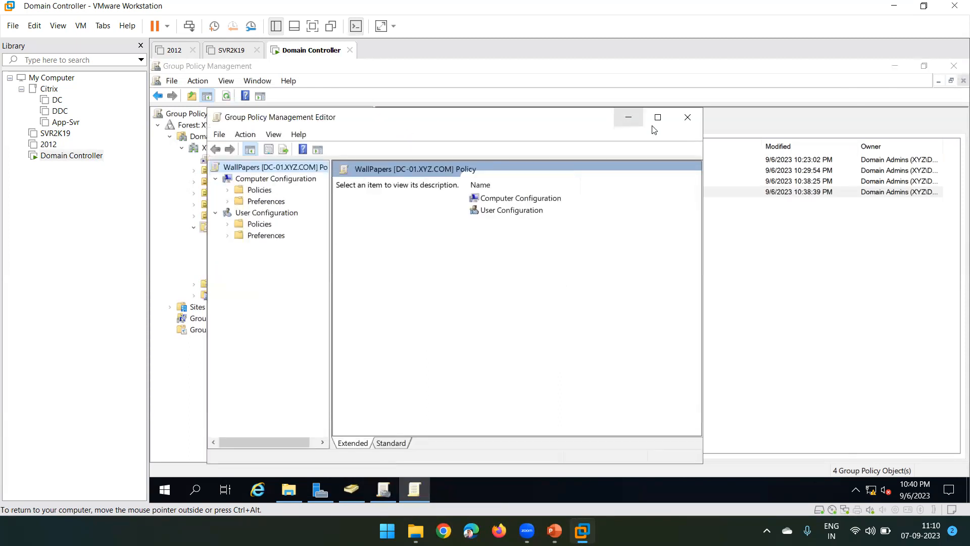
{"action": "left_click", "coordinate": [657, 117]}
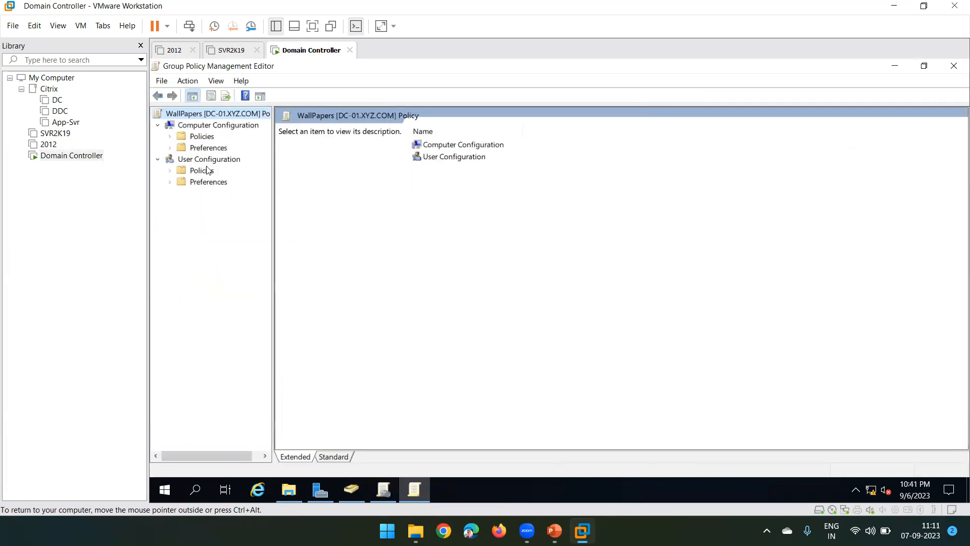
{"action": "mouse_move", "coordinate": [199, 180]}
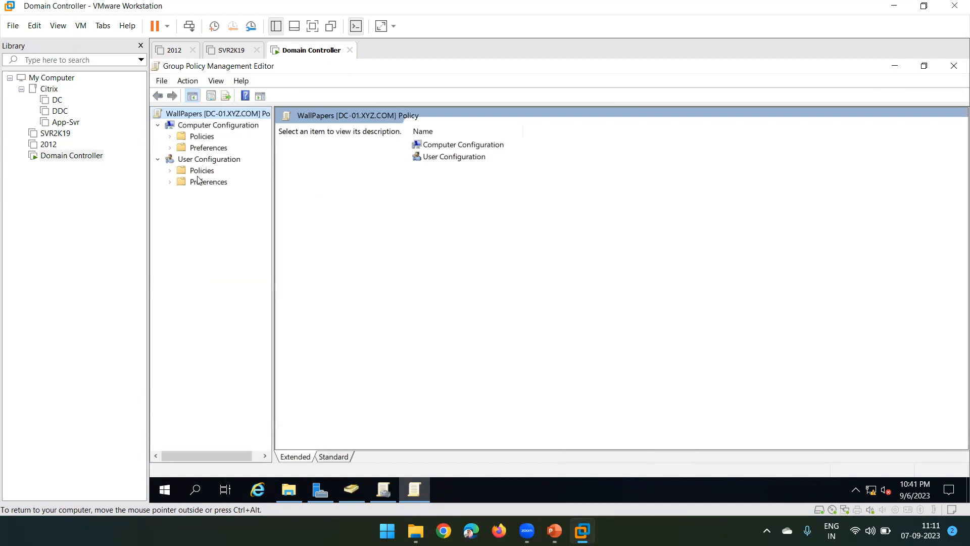
{"action": "left_click", "coordinate": [202, 169]}
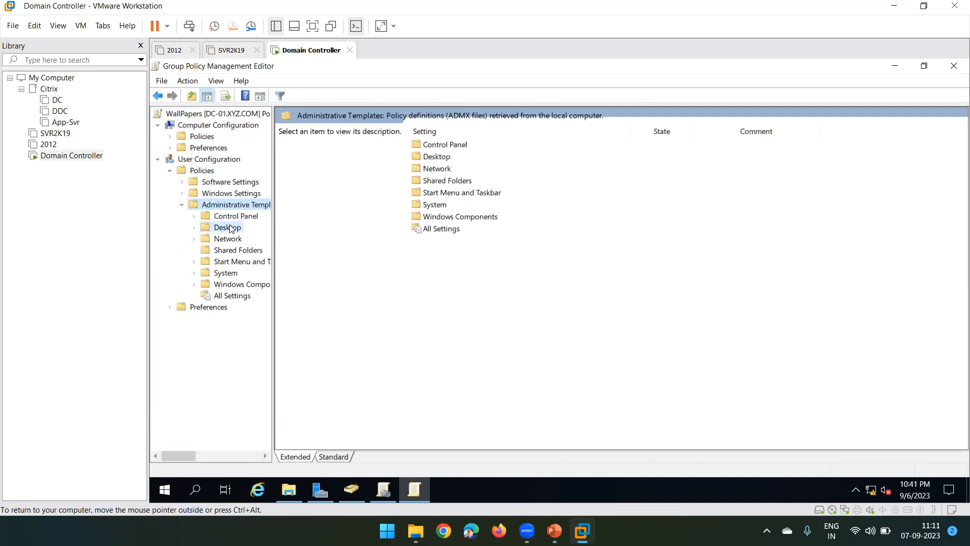
{"action": "left_click", "coordinate": [230, 227]}
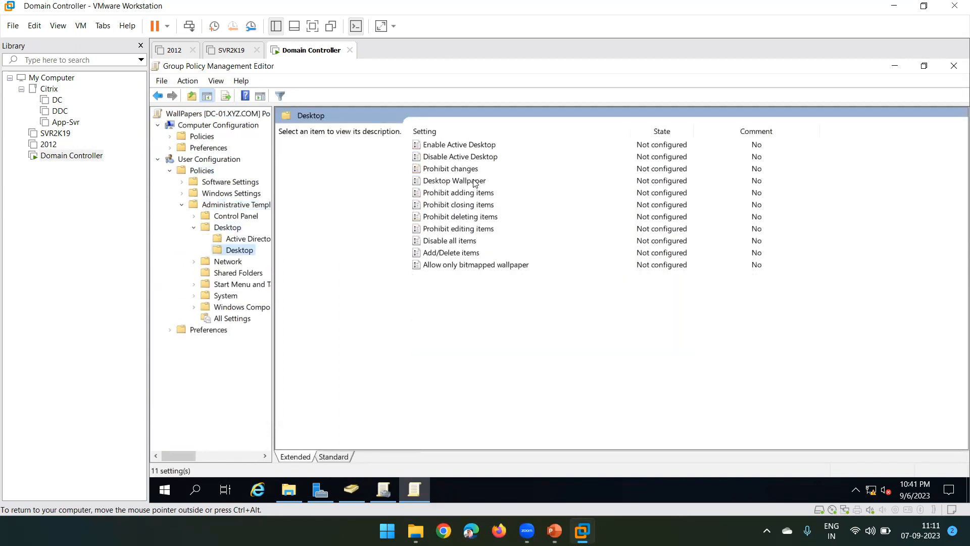
{"action": "left_click", "coordinate": [454, 180]}
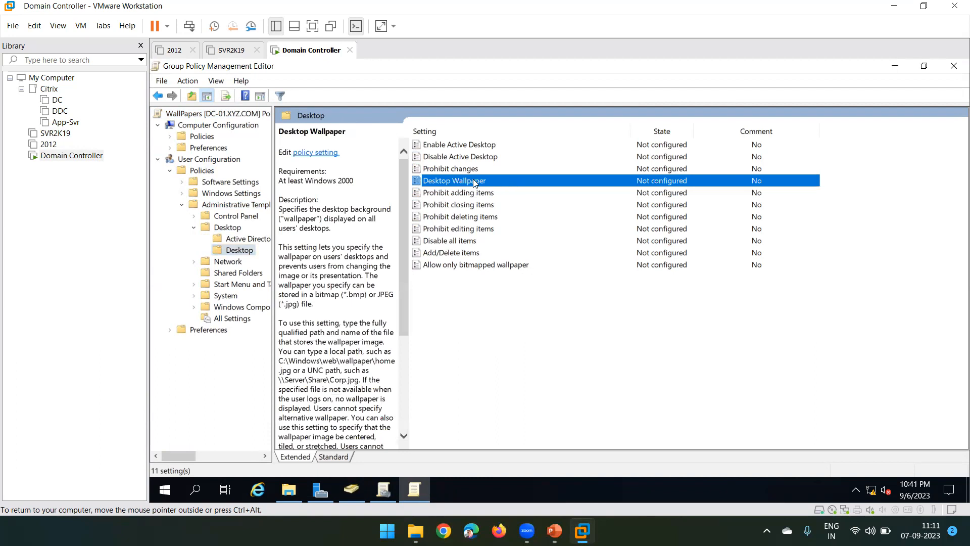
Step: Set the Desktop Wallpaper policy to Enabled
{"action": "double_click", "coordinate": [455, 180]}
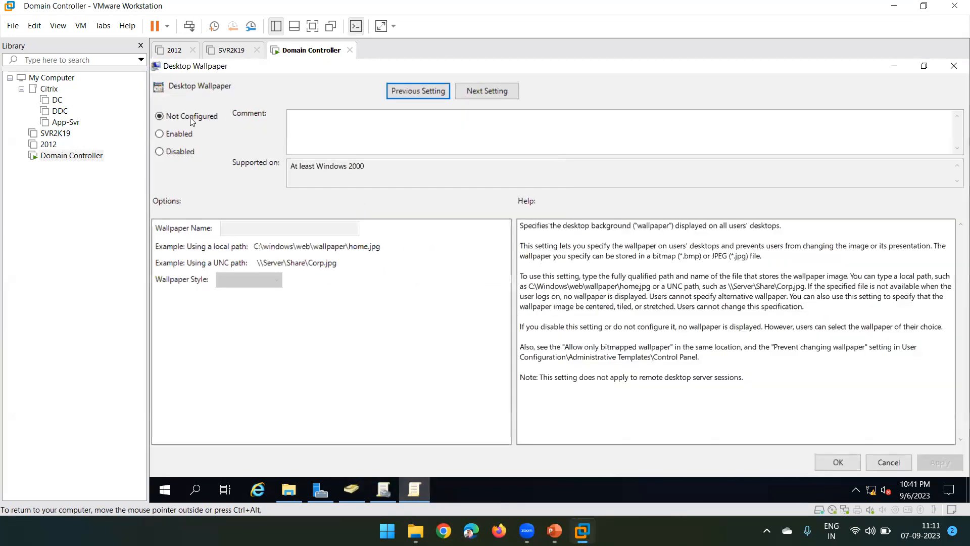
{"action": "left_click", "coordinate": [160, 134]}
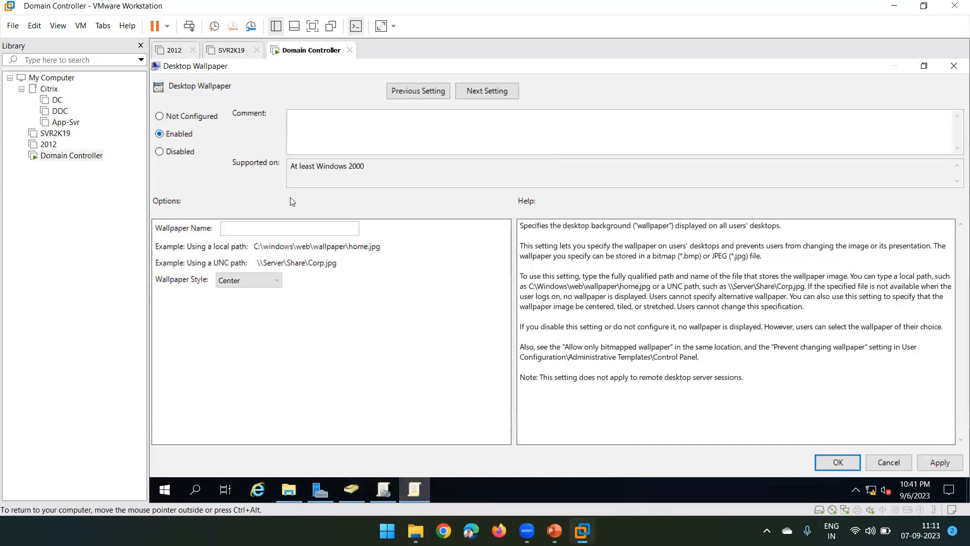
{"action": "left_click", "coordinate": [289, 228]}
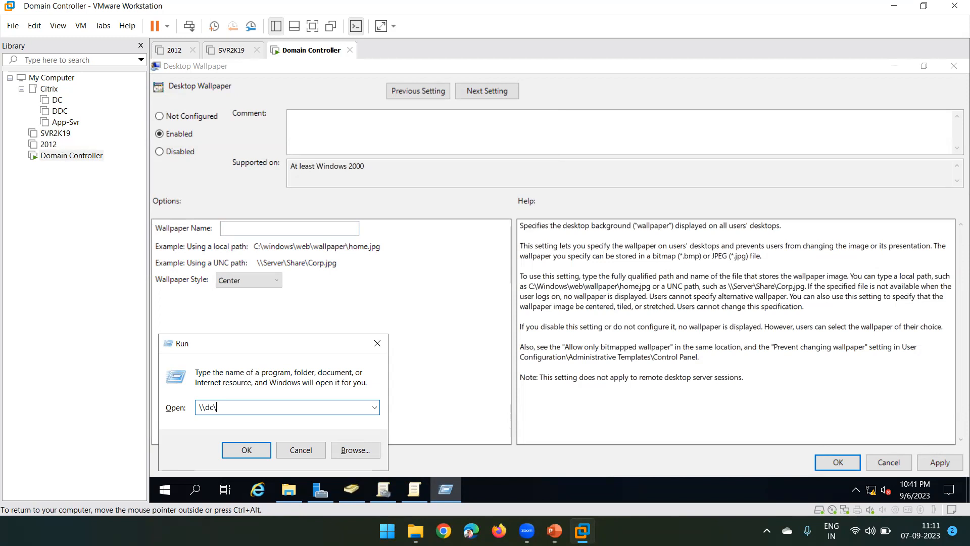
Step: Use Run to resolve and copy the \\DC-01\Data share path
{"action": "type", "text": "so"}
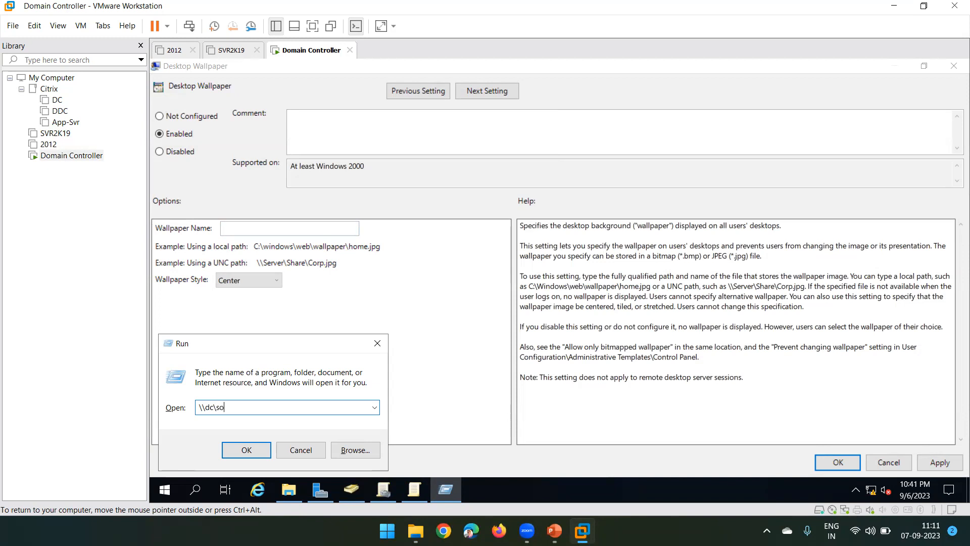
{"action": "key", "text": "BackSpace"}
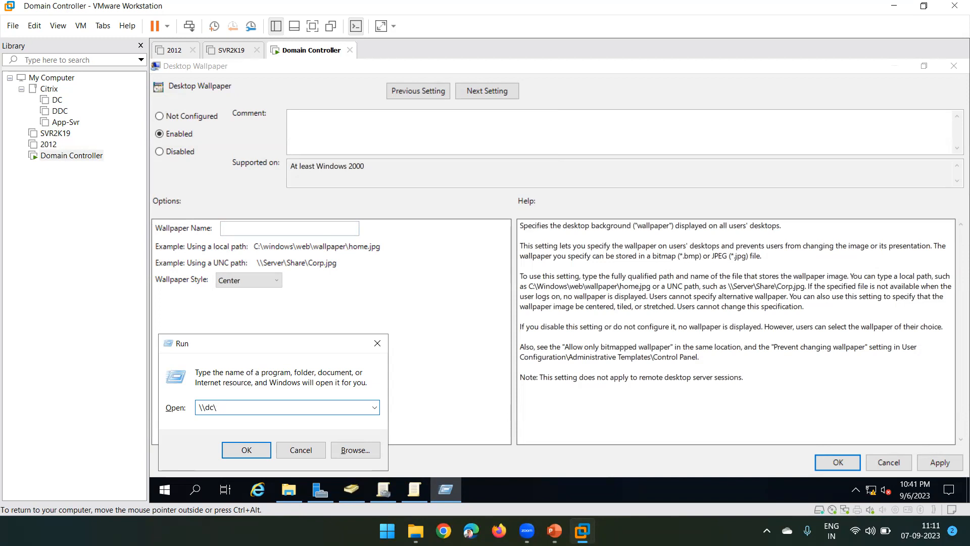
{"action": "type", "text": "data"}
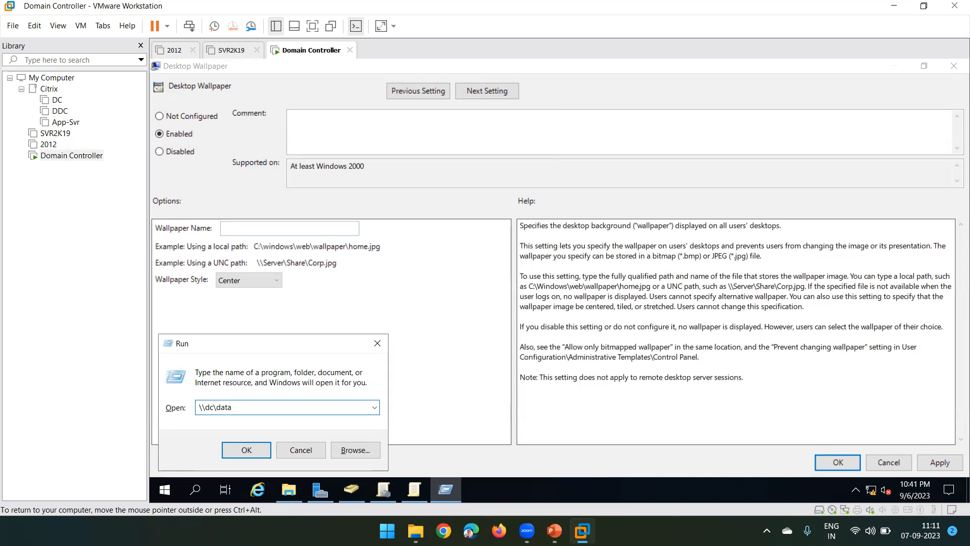
{"action": "type", "text": "\\"}
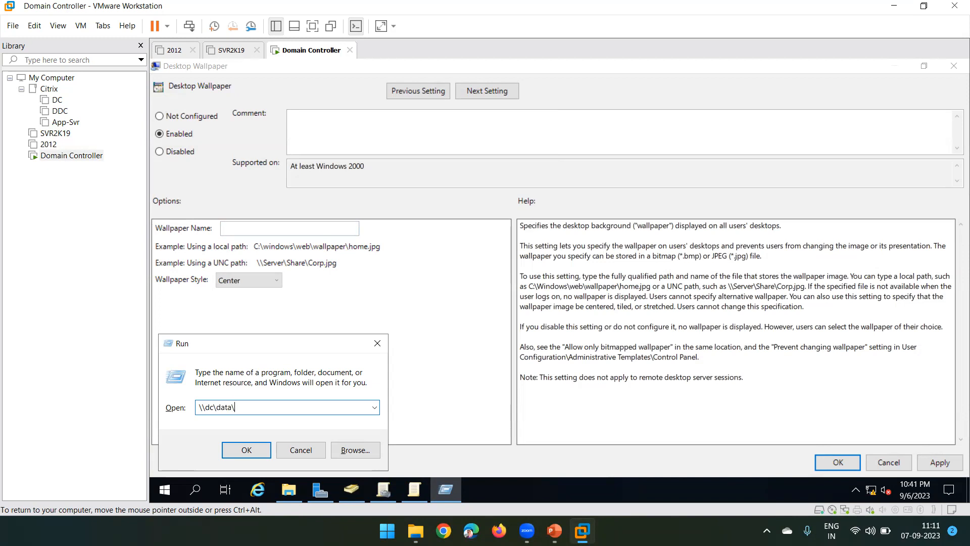
{"action": "left_click", "coordinate": [245, 450]}
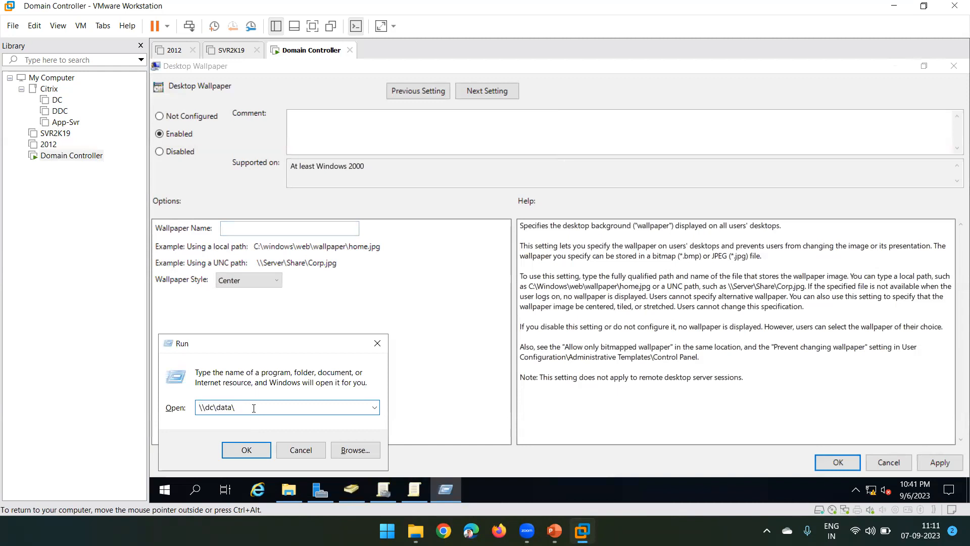
{"action": "key", "text": "BackSpace"}
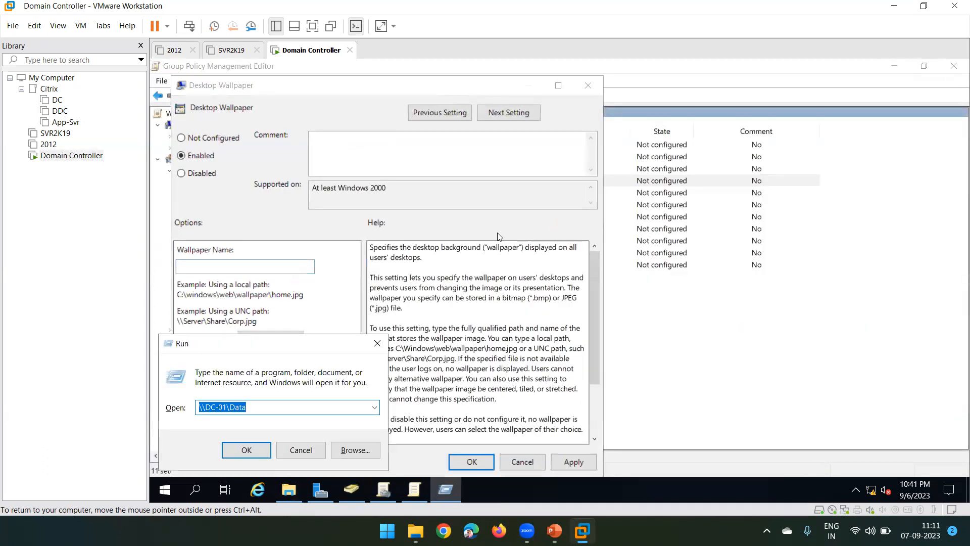
Step: Enter \\DC-01\Data\Wallpaper.jpg as the Wallpaper Name and confirm the policy
{"action": "type", "text": "\\Wallpaper.jpg"}
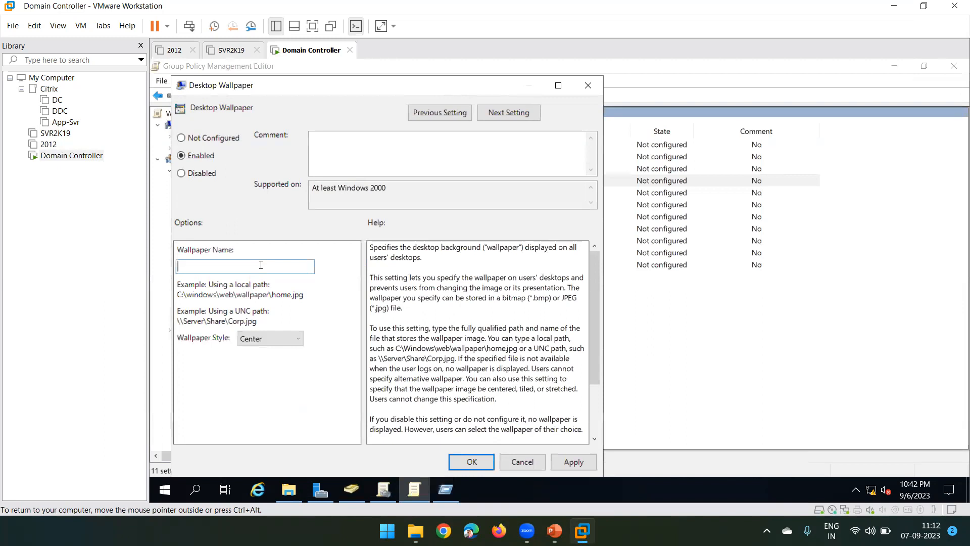
{"action": "type", "text": "\\\\DC-01\\Data\\Wallpaper.jpg"}
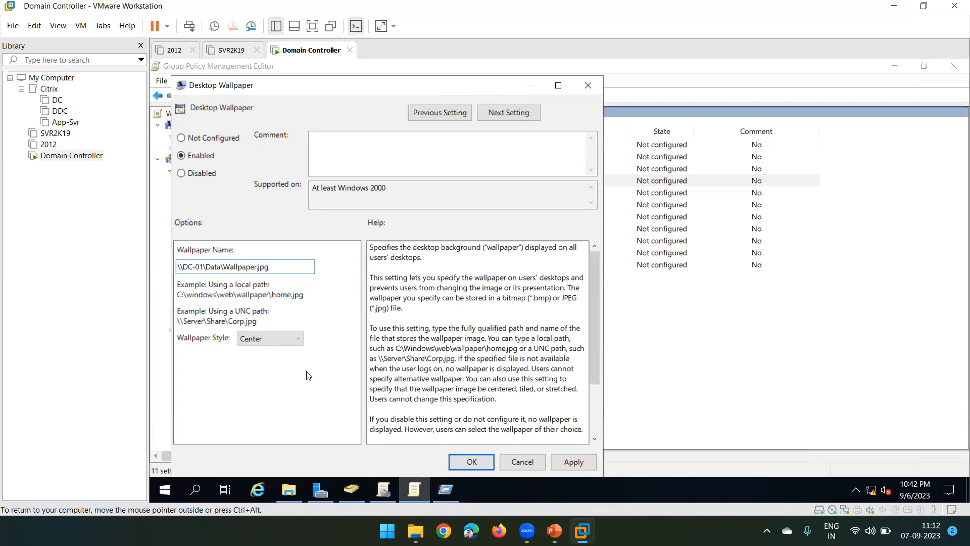
{"action": "left_click", "coordinate": [297, 338]}
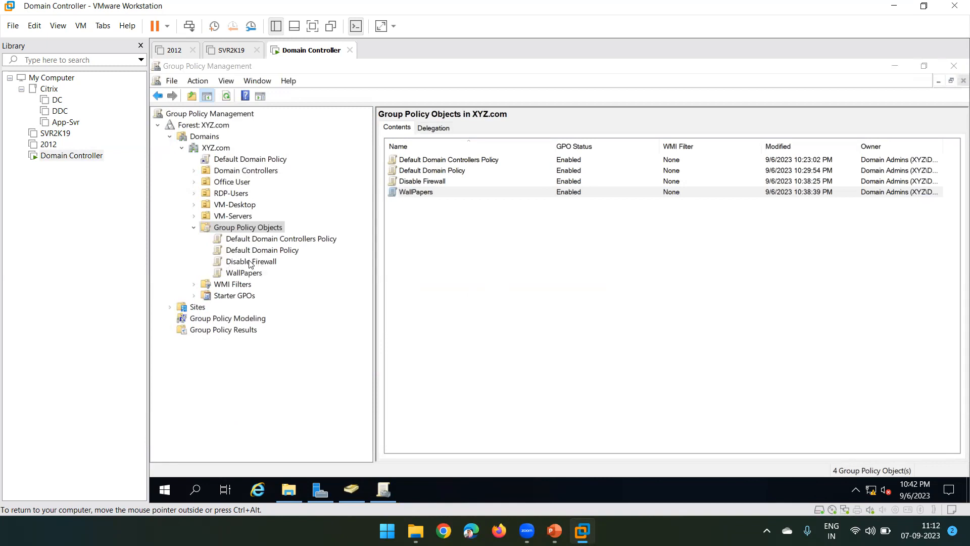
Step: Link the existing Disable Firewall and WallPapers GPOs to the XYZ.com domain
{"action": "left_click", "coordinate": [251, 261]}
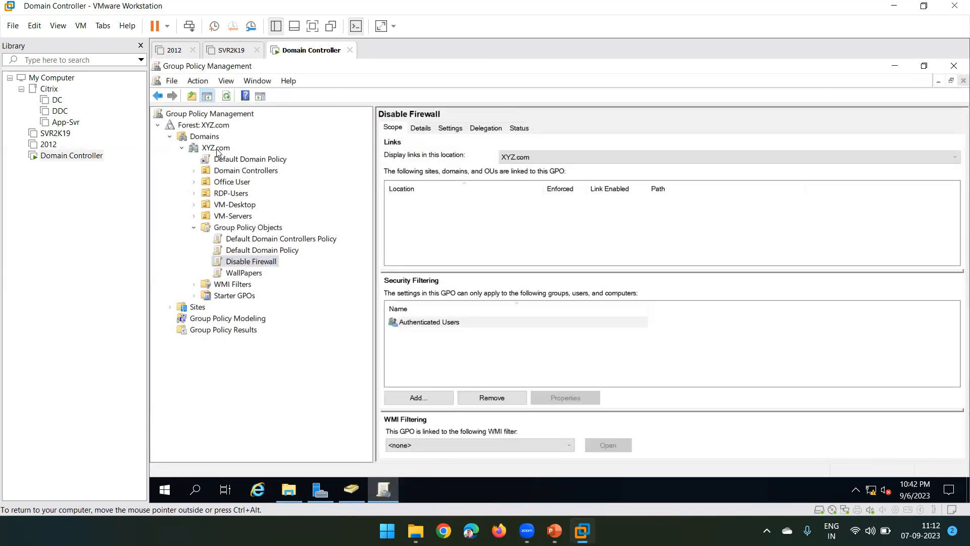
{"action": "left_click", "coordinate": [210, 148]}
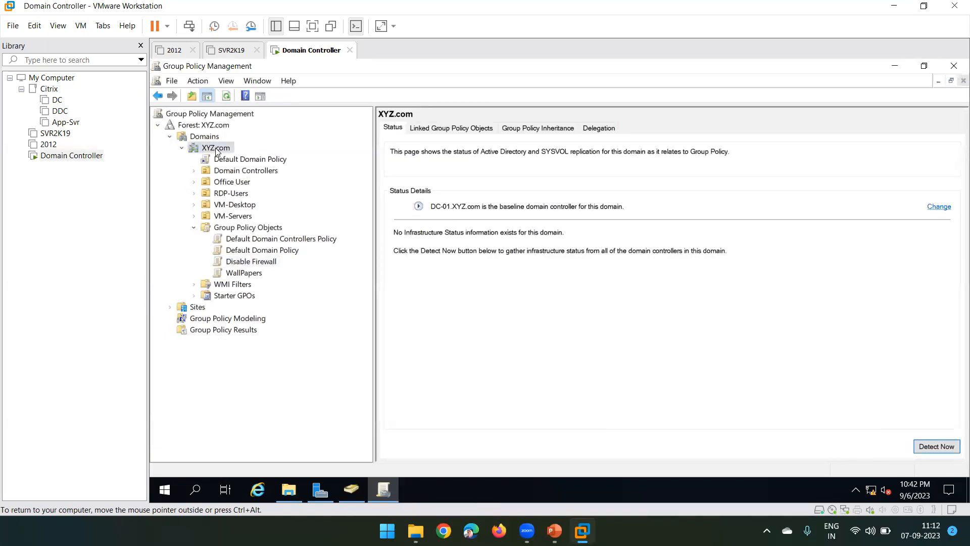
{"action": "right_click", "coordinate": [212, 148]}
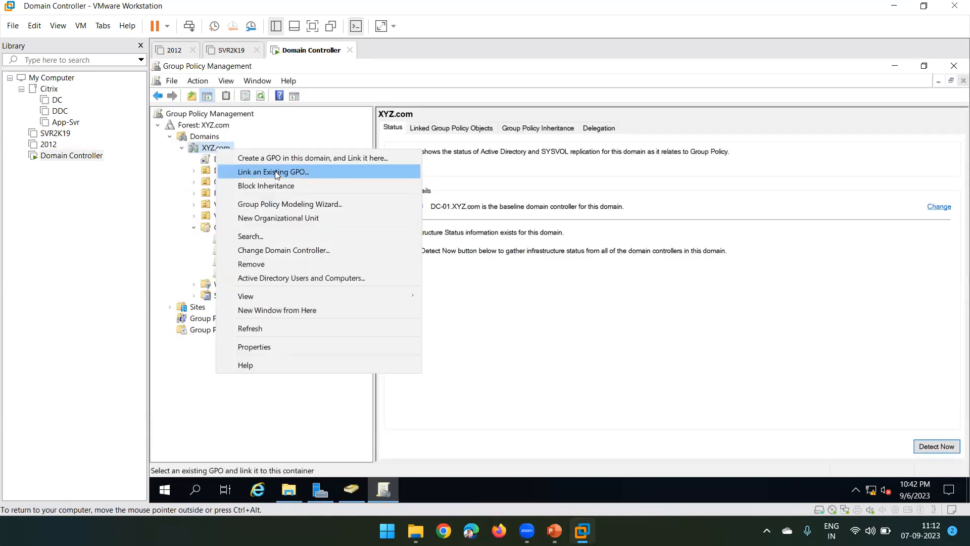
{"action": "left_click", "coordinate": [273, 172]}
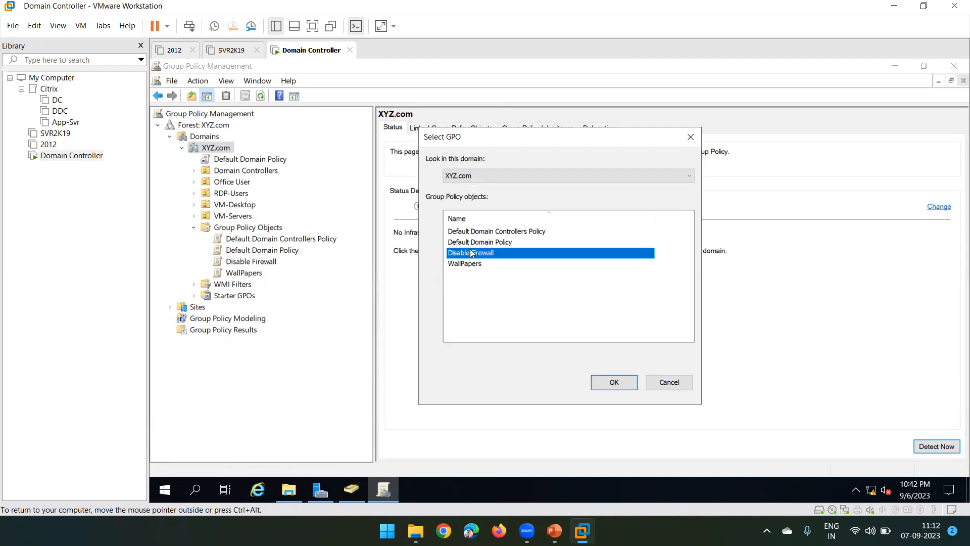
{"action": "left_click", "coordinate": [614, 382]}
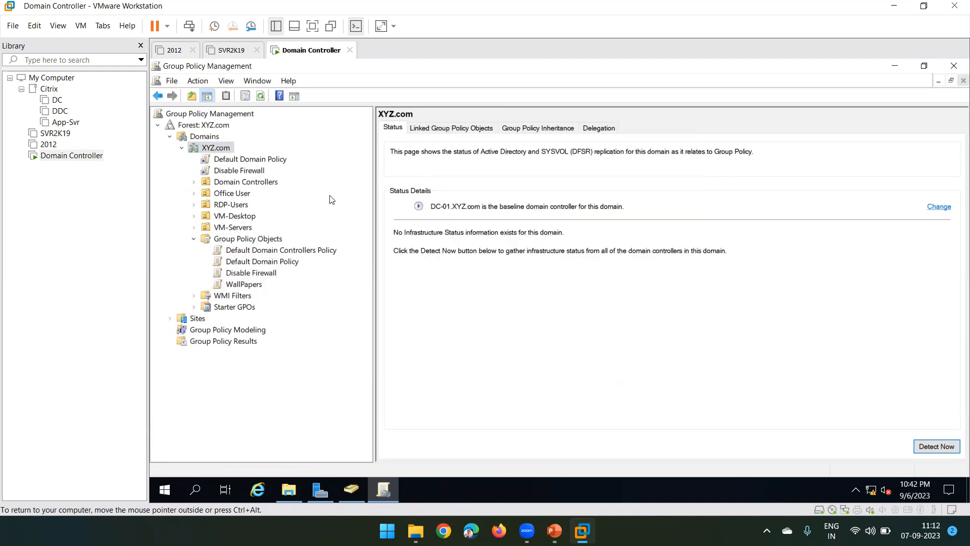
{"action": "mouse_move", "coordinate": [224, 173]}
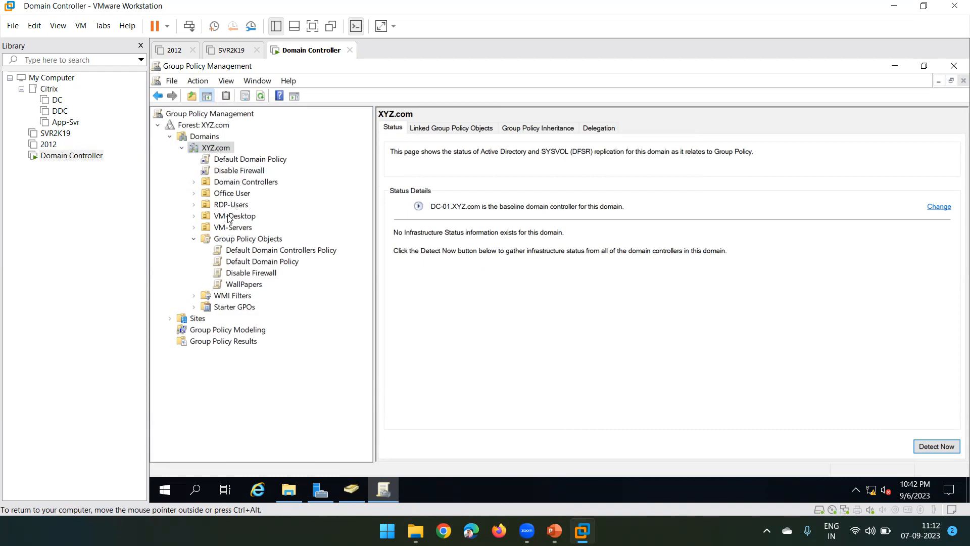
{"action": "mouse_move", "coordinate": [222, 212]}
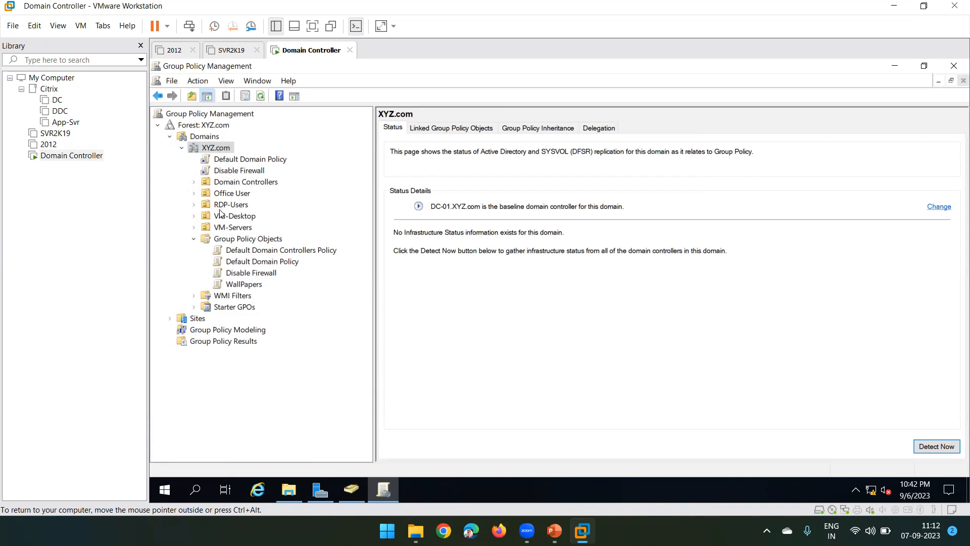
{"action": "mouse_move", "coordinate": [218, 148]}
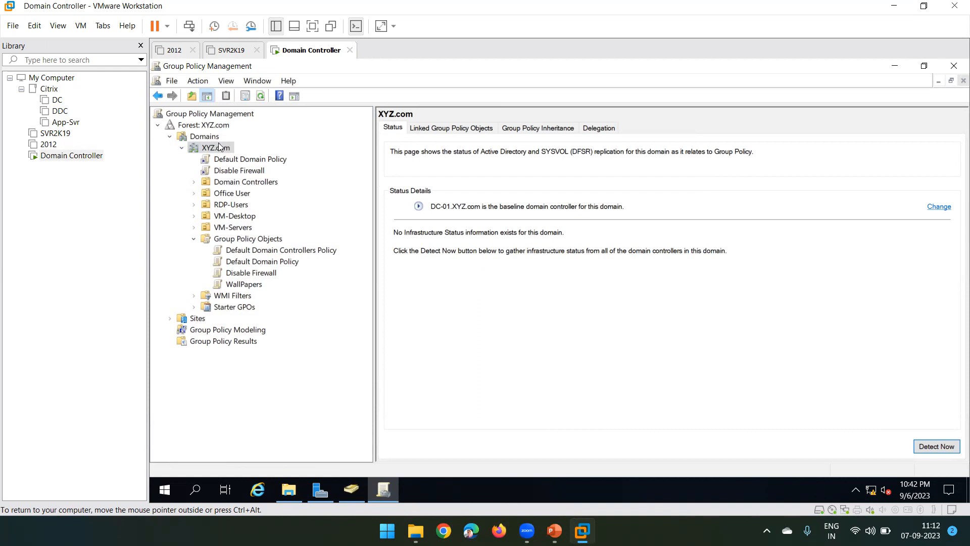
{"action": "right_click", "coordinate": [210, 148]}
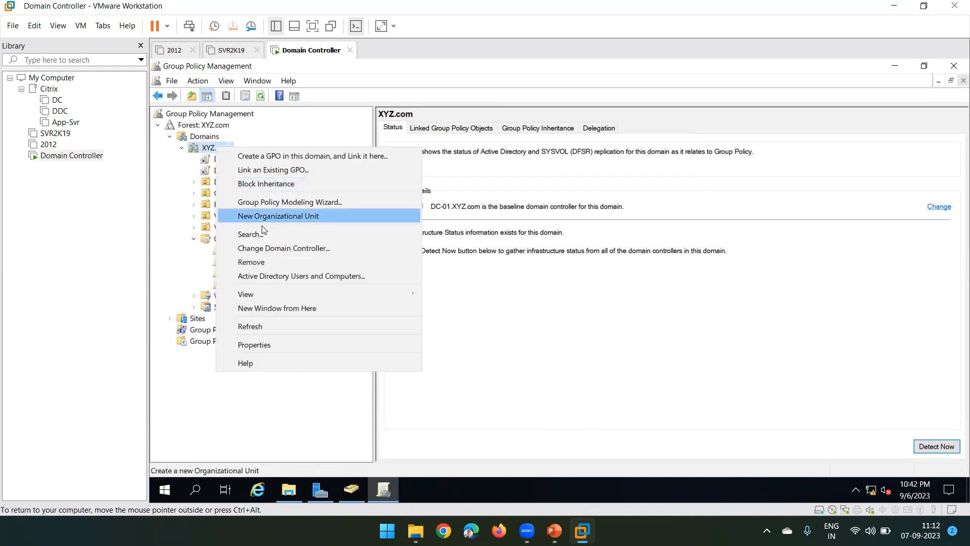
{"action": "left_click", "coordinate": [269, 170]}
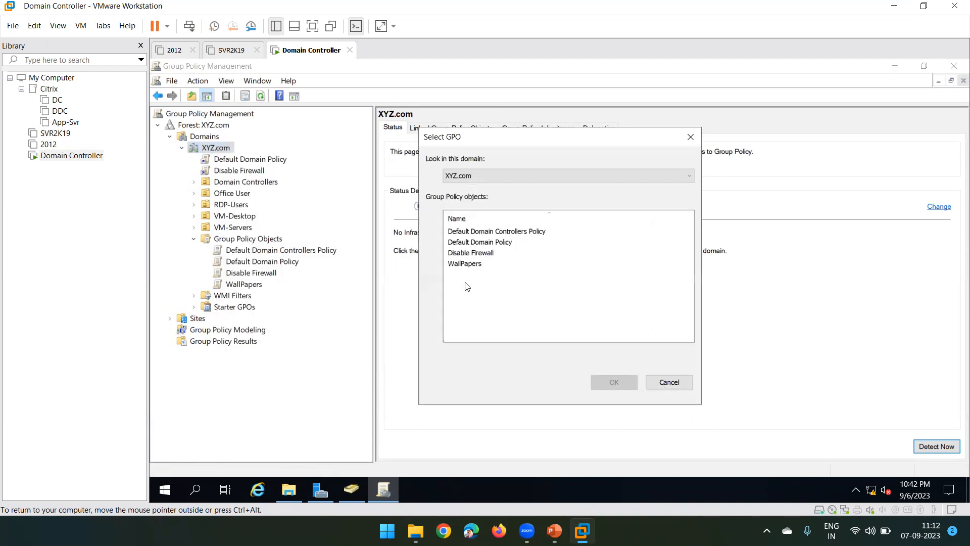
{"action": "left_click", "coordinate": [464, 263]}
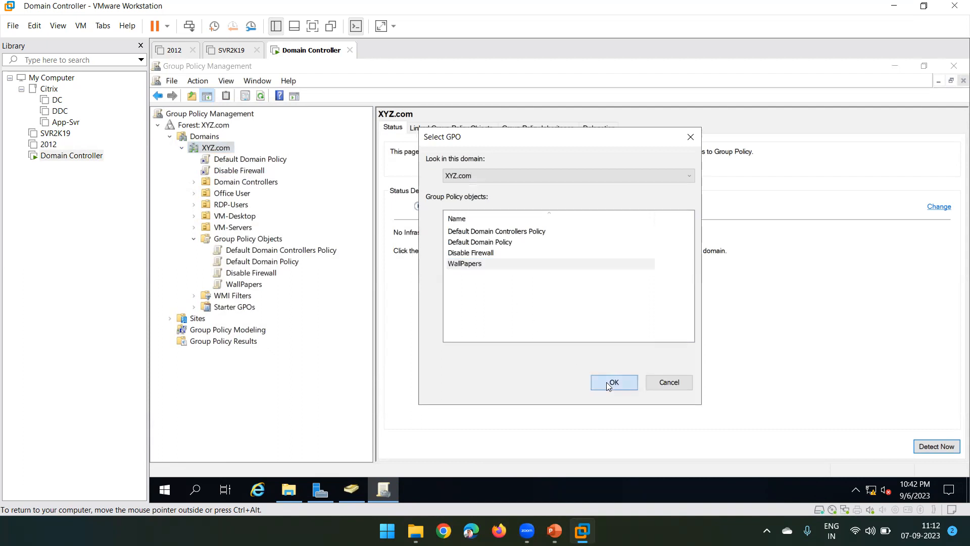
{"action": "left_click", "coordinate": [615, 382]}
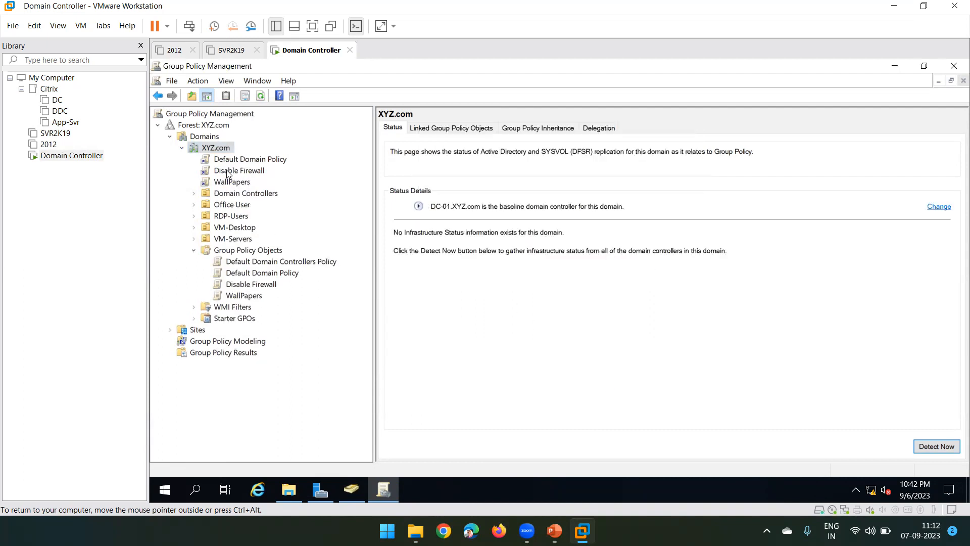
Step: Dismiss the linked-GPO edit warning and select the RDP-Users organizational unit
{"action": "left_click", "coordinate": [239, 170]}
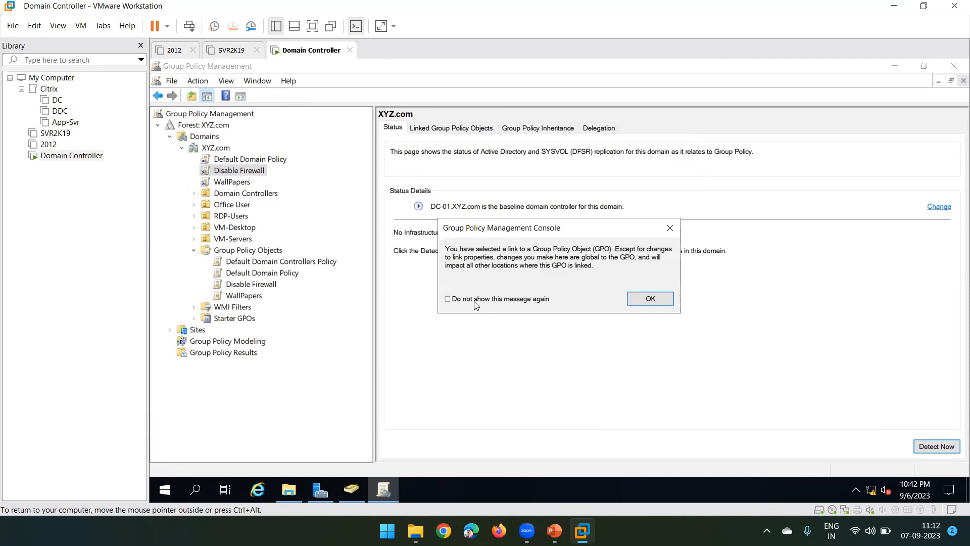
{"action": "left_click", "coordinate": [651, 298]}
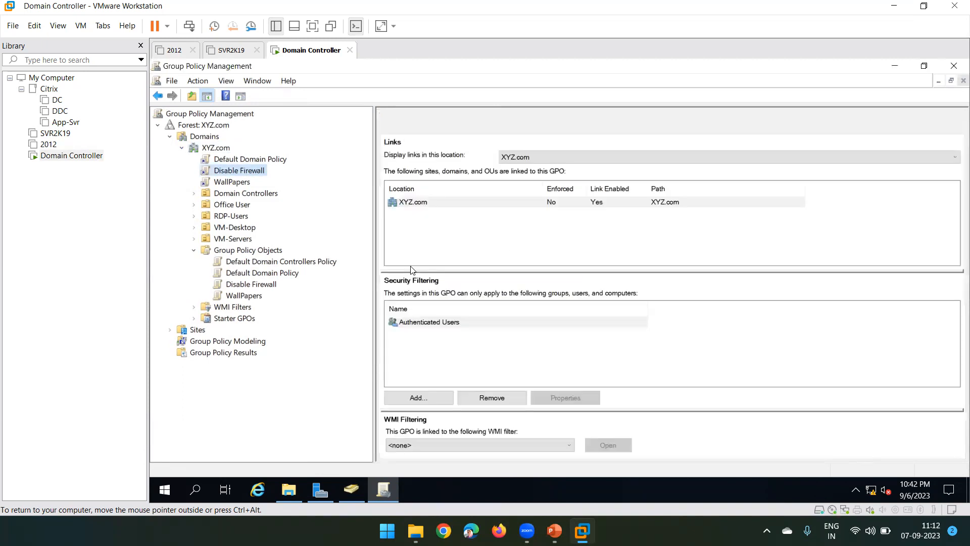
{"action": "left_click", "coordinate": [231, 215]}
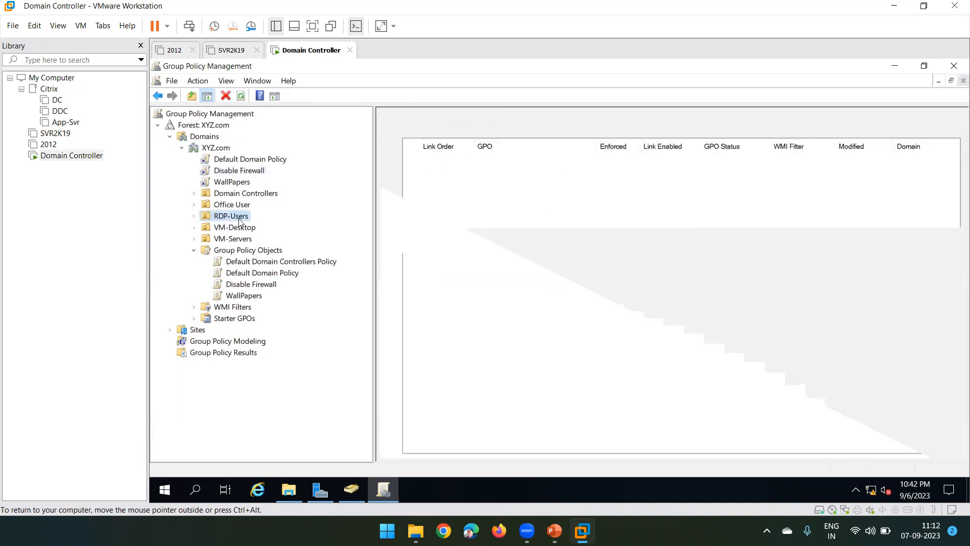
{"action": "right_click", "coordinate": [230, 215]}
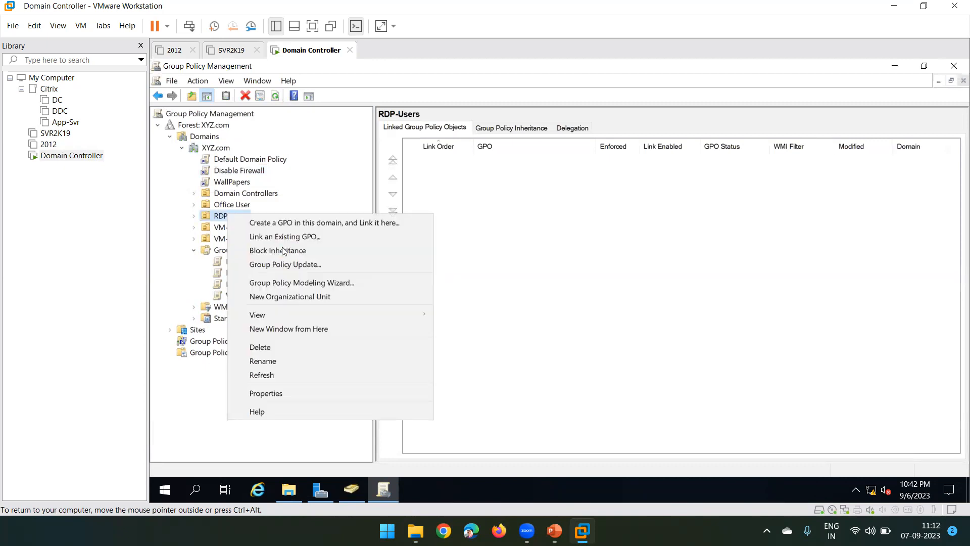
{"action": "left_click", "coordinate": [285, 236]}
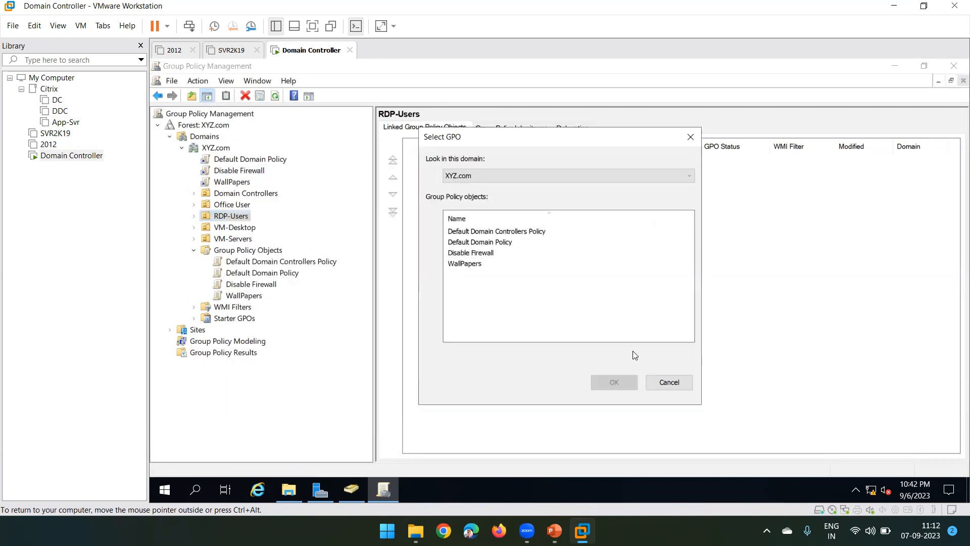
{"action": "left_click", "coordinate": [669, 382]}
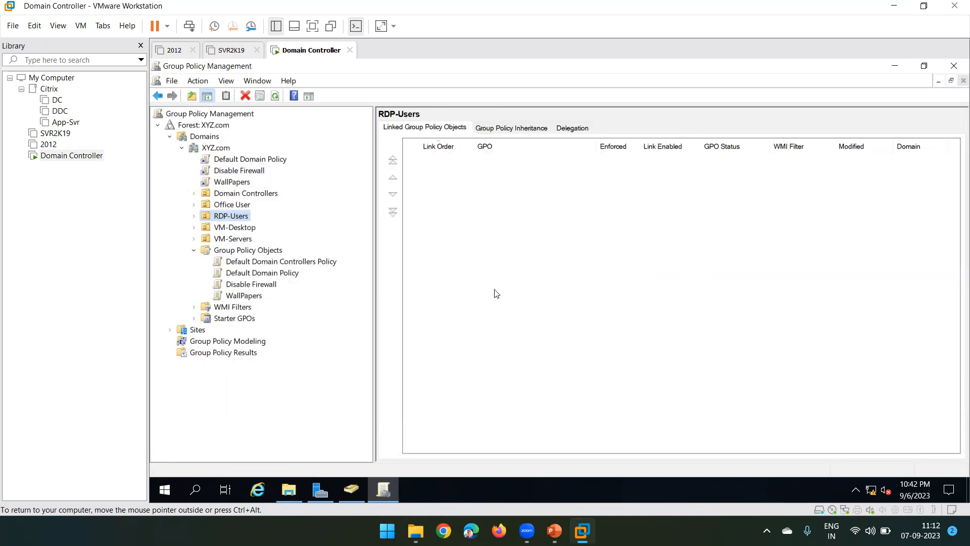
{"action": "type", "text": "c"}
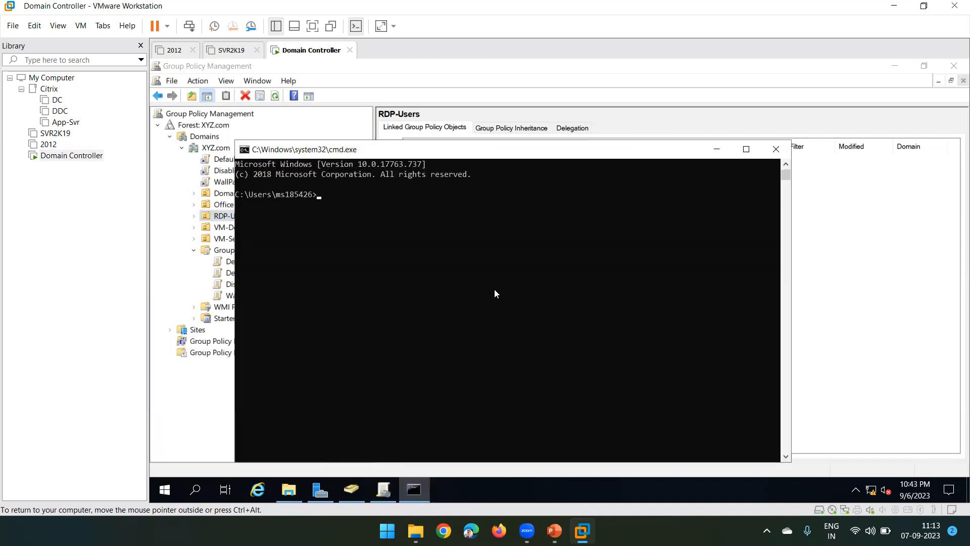
Step: Run gpupdate /force in a command prompt to refresh Group Policy
{"action": "type", "text": "gpupdate /"}
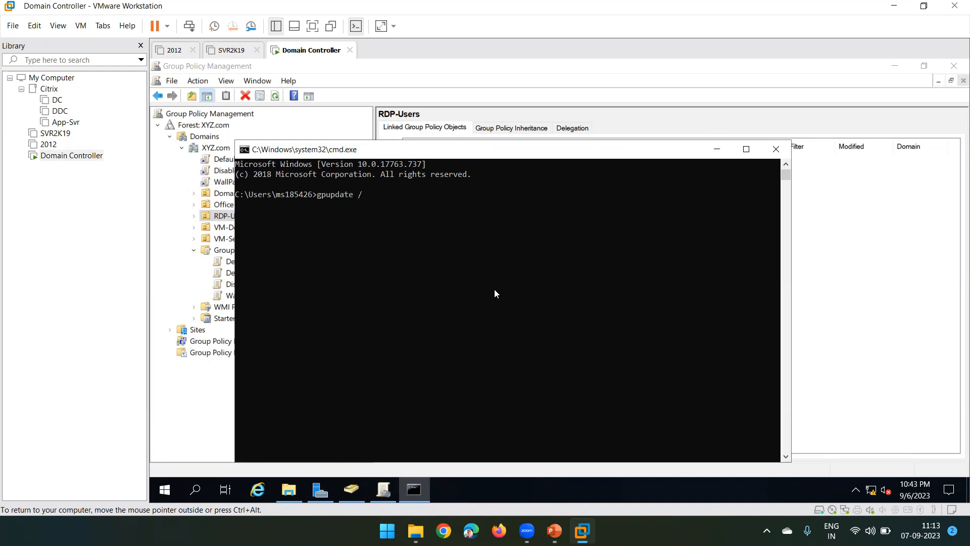
{"action": "type", "text": "force"}
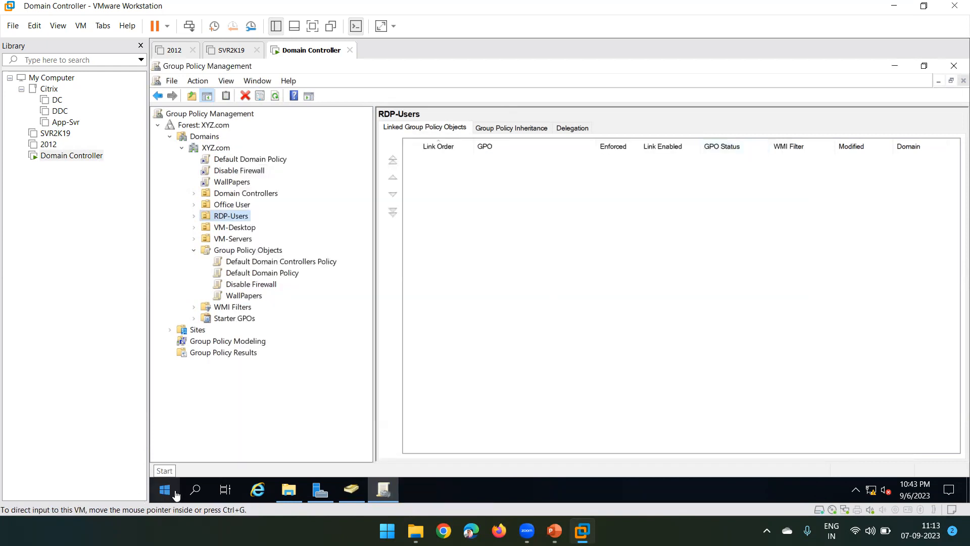
{"action": "left_click", "coordinate": [164, 489]}
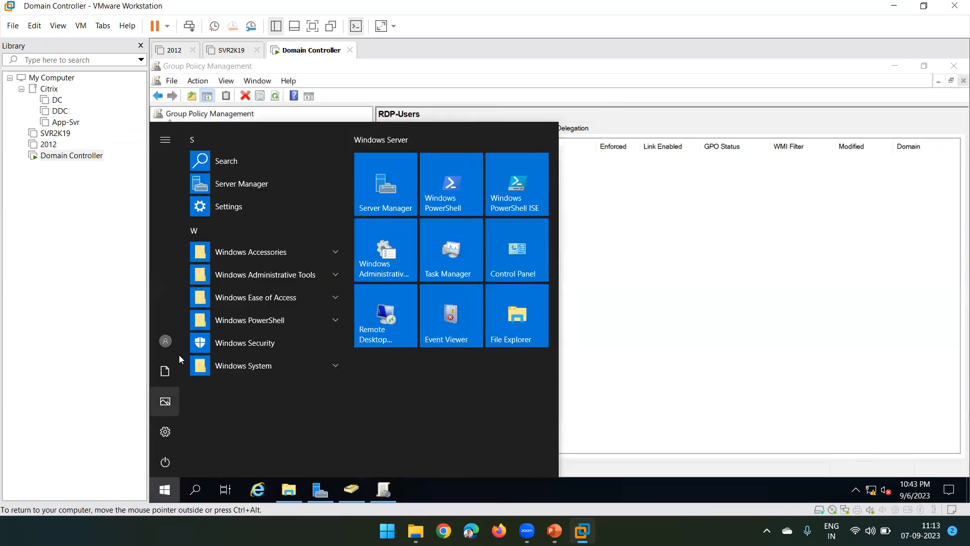
{"action": "left_click", "coordinate": [165, 340]}
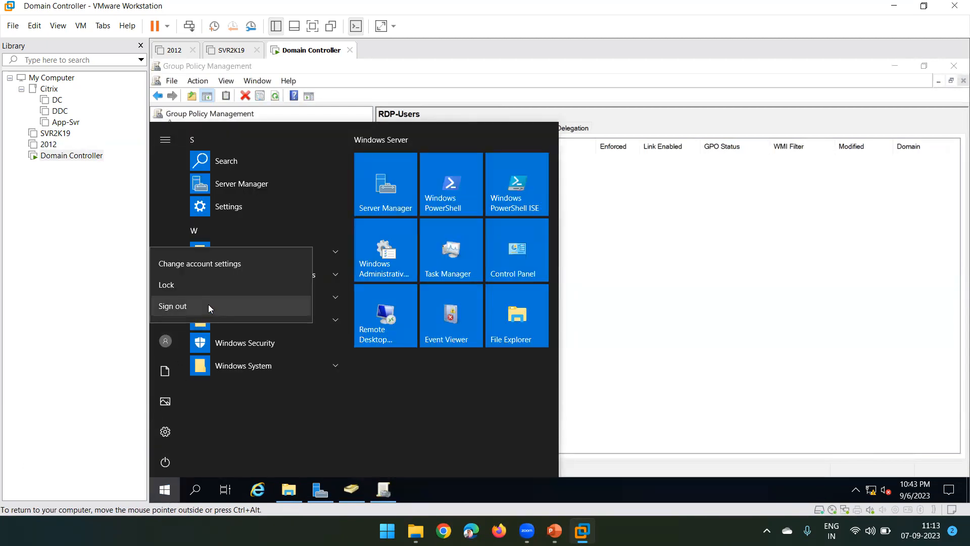
{"action": "left_click", "coordinate": [172, 306]}
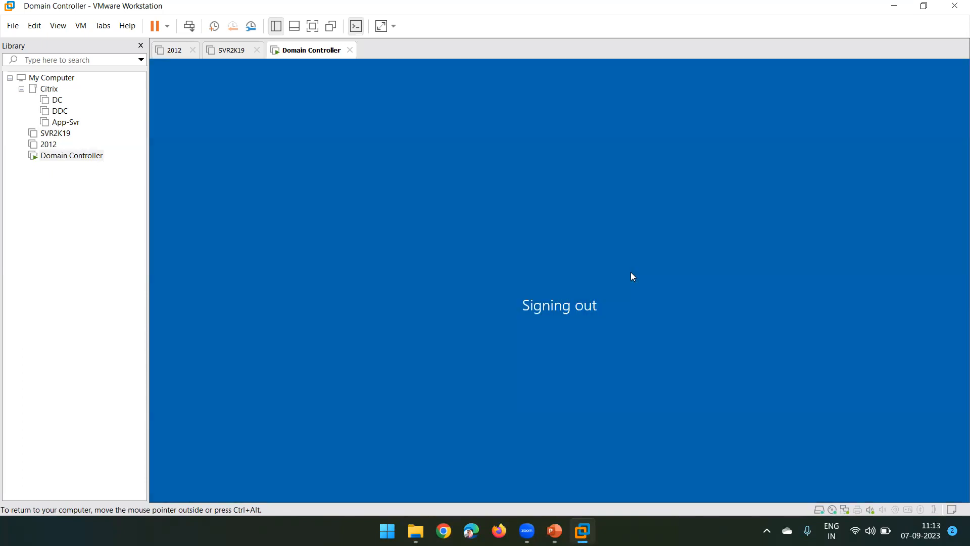
{"action": "mouse_move", "coordinate": [471, 263]}
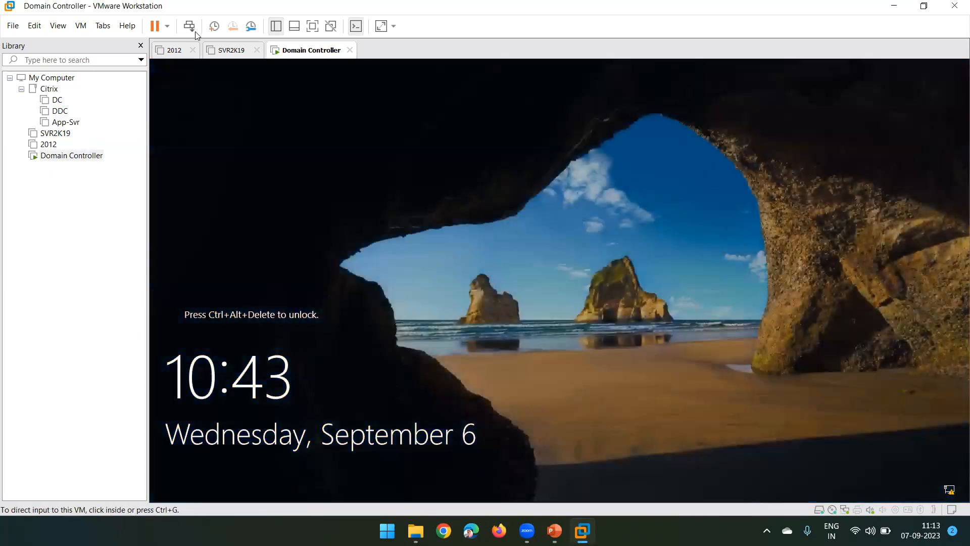
{"action": "key", "text": "Ctrl+Alt+Delete"}
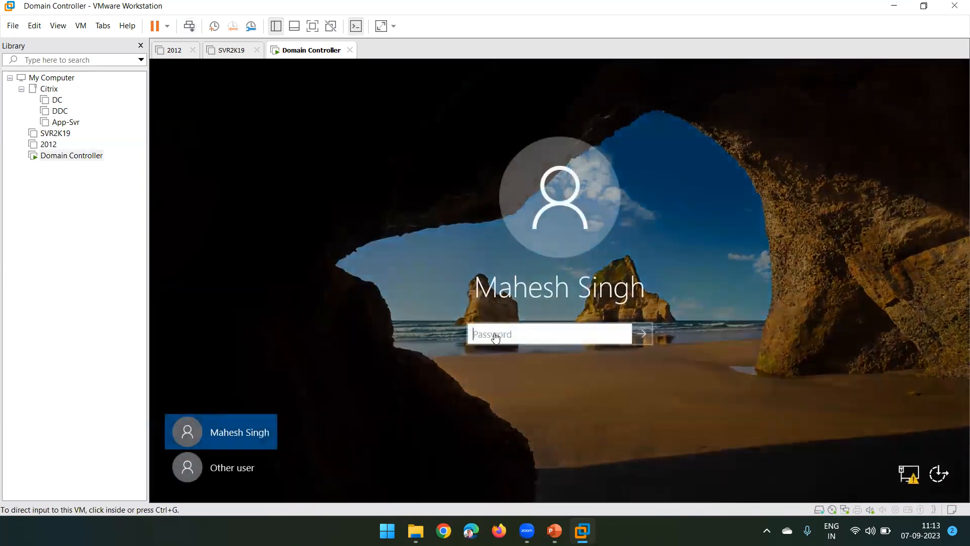
{"action": "type", "text": "••••"}
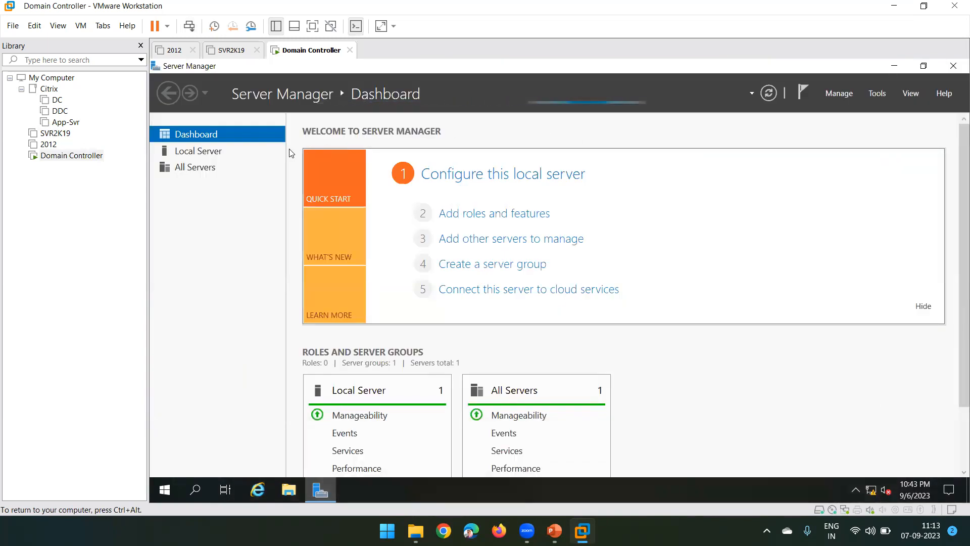
Step: Show DC-01's Local Server properties with Windows Defender Firewall reading Private: Off
{"action": "left_click", "coordinate": [198, 151]}
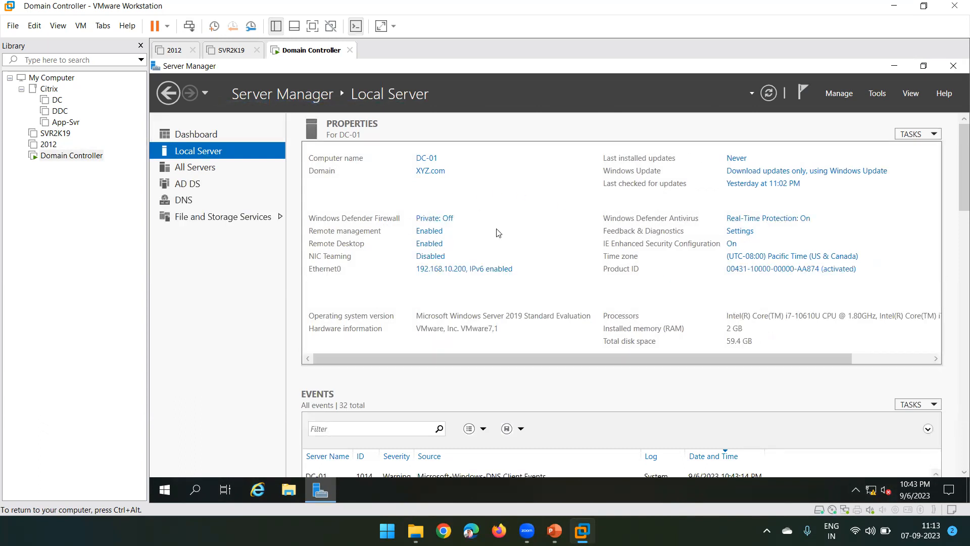
{"action": "mouse_move", "coordinate": [382, 223]}
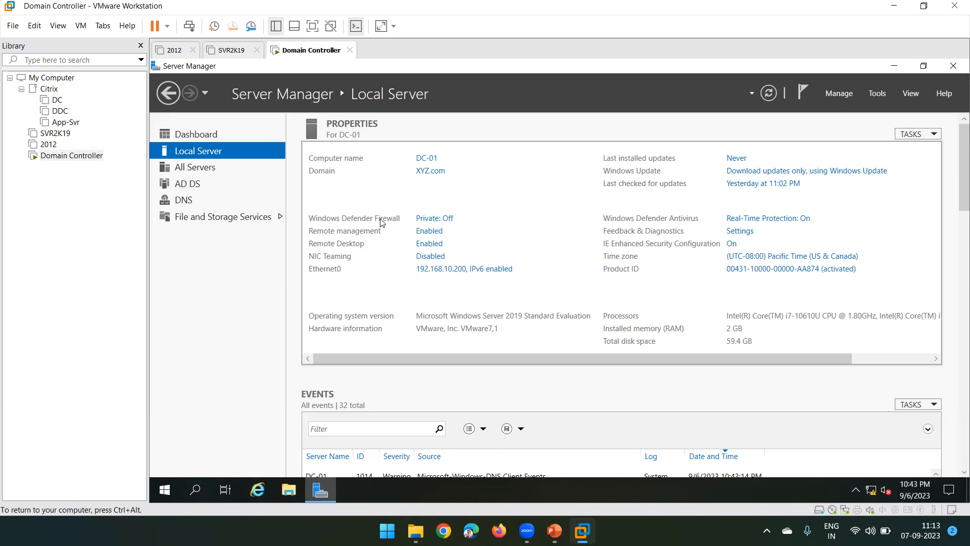